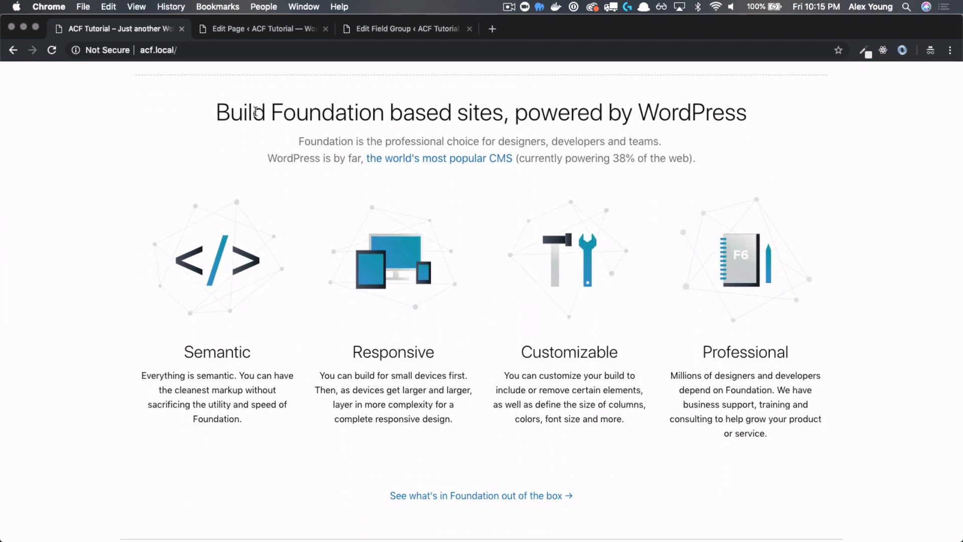
{"action": "mouse_move", "coordinate": [389, 164]}
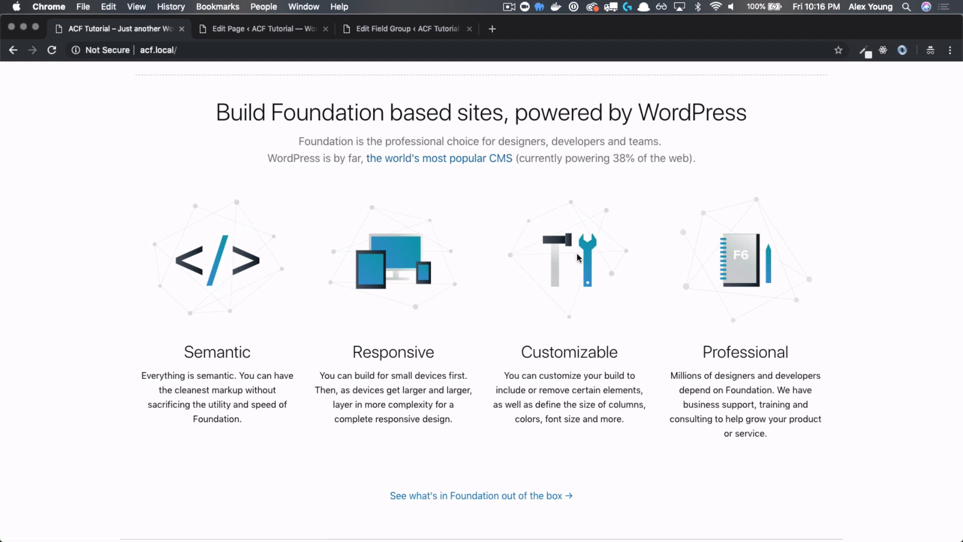
{"action": "mouse_move", "coordinate": [530, 385]}
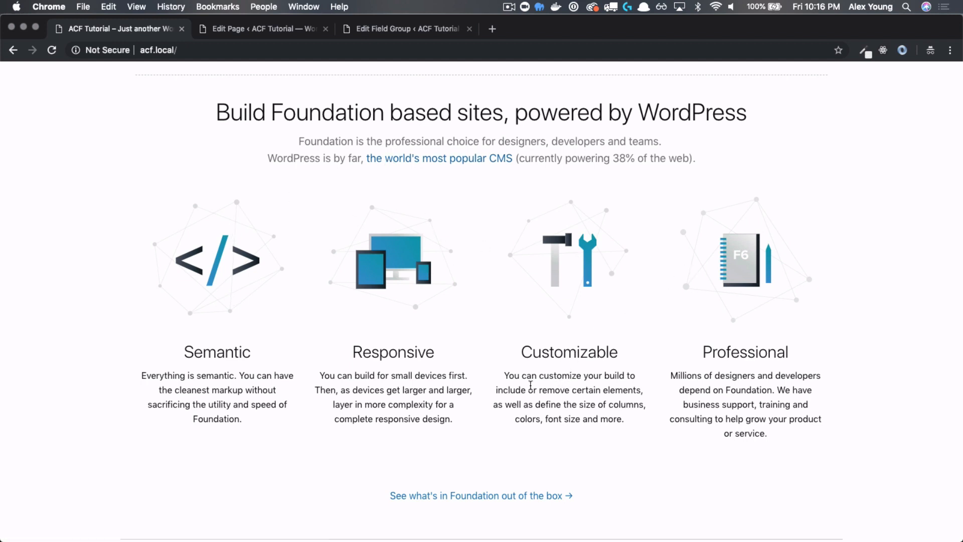
{"action": "mouse_move", "coordinate": [215, 112]}
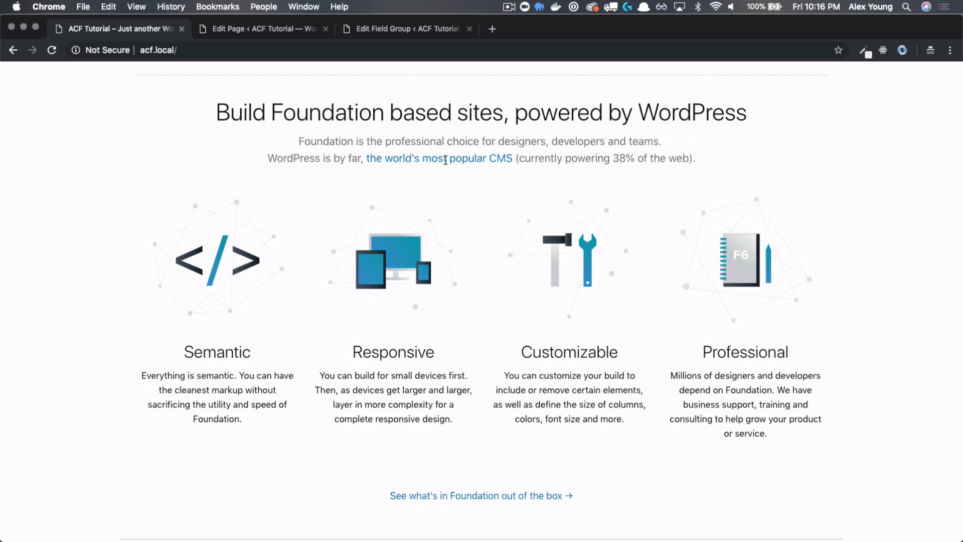
{"action": "mouse_move", "coordinate": [395, 163]}
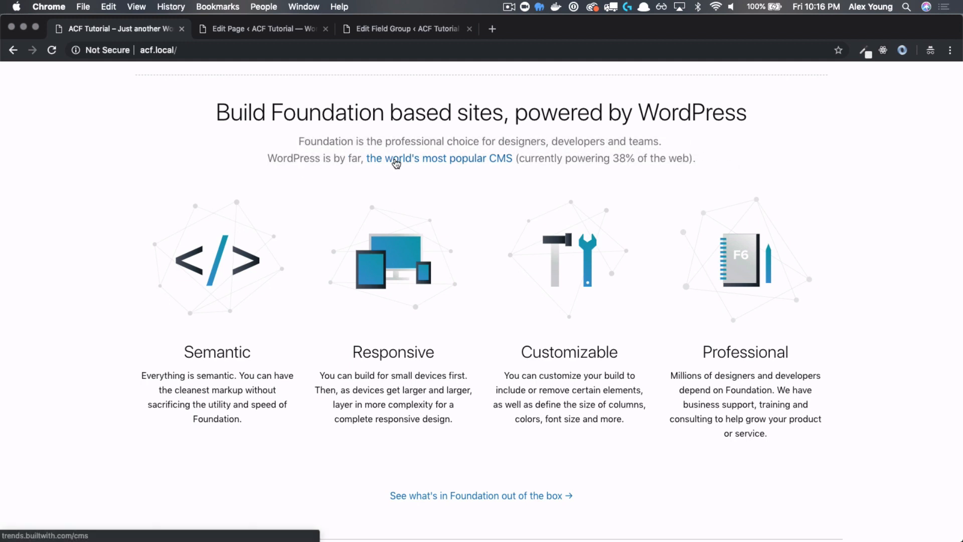
{"action": "mouse_move", "coordinate": [367, 160]}
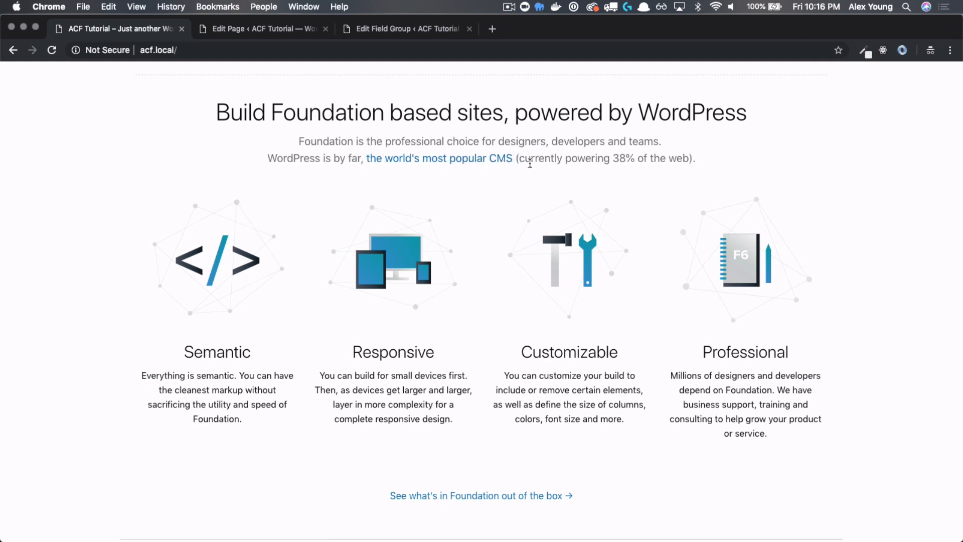
Step: Add a Section Title text field to the Homepage field group
{"action": "scroll", "scroll_direction": "down", "scroll_amount": 3}
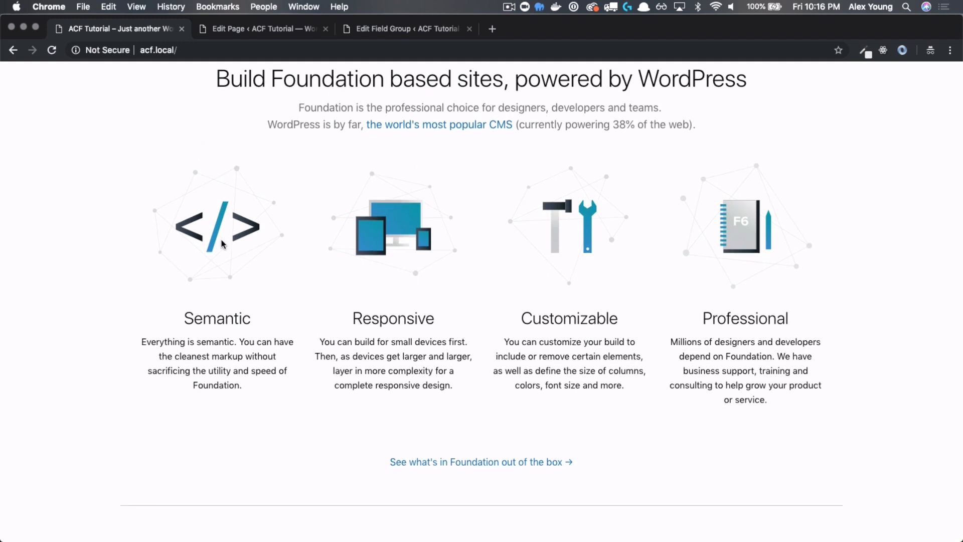
{"action": "mouse_move", "coordinate": [724, 212]}
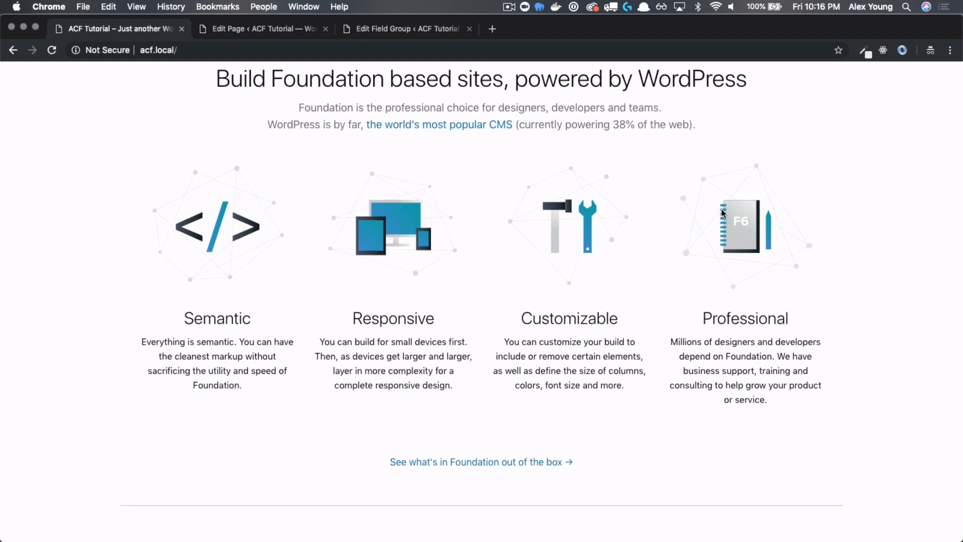
{"action": "mouse_move", "coordinate": [237, 167]}
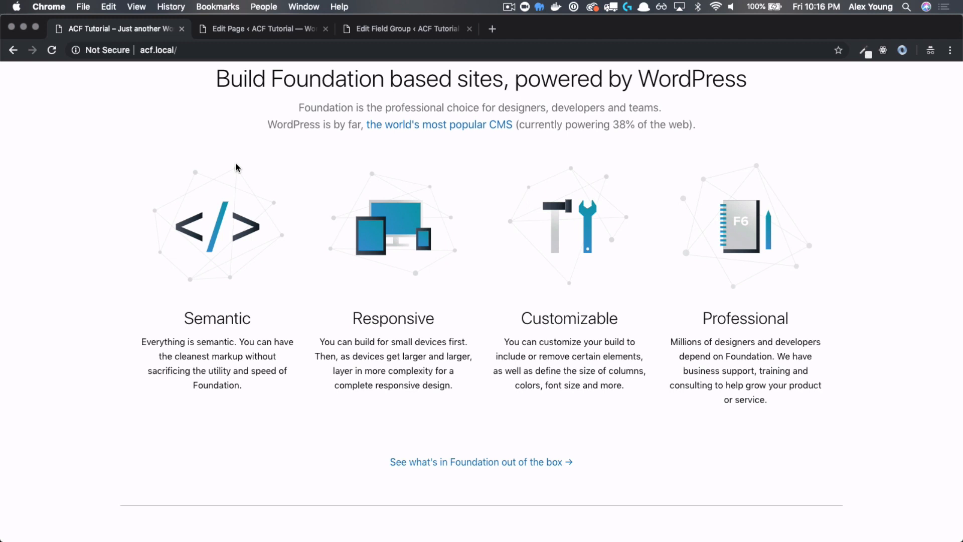
{"action": "mouse_move", "coordinate": [578, 196]}
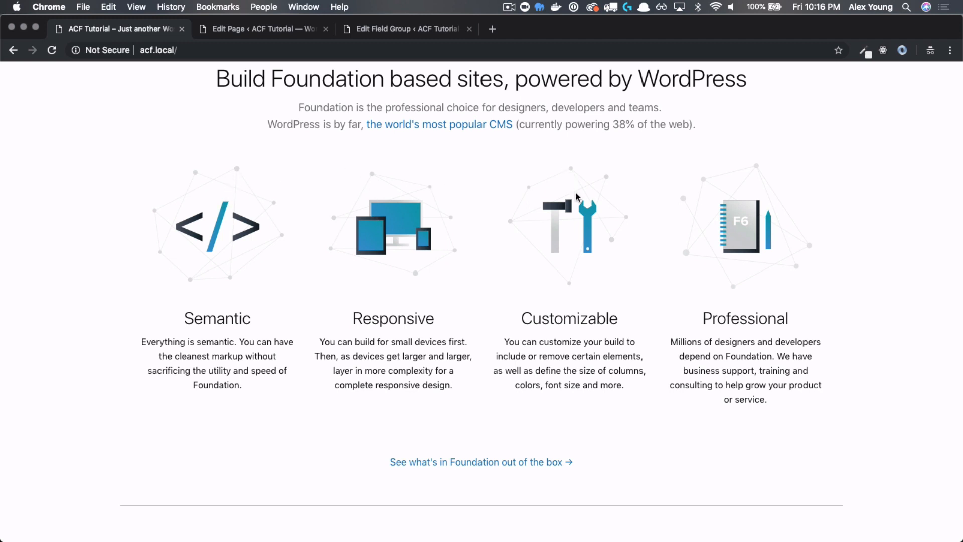
{"action": "mouse_move", "coordinate": [728, 189]}
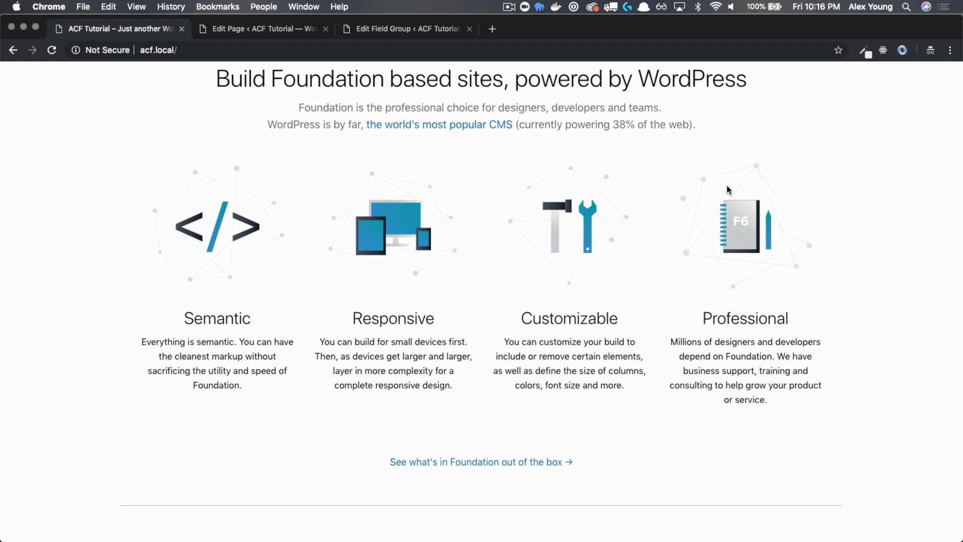
{"action": "mouse_move", "coordinate": [644, 214]}
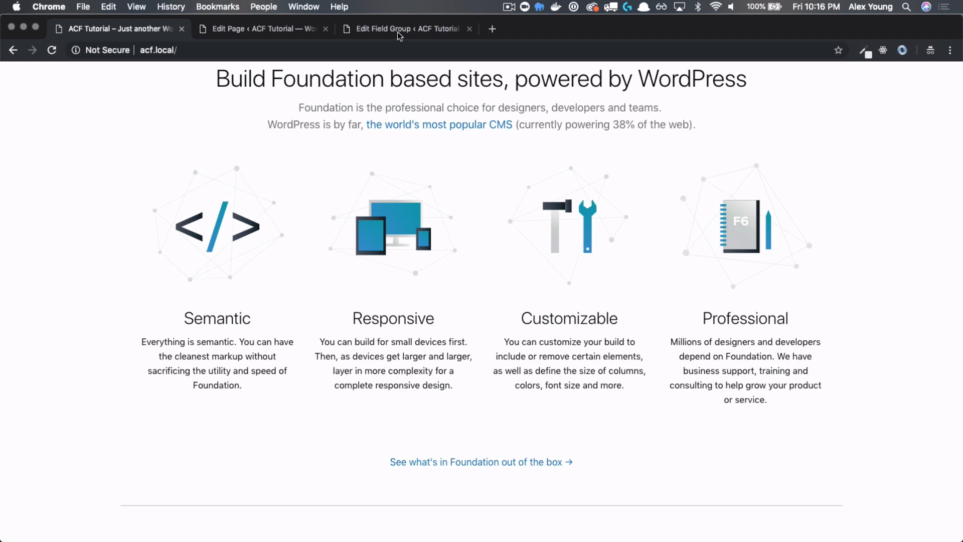
{"action": "left_click", "coordinate": [405, 28]}
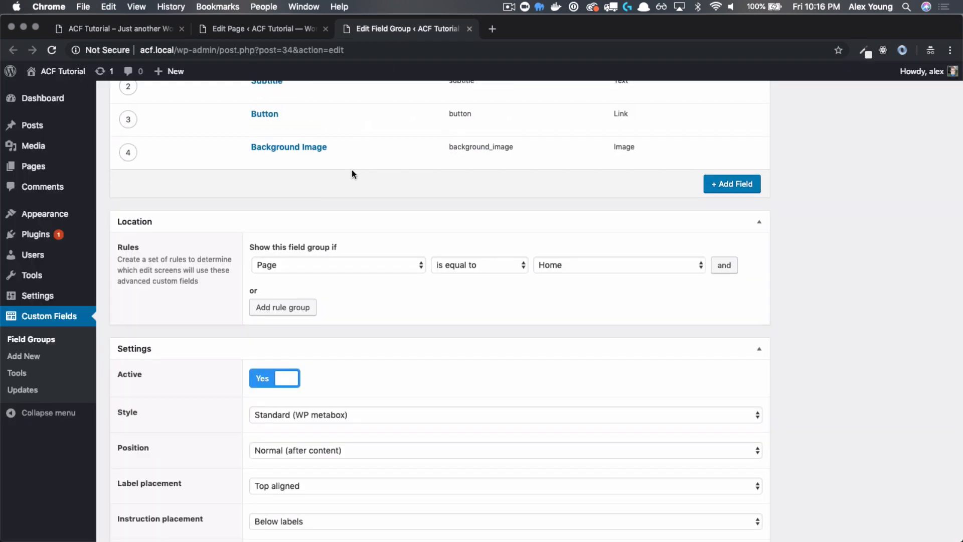
{"action": "left_click", "coordinate": [731, 183]}
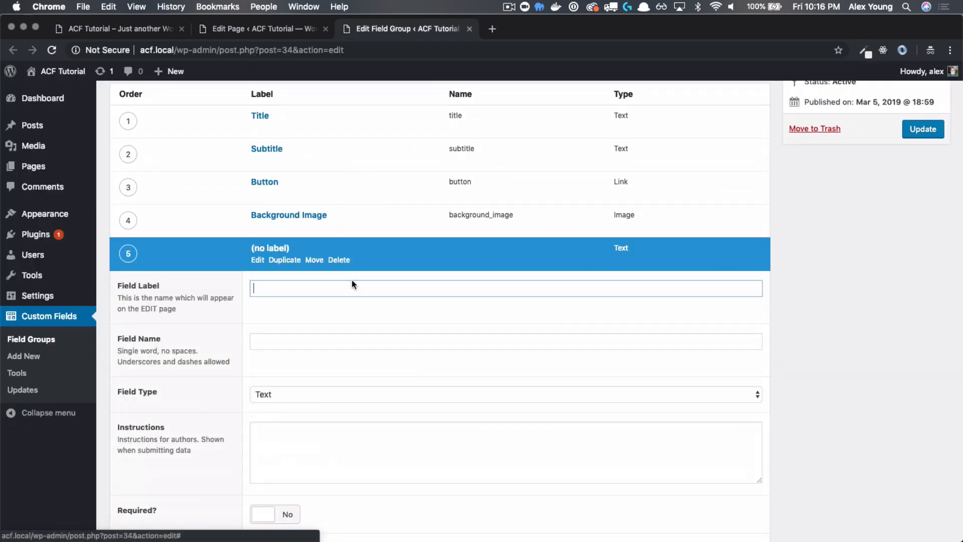
{"action": "type", "text": "T"}
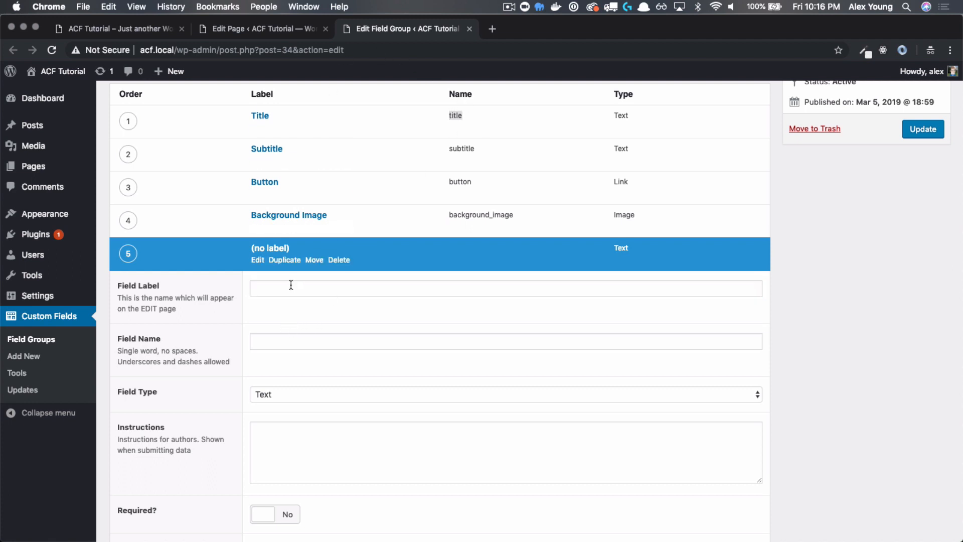
{"action": "scroll", "scroll_direction": "down", "scroll_amount": 3}
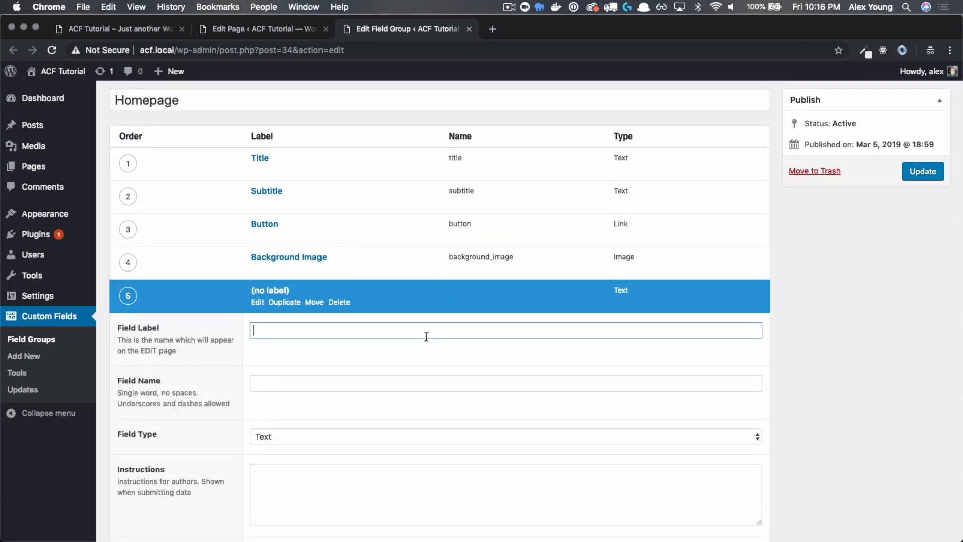
{"action": "type", "text": "Section"}
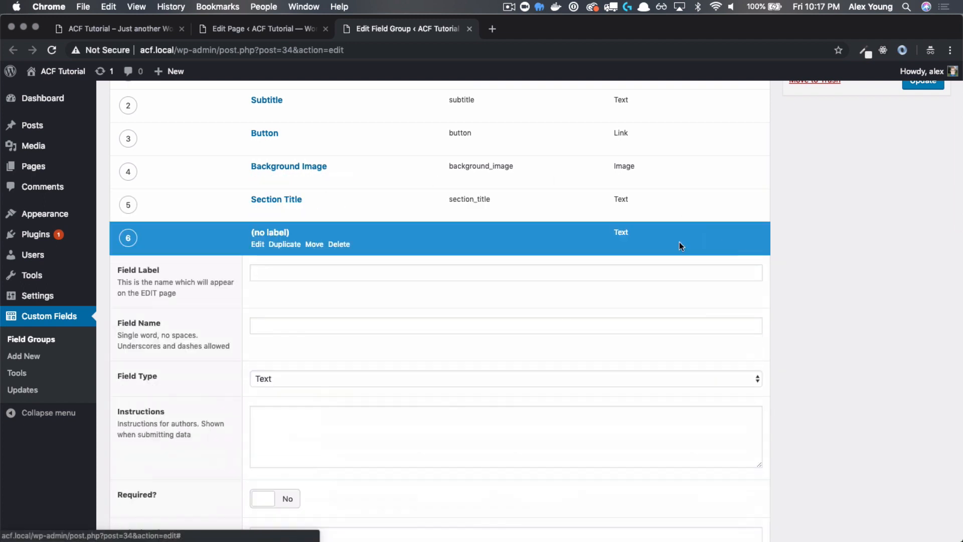
Step: Add a Section Copy field of type Wysiwyg Editor and update the field group
{"action": "type", "text": "Section Cop"}
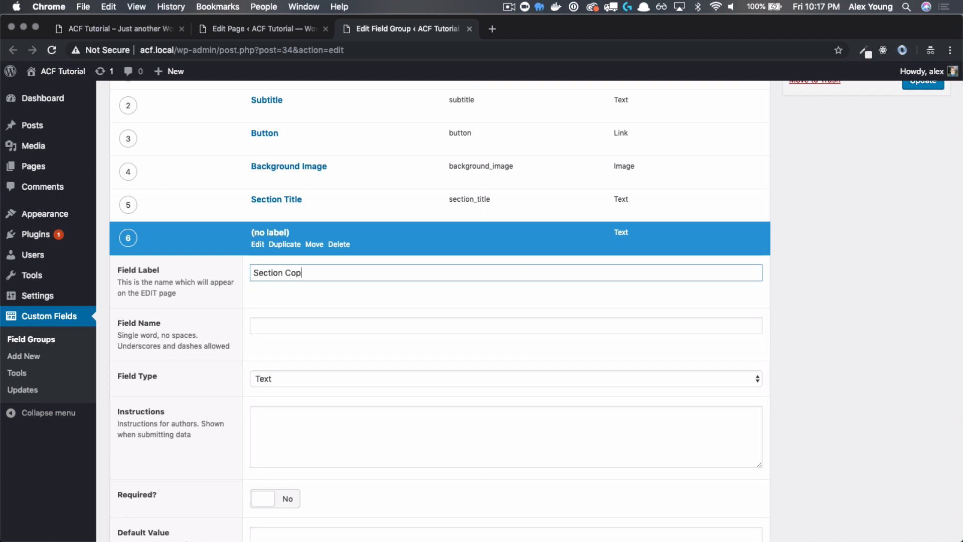
{"action": "left_click", "coordinate": [504, 379]}
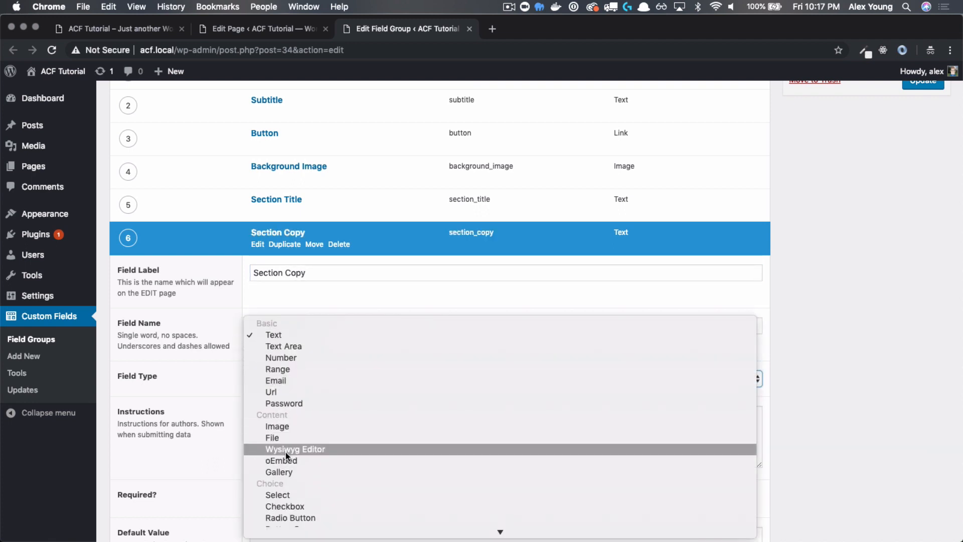
{"action": "left_click", "coordinate": [295, 449]}
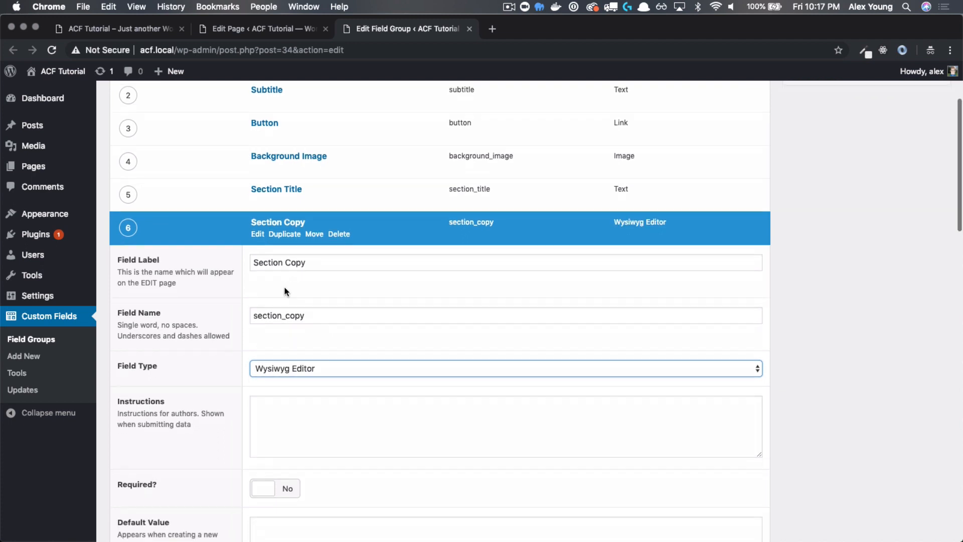
{"action": "scroll", "scroll_direction": "down", "scroll_amount": 3}
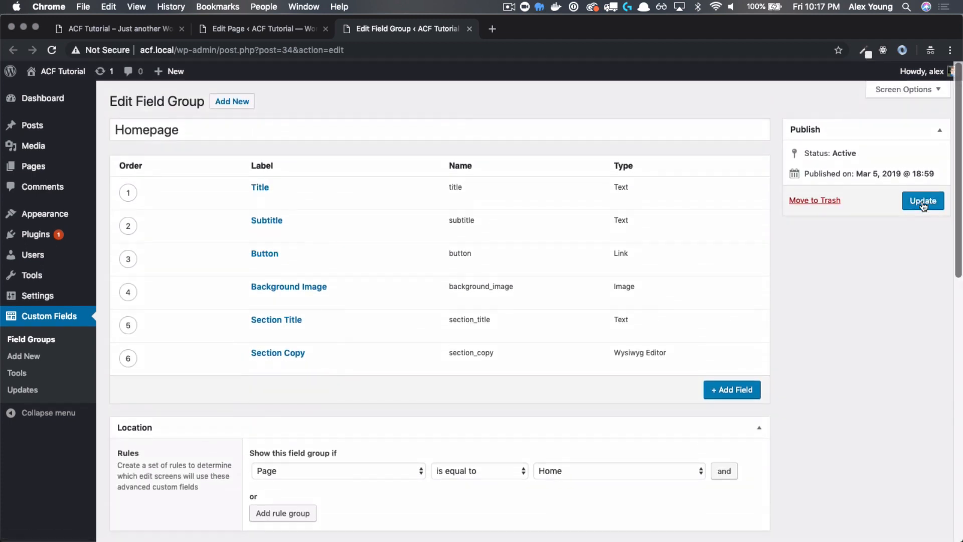
{"action": "left_click", "coordinate": [922, 201]}
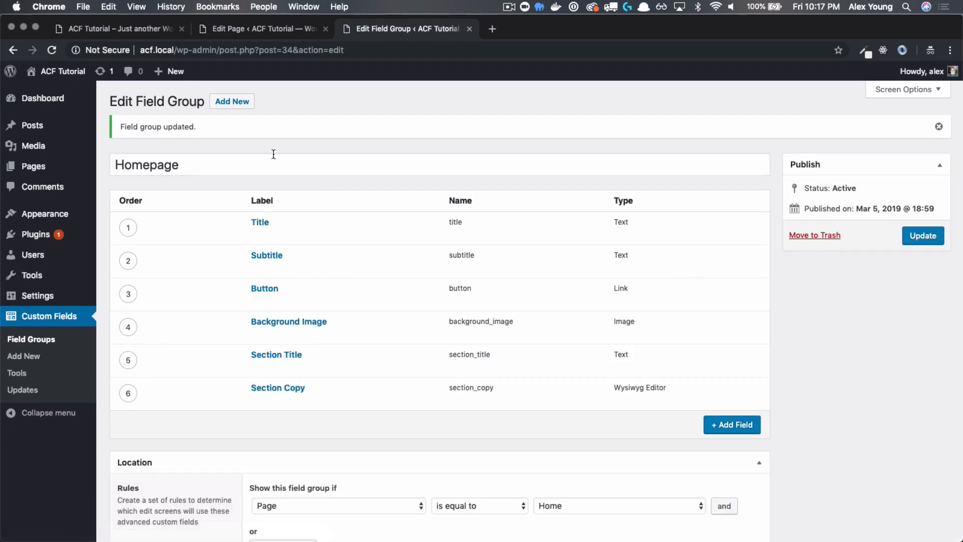
Step: Show the Home page editor scrolled to the empty Section Title and Section Copy fields
{"action": "left_click", "coordinate": [262, 28]}
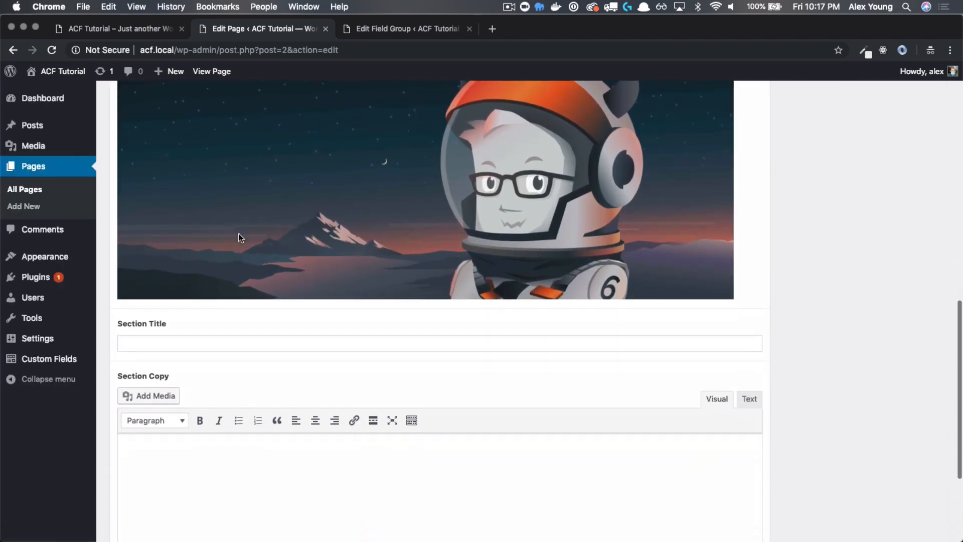
{"action": "scroll", "scroll_direction": "down", "scroll_amount": 3}
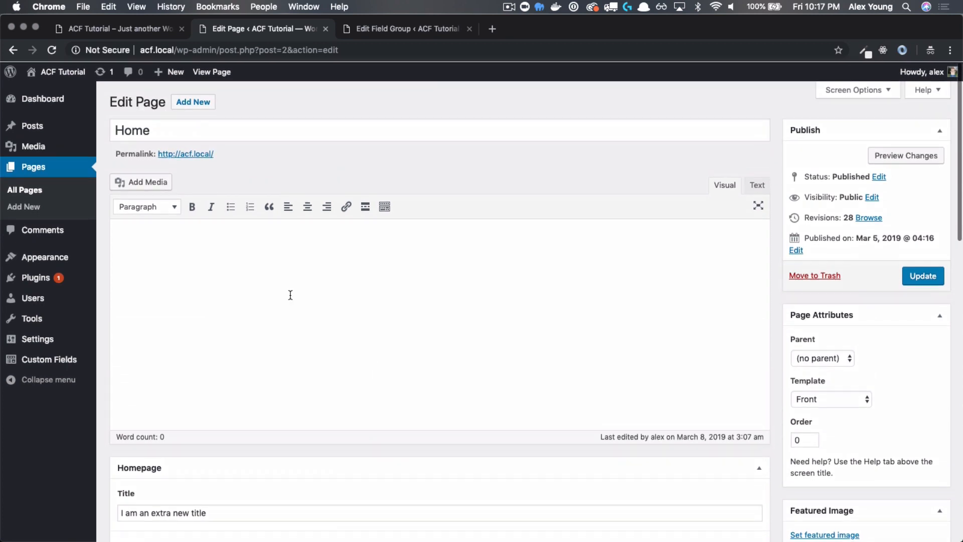
{"action": "mouse_move", "coordinate": [288, 412]}
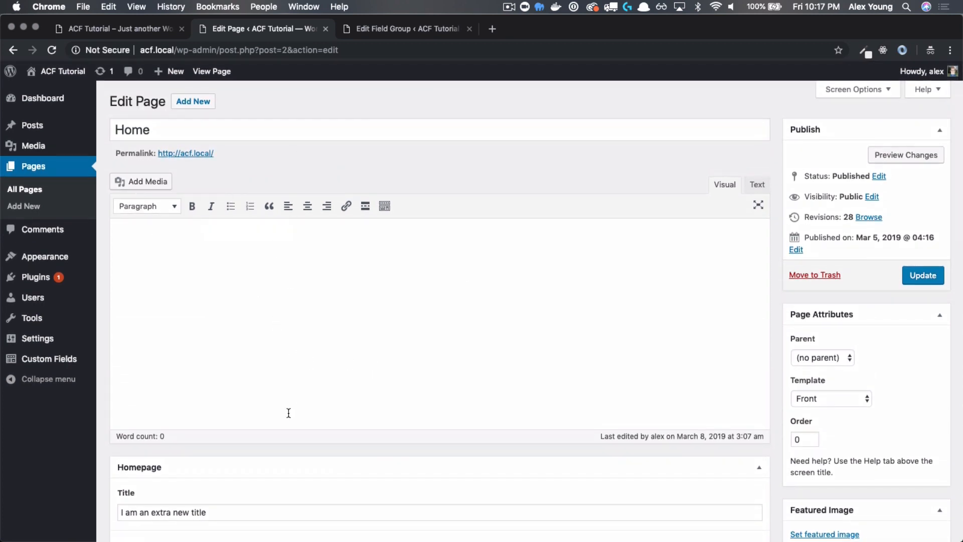
{"action": "scroll", "scroll_direction": "down", "scroll_amount": 3}
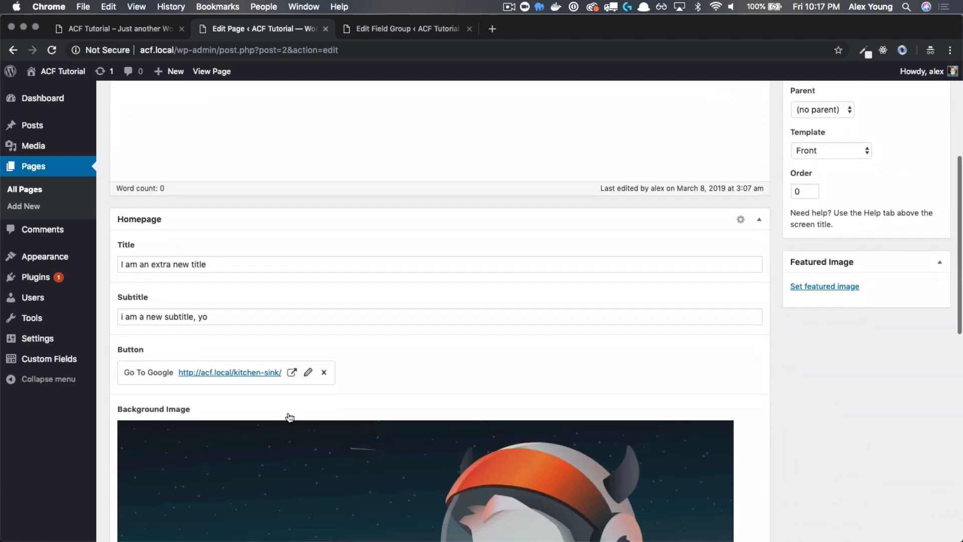
{"action": "scroll", "scroll_direction": "down", "scroll_amount": 3}
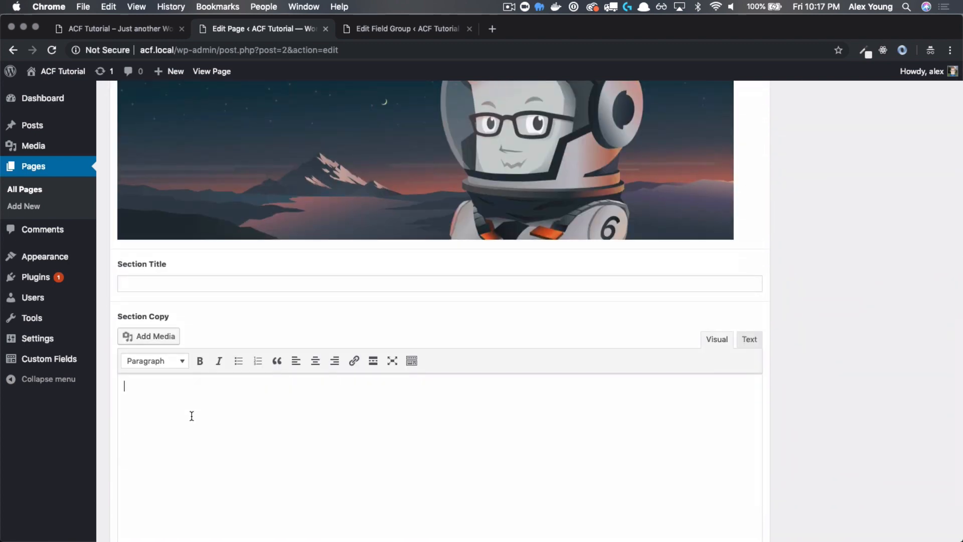
{"action": "scroll", "scroll_direction": "down", "scroll_amount": 3}
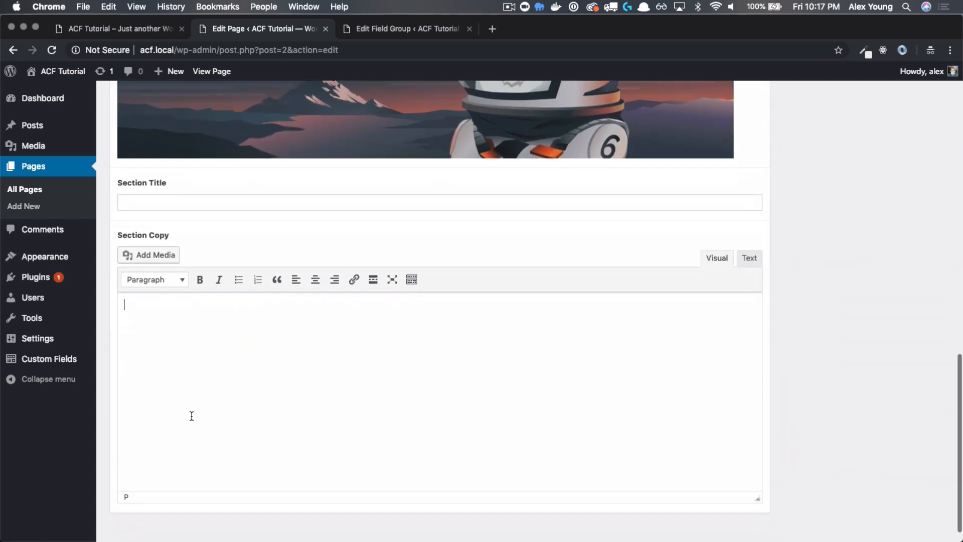
{"action": "mouse_move", "coordinate": [418, 431]}
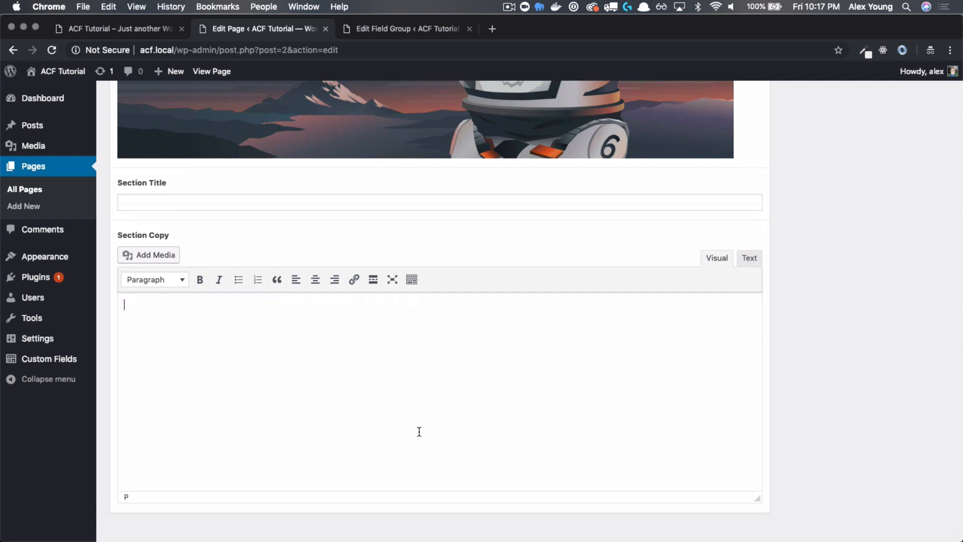
{"action": "mouse_move", "coordinate": [190, 314]}
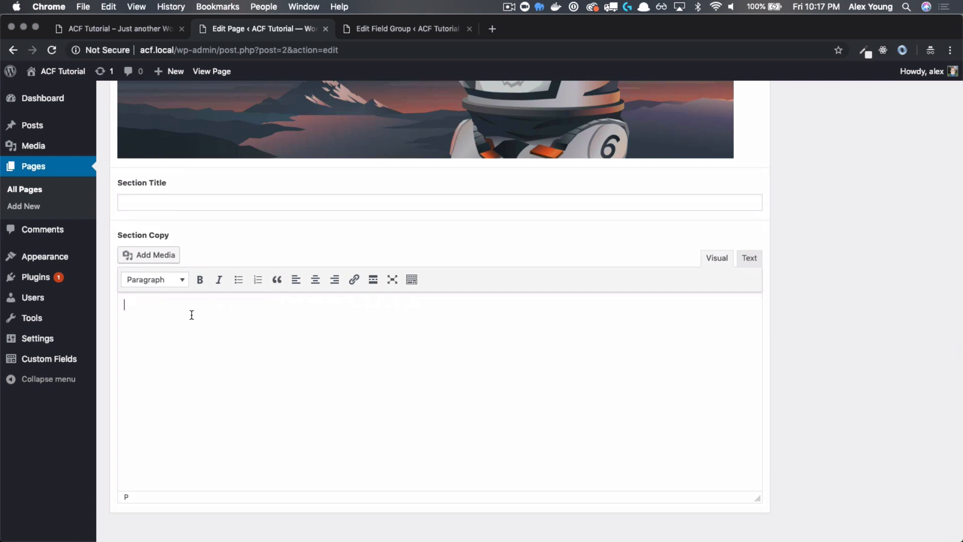
{"action": "mouse_move", "coordinate": [200, 318]}
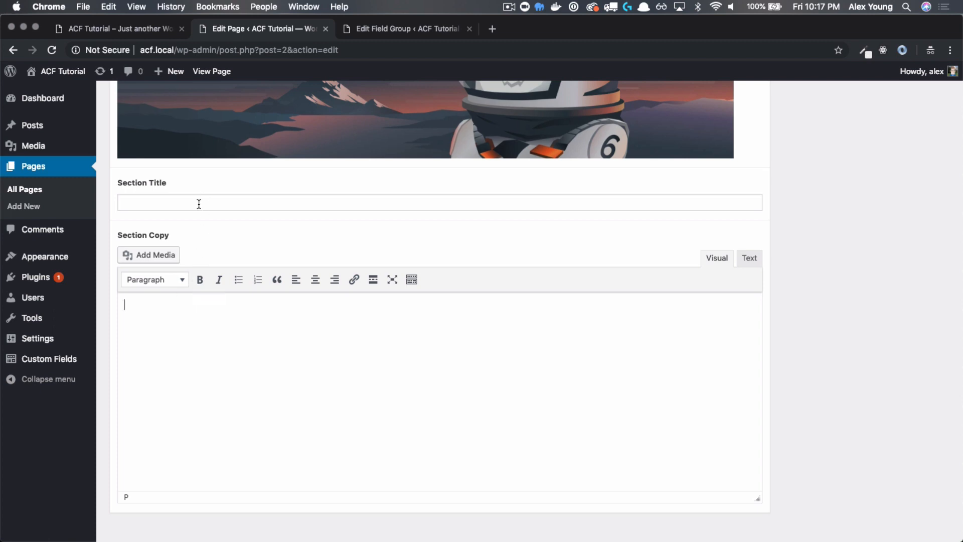
Step: Copy the selling-points heading and intro from the front page into Section Title and Section Copy
{"action": "left_click", "coordinate": [116, 28]}
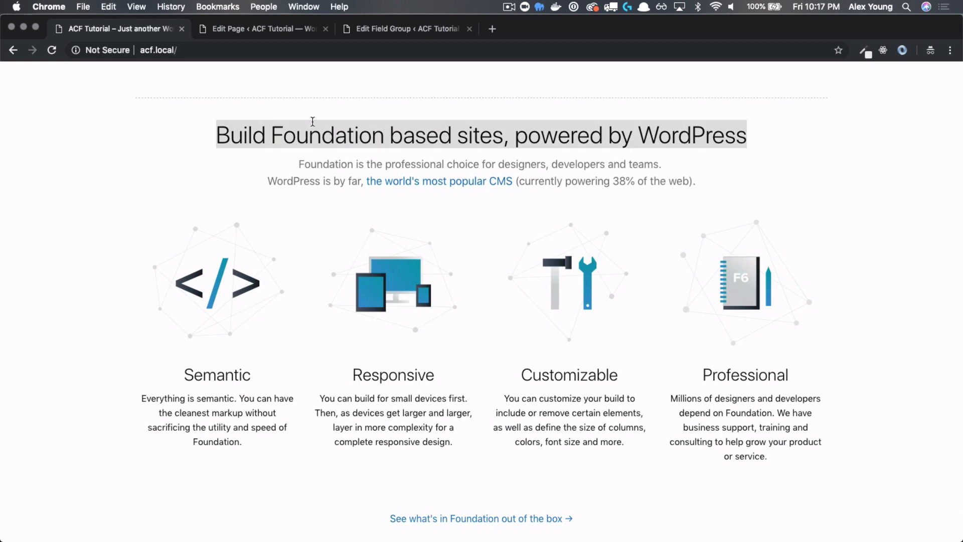
{"action": "left_click", "coordinate": [261, 28]}
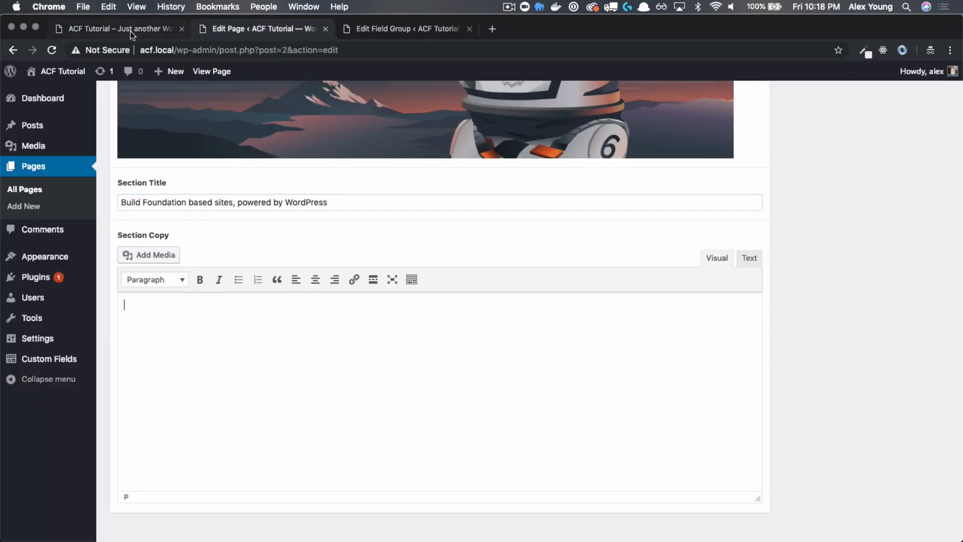
{"action": "left_click", "coordinate": [117, 28]}
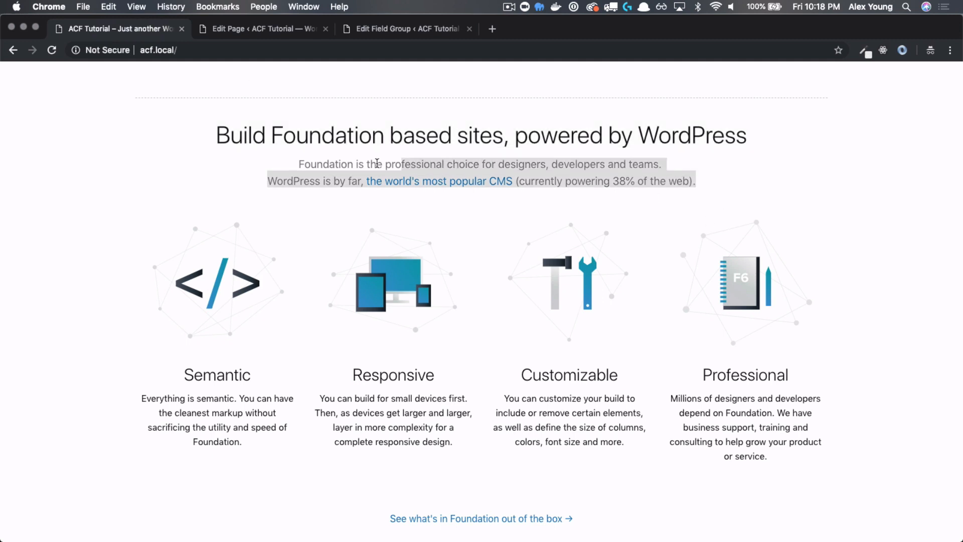
{"action": "left_click", "coordinate": [260, 29]}
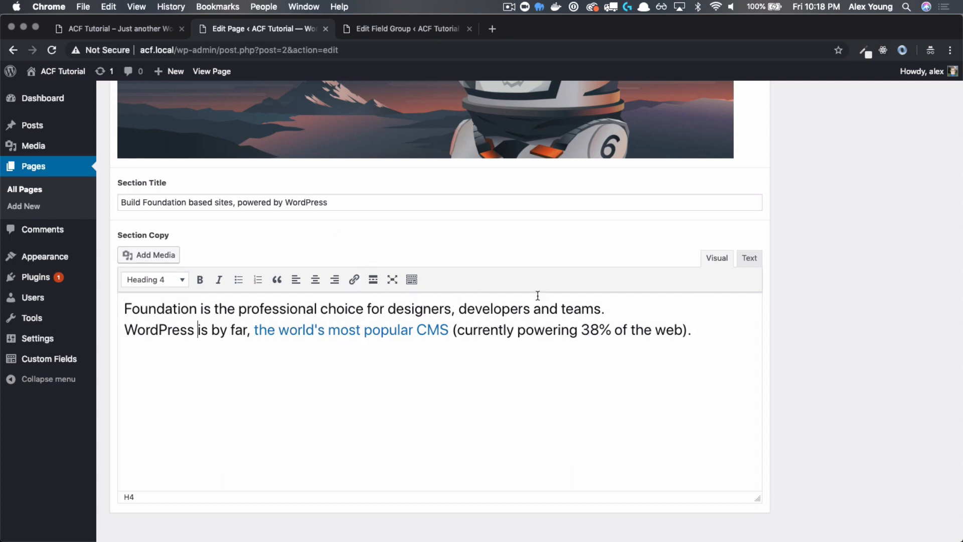
Step: Check Section Copy's raw HTML, return to visual editing and update the Home page
{"action": "left_click", "coordinate": [750, 258]}
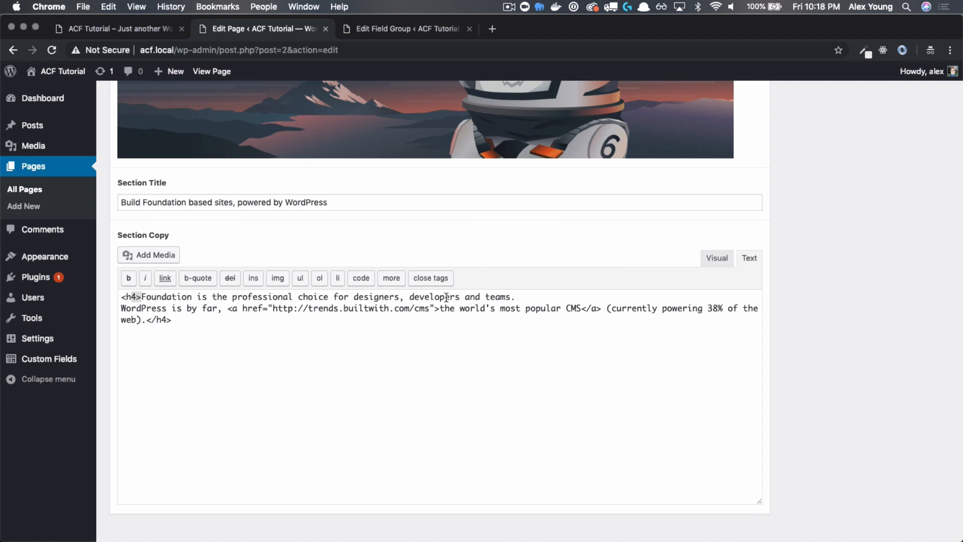
{"action": "scroll", "scroll_direction": "down", "scroll_amount": 3}
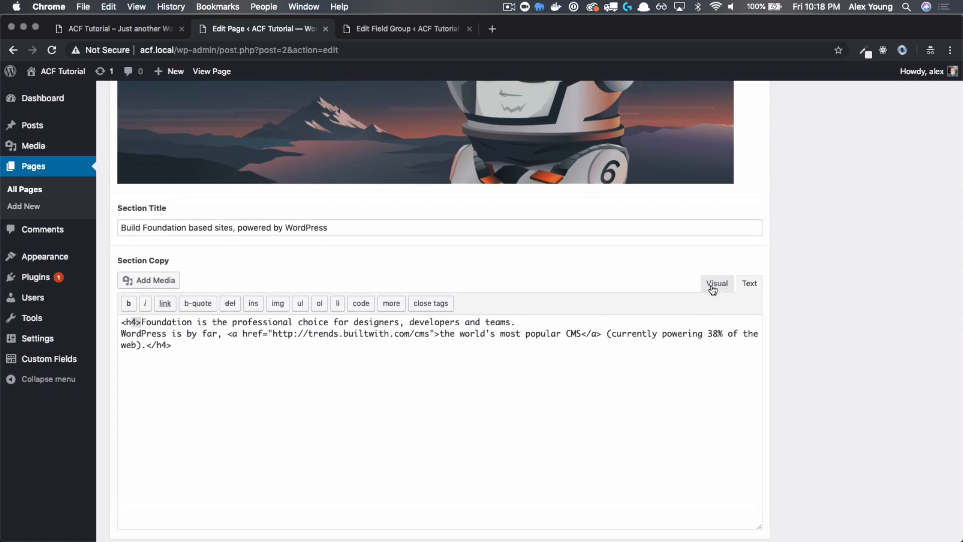
{"action": "left_click", "coordinate": [716, 283]}
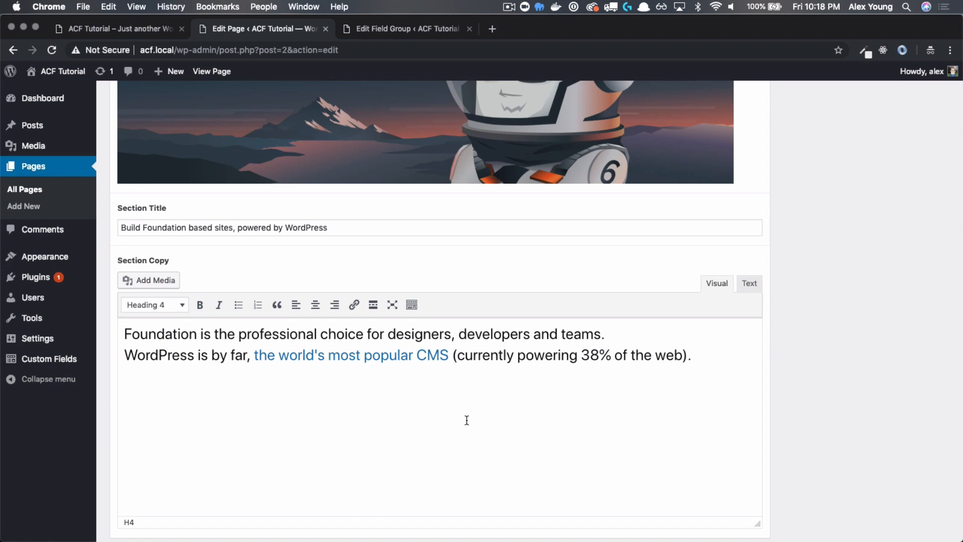
{"action": "scroll", "scroll_direction": "up", "scroll_amount": 3}
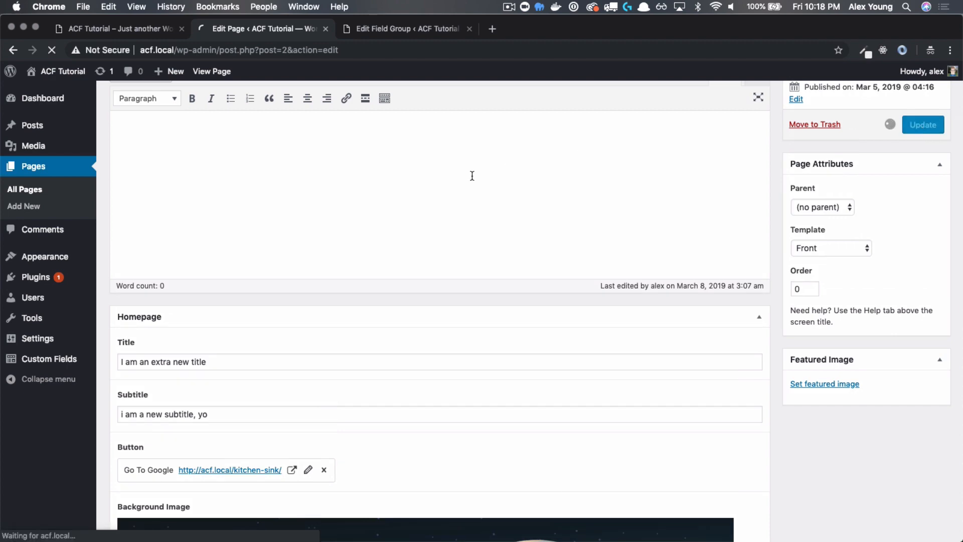
{"action": "left_click", "coordinate": [922, 125]}
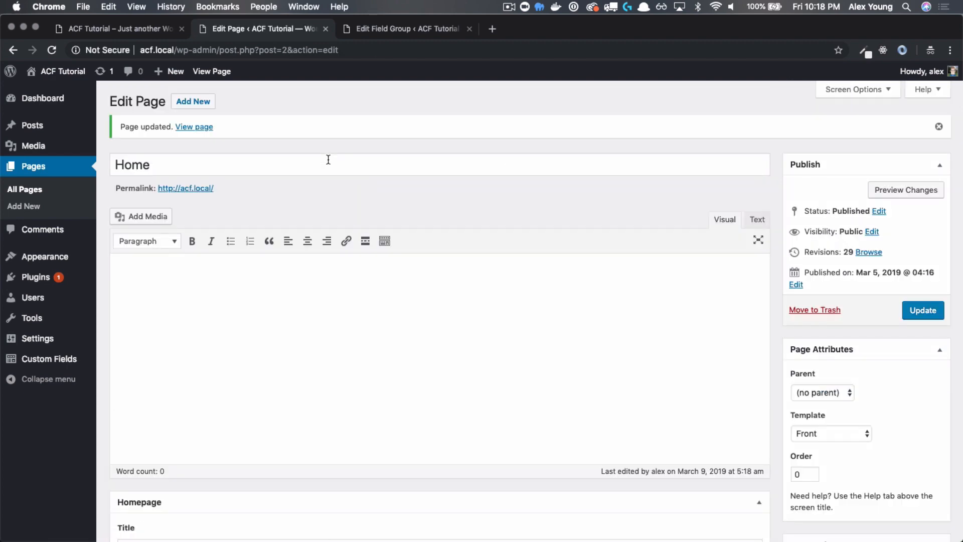
Step: Replace the hard-coded h2 heading in front.php with the_field('section_title')
{"action": "key", "text": "cmd+tab"}
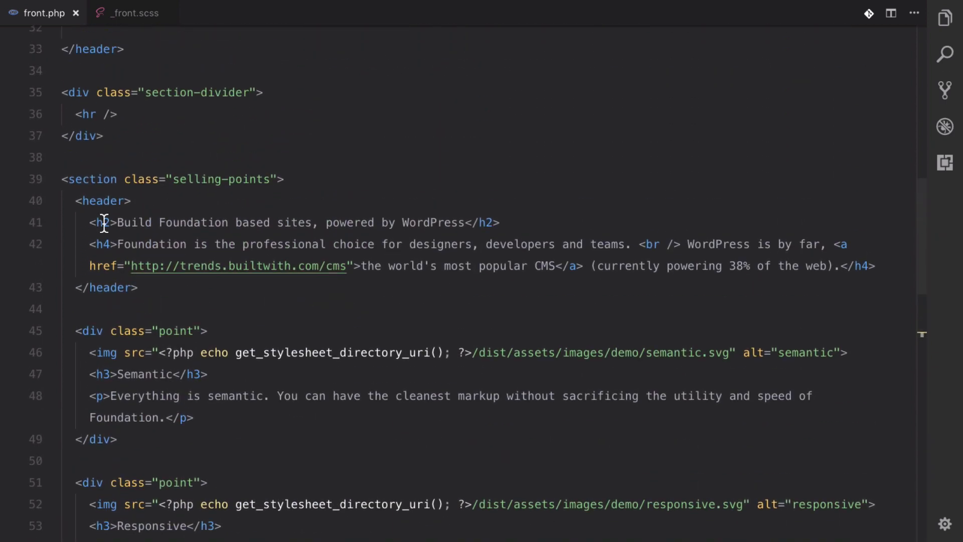
{"action": "left_click_drag", "start_coordinate": [114, 223], "coordinate": [467, 222]}
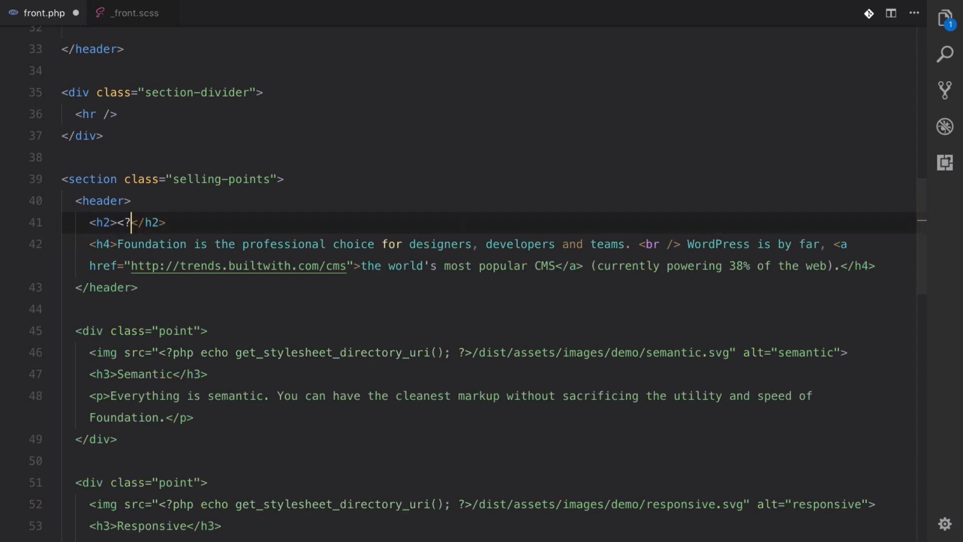
{"action": "type", "text": "?>"}
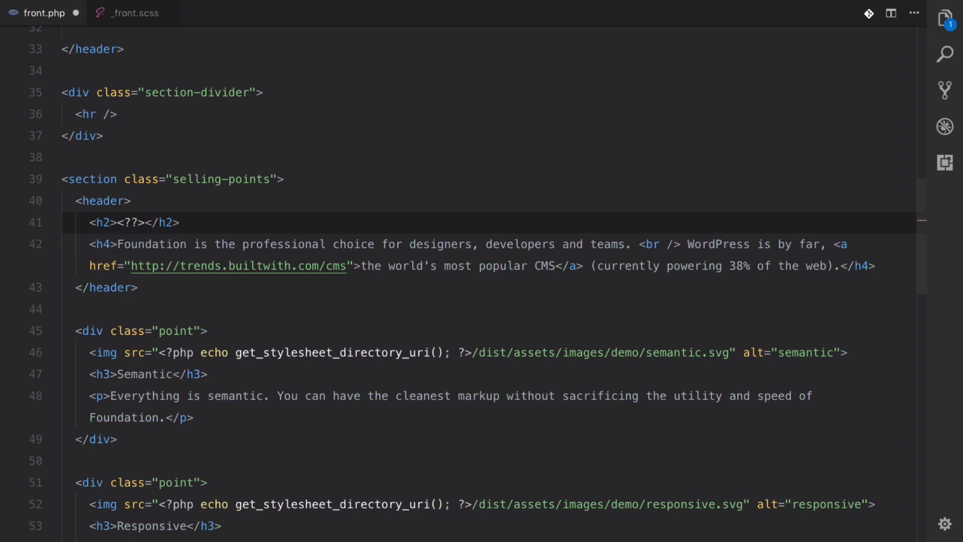
{"action": "type", "text": "<?php the_field('sec"}
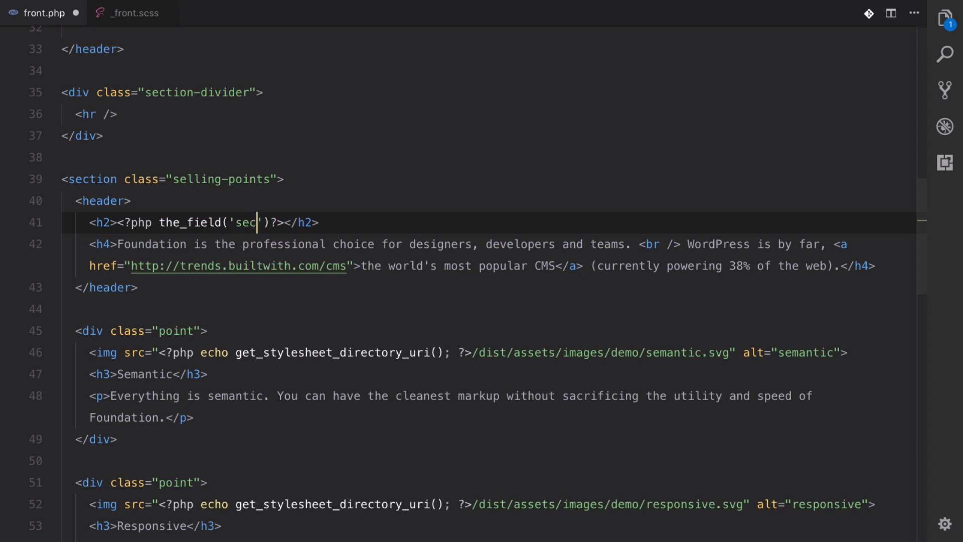
{"action": "type", "text": "tion_title;"}
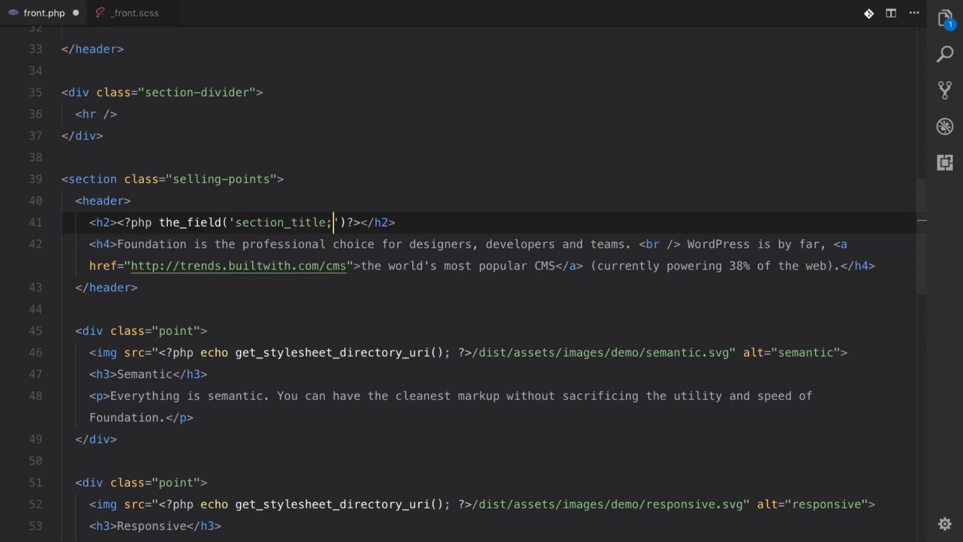
{"action": "type", "text": ";"}
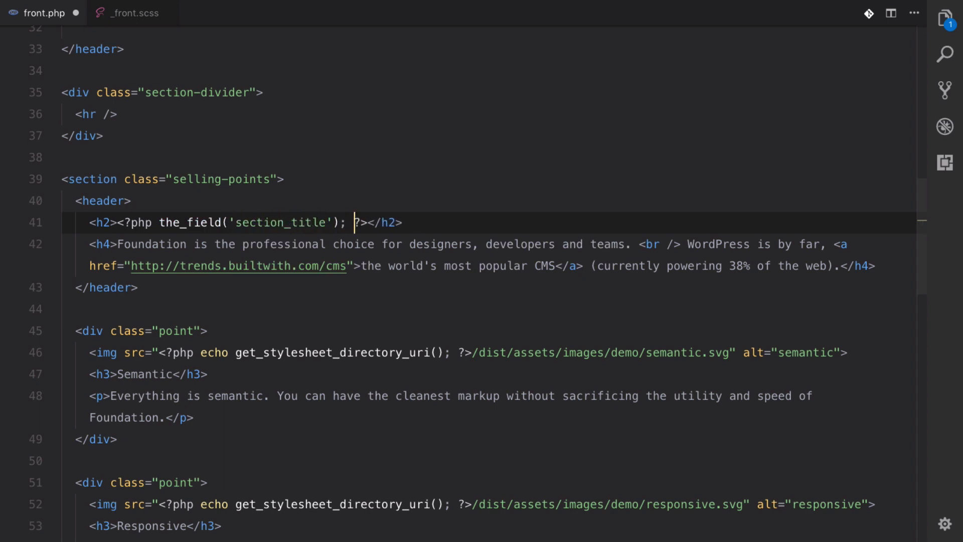
Step: Replace the h4 intro line with the_field('section_copy')
{"action": "scroll", "scroll_direction": "down", "scroll_amount": 3}
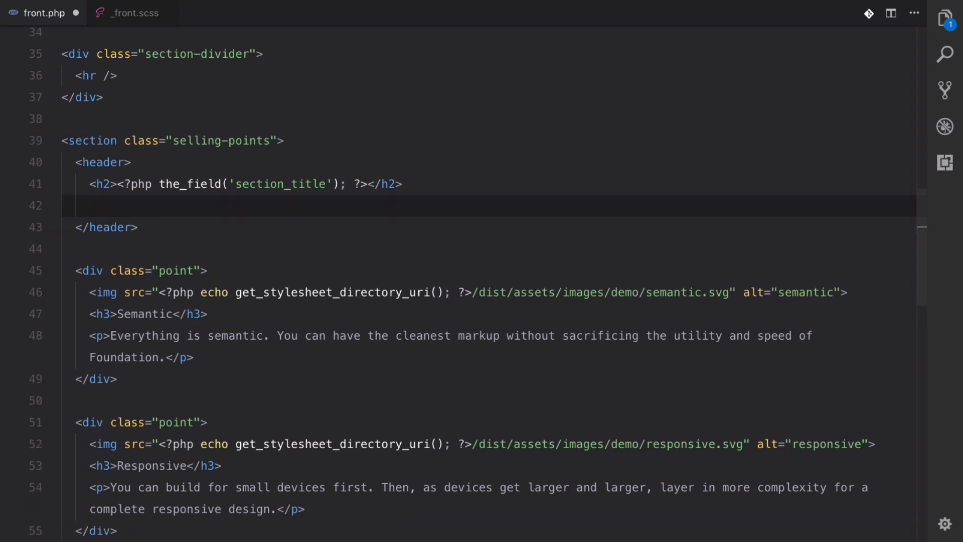
{"action": "type", "text": "ld('se')?>"}
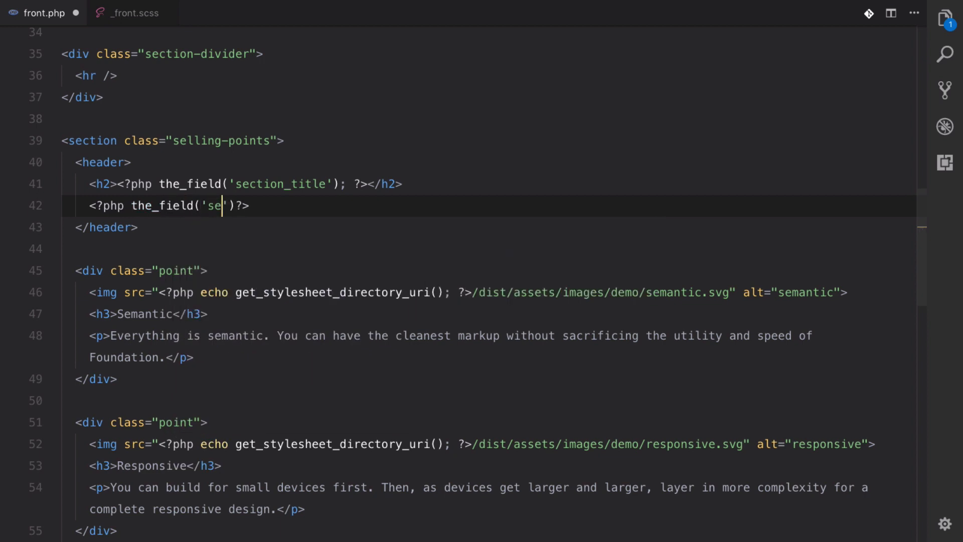
{"action": "type", "text": "ction_copy"}
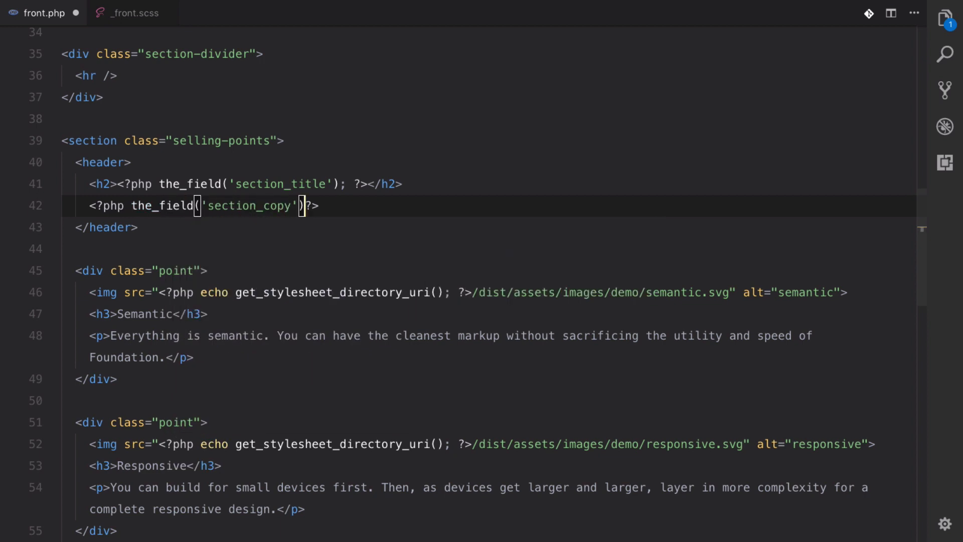
{"action": "type", "text": ";"}
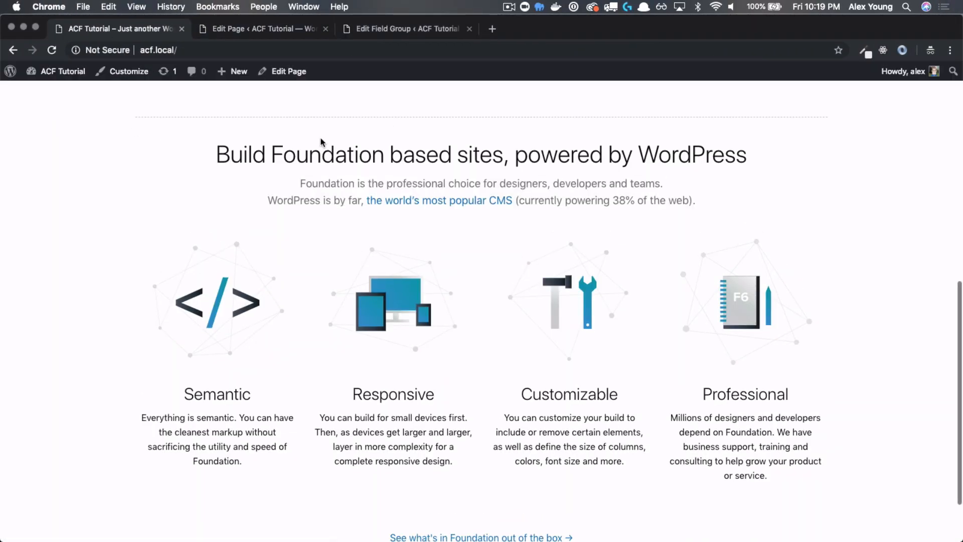
Step: Inspect the rendered selling-points heading and expand the h4 intro markup in developer tools
{"action": "scroll", "scroll_direction": "down", "scroll_amount": 3}
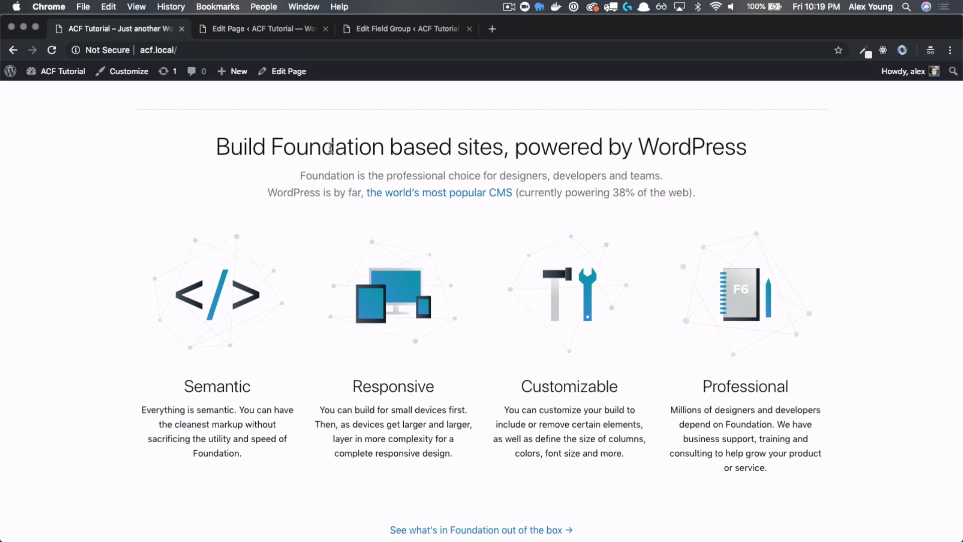
{"action": "double_click", "coordinate": [327, 146]}
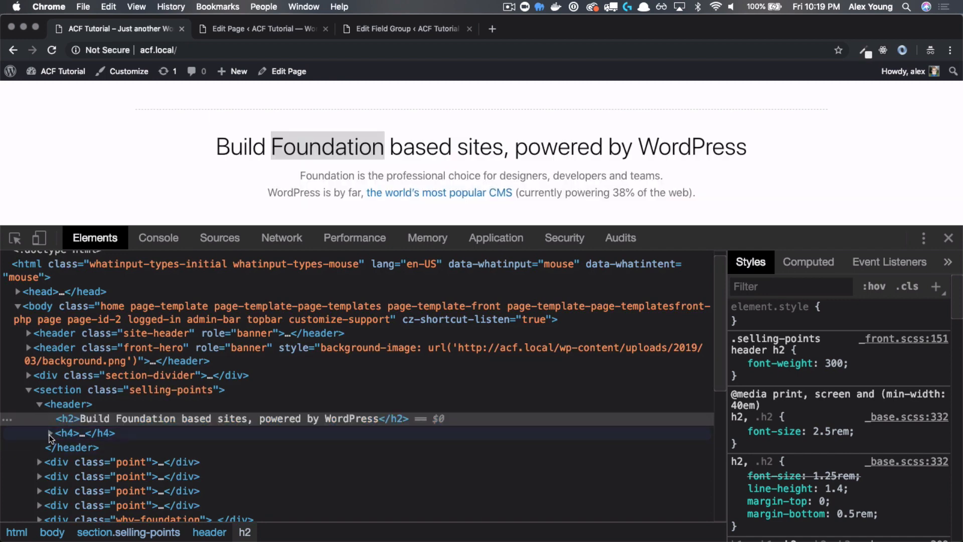
{"action": "left_click", "coordinate": [51, 432]}
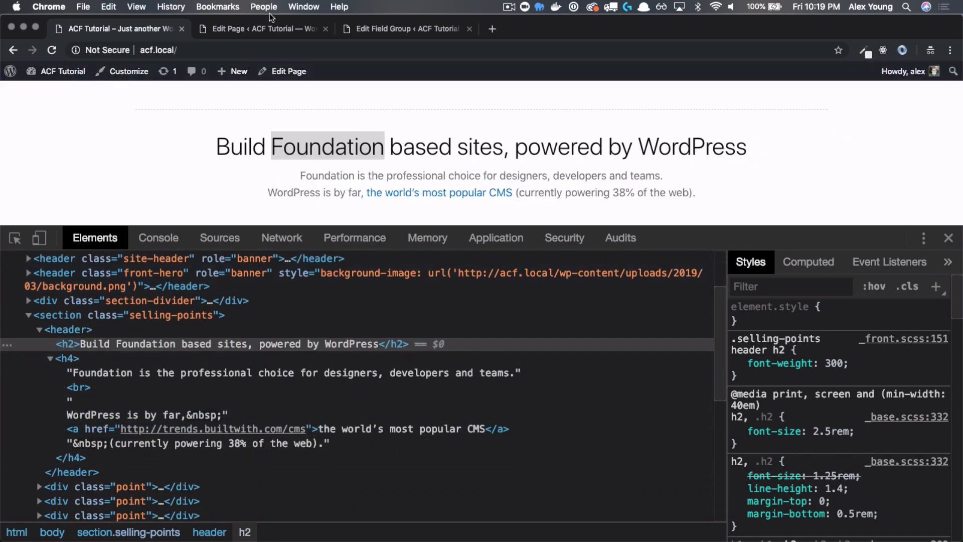
{"action": "left_click", "coordinate": [258, 28]}
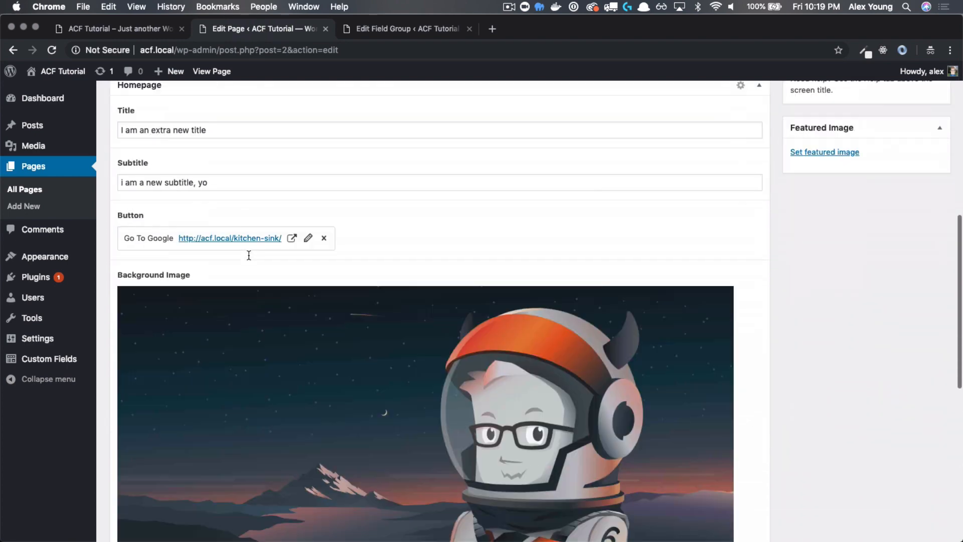
{"action": "scroll", "scroll_direction": "down", "scroll_amount": 3}
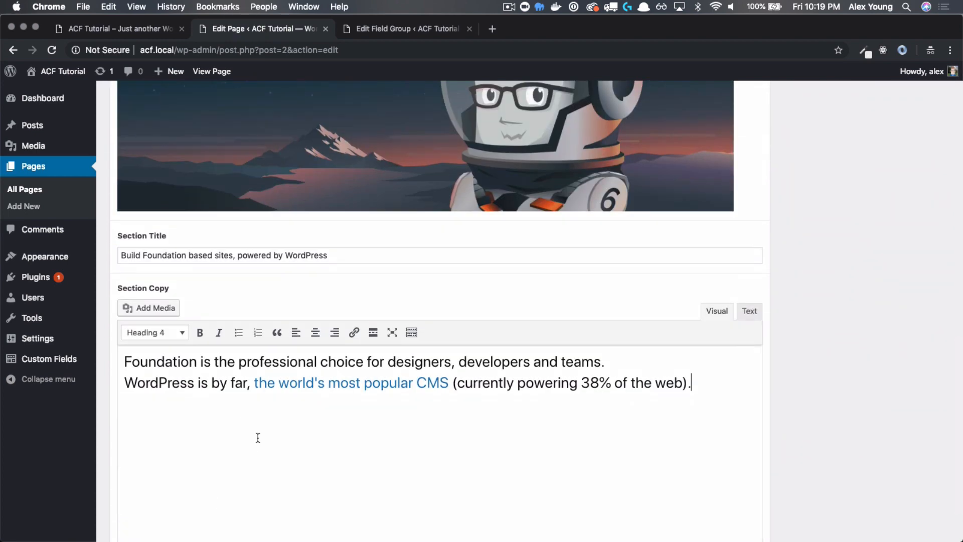
{"action": "scroll", "scroll_direction": "down", "scroll_amount": 3}
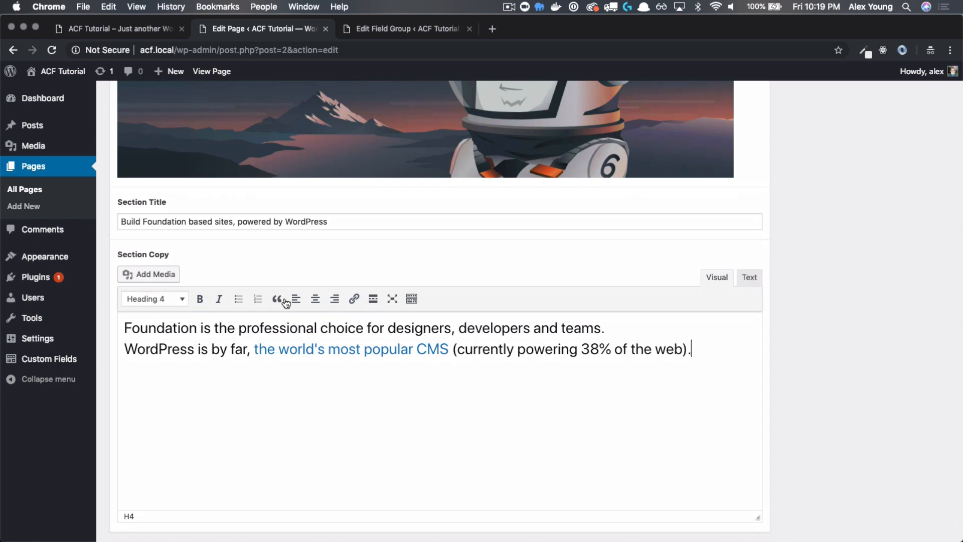
{"action": "mouse_move", "coordinate": [722, 355]}
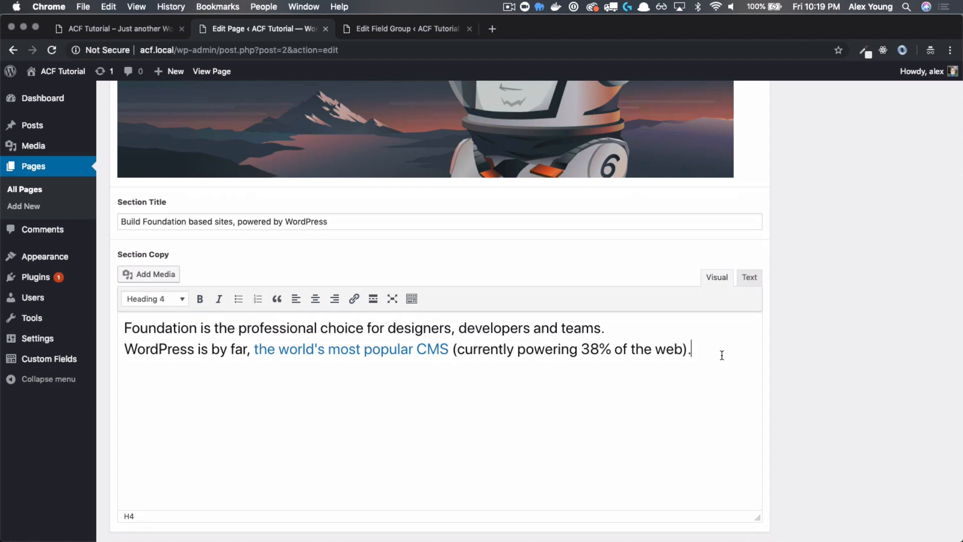
{"action": "scroll", "scroll_direction": "down", "scroll_amount": 3}
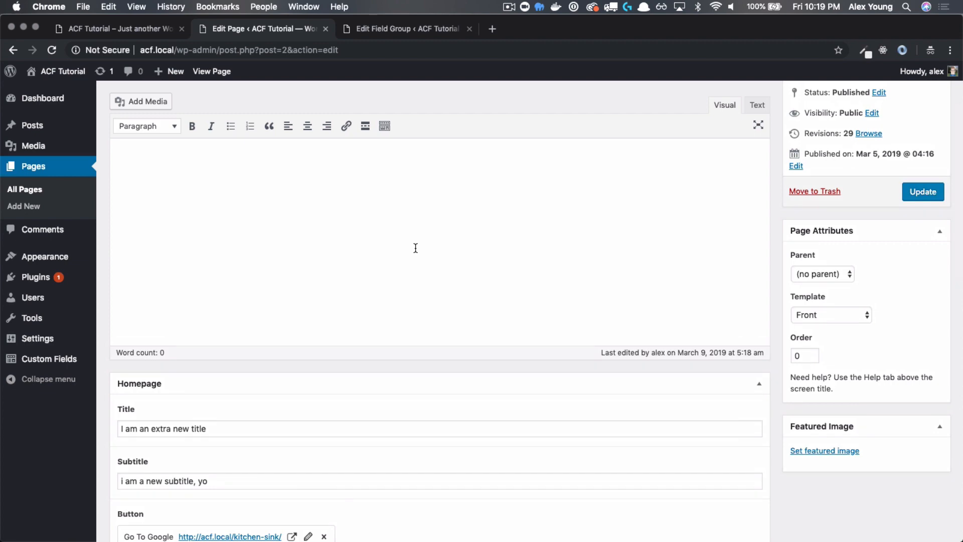
{"action": "scroll", "scroll_direction": "down", "scroll_amount": 3}
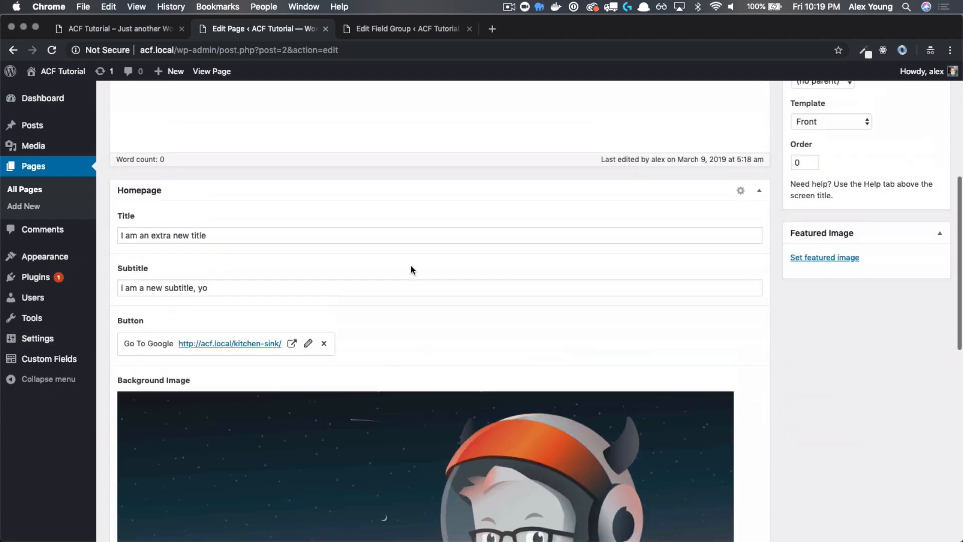
{"action": "scroll", "scroll_direction": "down", "scroll_amount": 3}
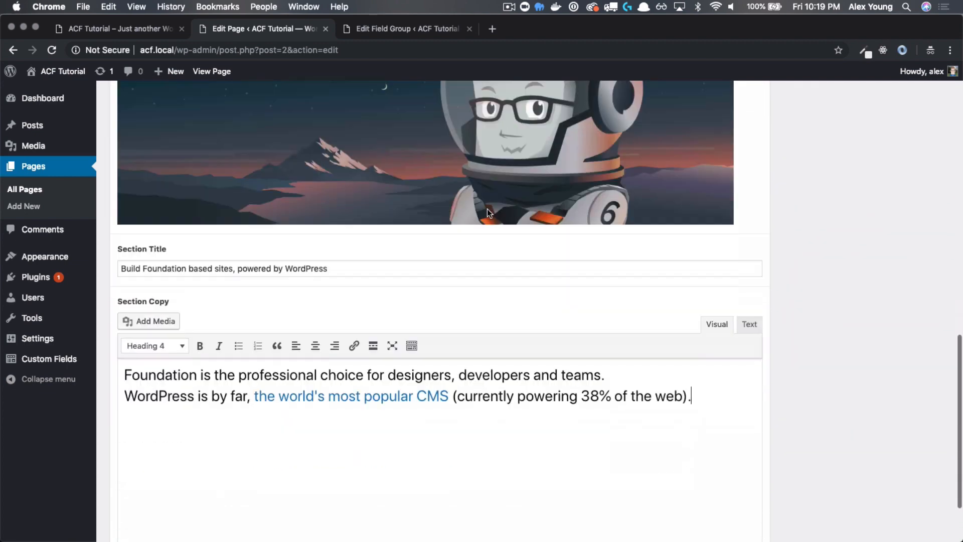
{"action": "scroll", "scroll_direction": "down", "scroll_amount": 3}
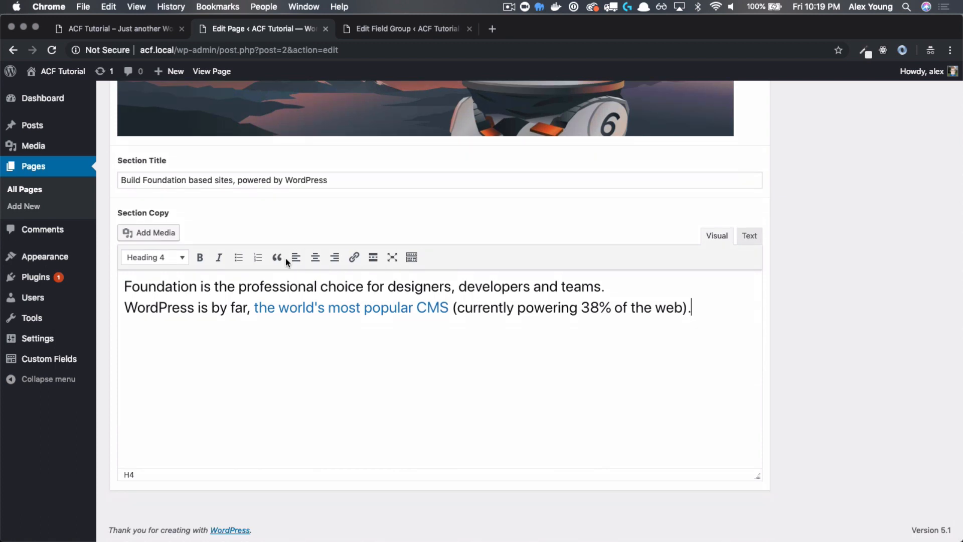
{"action": "mouse_move", "coordinate": [434, 263]}
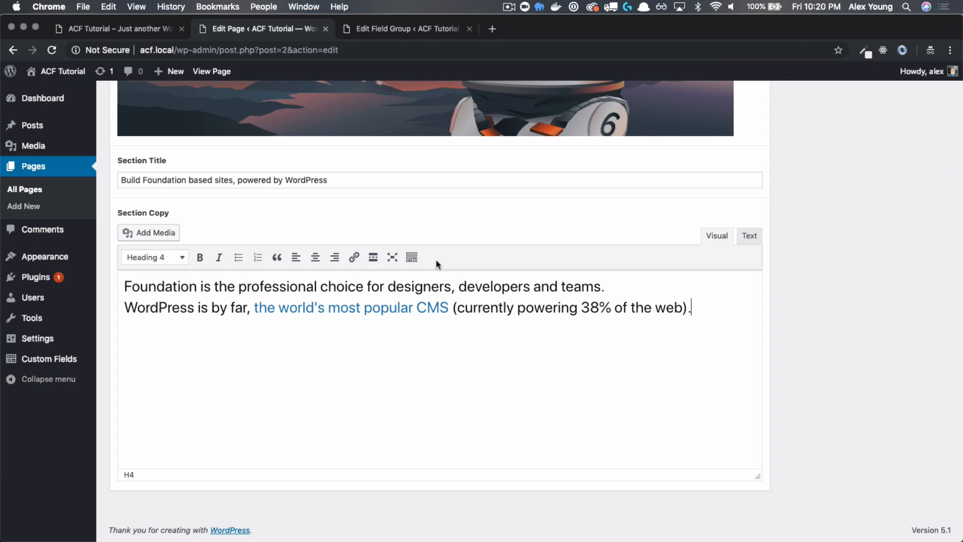
{"action": "mouse_move", "coordinate": [411, 257]}
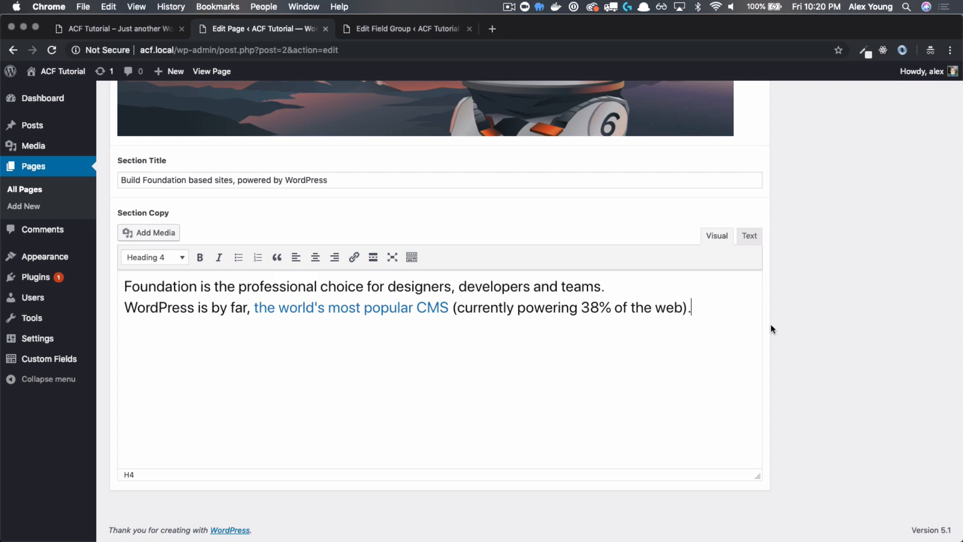
{"action": "mouse_move", "coordinate": [223, 164]}
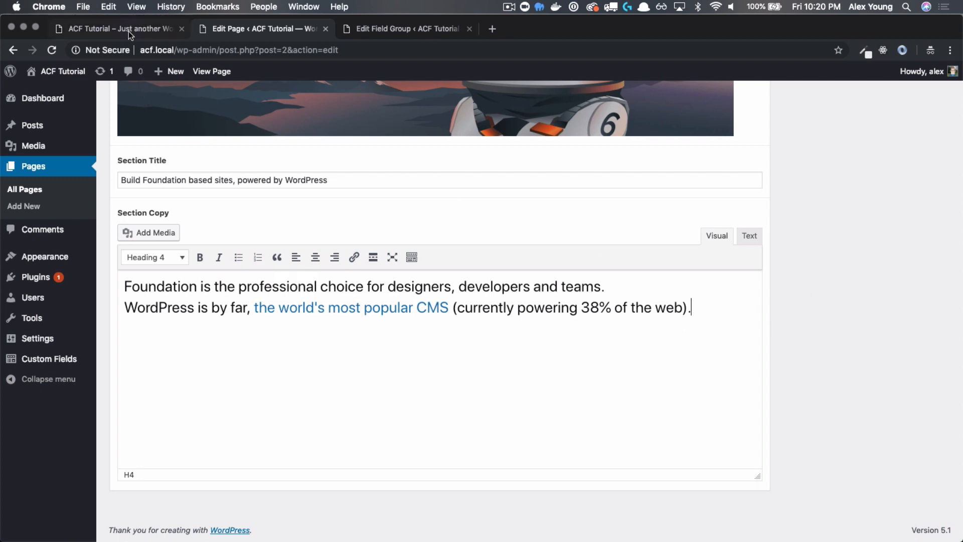
{"action": "mouse_move", "coordinate": [368, 37]}
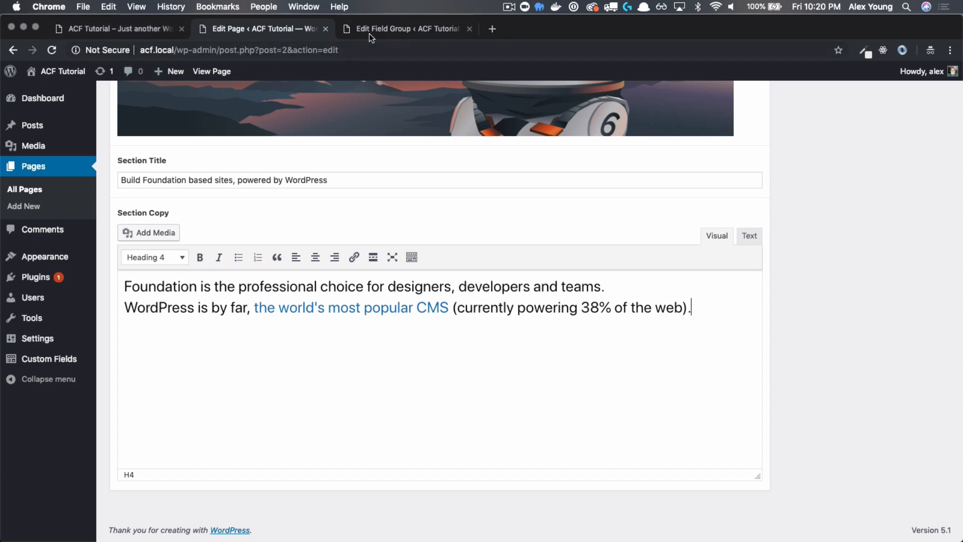
Step: Add a Repeater field labelled Selling Points to the Homepage field group
{"action": "left_click", "coordinate": [405, 28]}
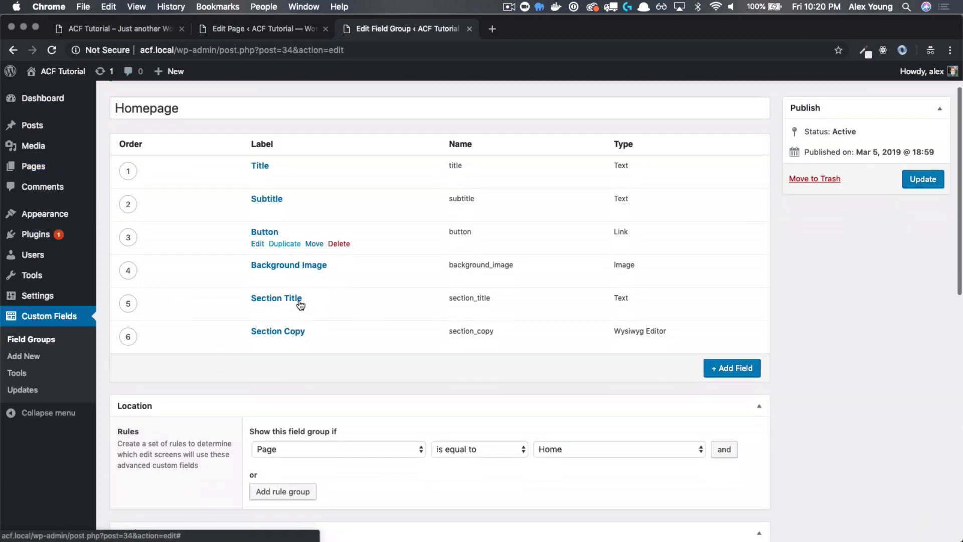
{"action": "scroll", "scroll_direction": "down", "scroll_amount": 3}
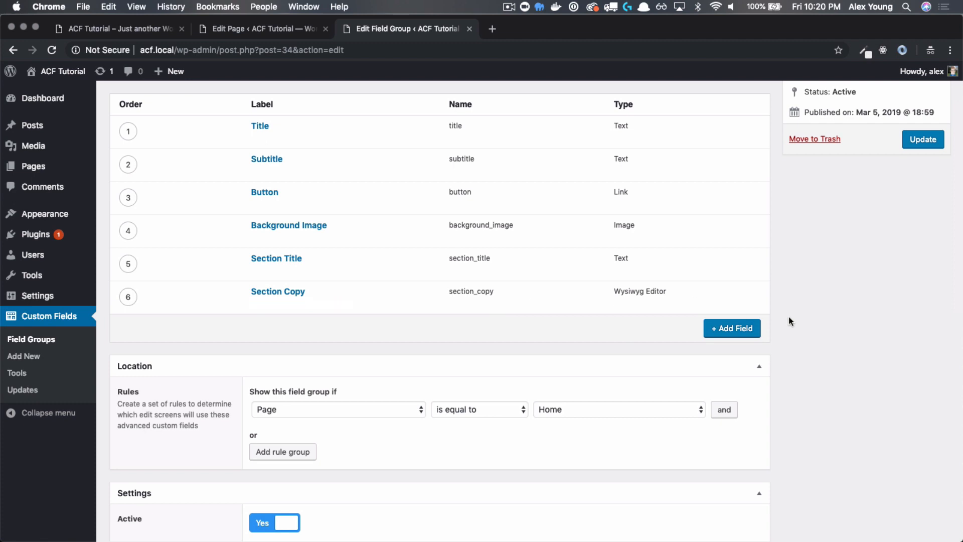
{"action": "mouse_move", "coordinate": [865, 280]}
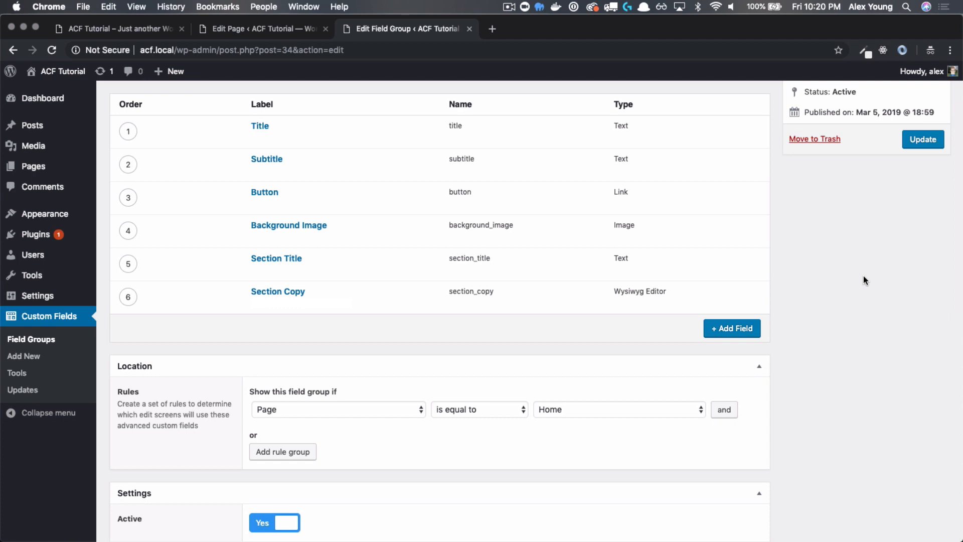
{"action": "scroll", "scroll_direction": "down", "scroll_amount": 3}
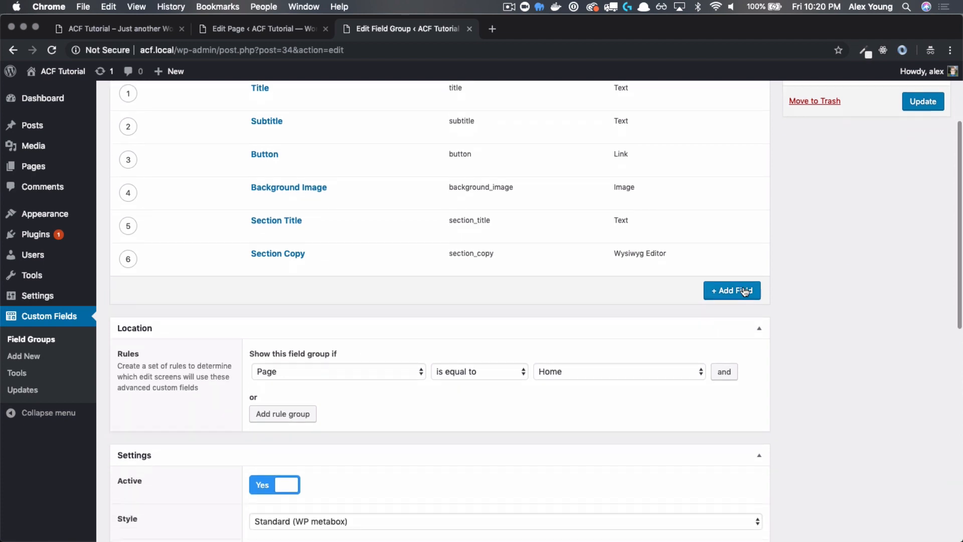
{"action": "left_click", "coordinate": [732, 290]}
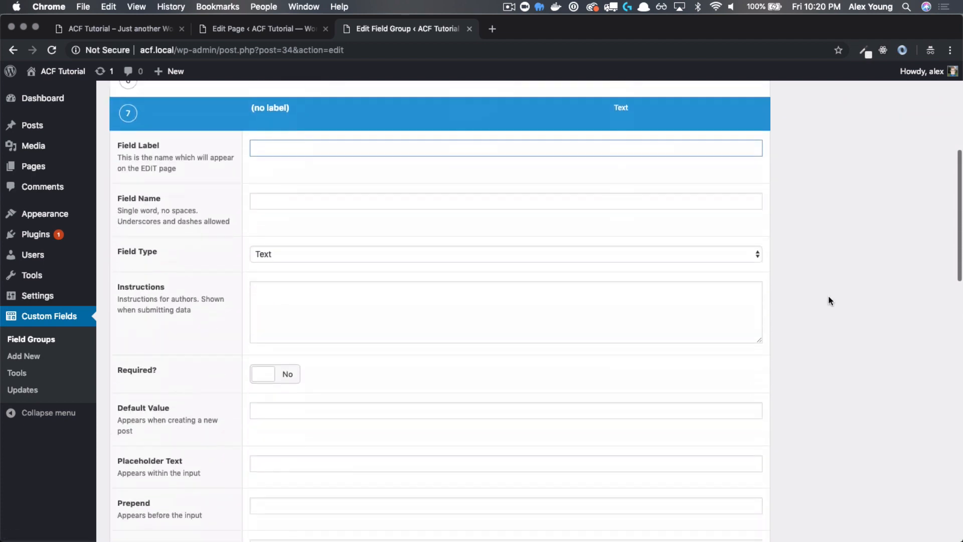
{"action": "left_click", "coordinate": [505, 253]}
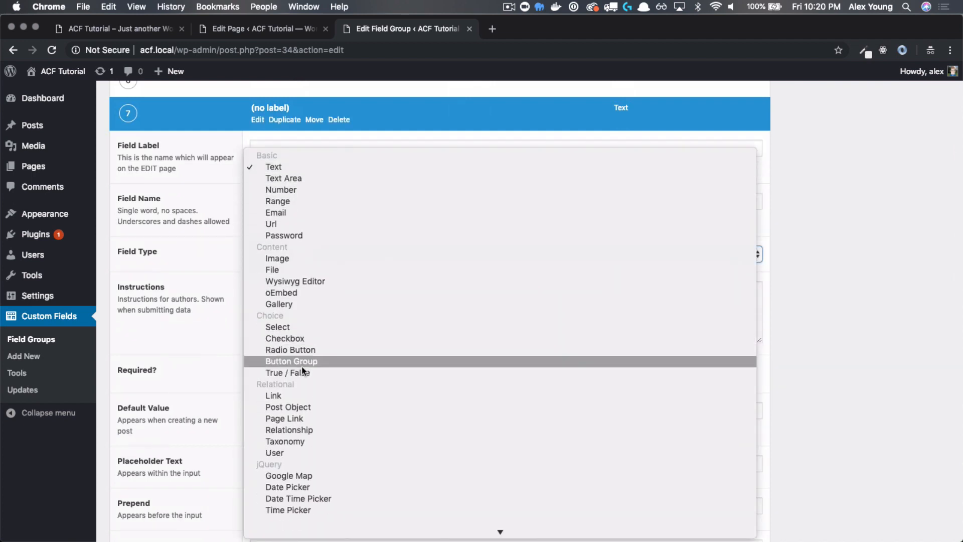
{"action": "scroll", "scroll_direction": "down", "scroll_amount": 3}
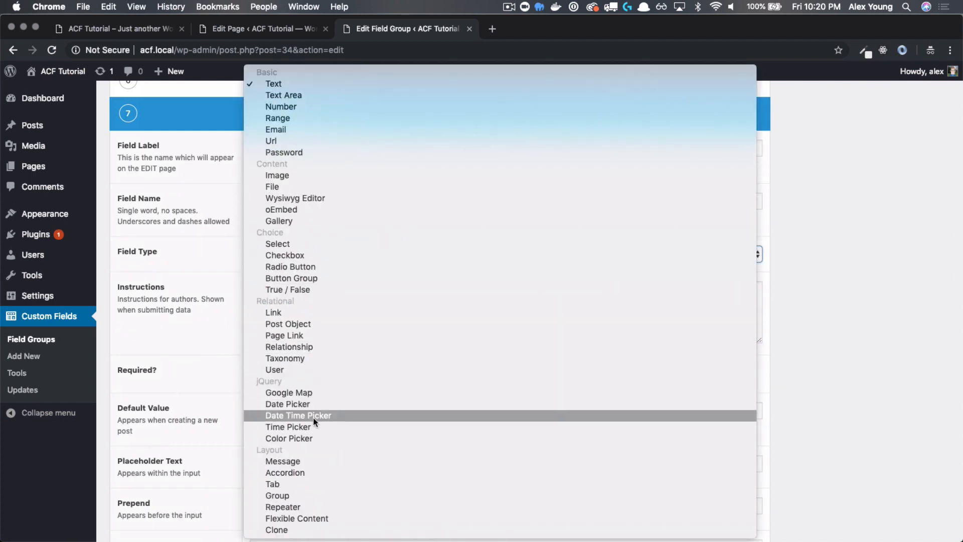
{"action": "left_click", "coordinate": [283, 507]}
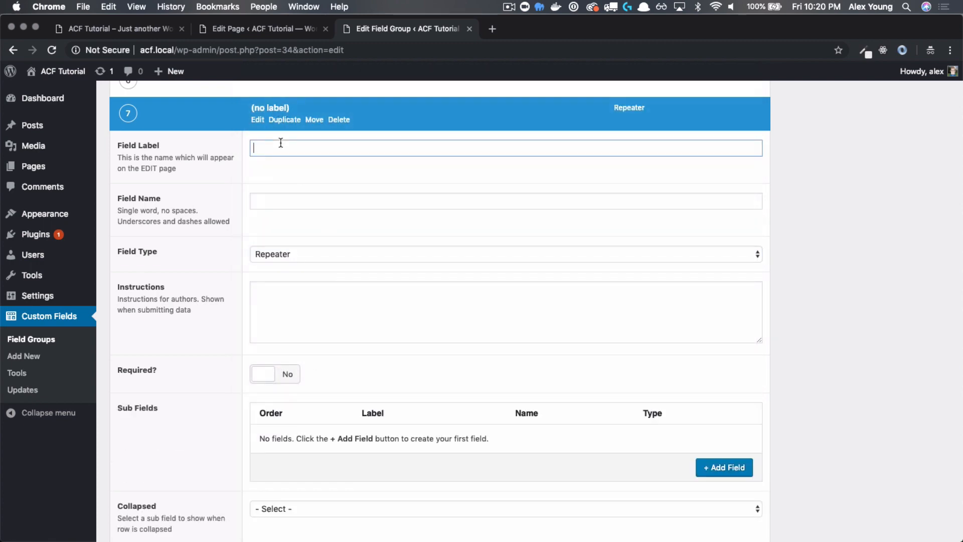
{"action": "type", "text": "Sl"}
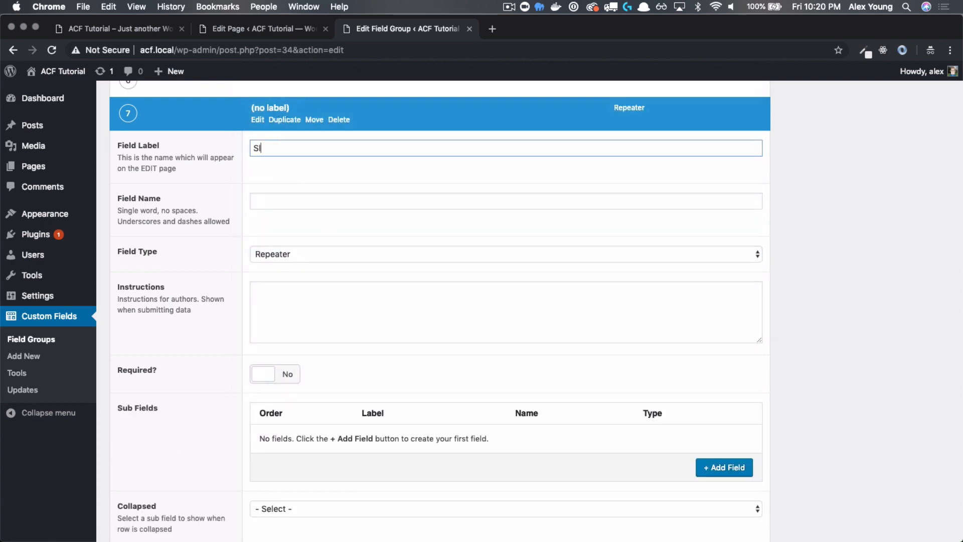
{"action": "type", "text": "elling"}
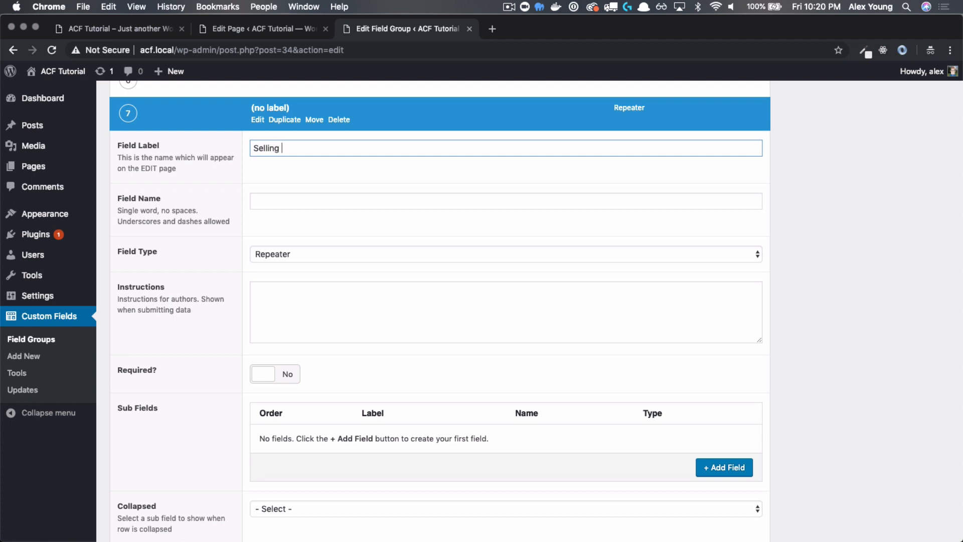
{"action": "type", "text": "Points"}
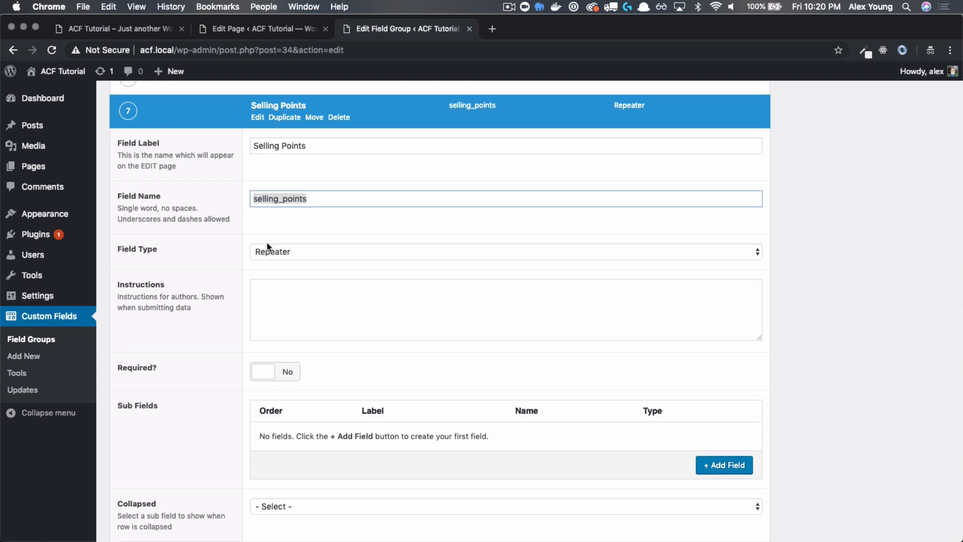
Step: Add a first blank sub field inside the Selling Points repeater
{"action": "scroll", "scroll_direction": "down", "scroll_amount": 3}
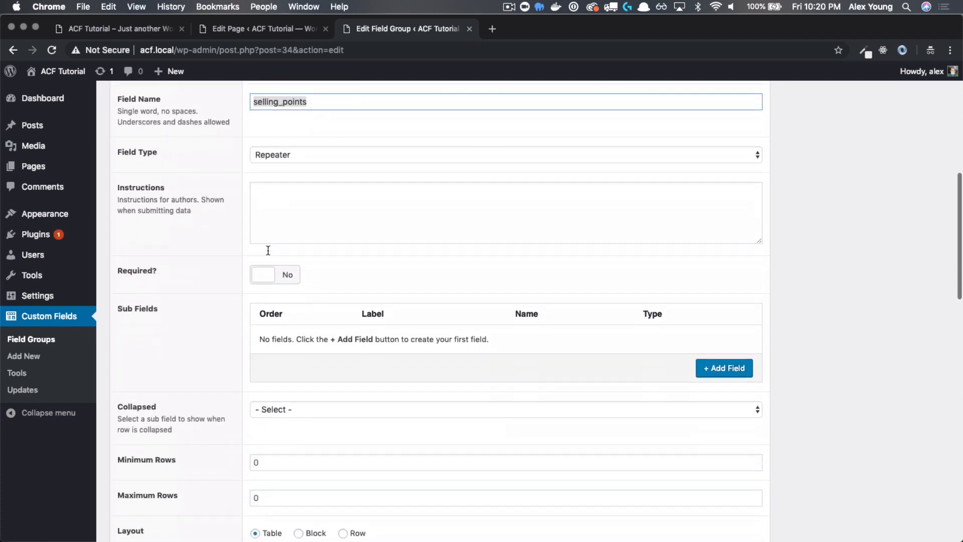
{"action": "mouse_move", "coordinate": [221, 341]}
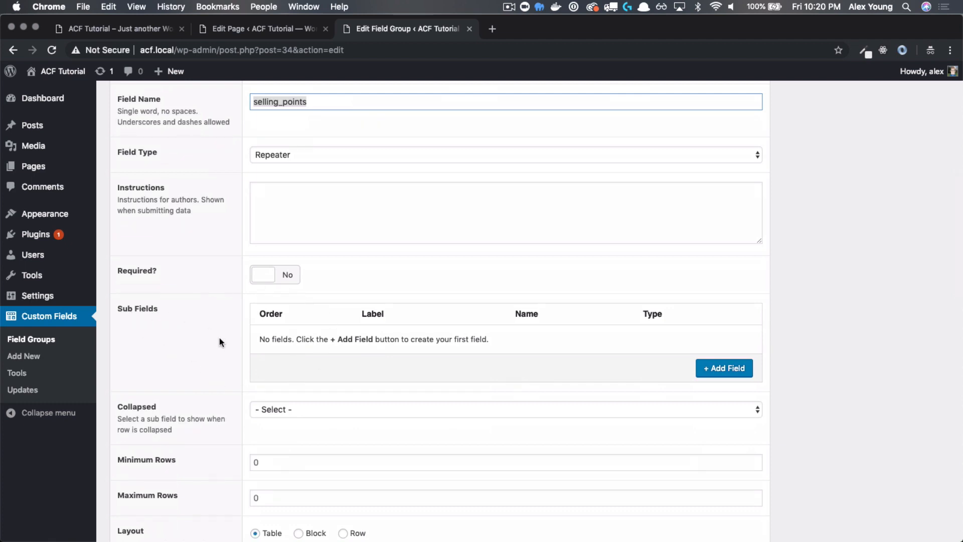
{"action": "scroll", "scroll_direction": "down", "scroll_amount": 3}
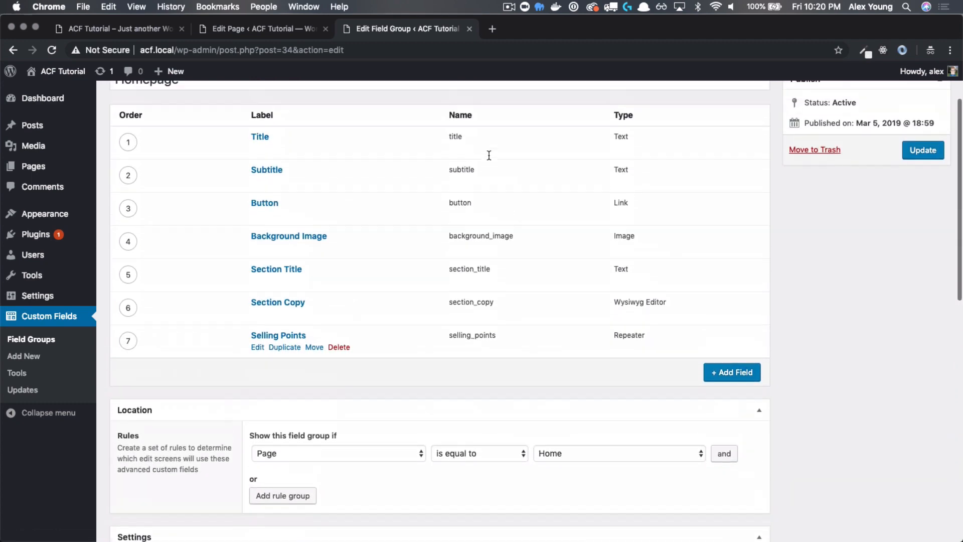
{"action": "left_click", "coordinate": [257, 348]}
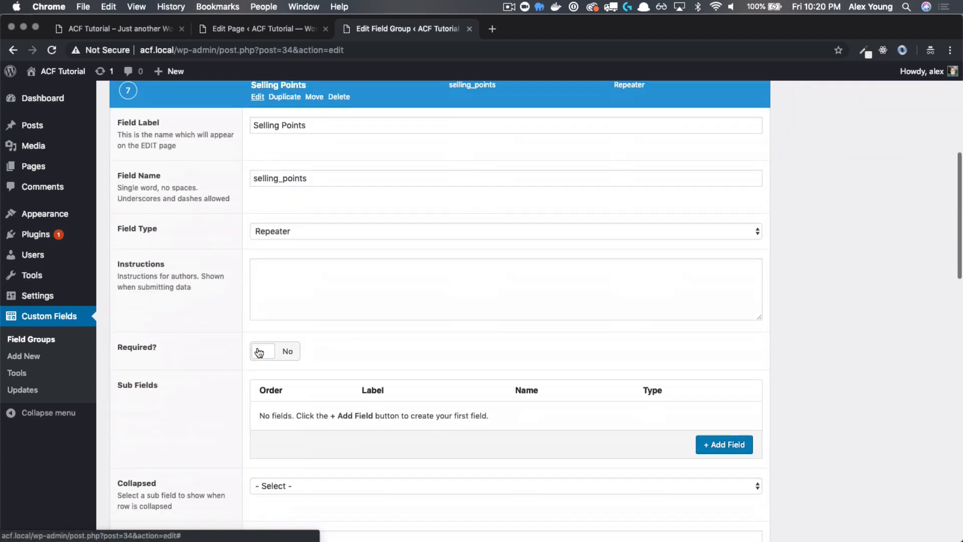
{"action": "scroll", "scroll_direction": "down", "scroll_amount": 3}
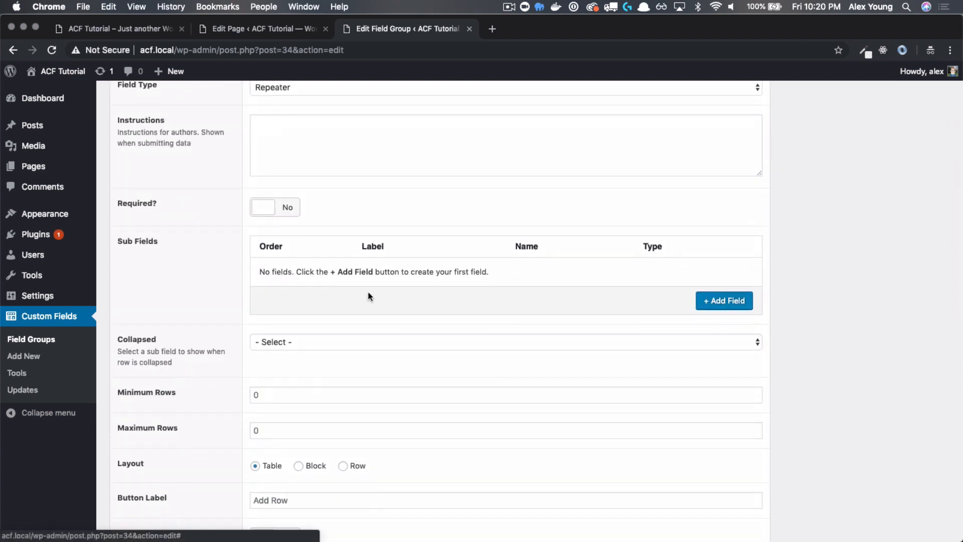
{"action": "left_click", "coordinate": [723, 300]}
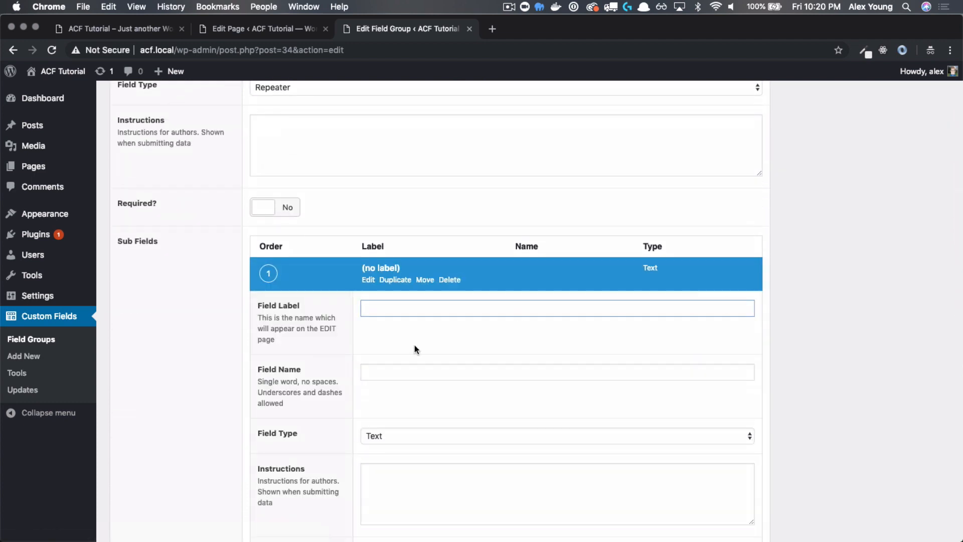
{"action": "scroll", "scroll_direction": "down", "scroll_amount": 3}
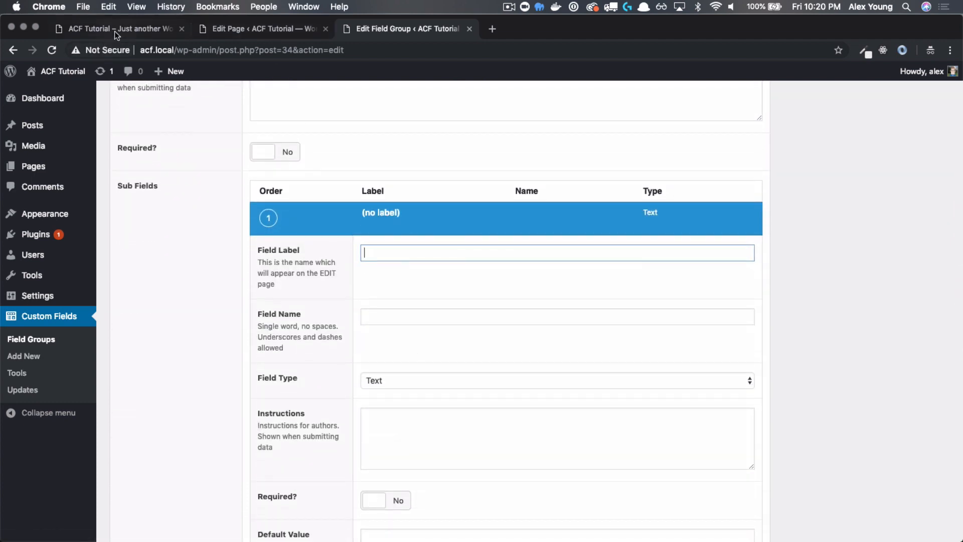
Step: View the front page's four selling-point columns for reference
{"action": "left_click", "coordinate": [117, 28]}
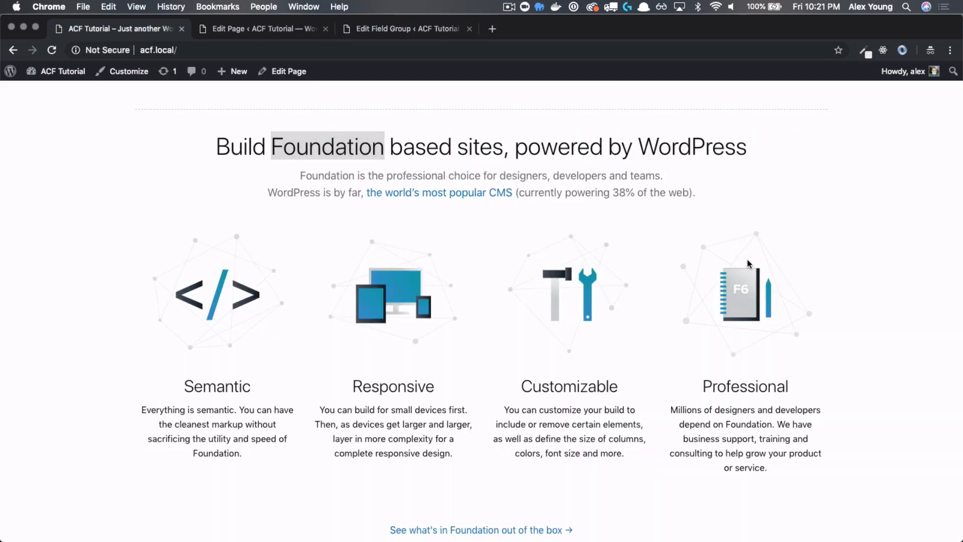
{"action": "scroll", "scroll_direction": "down", "scroll_amount": 3}
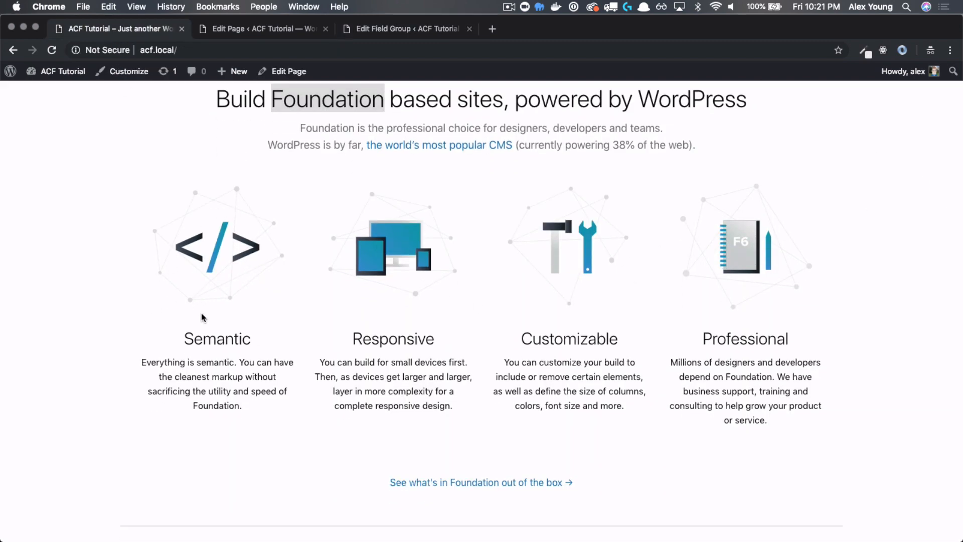
{"action": "double_click", "coordinate": [216, 338]}
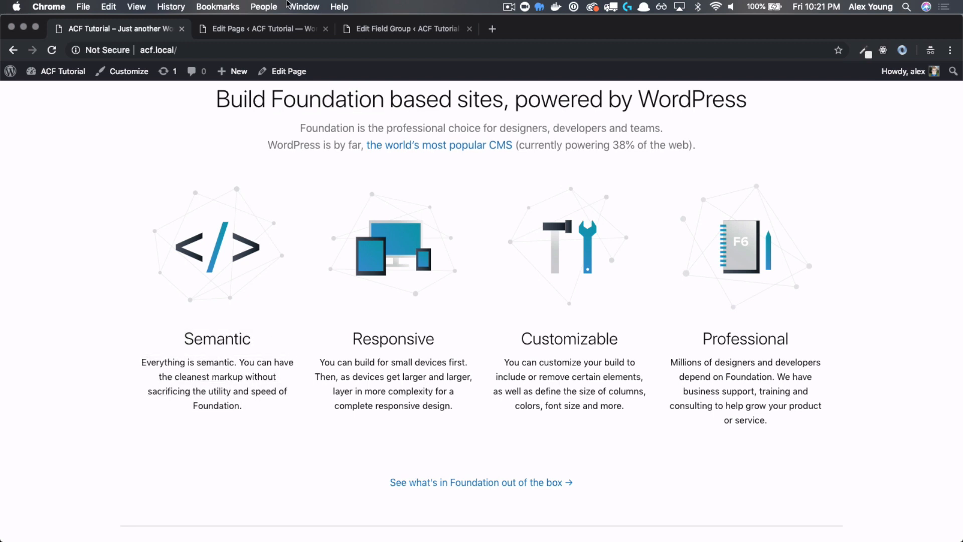
Step: Label the first sub field Title and add an Image sub field of type Image
{"action": "left_click", "coordinate": [405, 28]}
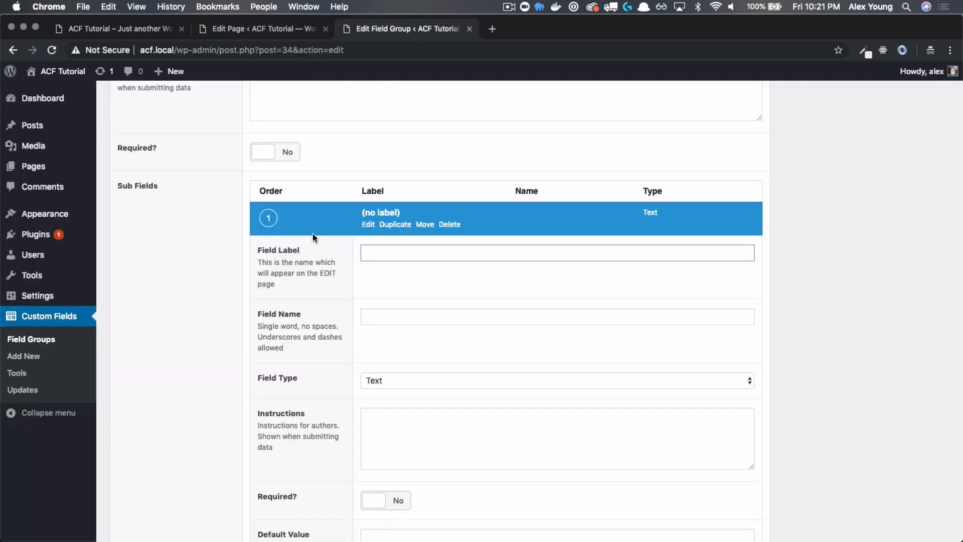
{"action": "type", "text": "T"}
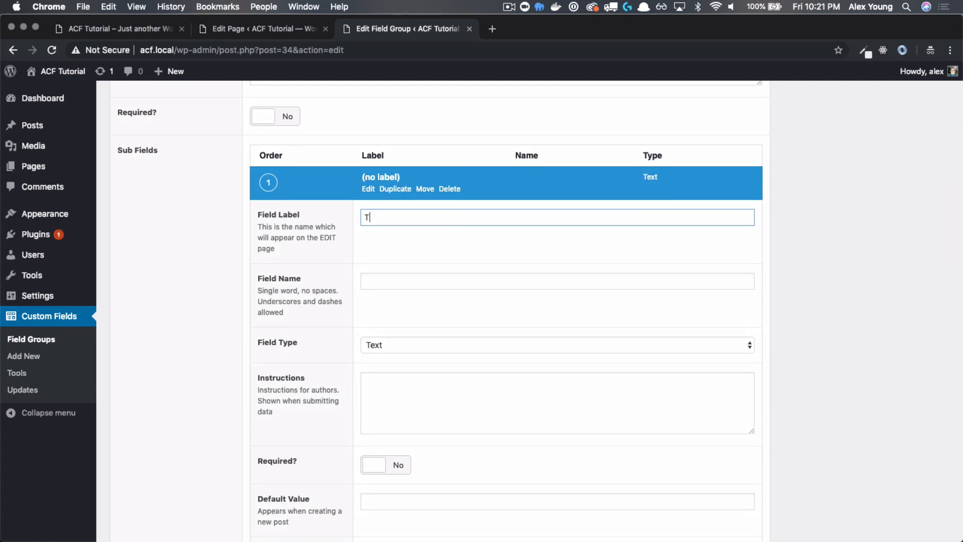
{"action": "type", "text": "itle"}
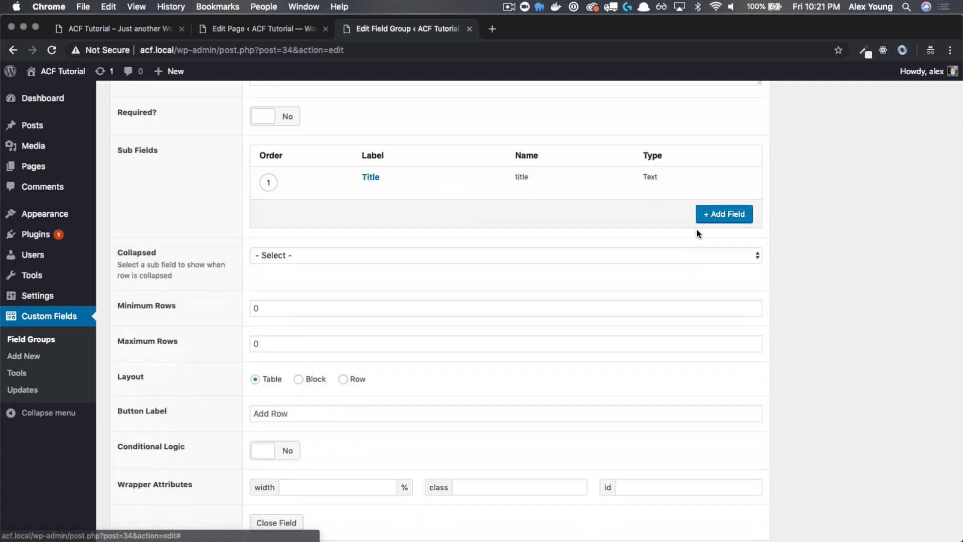
{"action": "left_click", "coordinate": [723, 214]}
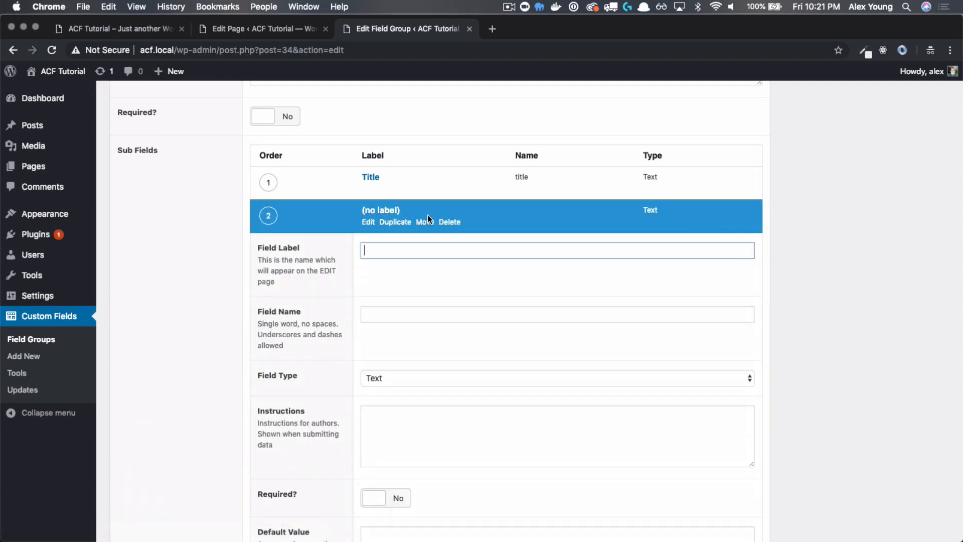
{"action": "type", "text": "Image"}
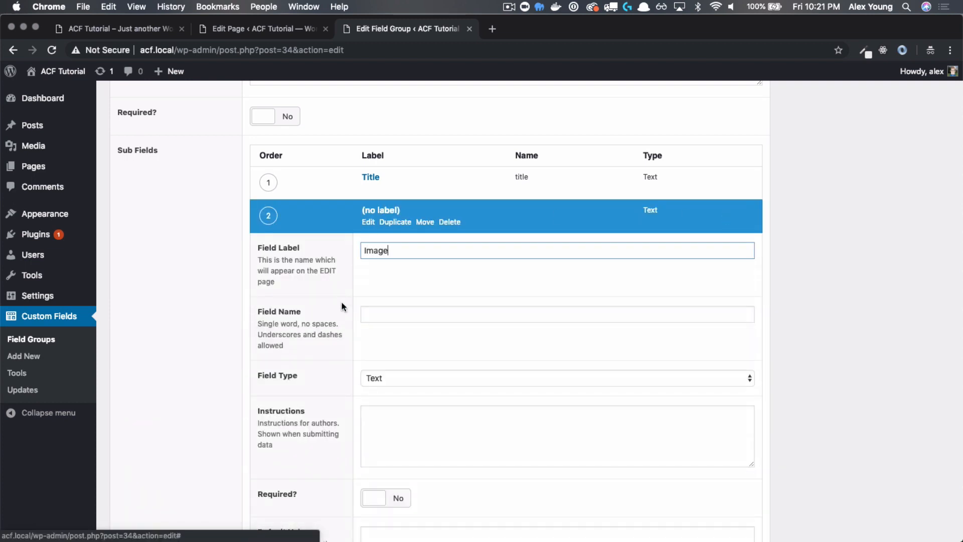
{"action": "left_click", "coordinate": [556, 378]}
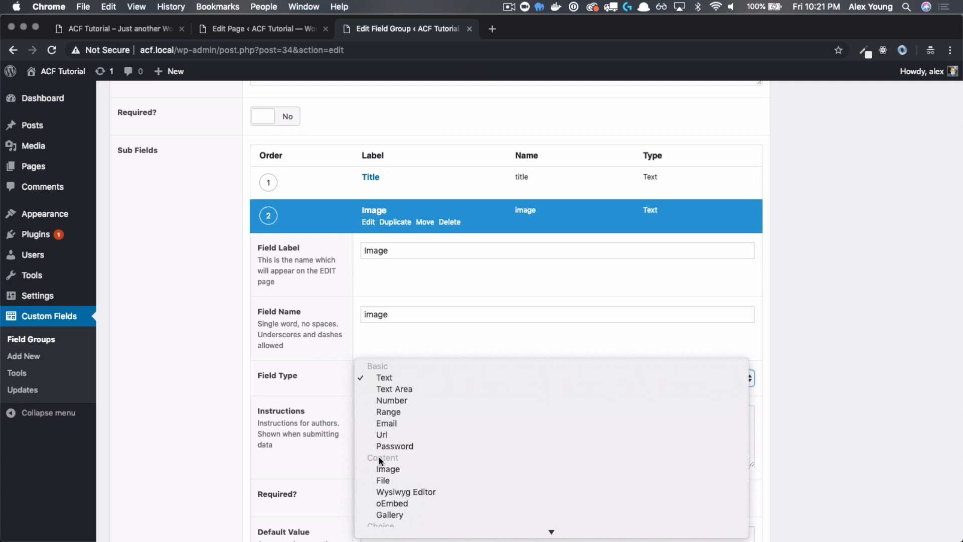
{"action": "left_click", "coordinate": [387, 468]}
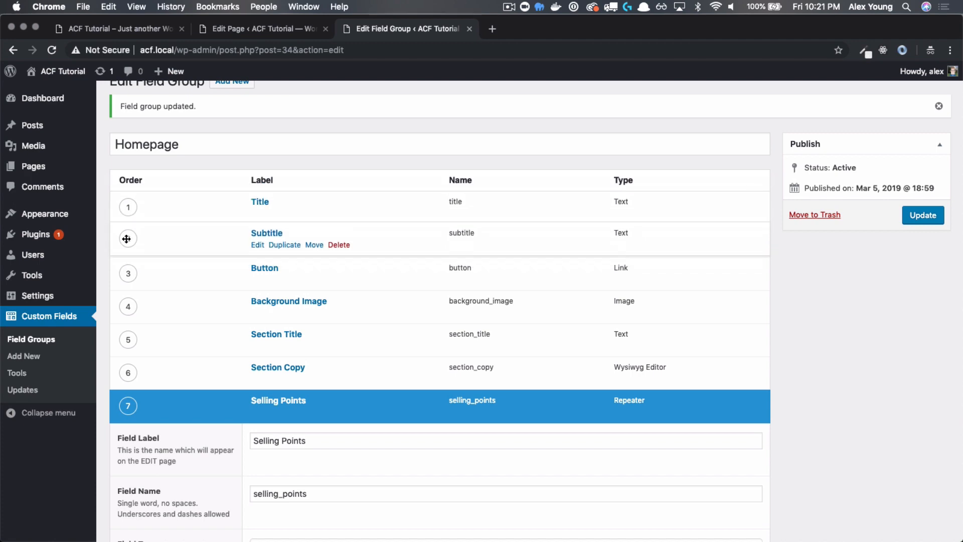
Step: Add a Copy sub field of type Text Area and update the field group
{"action": "scroll", "scroll_direction": "down", "scroll_amount": 3}
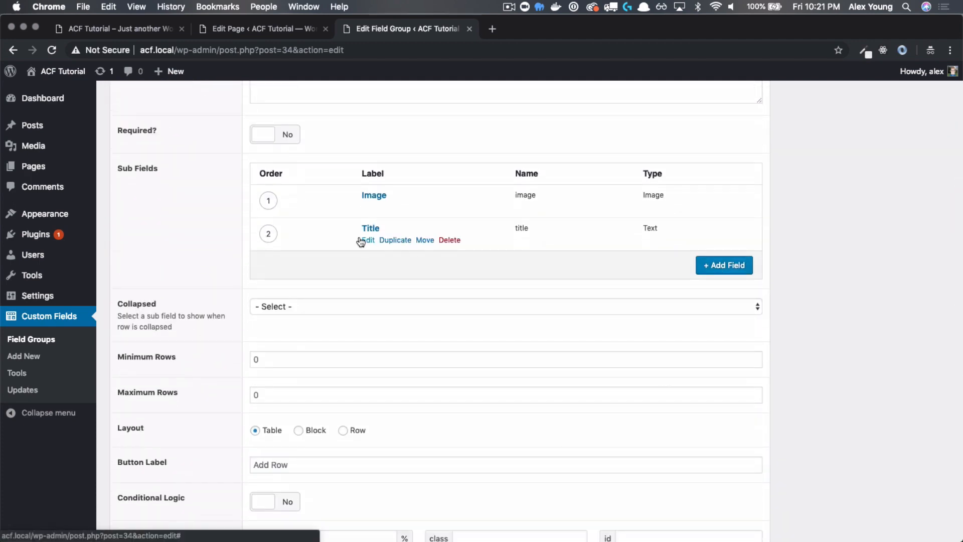
{"action": "left_click", "coordinate": [723, 265]}
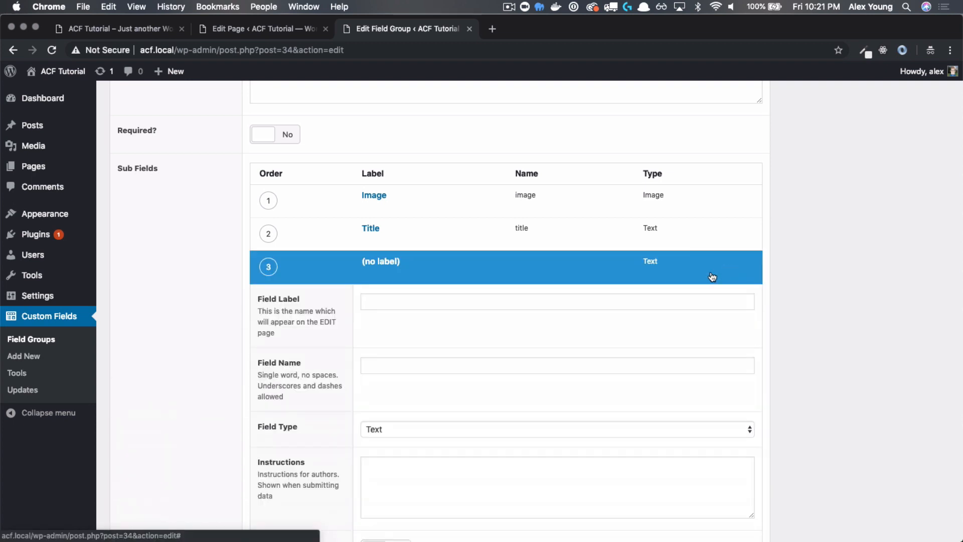
{"action": "left_click", "coordinate": [555, 301]}
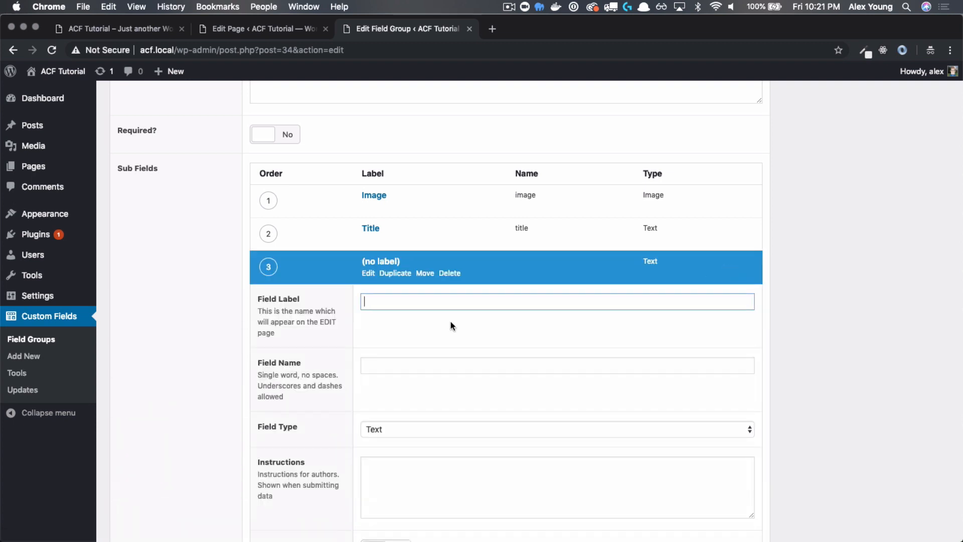
{"action": "type", "text": "Copy"}
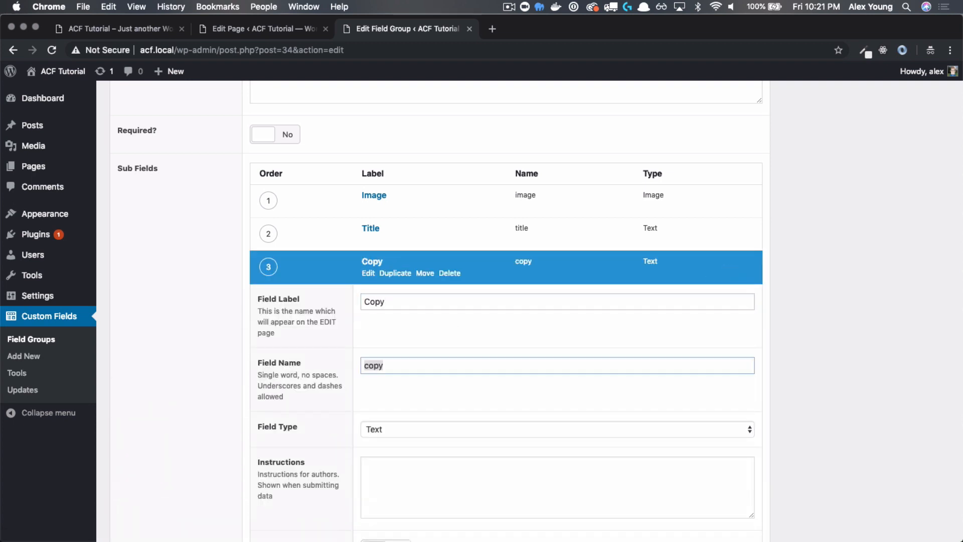
{"action": "left_click", "coordinate": [555, 428]}
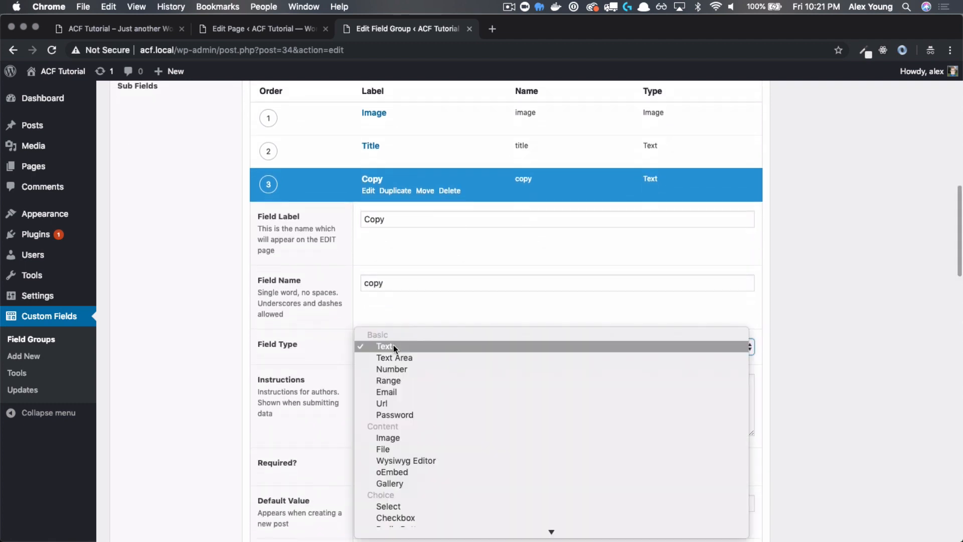
{"action": "left_click", "coordinate": [393, 358]}
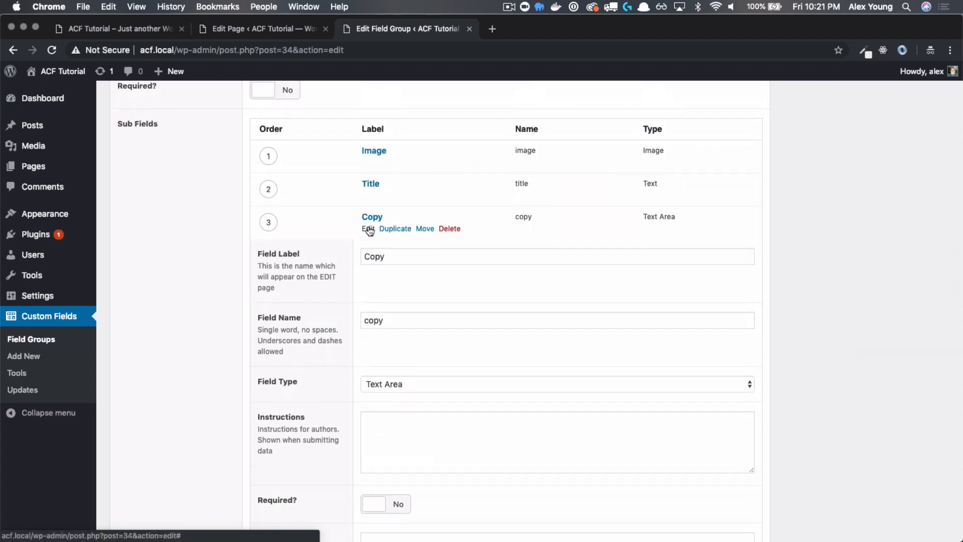
{"action": "left_click", "coordinate": [371, 217]}
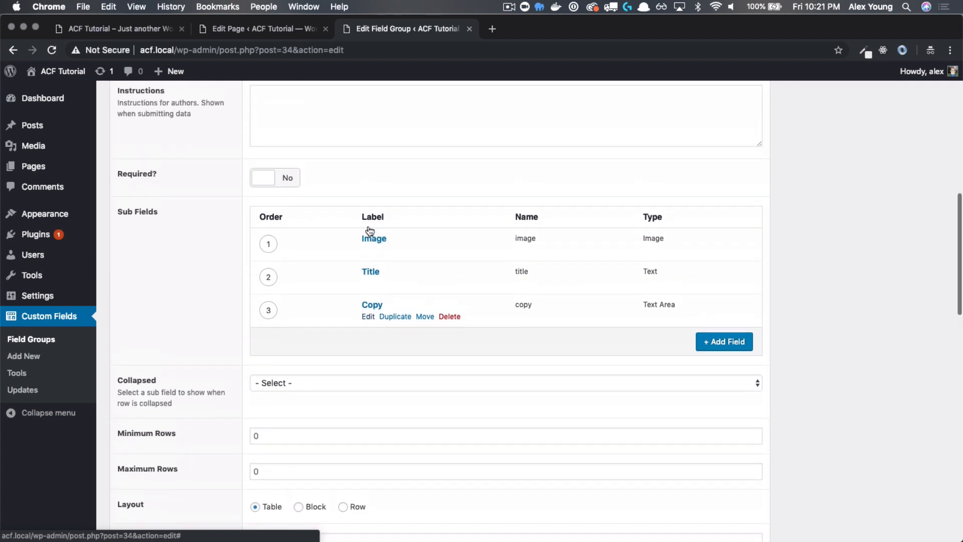
{"action": "scroll", "scroll_direction": "down", "scroll_amount": 3}
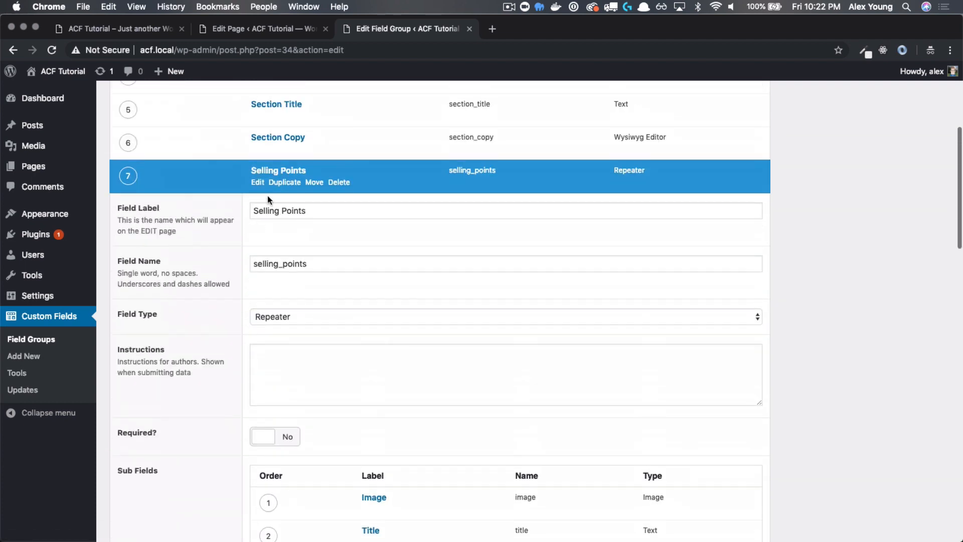
{"action": "left_click", "coordinate": [922, 212]}
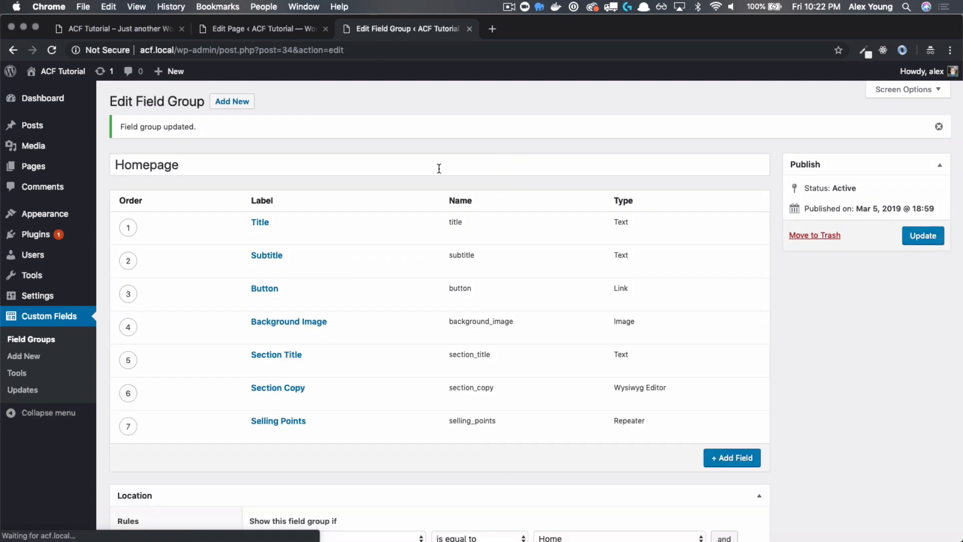
Step: Add three empty rows to the Home page's Selling Points repeater
{"action": "left_click", "coordinate": [261, 28]}
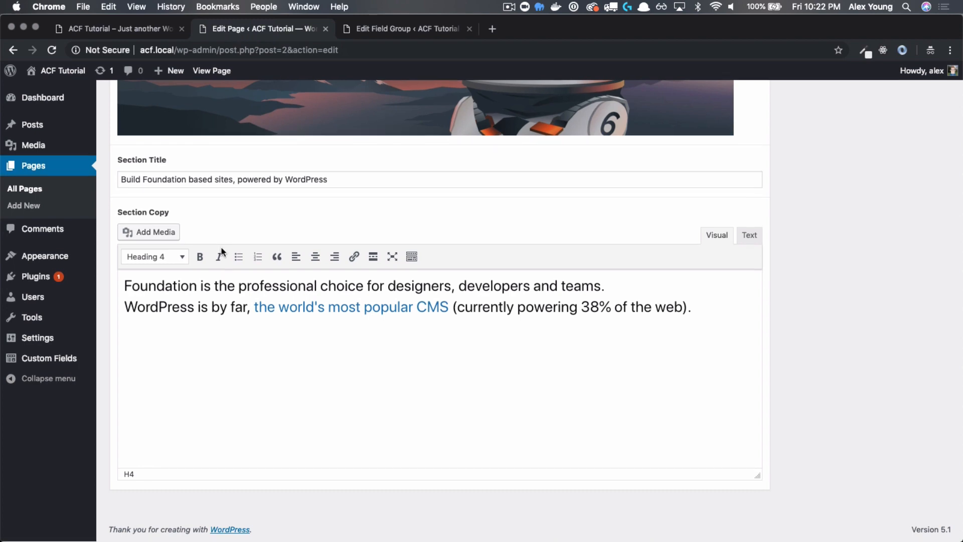
{"action": "scroll", "scroll_direction": "down", "scroll_amount": 3}
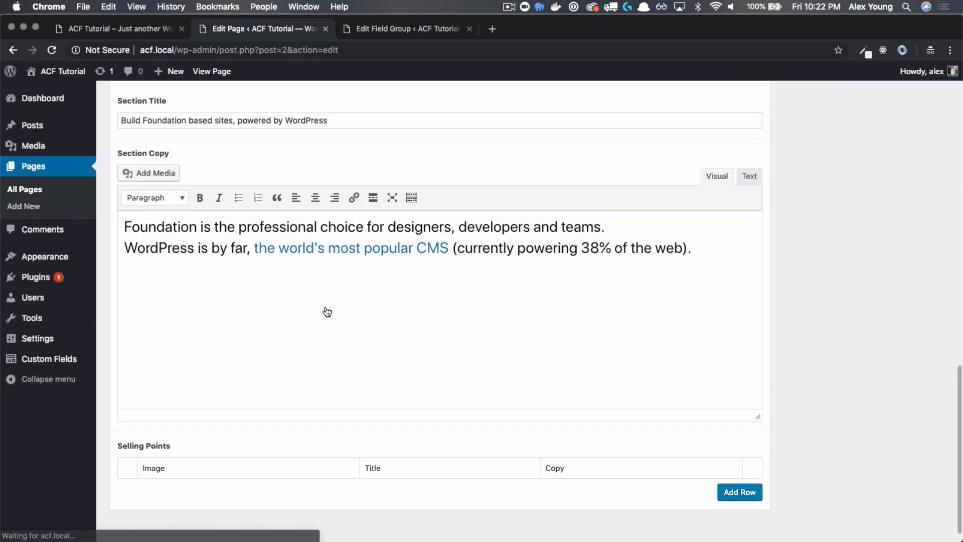
{"action": "scroll", "scroll_direction": "down", "scroll_amount": 3}
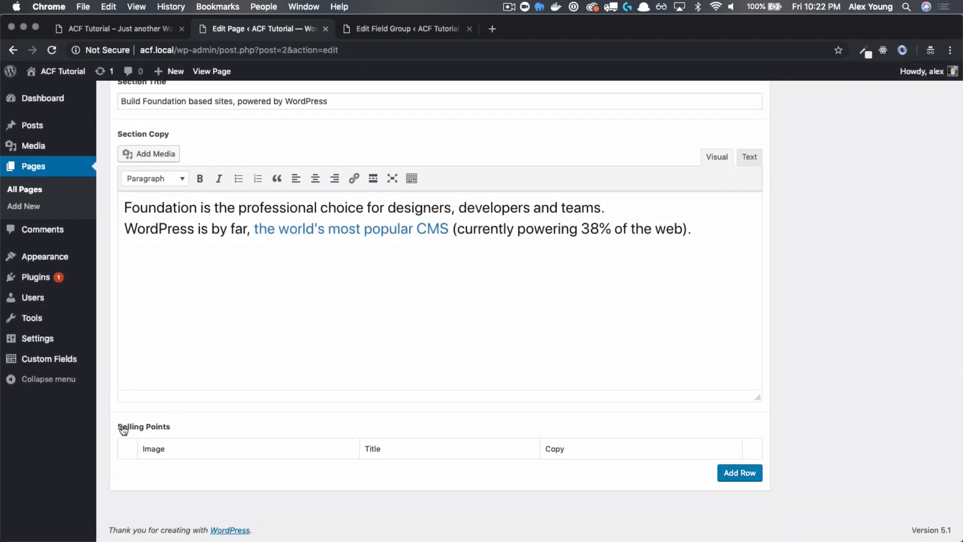
{"action": "mouse_move", "coordinate": [289, 440]}
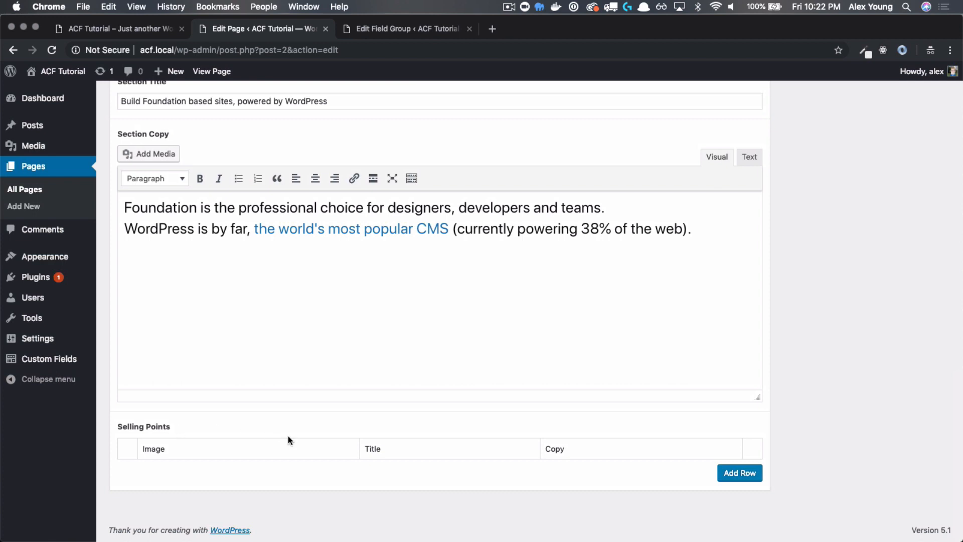
{"action": "mouse_move", "coordinate": [174, 457]}
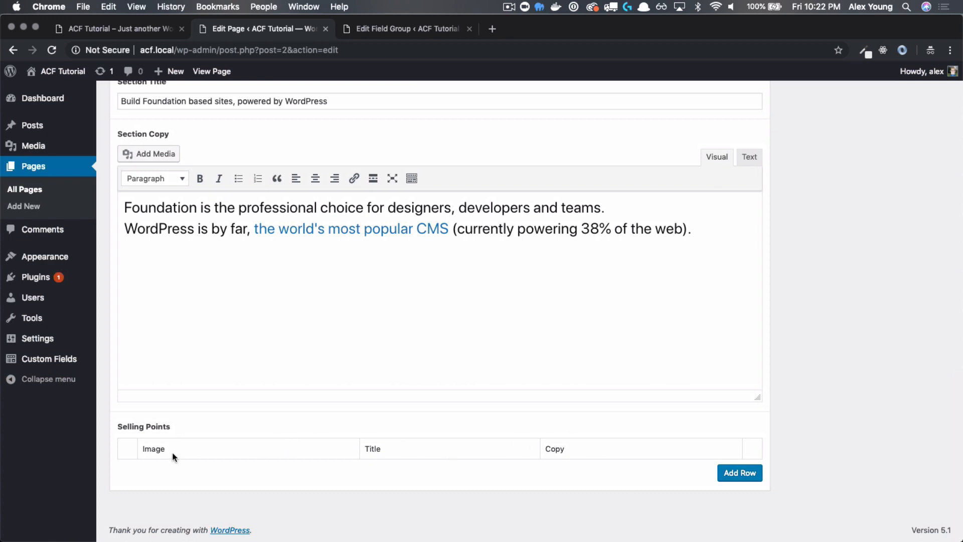
{"action": "mouse_move", "coordinate": [741, 450]}
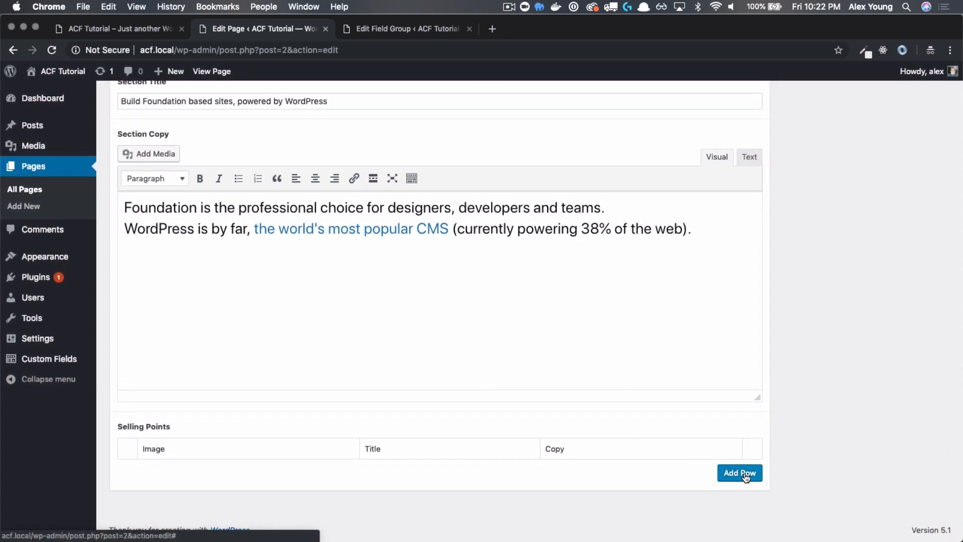
{"action": "left_click", "coordinate": [740, 473]}
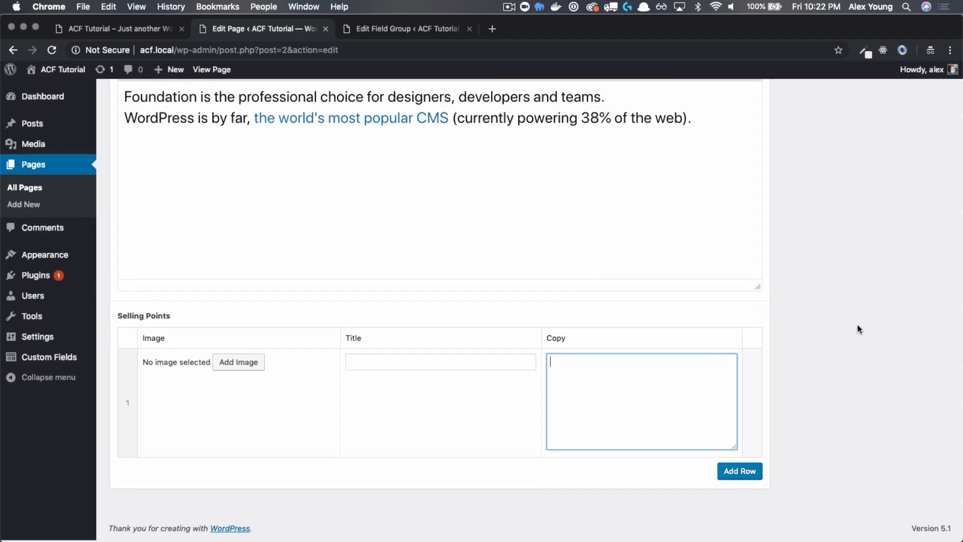
{"action": "left_click", "coordinate": [740, 471]}
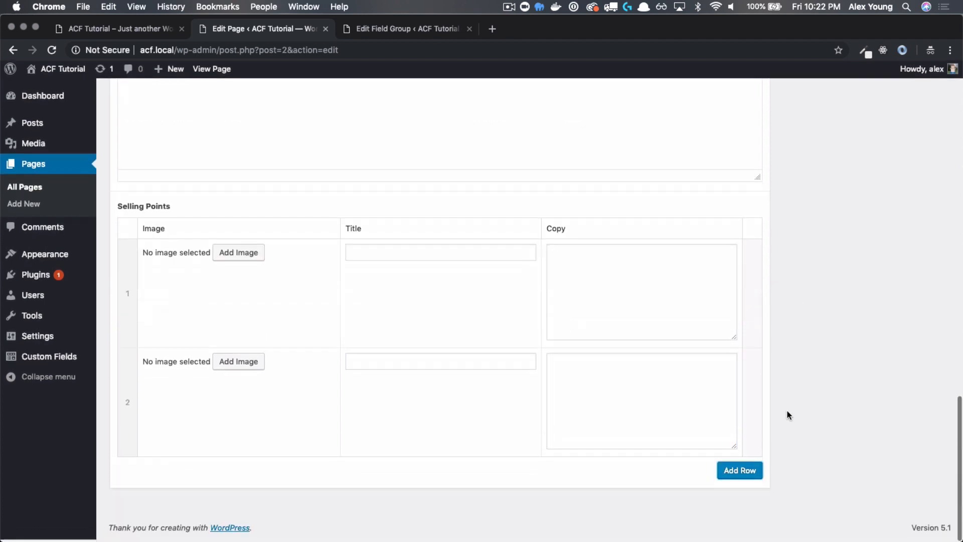
{"action": "left_click", "coordinate": [739, 469]}
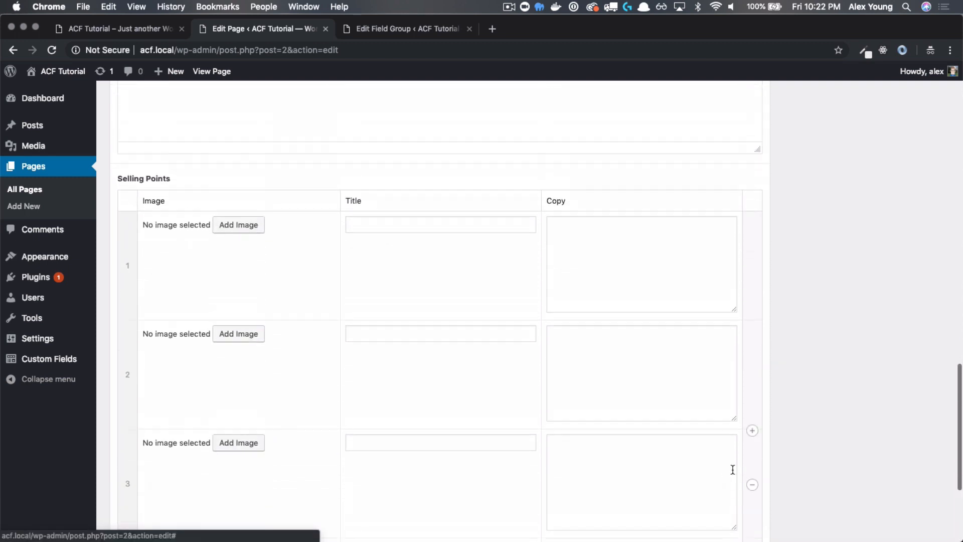
{"action": "mouse_move", "coordinate": [262, 269]}
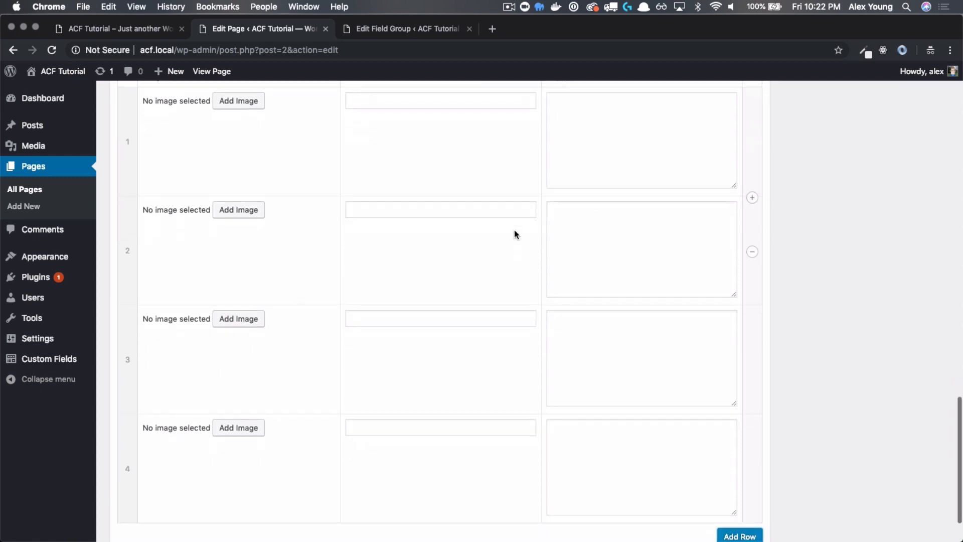
{"action": "scroll", "scroll_direction": "up", "scroll_amount": 3}
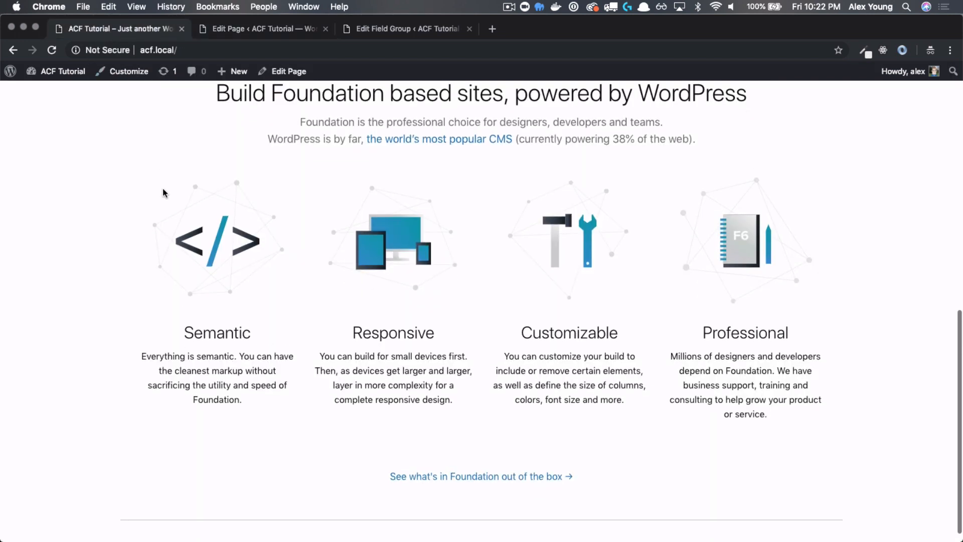
{"action": "scroll", "scroll_direction": "down", "scroll_amount": 3}
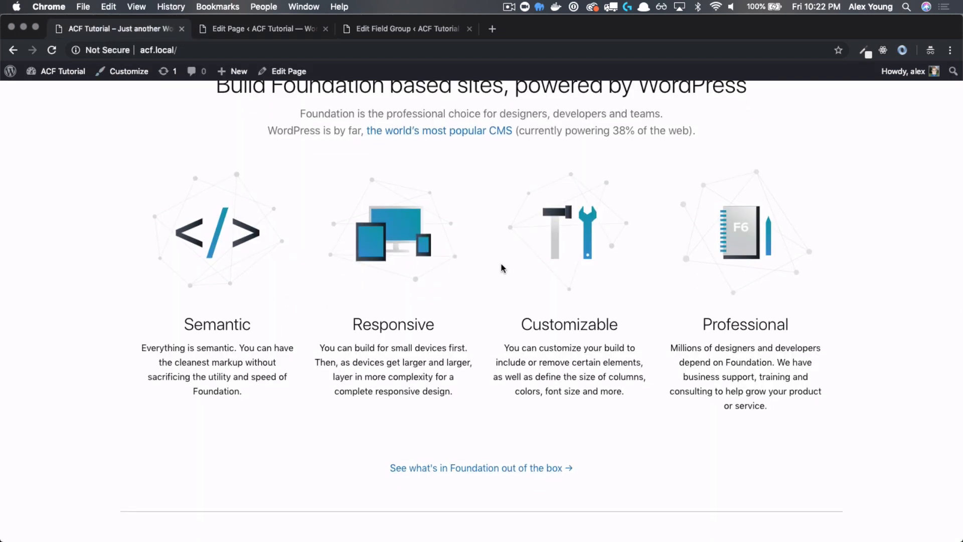
{"action": "mouse_move", "coordinate": [773, 269]}
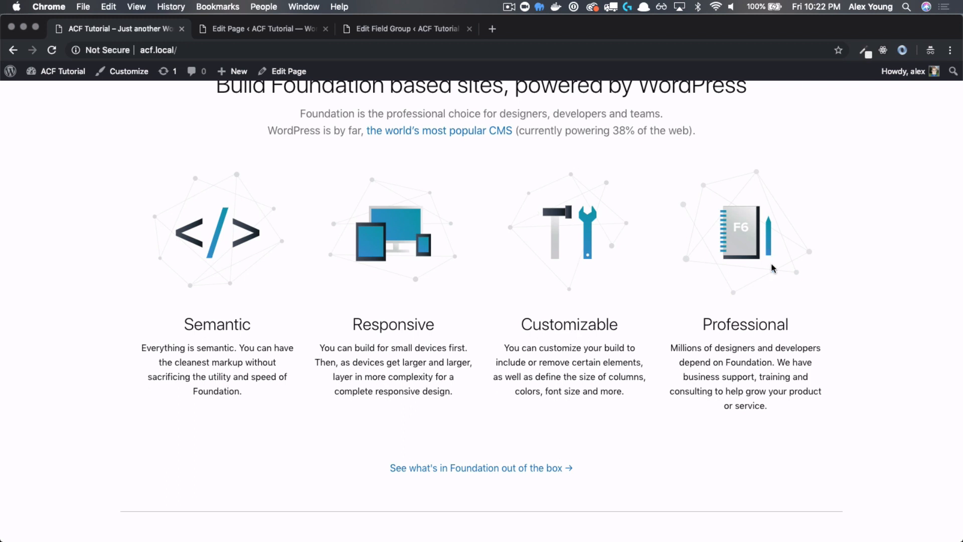
{"action": "mouse_move", "coordinate": [758, 272]}
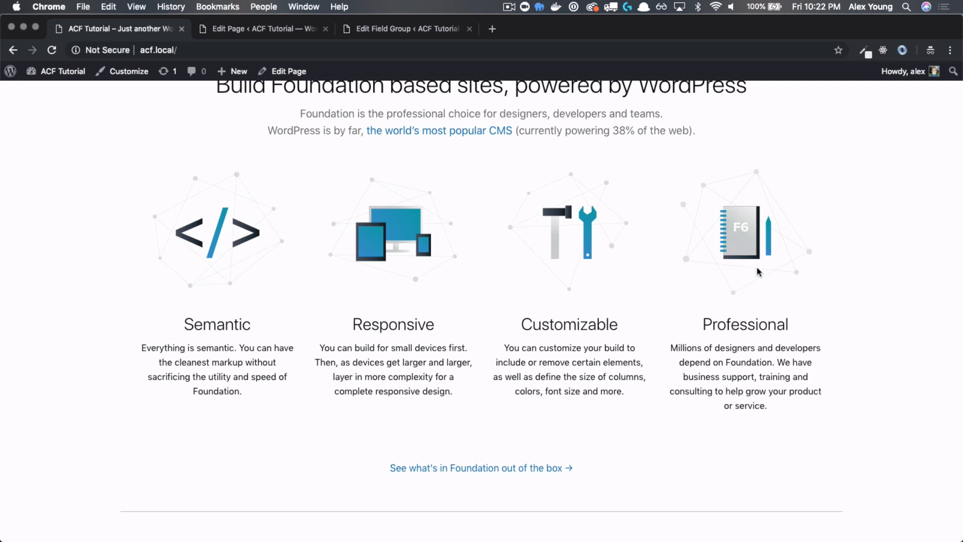
{"action": "mouse_move", "coordinate": [469, 284]}
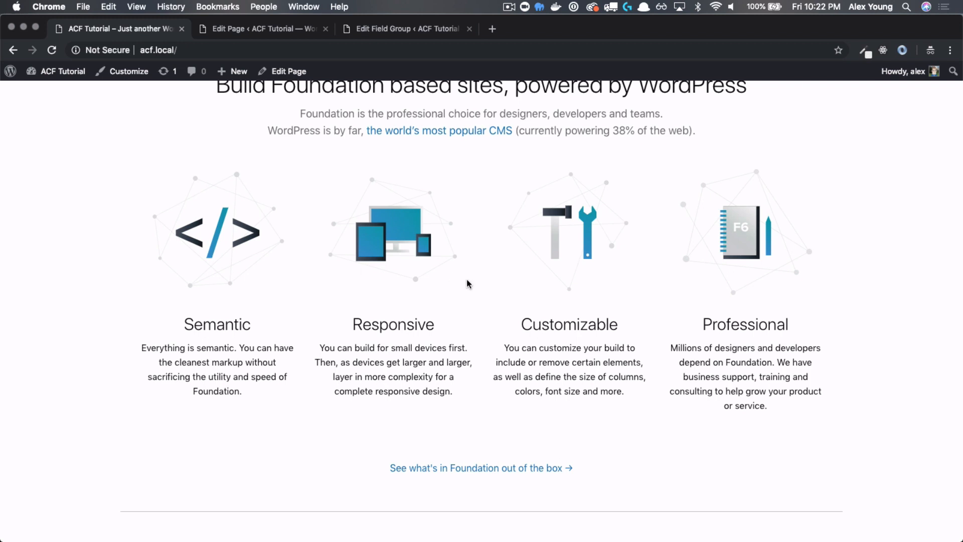
{"action": "mouse_move", "coordinate": [431, 246]}
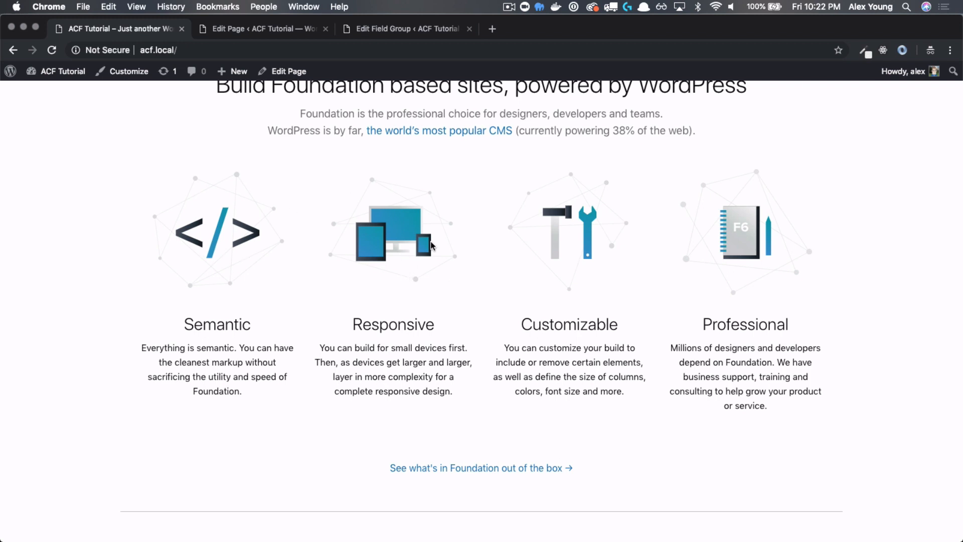
{"action": "mouse_move", "coordinate": [182, 226]}
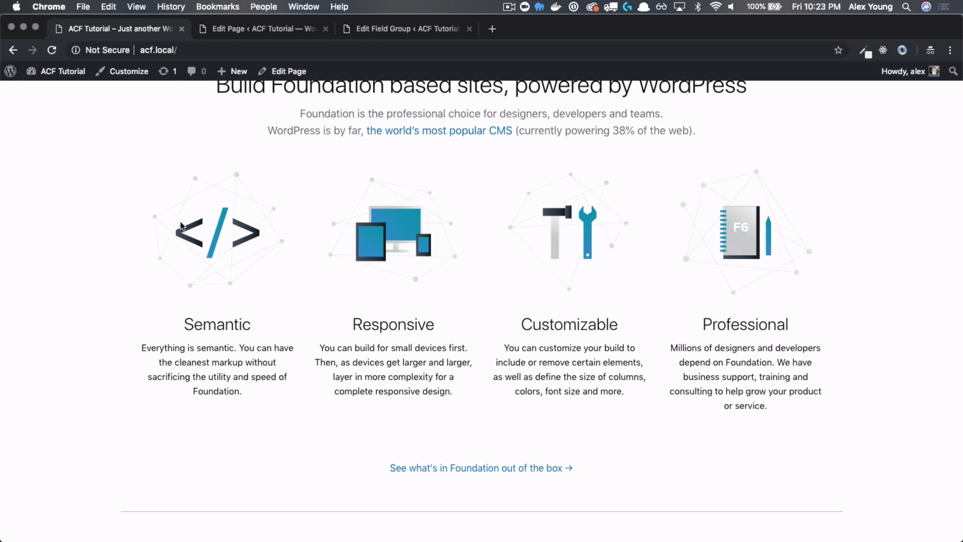
{"action": "mouse_move", "coordinate": [451, 232]}
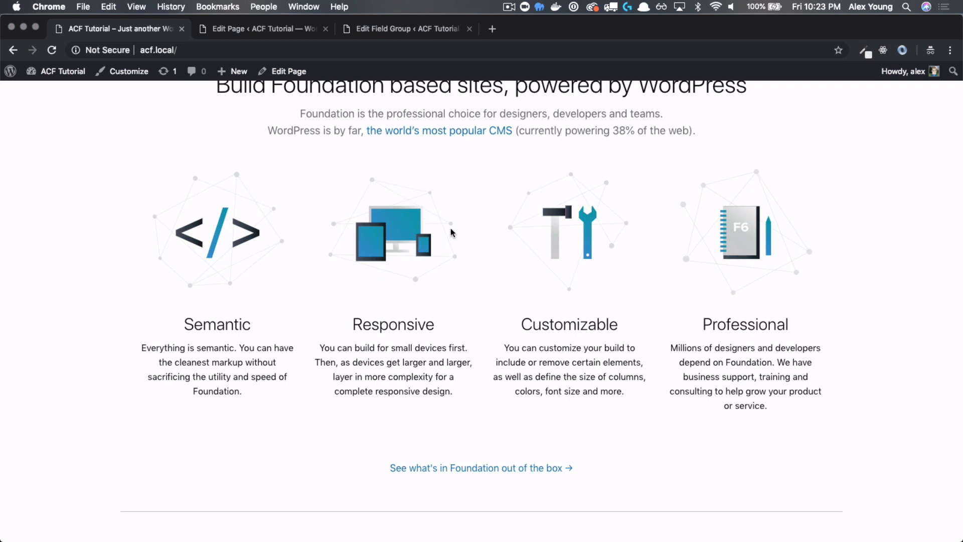
{"action": "mouse_move", "coordinate": [503, 248]}
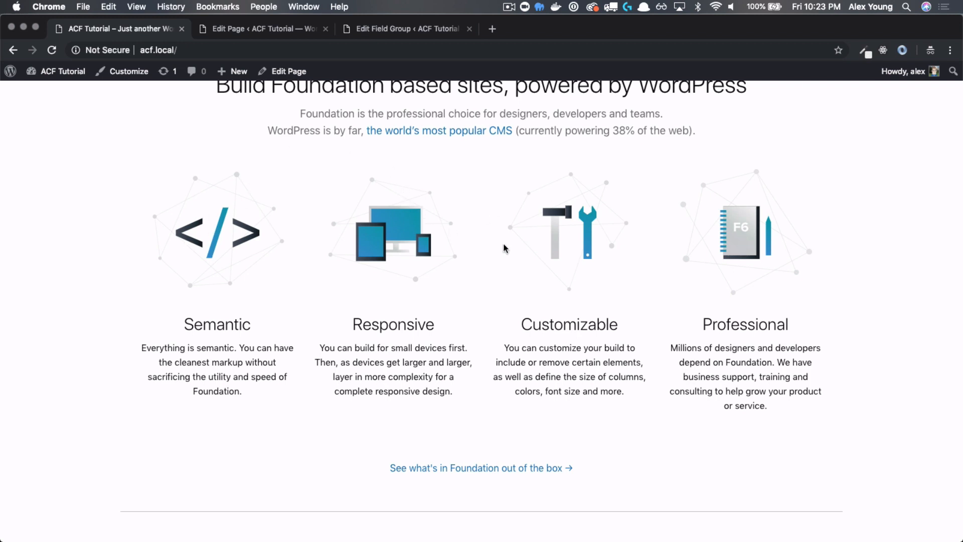
{"action": "mouse_move", "coordinate": [258, 308]}
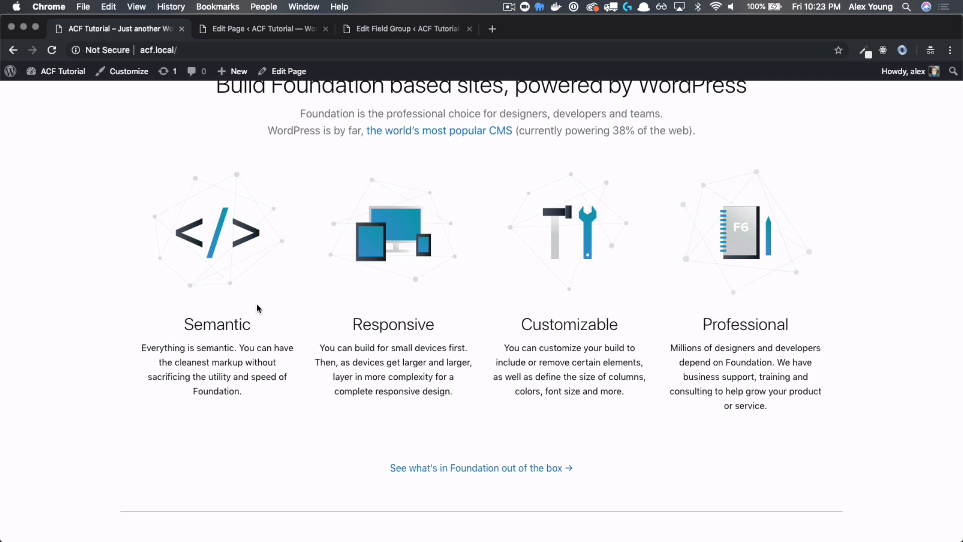
{"action": "scroll", "scroll_direction": "down", "scroll_amount": 3}
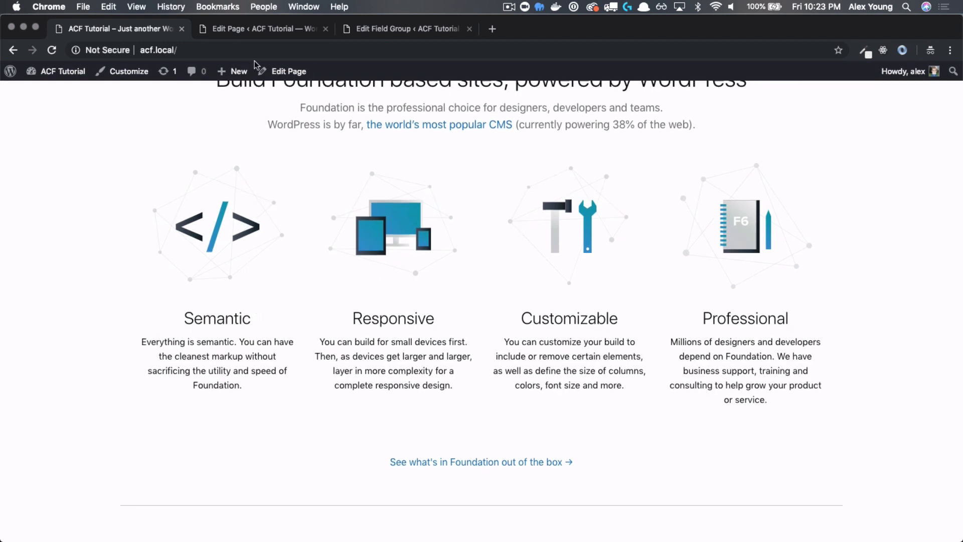
Step: Review the Selling Points repeater settings and the rows on the Home page edit screen
{"action": "left_click", "coordinate": [262, 28]}
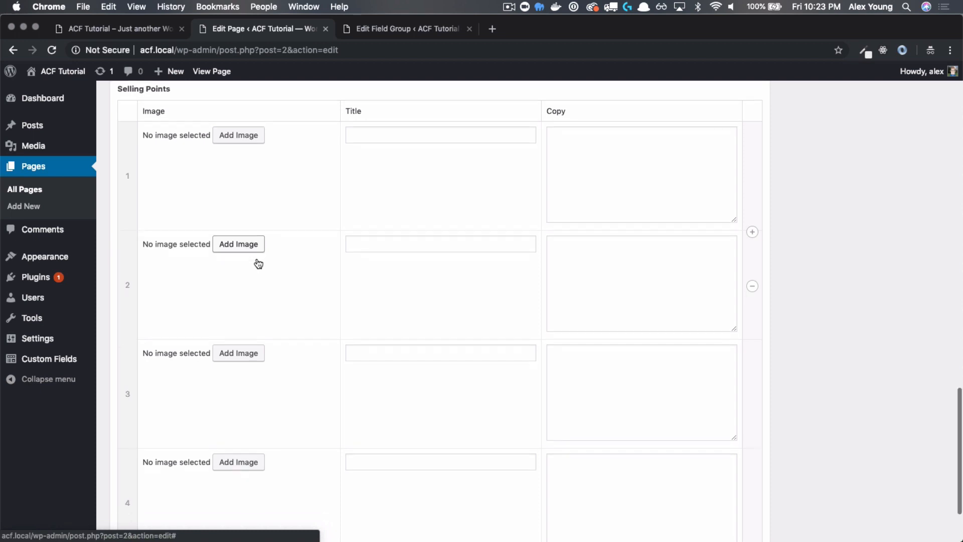
{"action": "scroll", "scroll_direction": "down", "scroll_amount": 3}
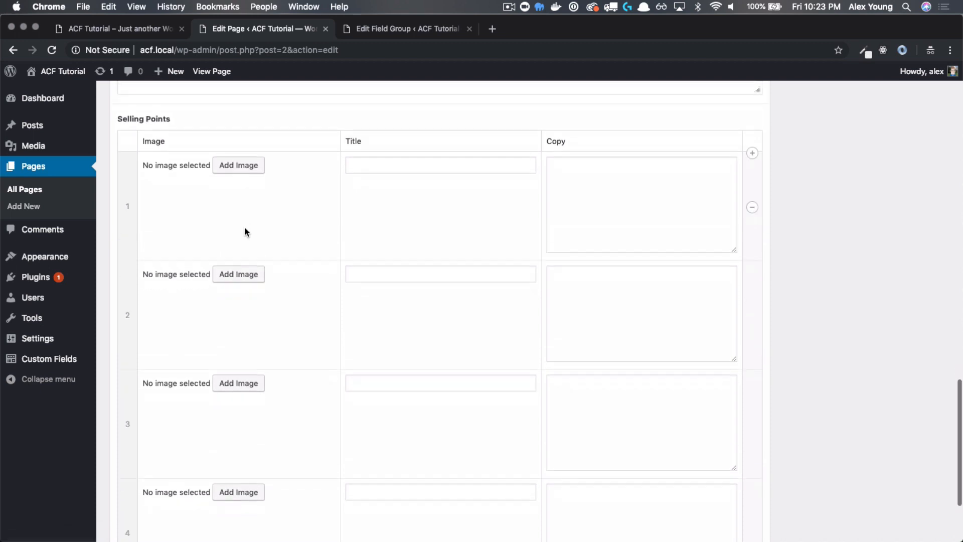
{"action": "scroll", "scroll_direction": "down", "scroll_amount": 3}
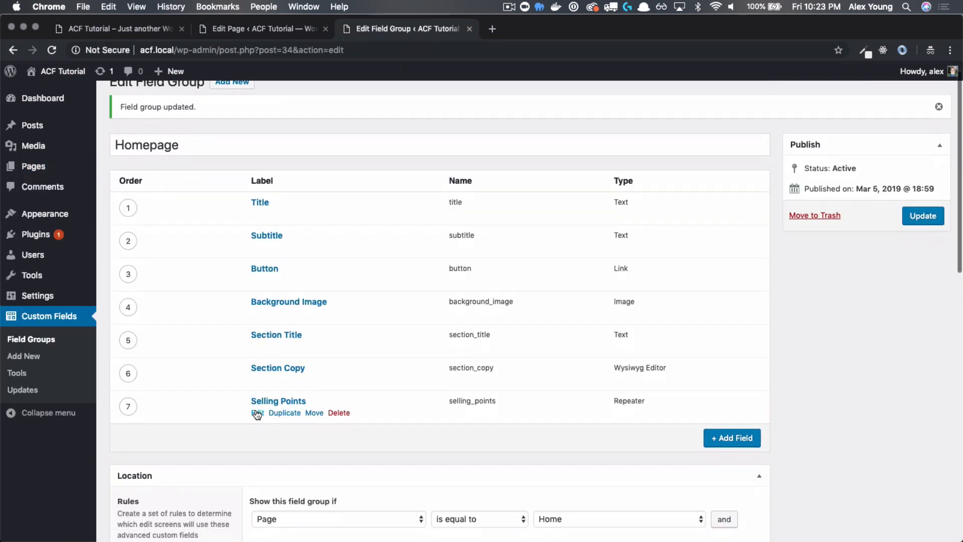
{"action": "left_click", "coordinate": [257, 412]}
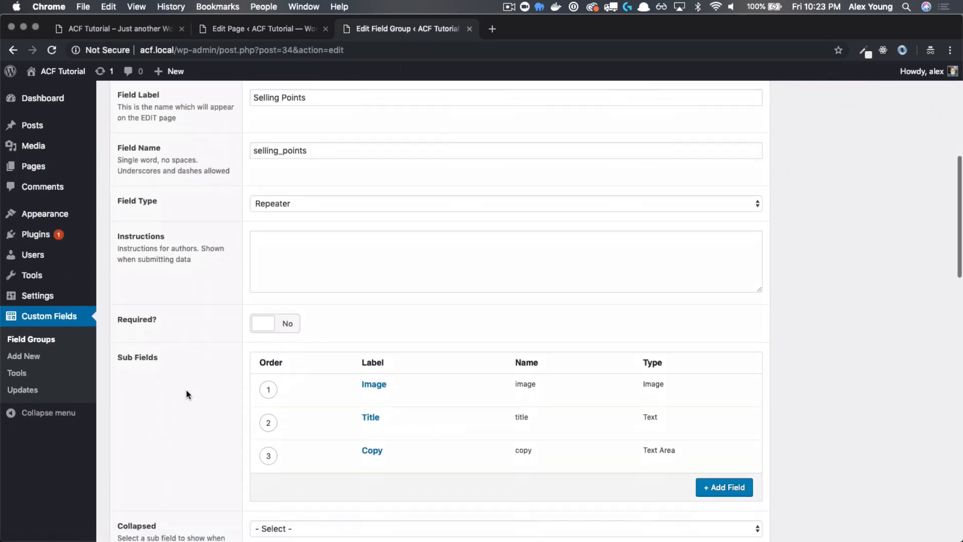
{"action": "scroll", "scroll_direction": "down", "scroll_amount": 3}
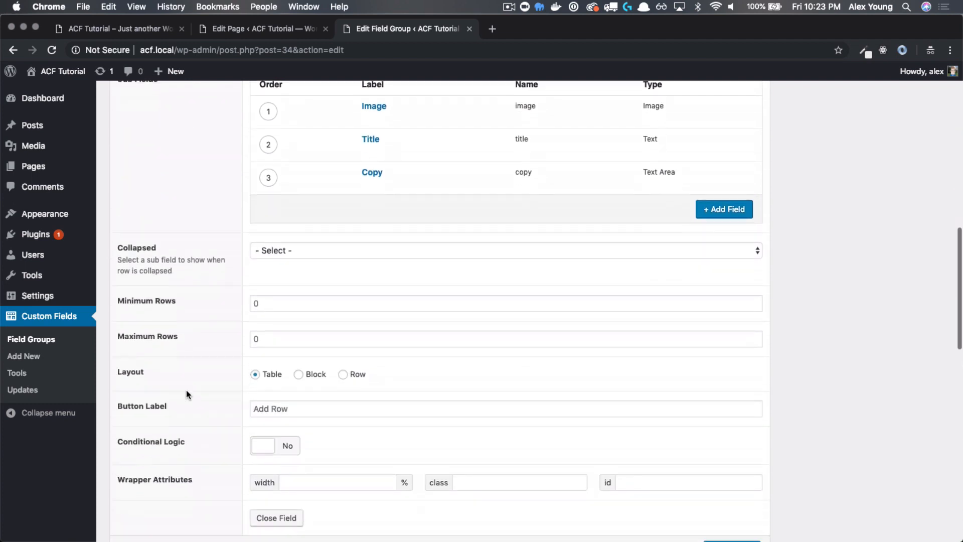
{"action": "scroll", "scroll_direction": "down", "scroll_amount": 3}
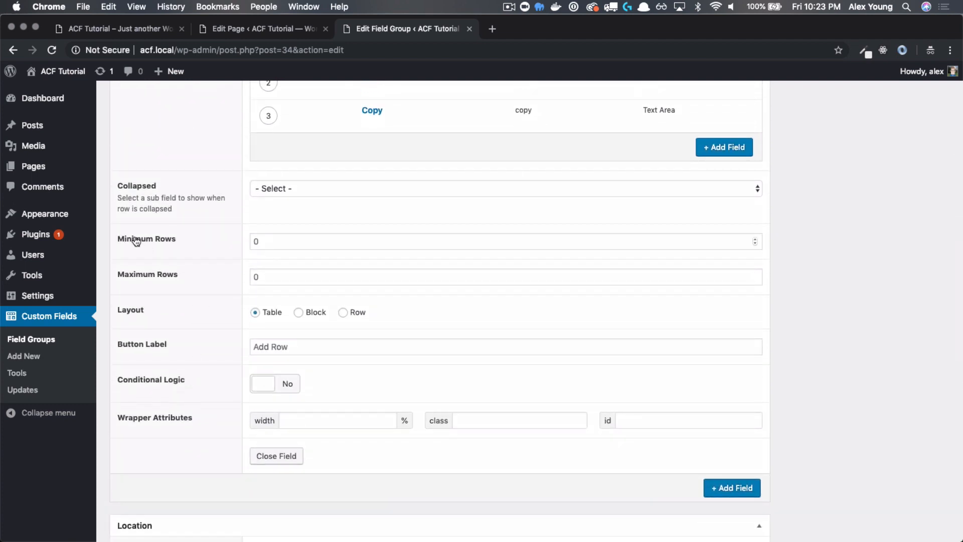
{"action": "mouse_move", "coordinate": [185, 274]}
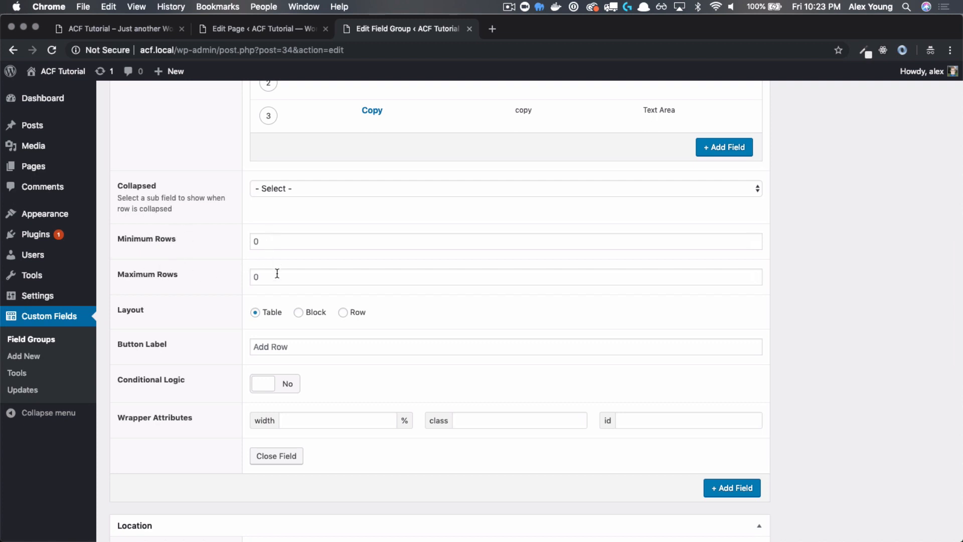
{"action": "mouse_move", "coordinate": [193, 246]}
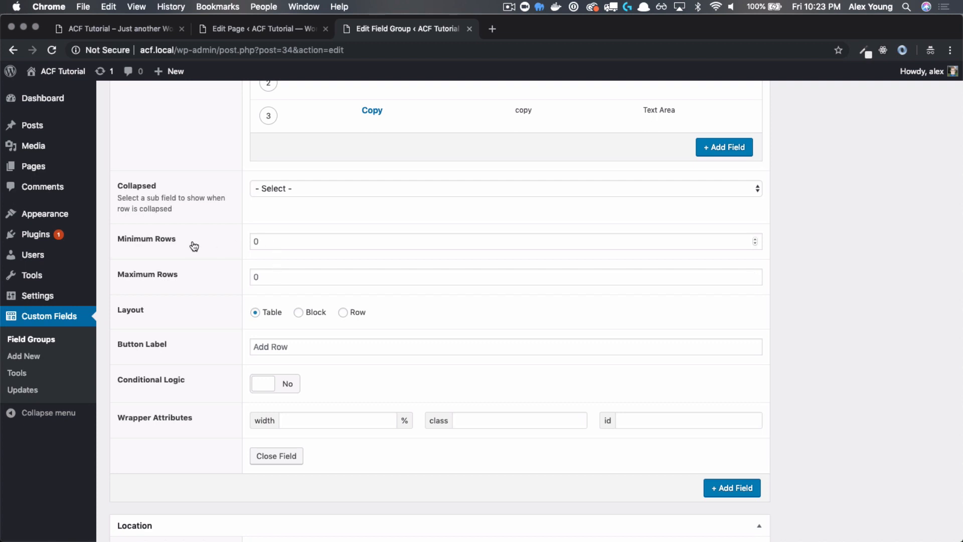
{"action": "mouse_move", "coordinate": [160, 252]}
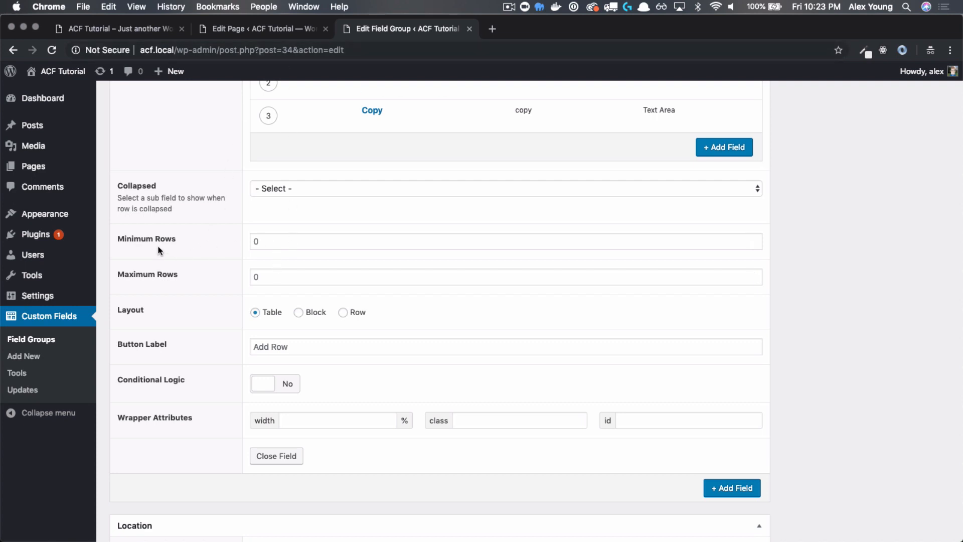
{"action": "left_click", "coordinate": [263, 28]}
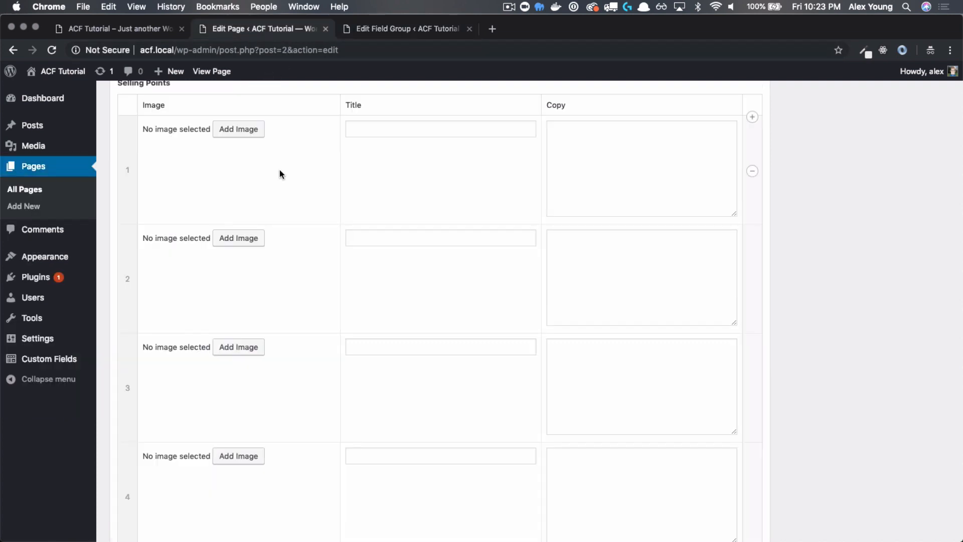
{"action": "scroll", "scroll_direction": "down", "scroll_amount": 3}
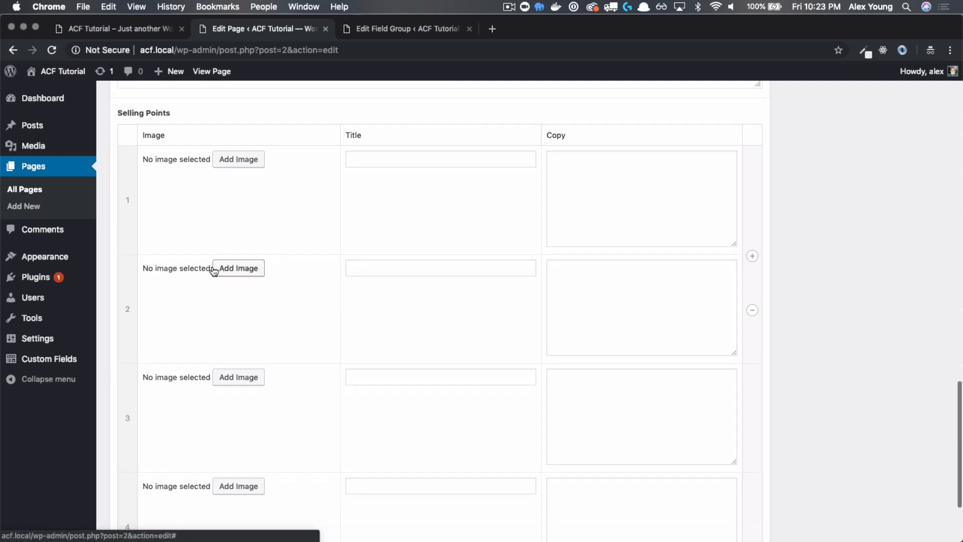
{"action": "scroll", "scroll_direction": "down", "scroll_amount": 3}
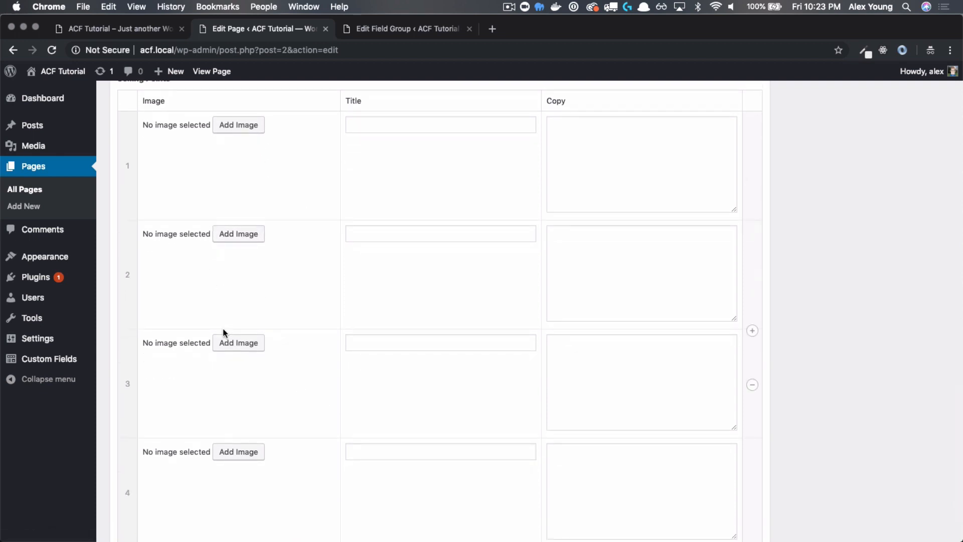
{"action": "scroll", "scroll_direction": "up", "scroll_amount": 3}
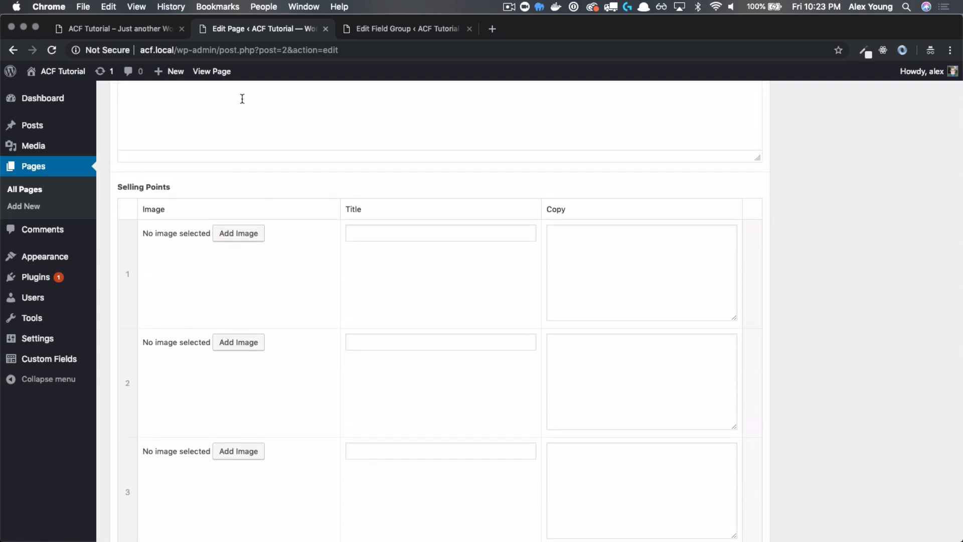
{"action": "mouse_move", "coordinate": [119, 28]}
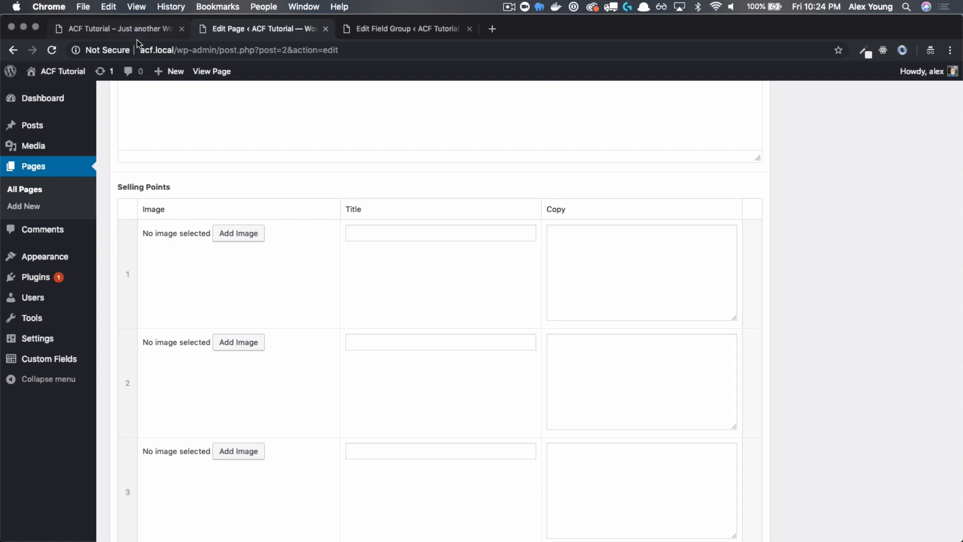
Step: Set the Selling Points repeater to Minimum Rows 1 and Maximum Rows 4
{"action": "left_click", "coordinate": [406, 28]}
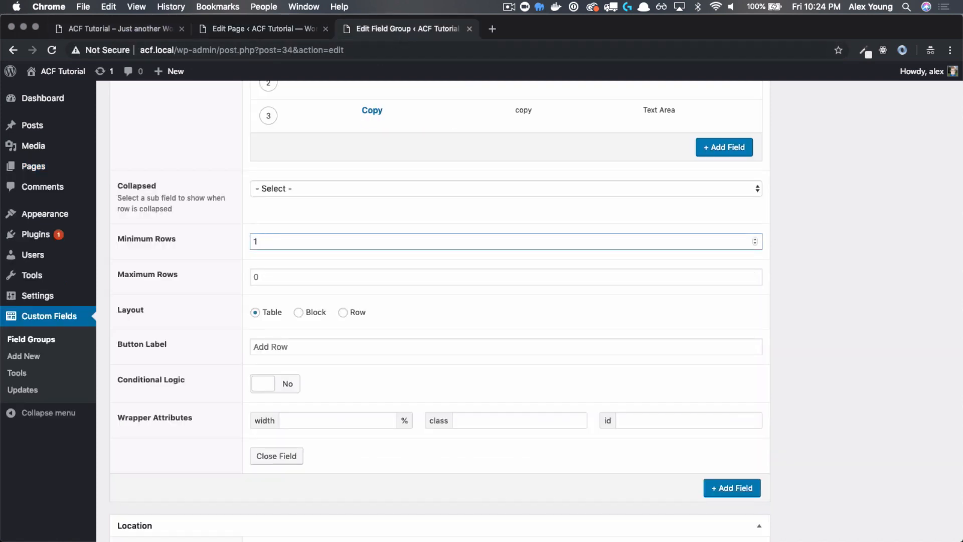
{"action": "left_click", "coordinate": [504, 240]}
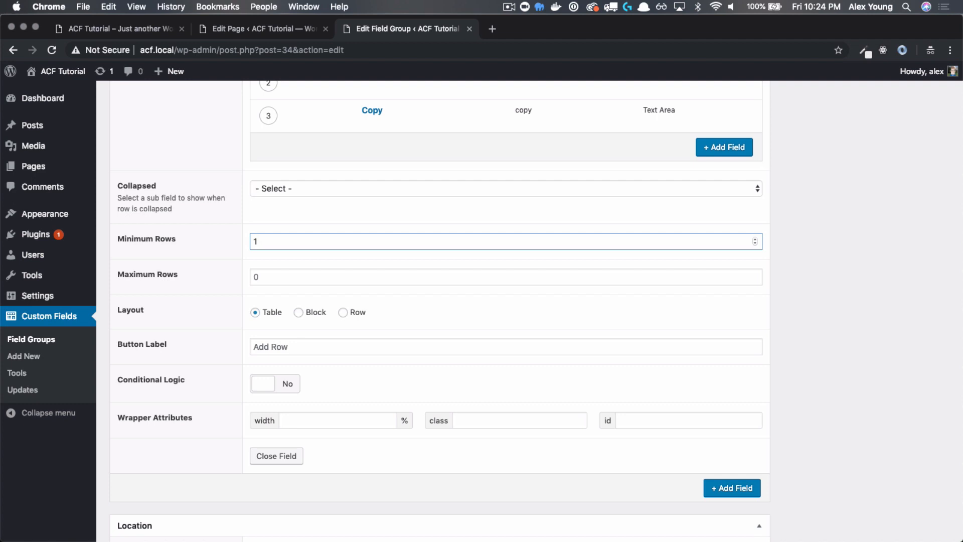
{"action": "left_click", "coordinate": [503, 277]}
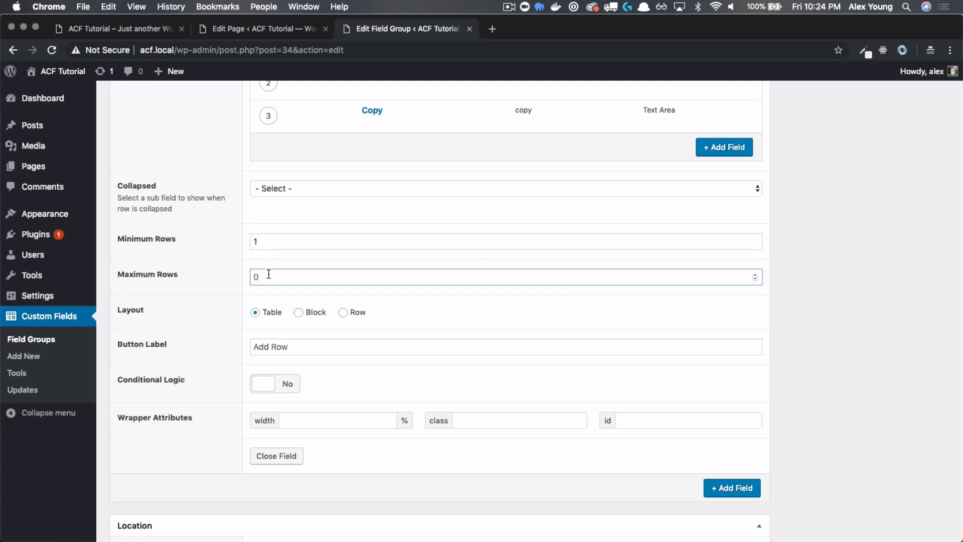
{"action": "type", "text": "4"}
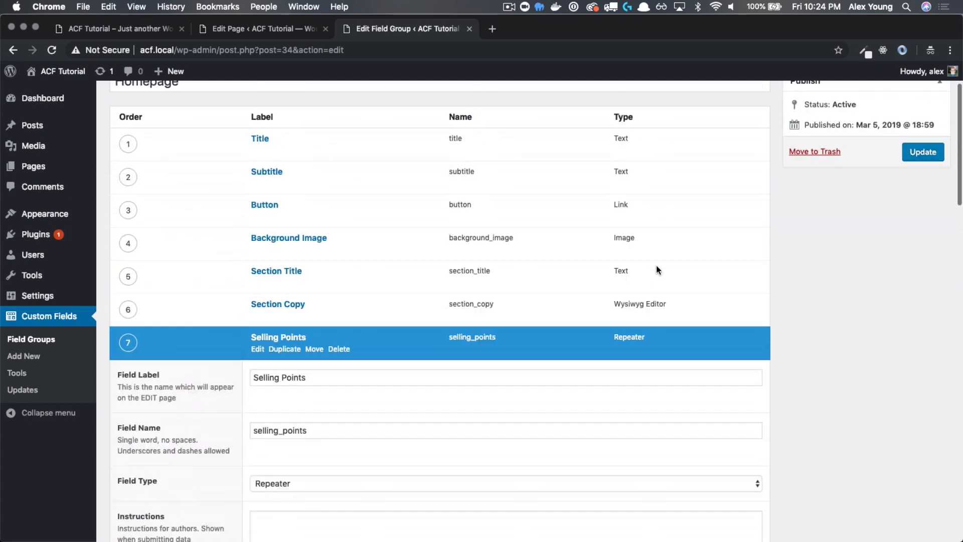
Step: Save the field group and reload the home page edit screen at the Selling Points repeater
{"action": "left_click", "coordinate": [923, 151]}
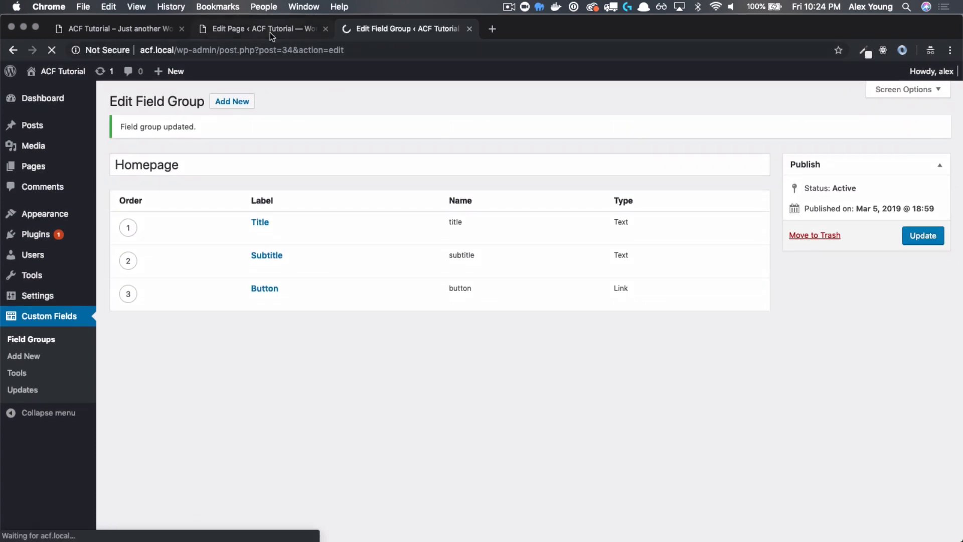
{"action": "left_click", "coordinate": [257, 28]}
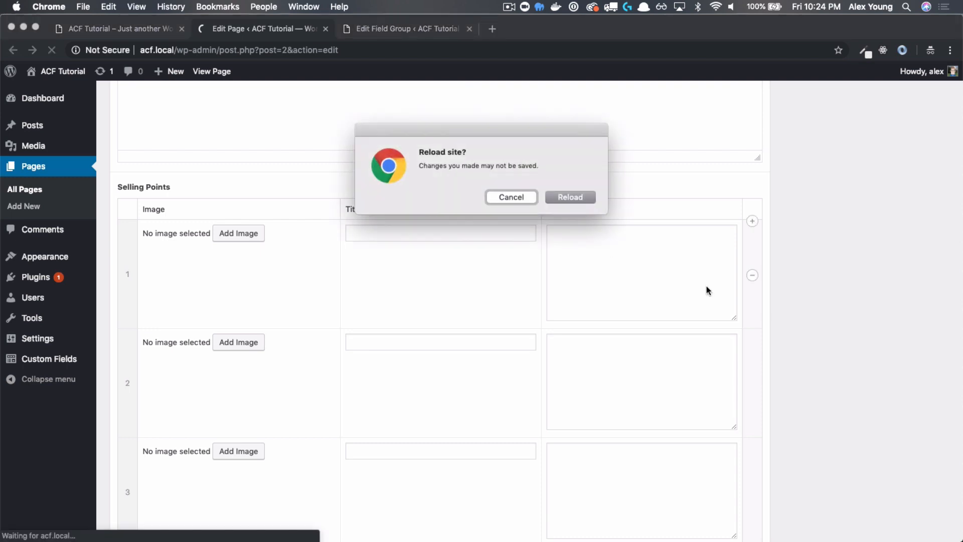
{"action": "left_click", "coordinate": [569, 198]}
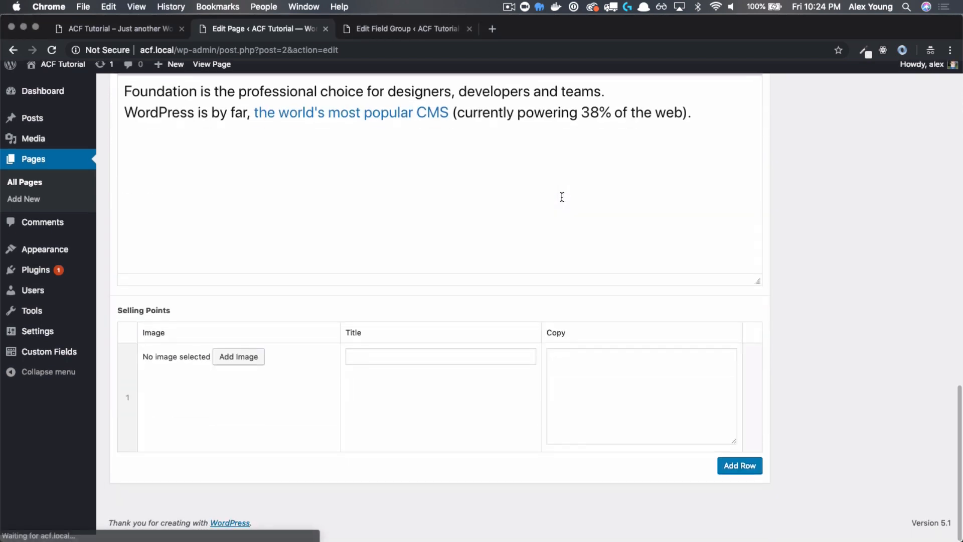
{"action": "scroll", "scroll_direction": "down", "scroll_amount": 3}
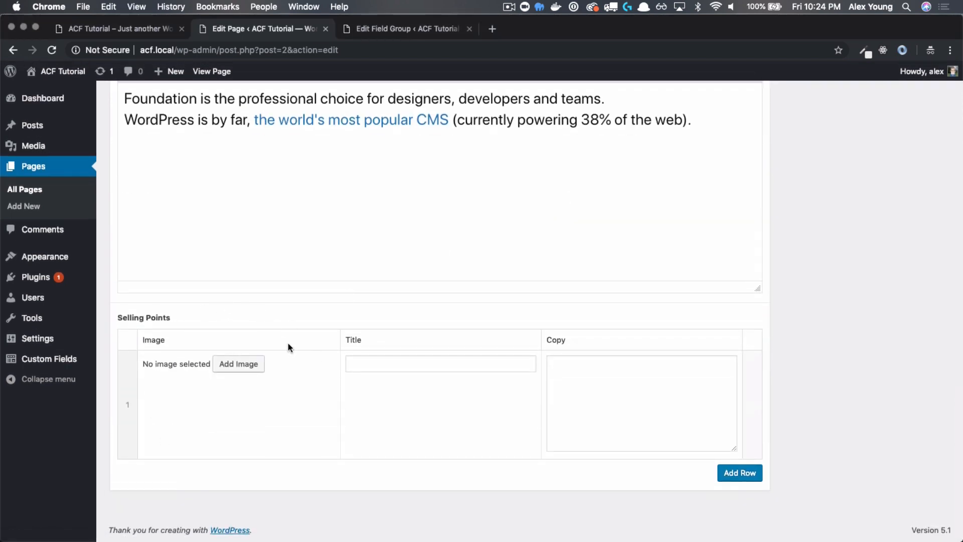
{"action": "mouse_move", "coordinate": [571, 415]}
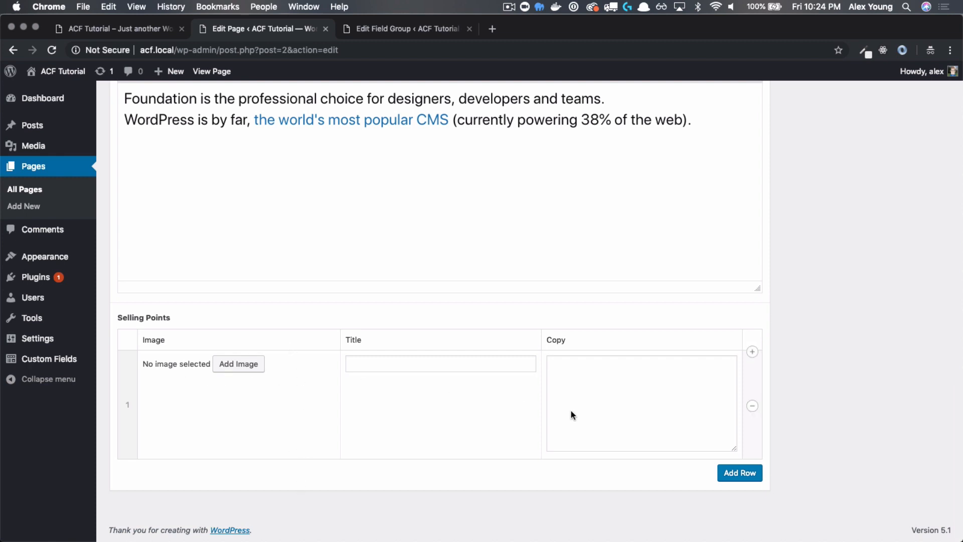
{"action": "mouse_move", "coordinate": [752, 406]}
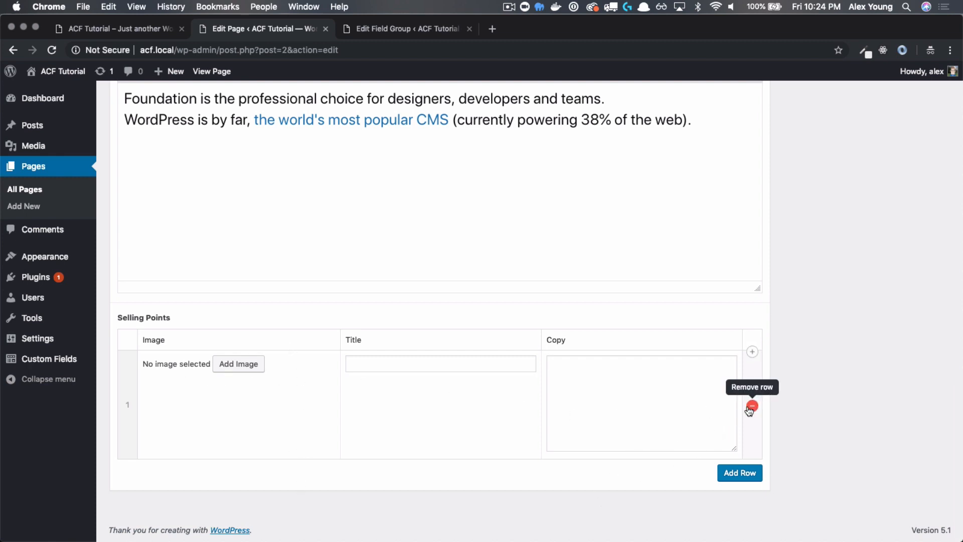
Step: Add rows until four exist and the 'Maximum rows reached (4 rows)' notice appears
{"action": "left_click", "coordinate": [739, 473]}
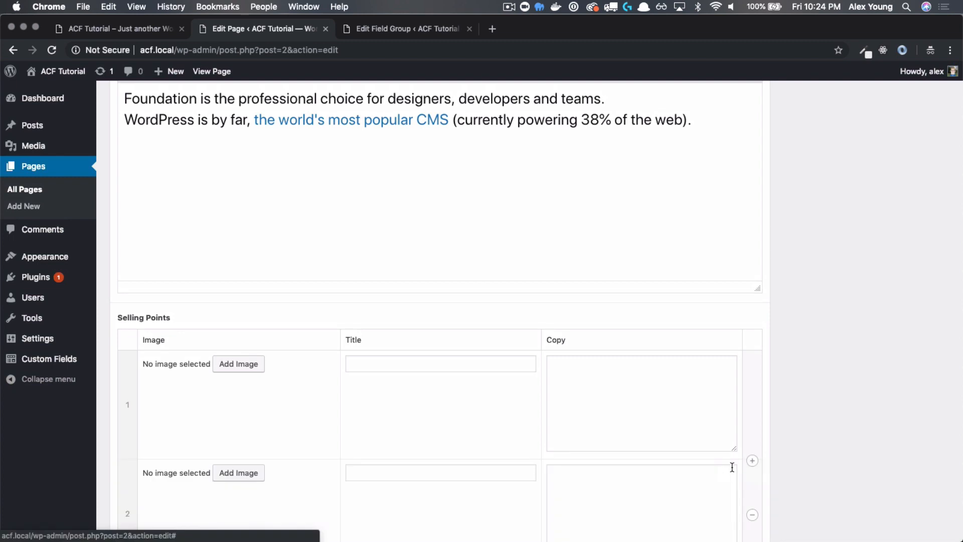
{"action": "left_click", "coordinate": [739, 471]}
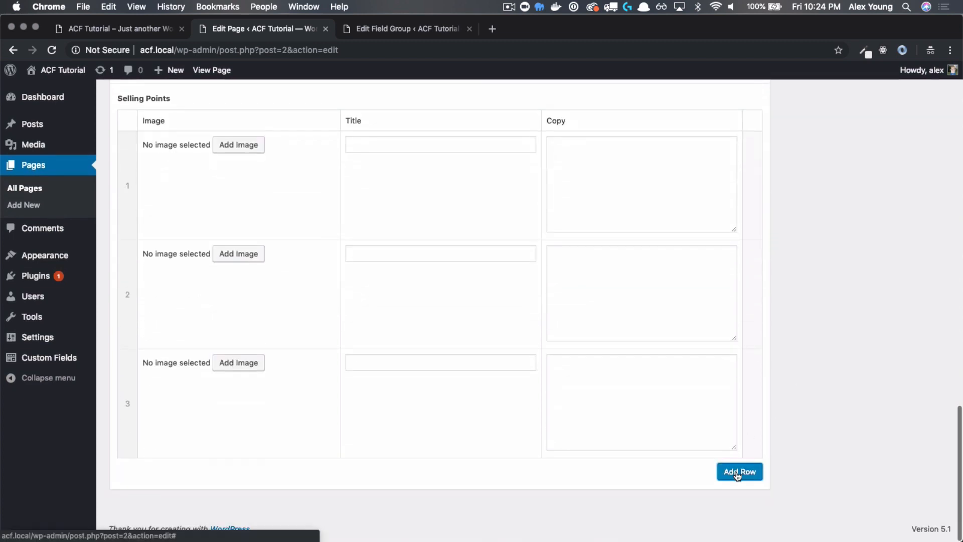
{"action": "left_click", "coordinate": [739, 471]}
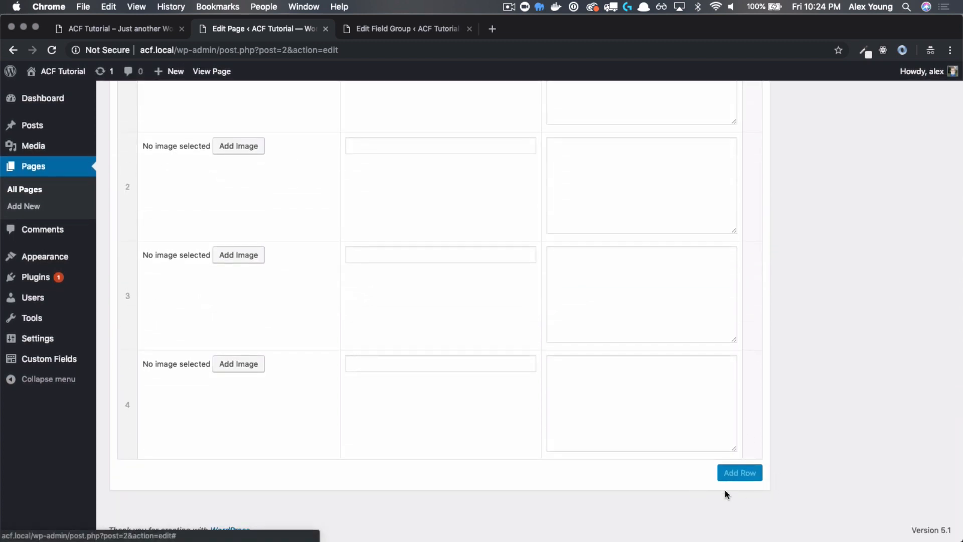
{"action": "mouse_move", "coordinate": [740, 473]}
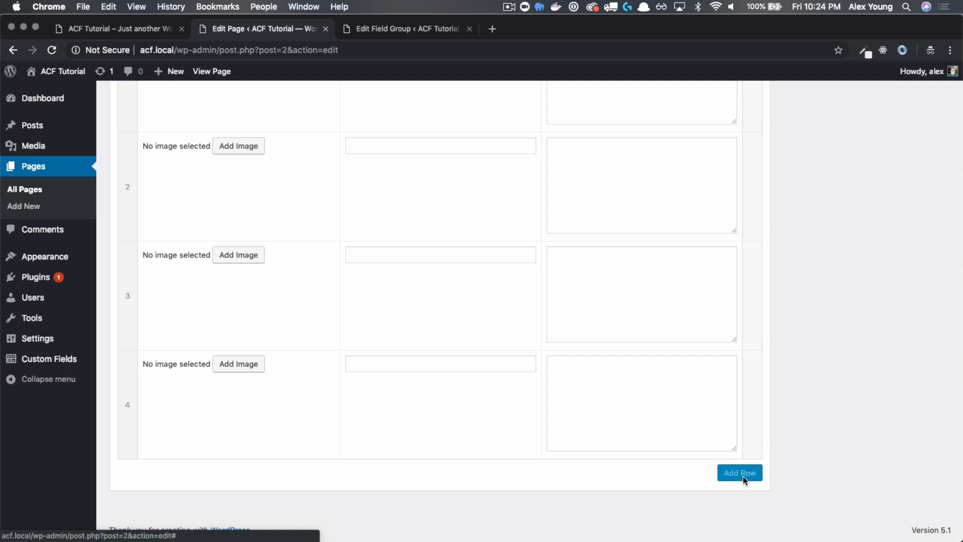
{"action": "mouse_move", "coordinate": [543, 411]}
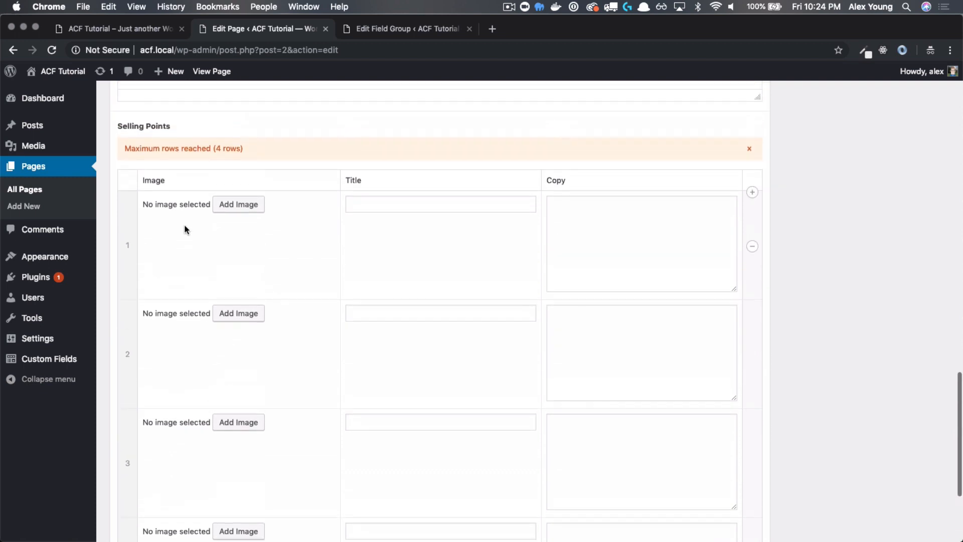
{"action": "scroll", "scroll_direction": "down", "scroll_amount": 3}
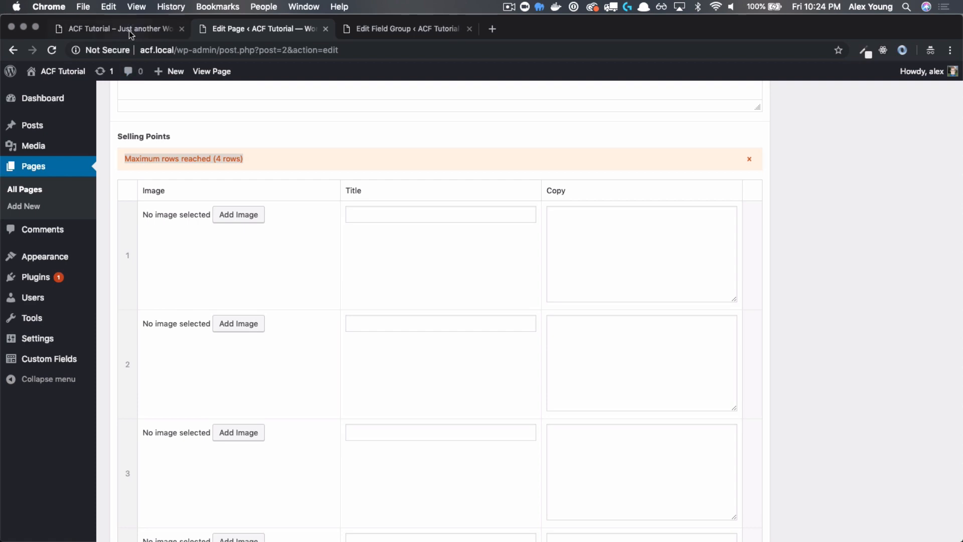
Step: Review the Selling Points sub fields in the Homepage field group editor
{"action": "left_click", "coordinate": [405, 28]}
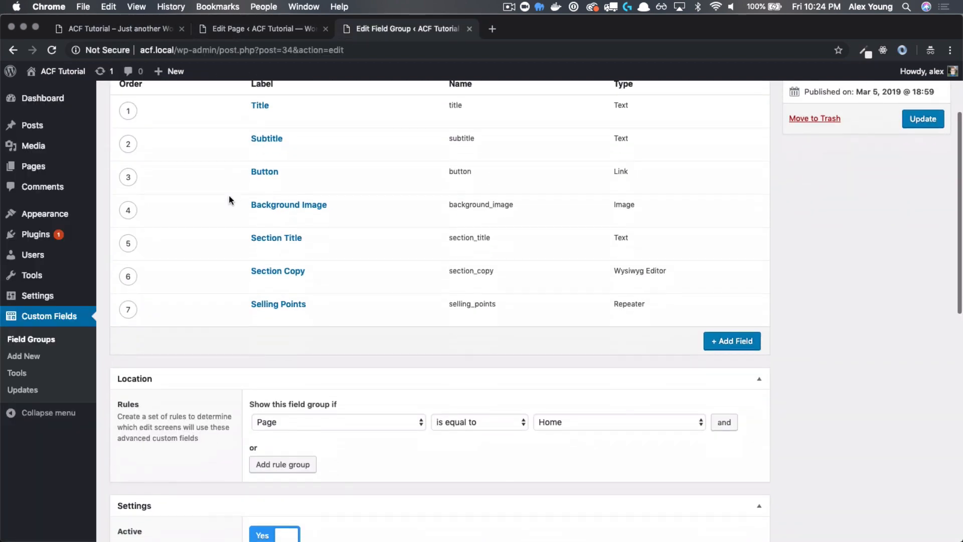
{"action": "scroll", "scroll_direction": "down", "scroll_amount": 3}
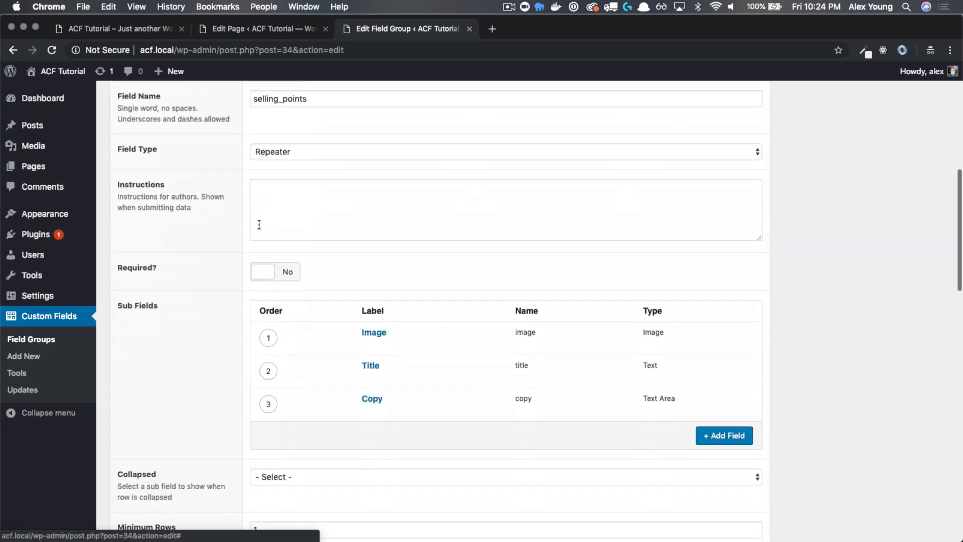
{"action": "scroll", "scroll_direction": "down", "scroll_amount": 3}
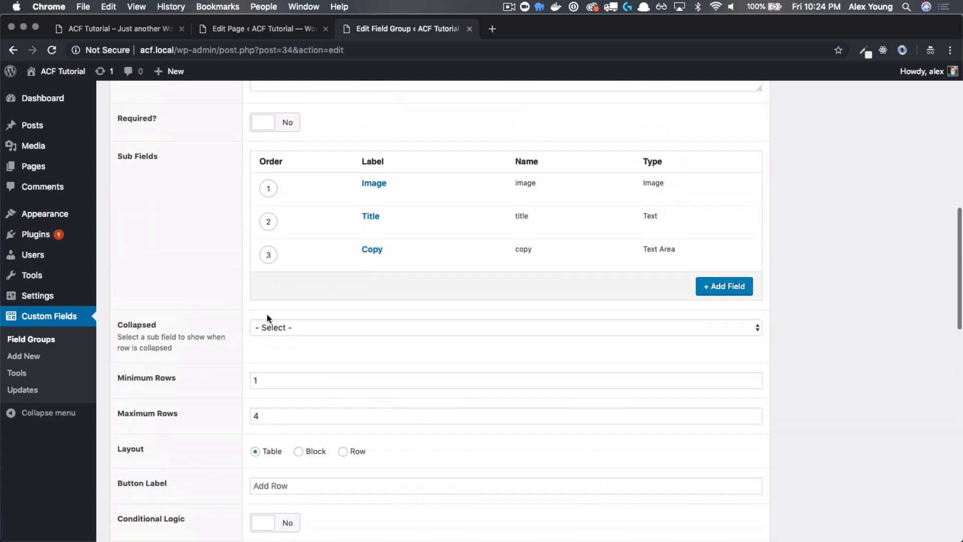
{"action": "scroll", "scroll_direction": "down", "scroll_amount": 3}
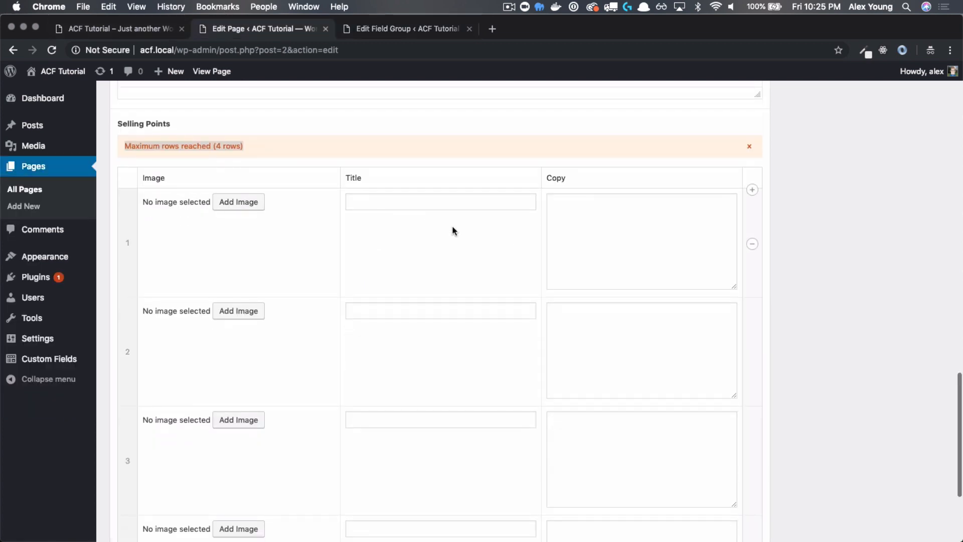
{"action": "mouse_move", "coordinate": [509, 247]}
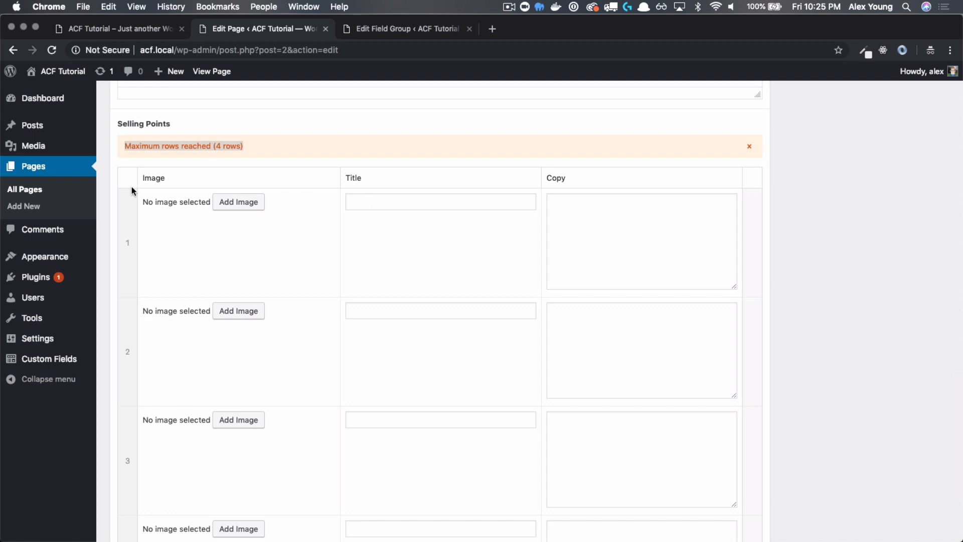
{"action": "mouse_move", "coordinate": [590, 167]}
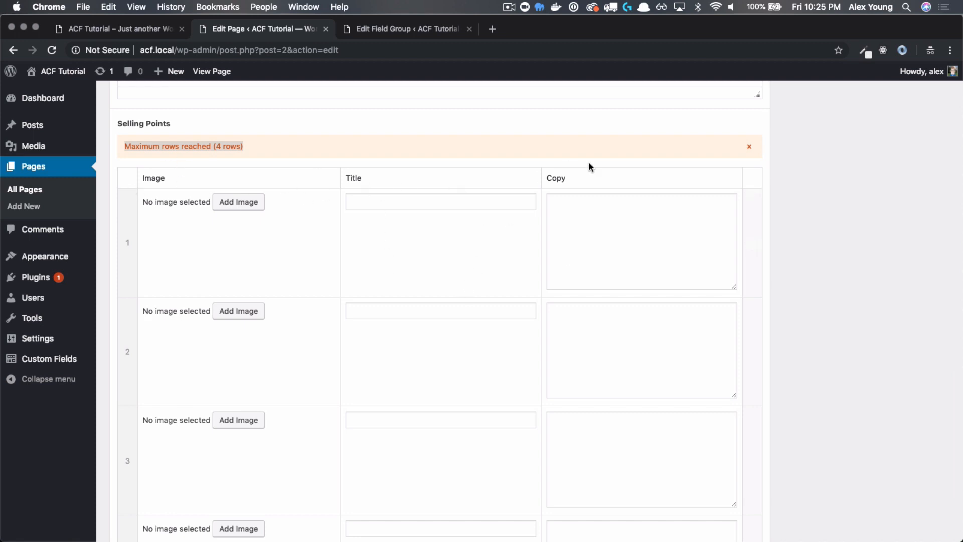
{"action": "mouse_move", "coordinate": [102, 33]}
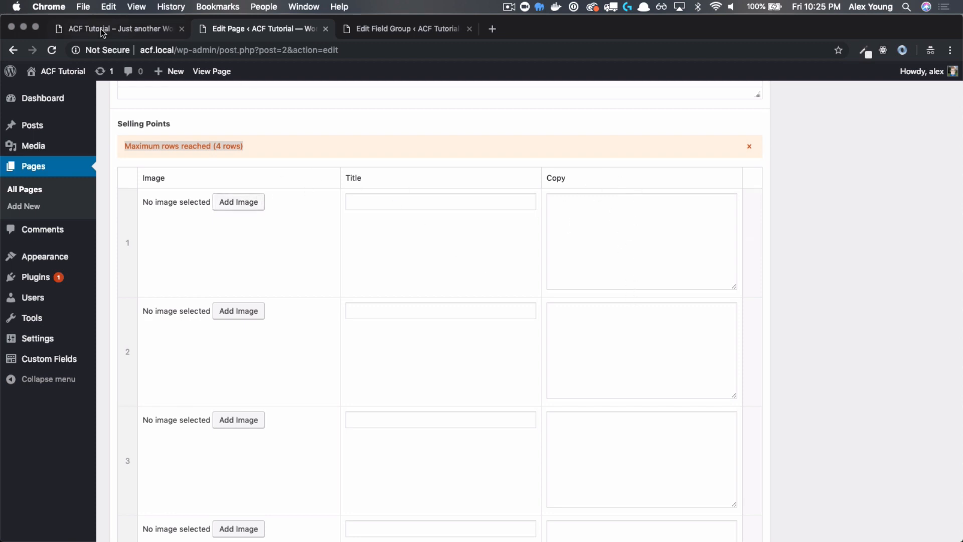
{"action": "left_click", "coordinate": [405, 28]}
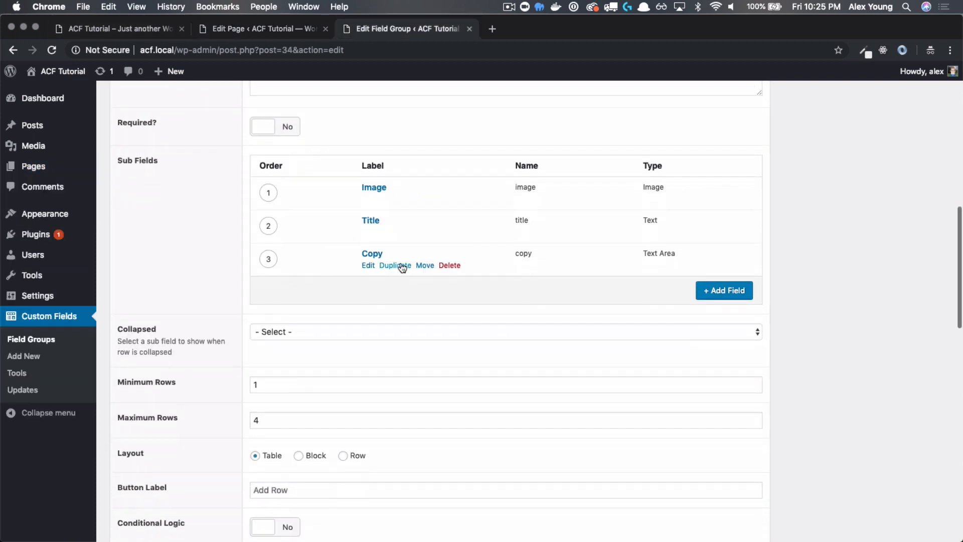
Step: Duplicate the Title sub field three times inside the Selling Points repeater
{"action": "left_click", "coordinate": [395, 265]}
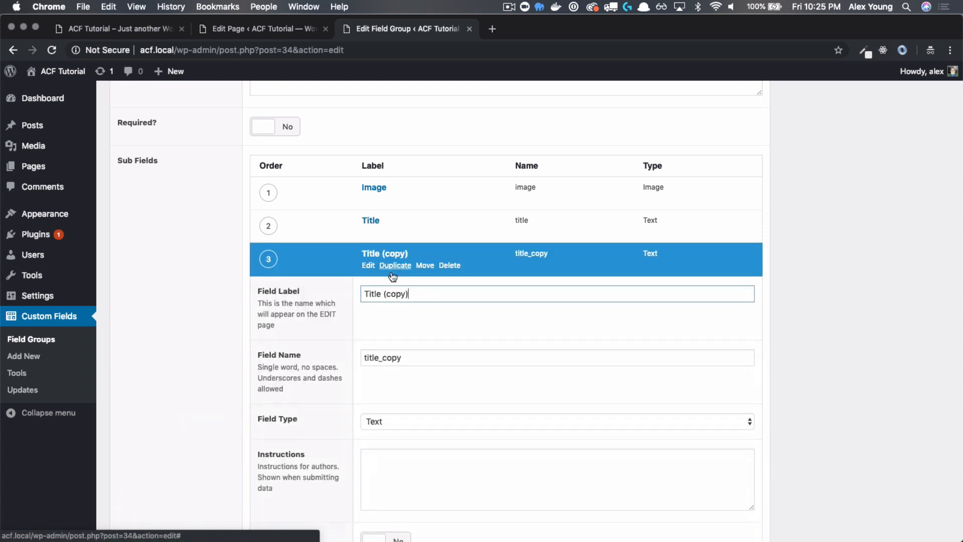
{"action": "left_click", "coordinate": [395, 265]}
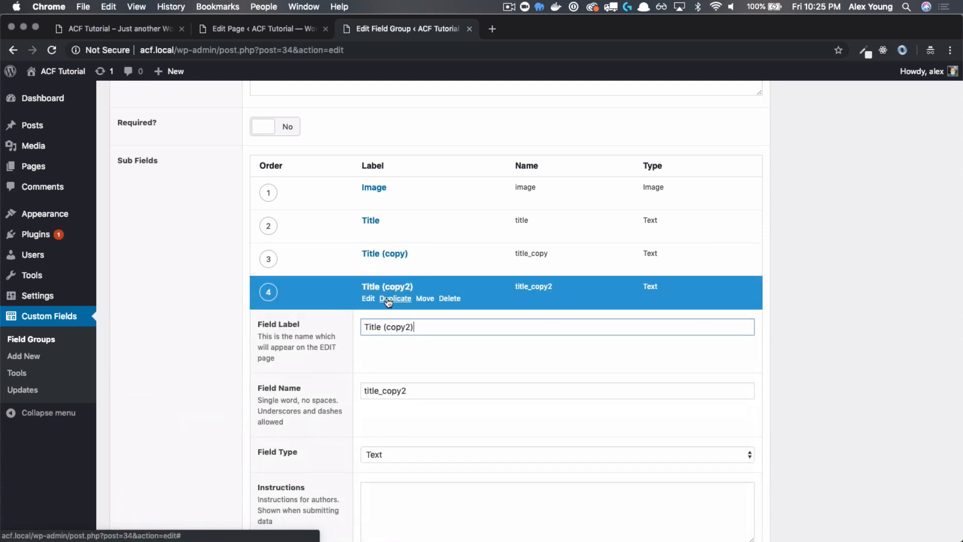
{"action": "left_click", "coordinate": [395, 298]}
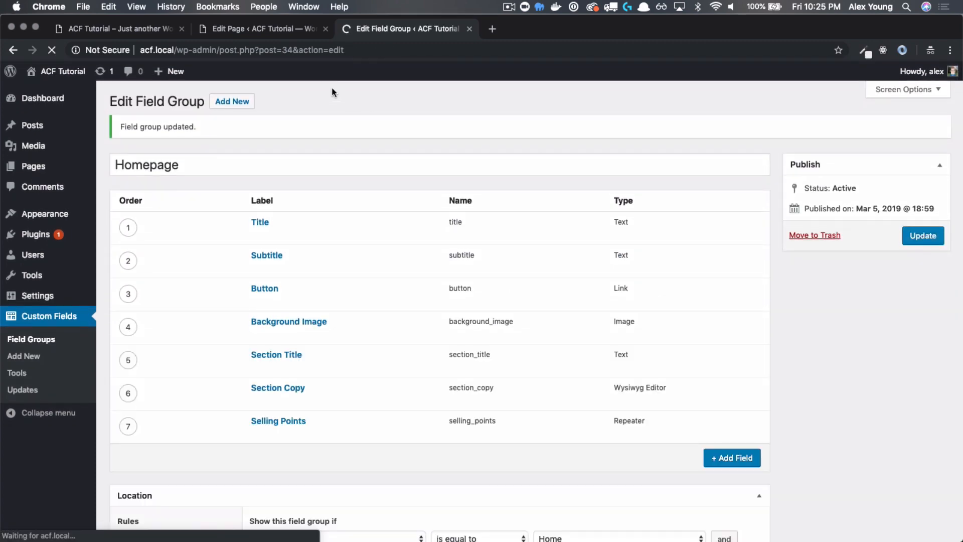
Step: Set the Selling Points repeater Layout to Block and save the field group
{"action": "left_click", "coordinate": [261, 28]}
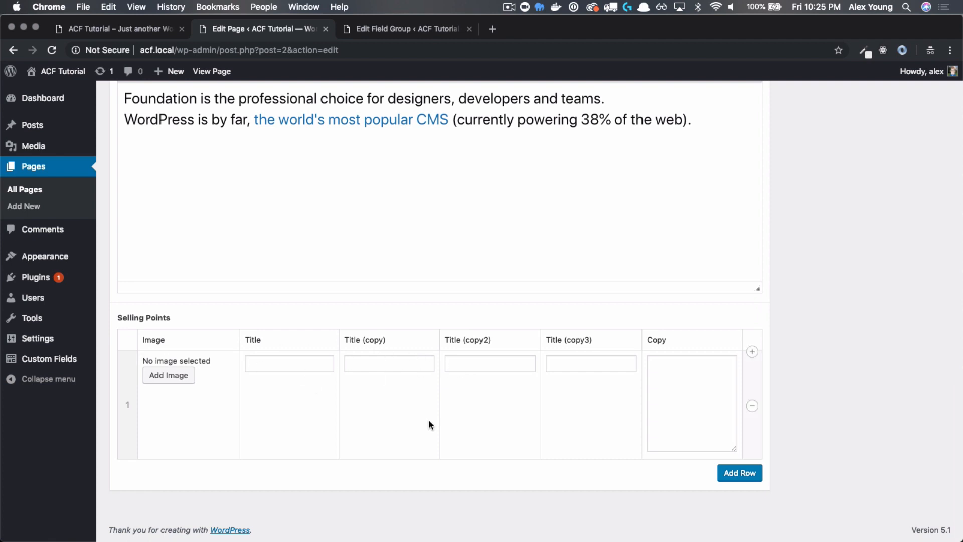
{"action": "mouse_move", "coordinate": [499, 354]}
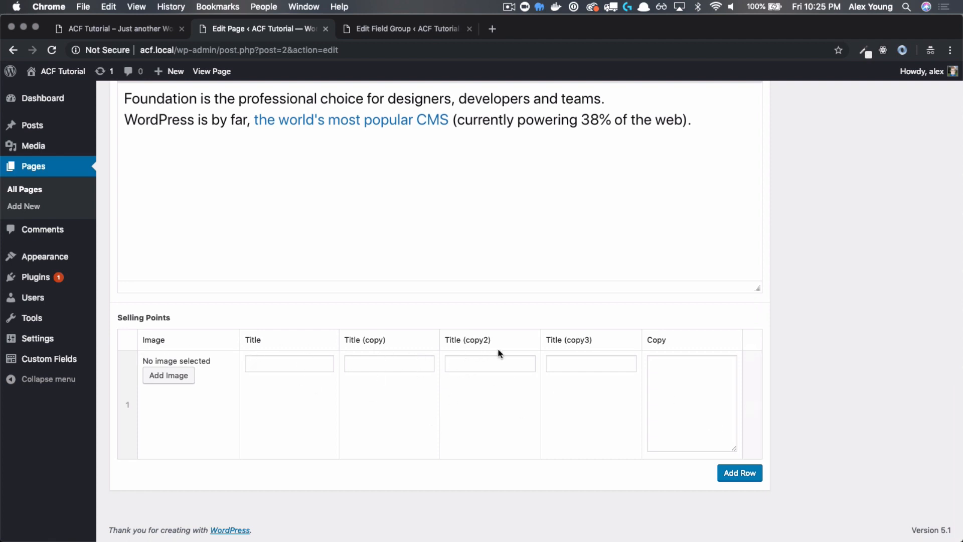
{"action": "mouse_move", "coordinate": [325, 103]}
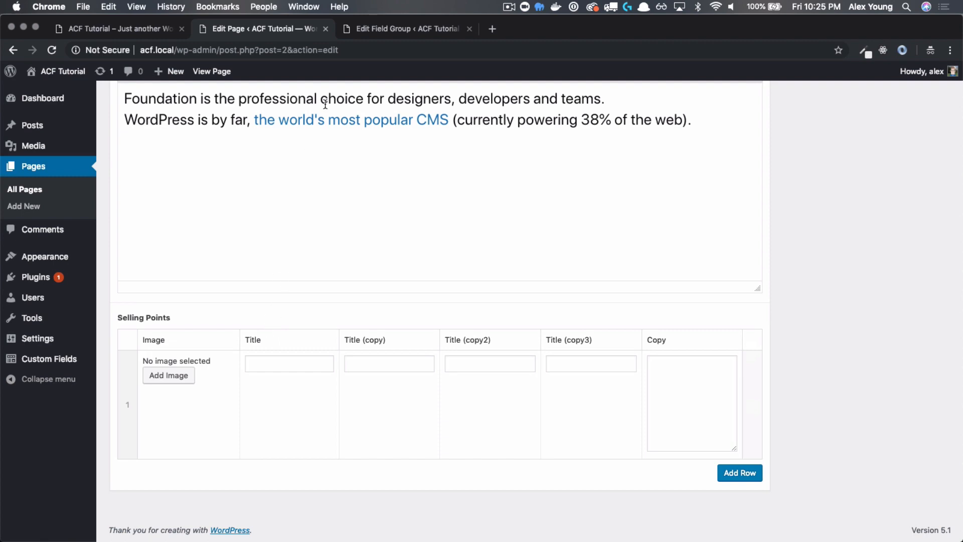
{"action": "left_click", "coordinate": [406, 28]}
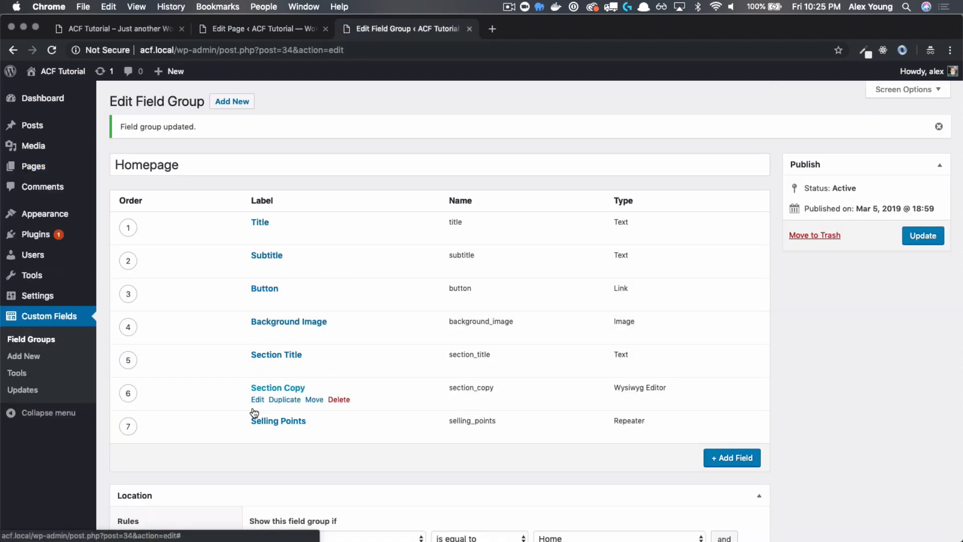
{"action": "scroll", "scroll_direction": "down", "scroll_amount": 3}
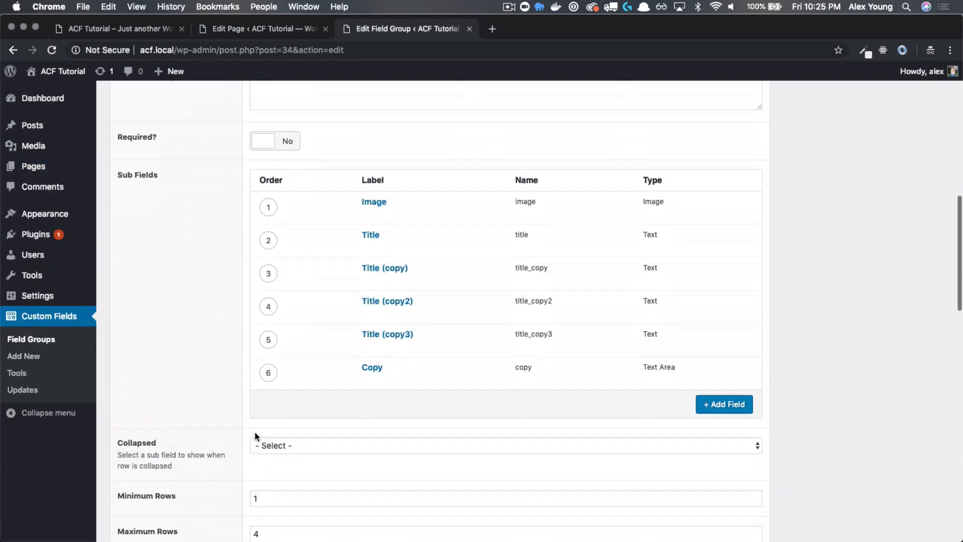
{"action": "scroll", "scroll_direction": "down", "scroll_amount": 3}
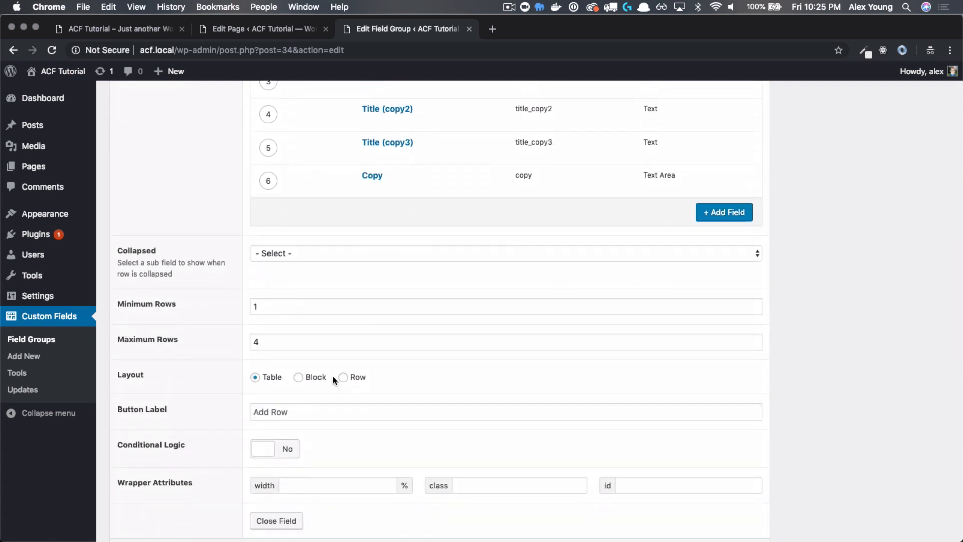
{"action": "left_click", "coordinate": [299, 377]}
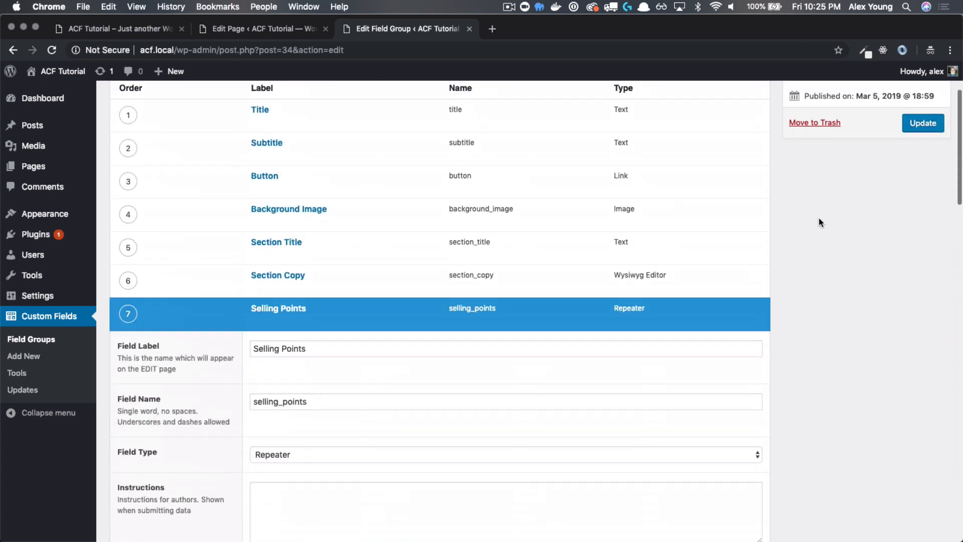
{"action": "left_click", "coordinate": [923, 123]}
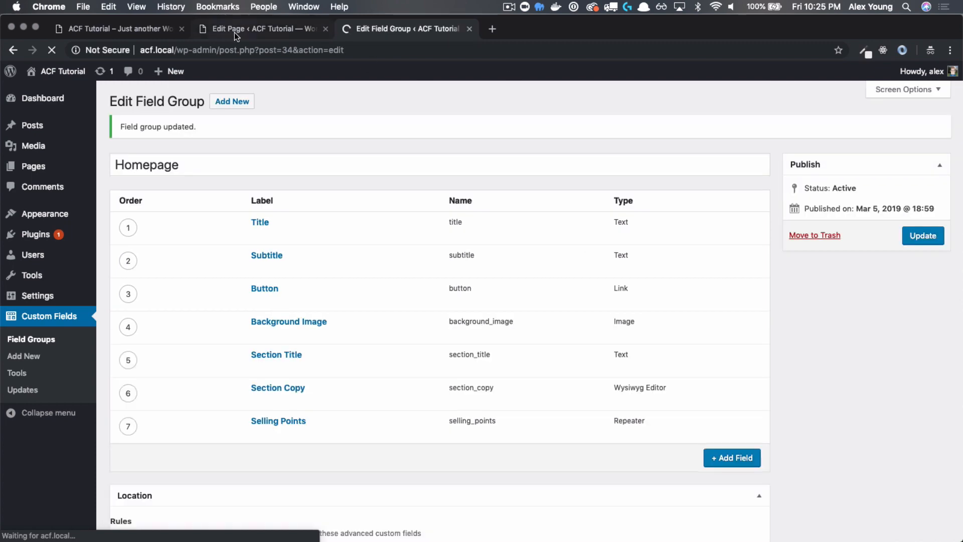
Step: Check the block-layout row with its four Title fields in the page editor, then return to the field group
{"action": "left_click", "coordinate": [261, 28]}
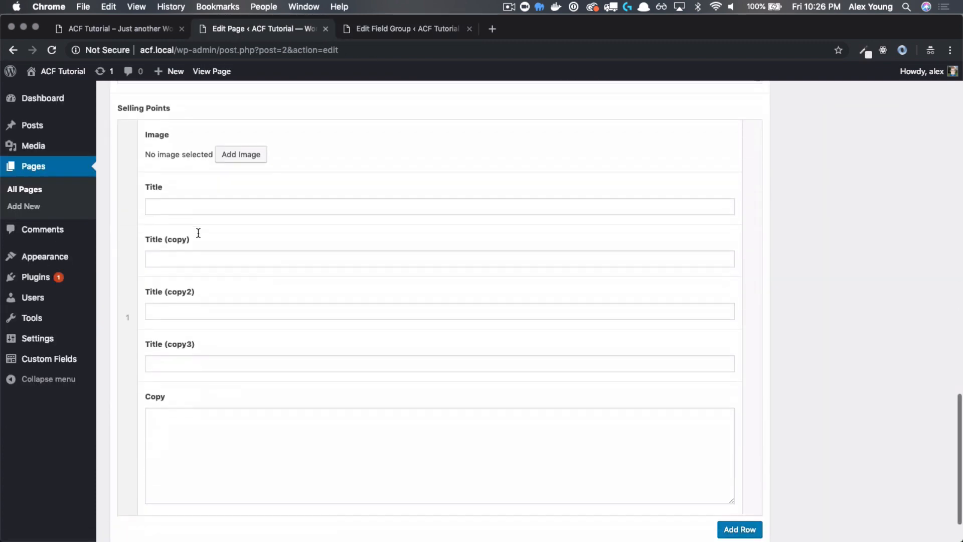
{"action": "scroll", "scroll_direction": "down", "scroll_amount": 3}
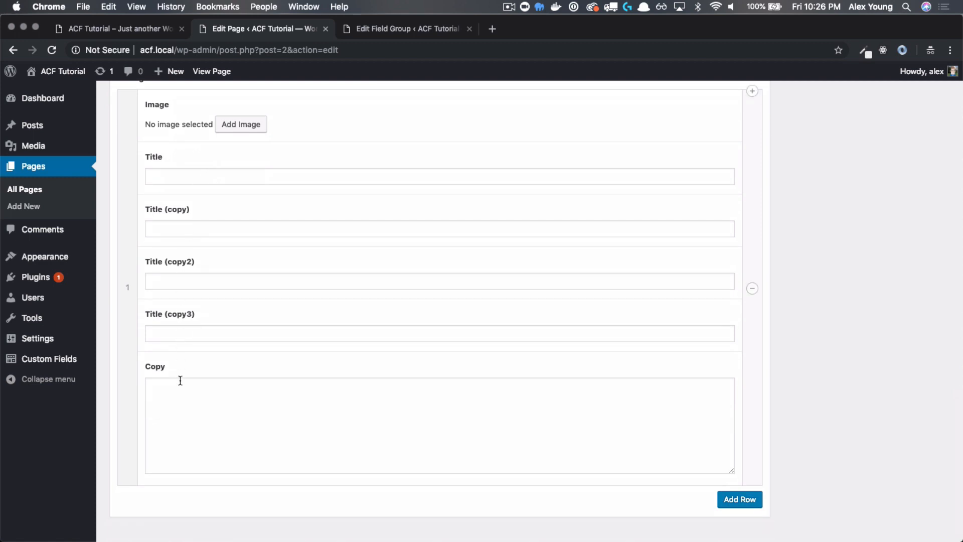
{"action": "mouse_move", "coordinate": [186, 356]}
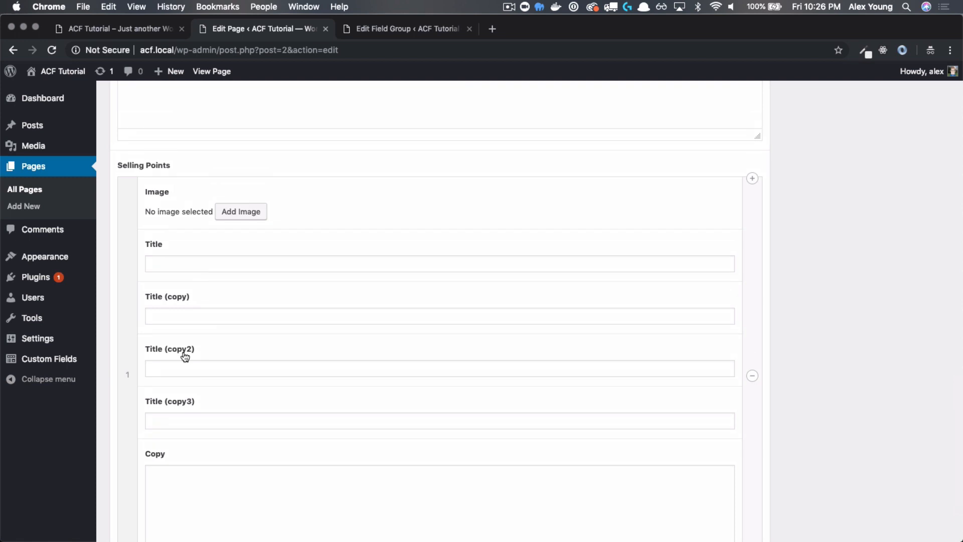
{"action": "mouse_move", "coordinate": [193, 404]}
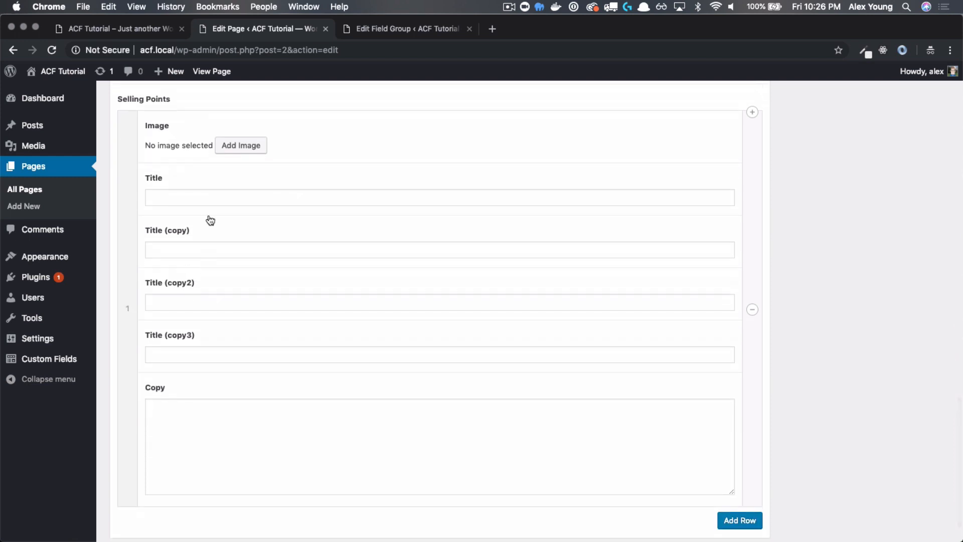
{"action": "scroll", "scroll_direction": "down", "scroll_amount": 3}
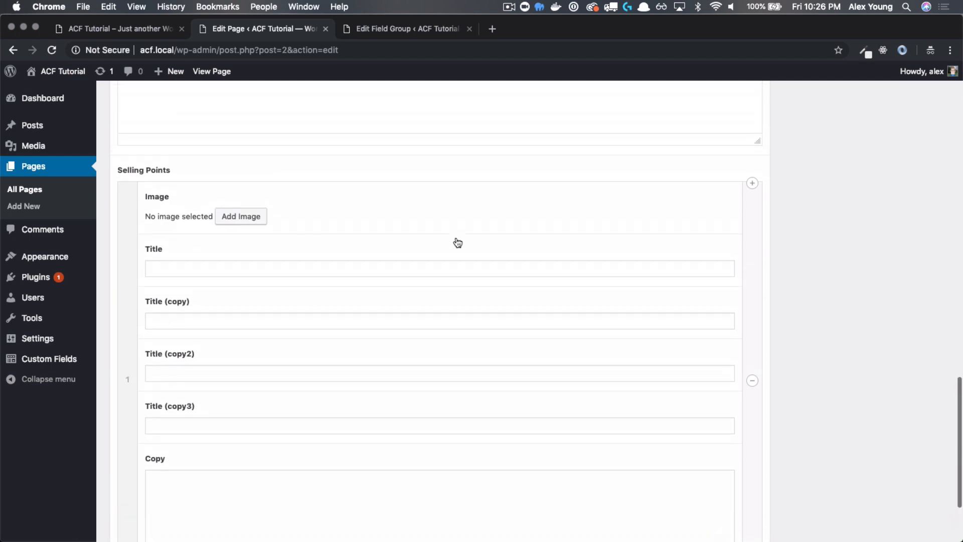
{"action": "scroll", "scroll_direction": "down", "scroll_amount": 3}
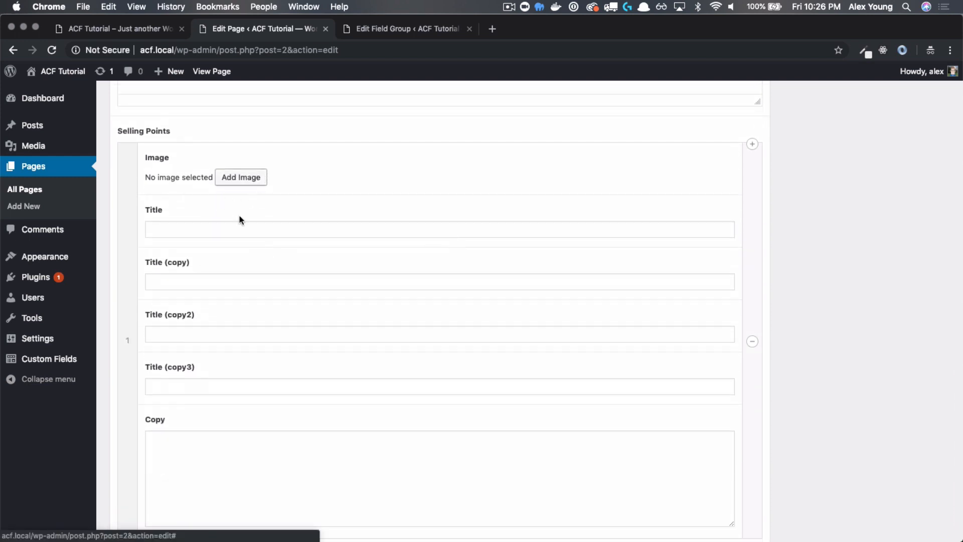
{"action": "left_click", "coordinate": [405, 28]}
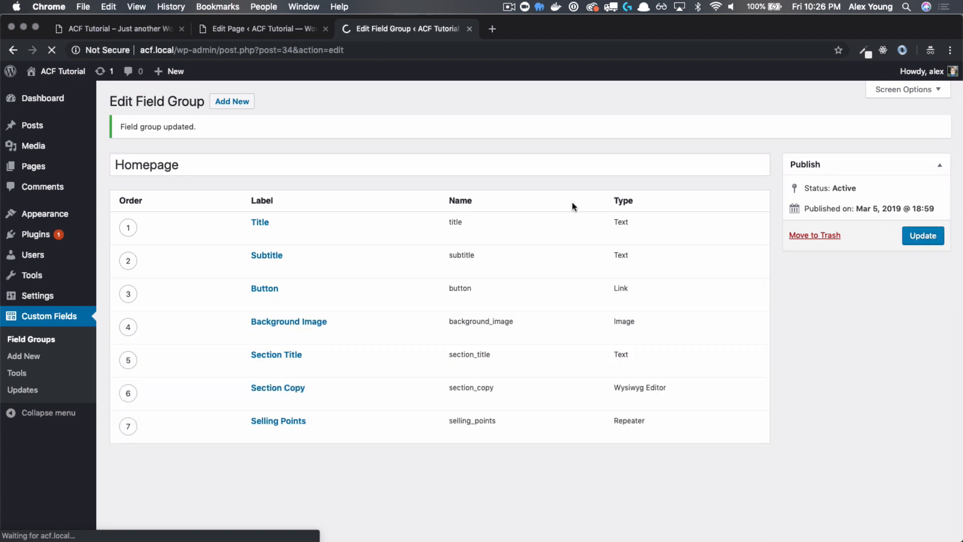
Step: Add Selling Points rows on the home page editor until four rows exist
{"action": "left_click", "coordinate": [261, 28]}
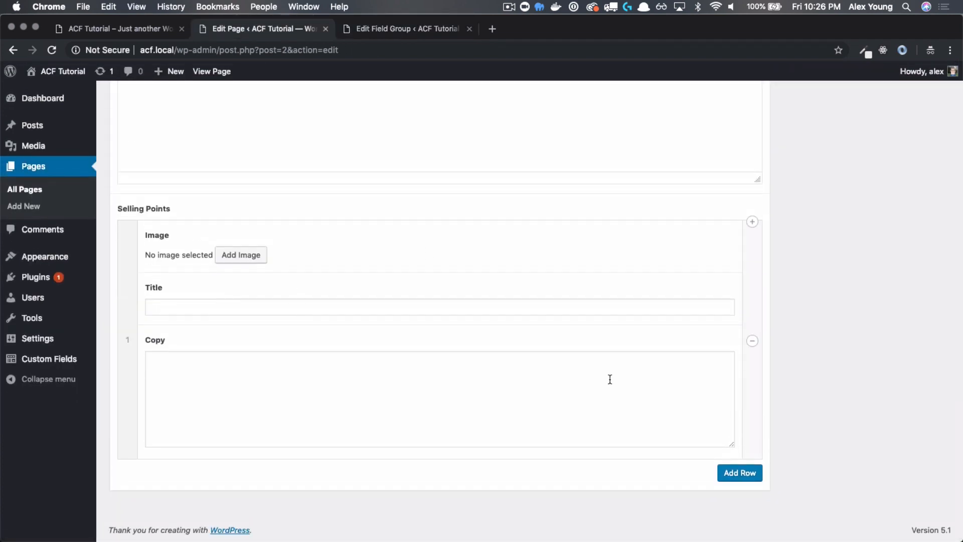
{"action": "left_click", "coordinate": [740, 472]}
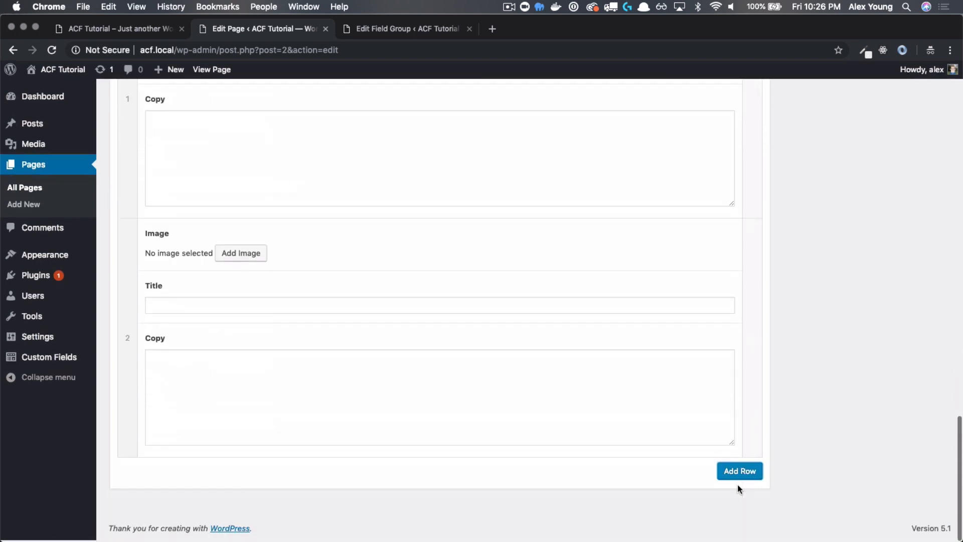
{"action": "left_click", "coordinate": [740, 471]}
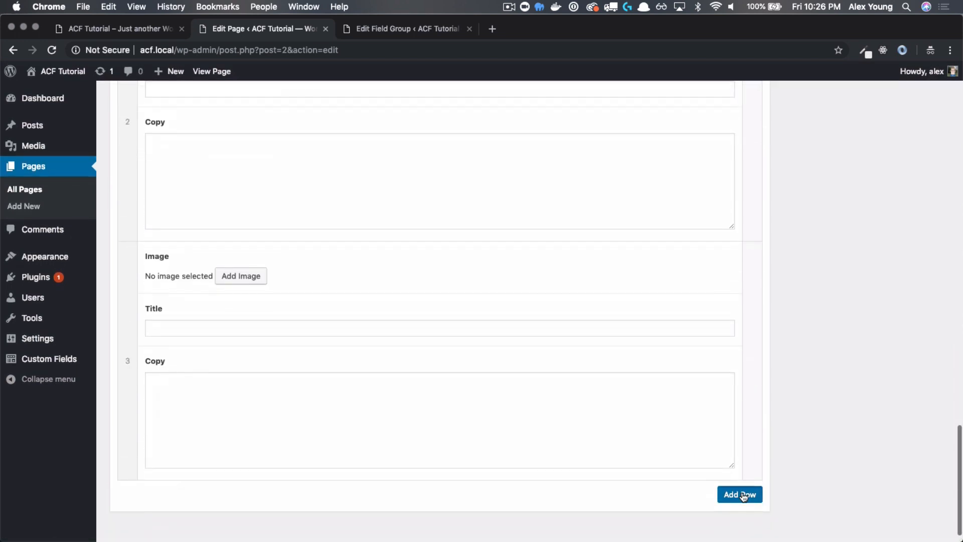
{"action": "left_click", "coordinate": [739, 494]}
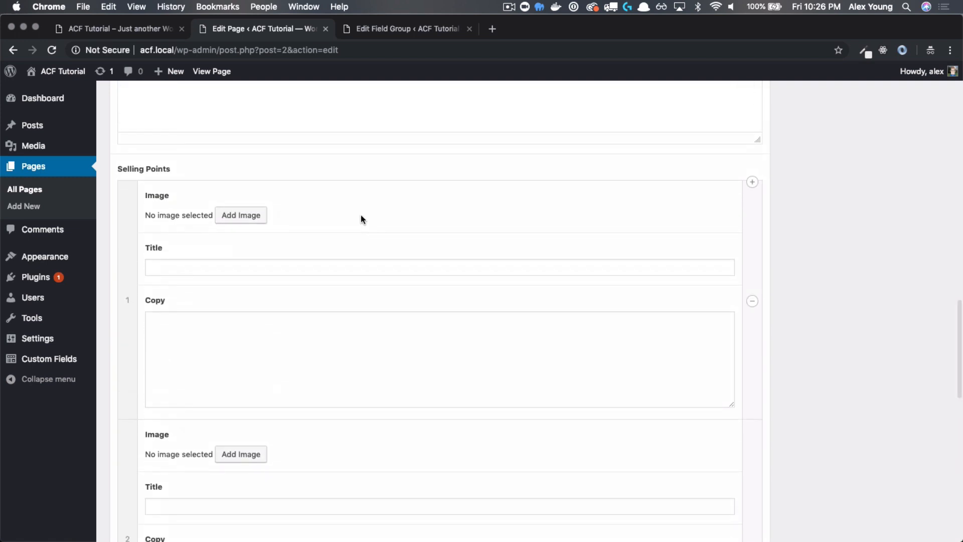
Step: Assign the Semantic code-brackets image to row one, copying titles and copy from the front end
{"action": "left_click", "coordinate": [240, 215]}
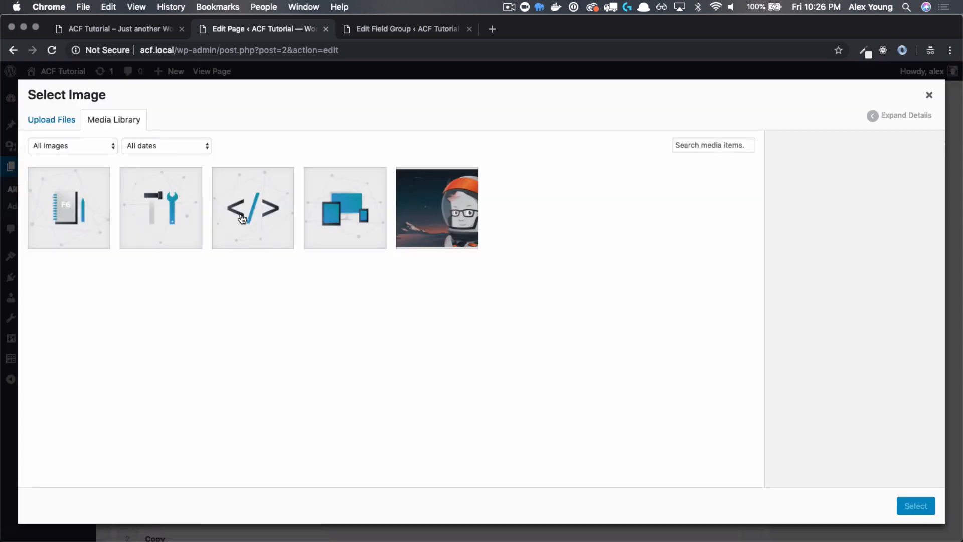
{"action": "mouse_move", "coordinate": [84, 224]}
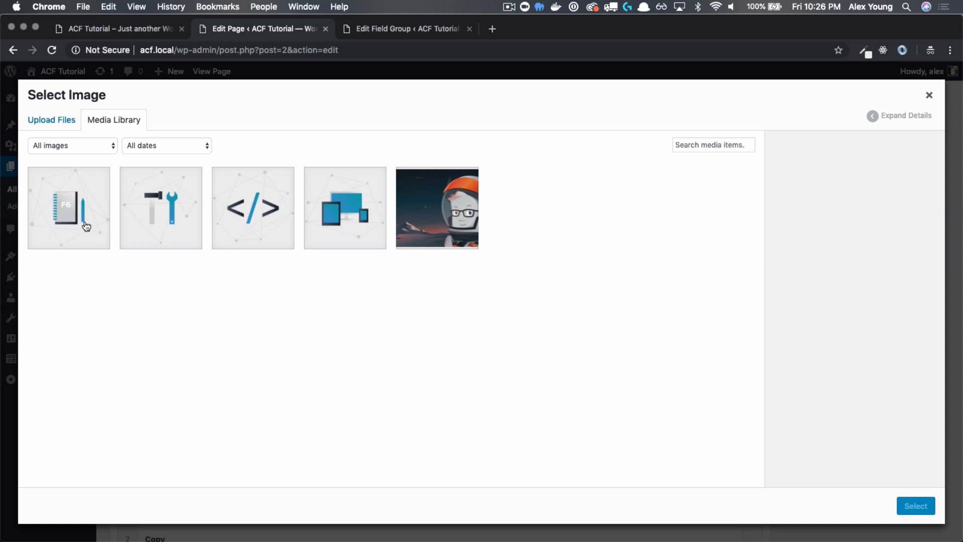
{"action": "mouse_move", "coordinate": [53, 26]}
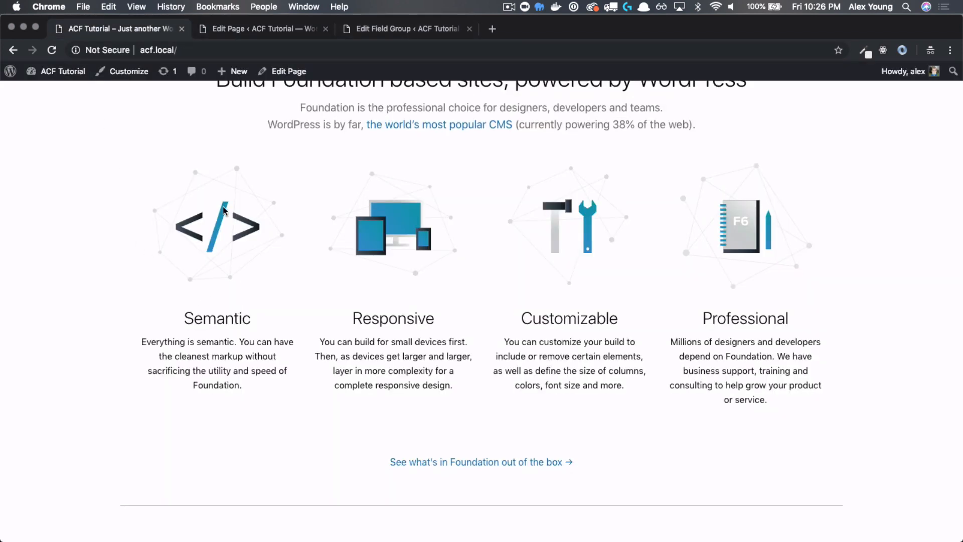
{"action": "left_click", "coordinate": [260, 28]}
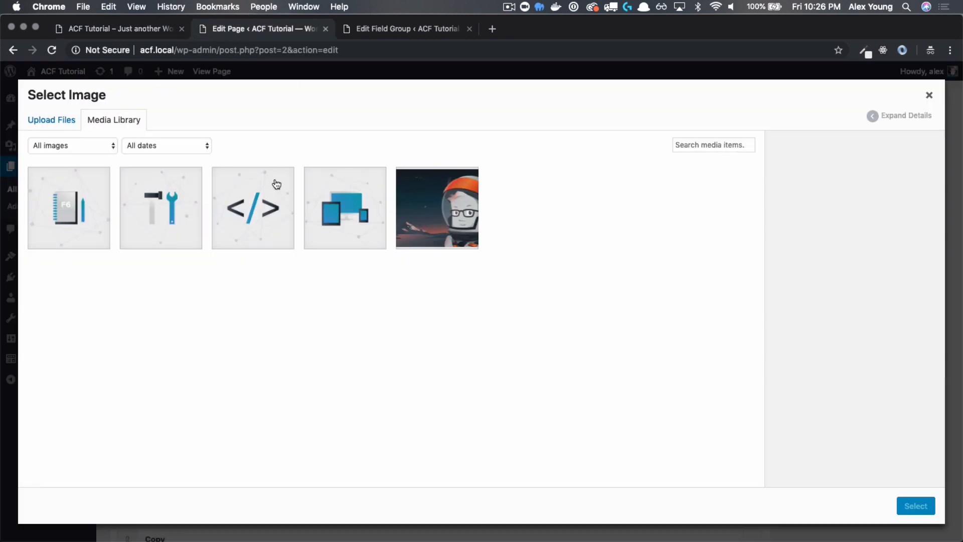
{"action": "left_click", "coordinate": [253, 207]}
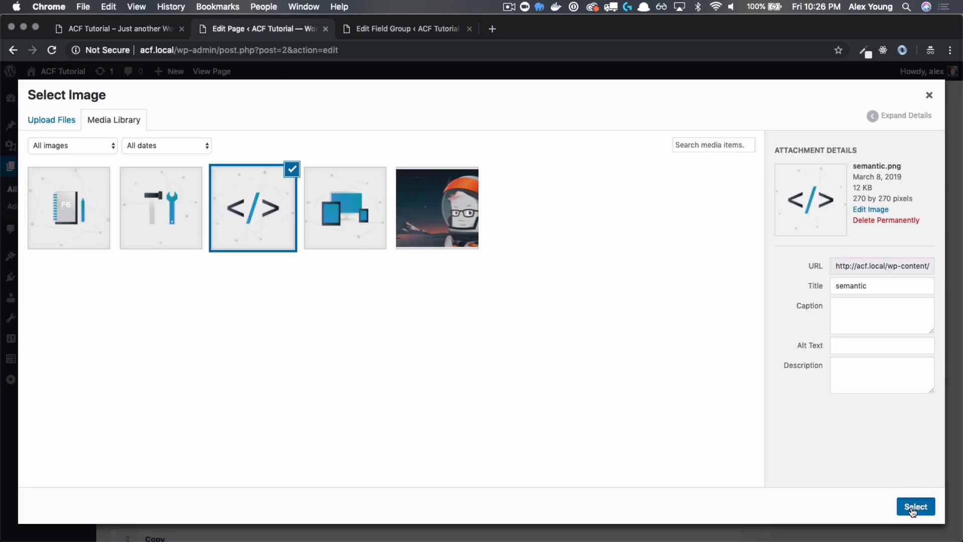
{"action": "left_click", "coordinate": [916, 506]}
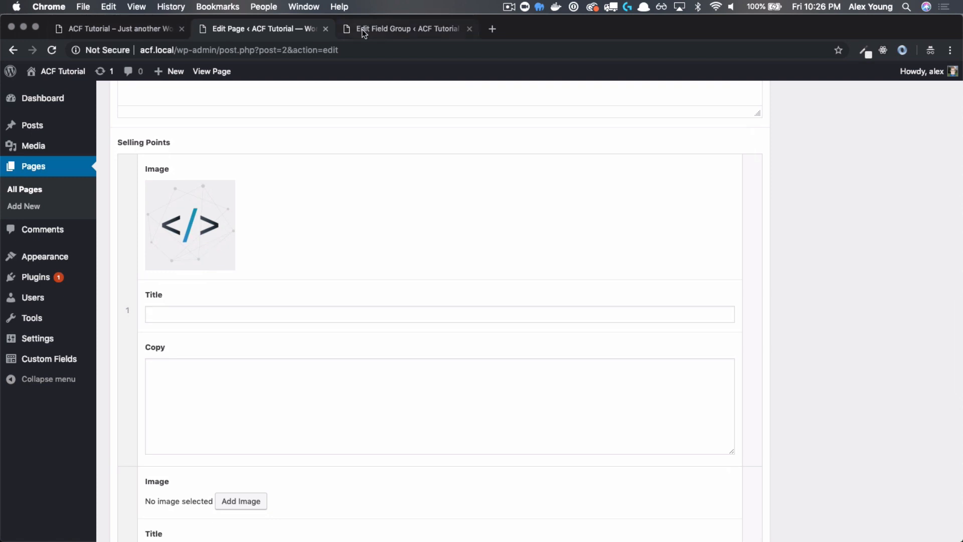
{"action": "left_click", "coordinate": [117, 28]}
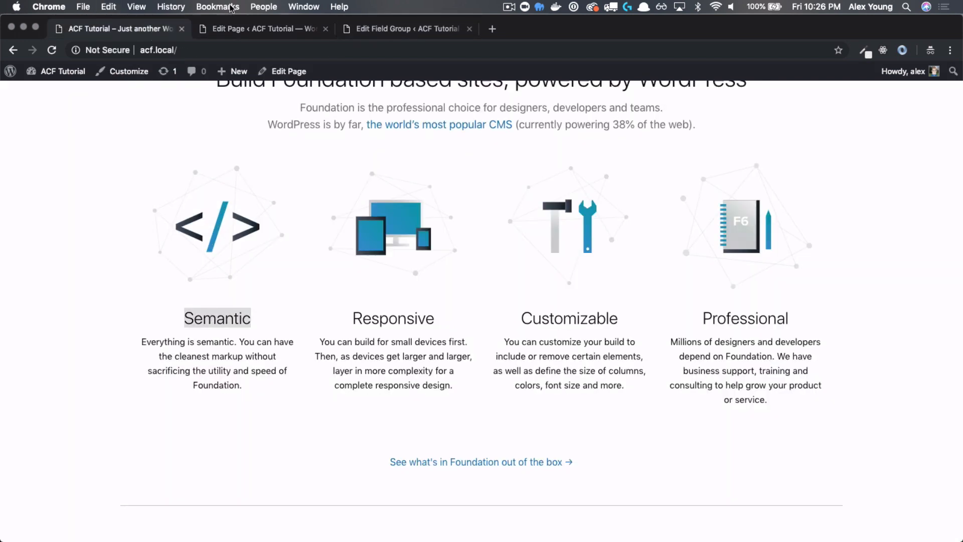
{"action": "left_click", "coordinate": [258, 28]}
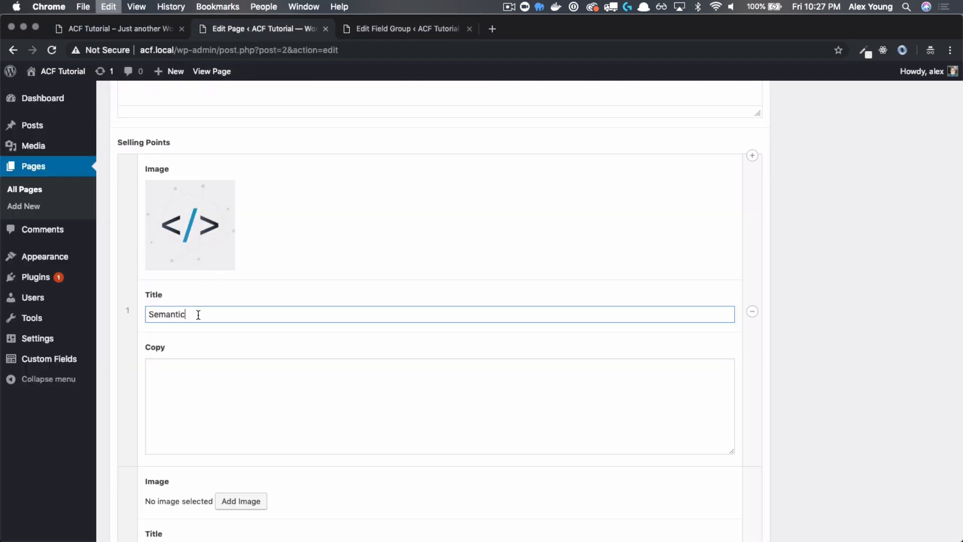
{"action": "left_click", "coordinate": [116, 28]}
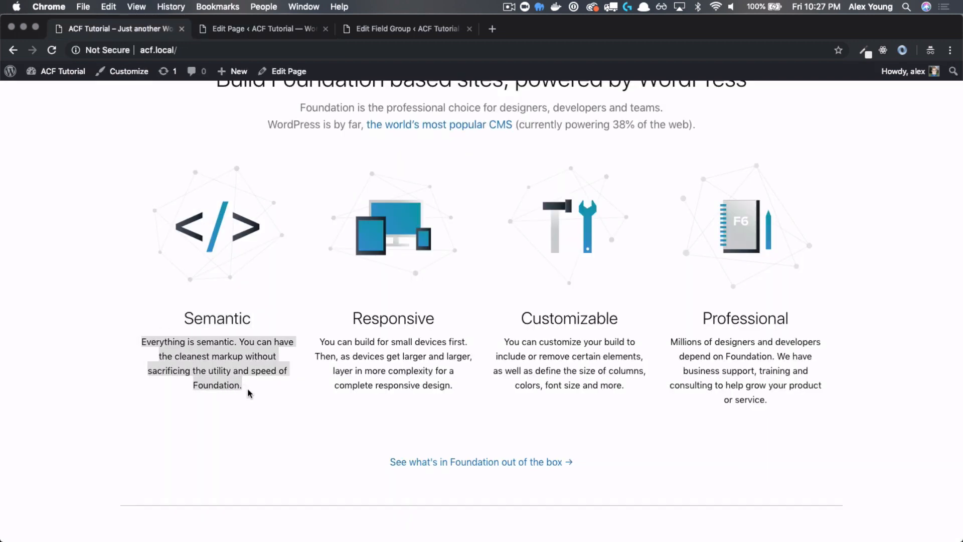
{"action": "left_click", "coordinate": [261, 28]}
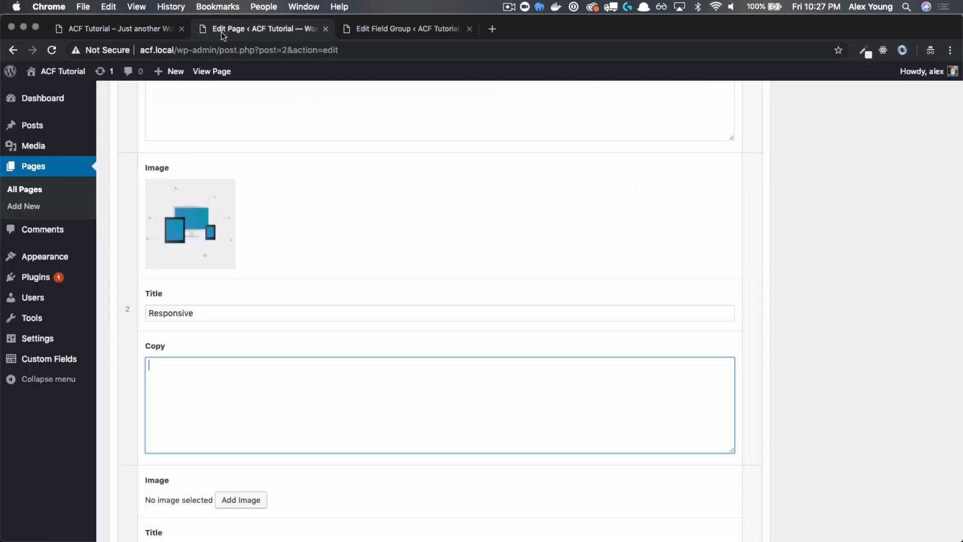
Step: Assign the Customizable and Professional images to rows three and four, then update the page
{"action": "left_click", "coordinate": [241, 499]}
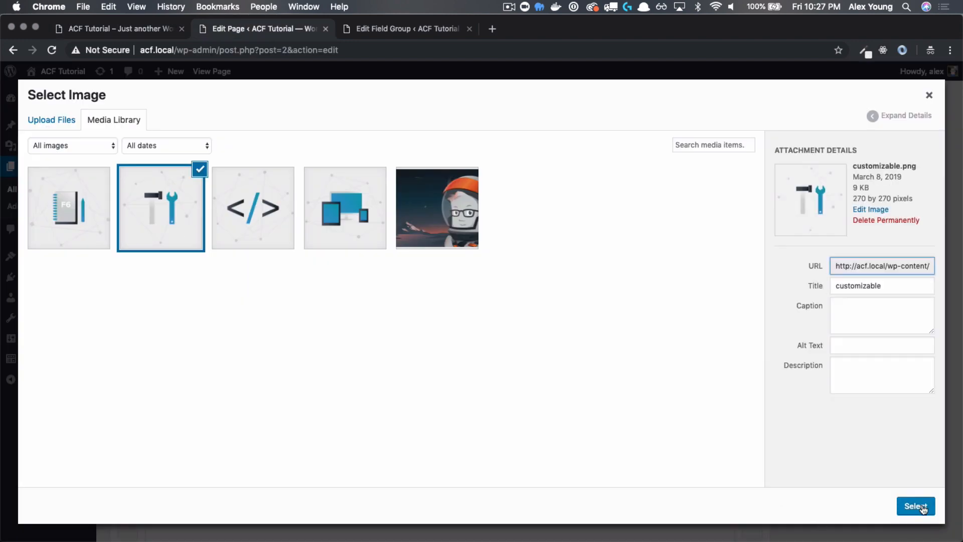
{"action": "left_click", "coordinate": [915, 505]}
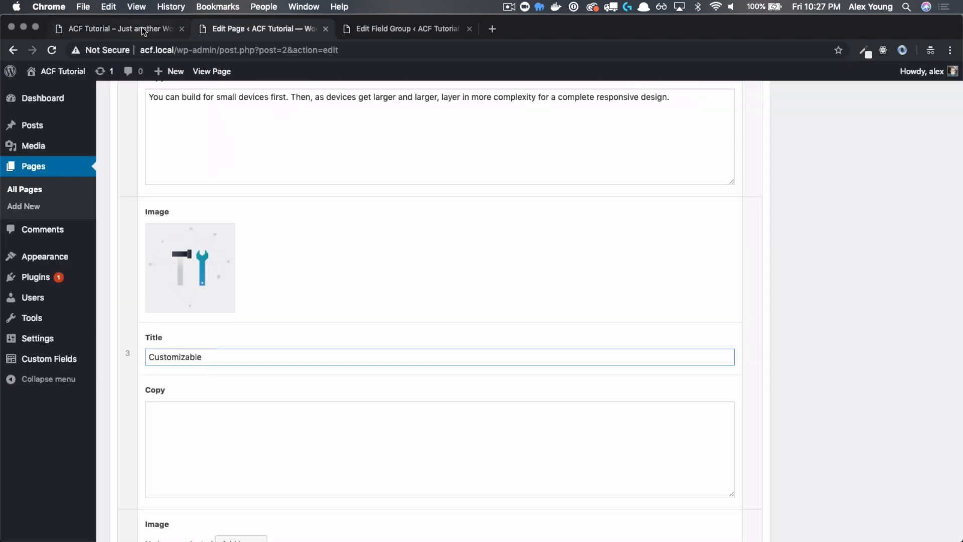
{"action": "left_click", "coordinate": [116, 29]}
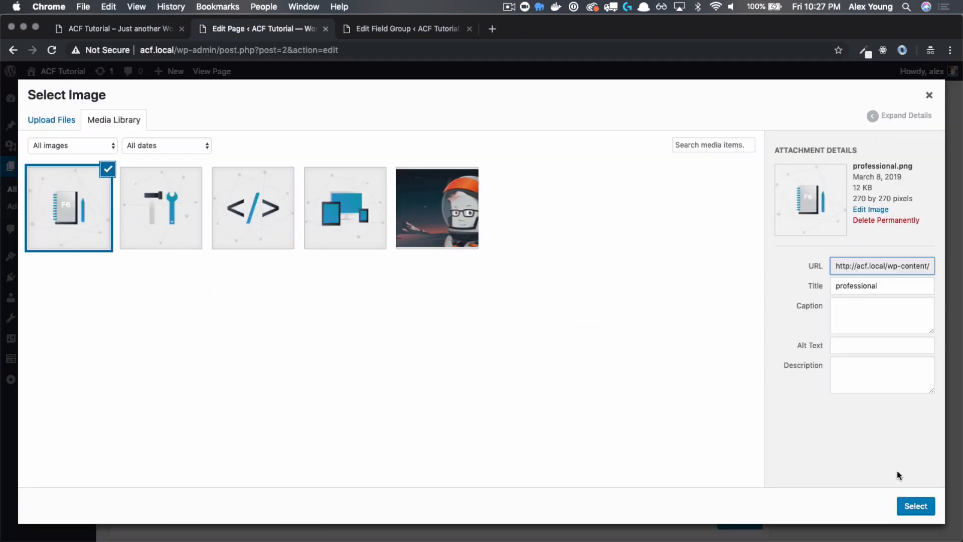
{"action": "left_click", "coordinate": [117, 28]}
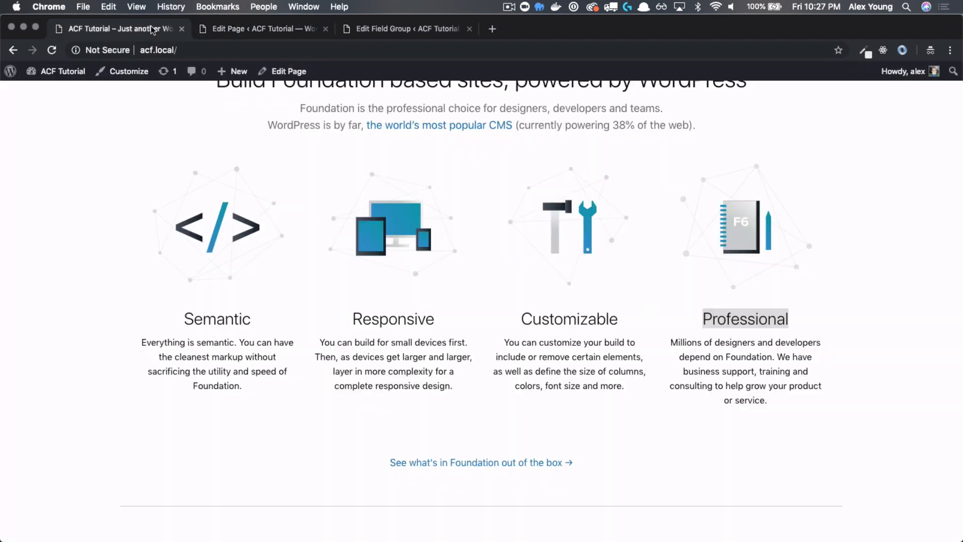
{"action": "left_click", "coordinate": [260, 28]}
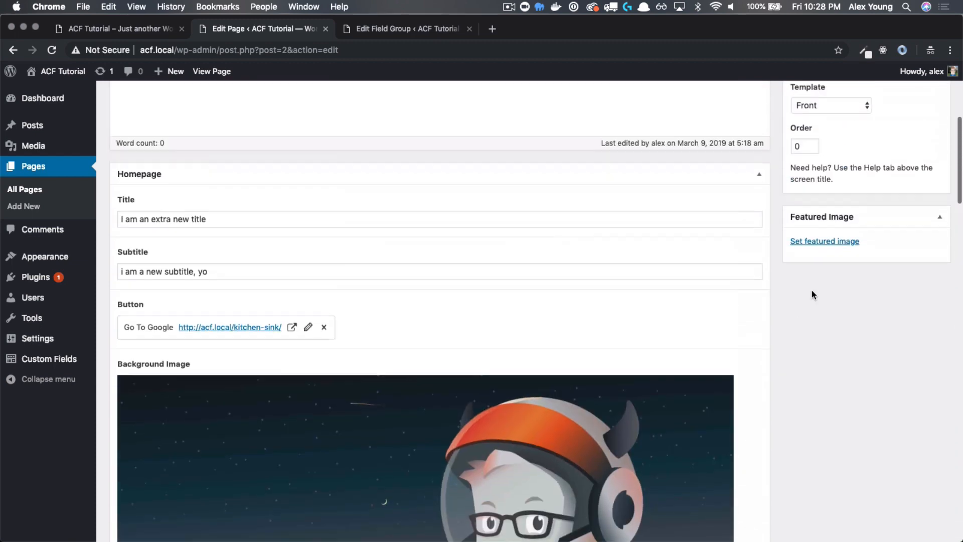
{"action": "left_click", "coordinate": [921, 203]}
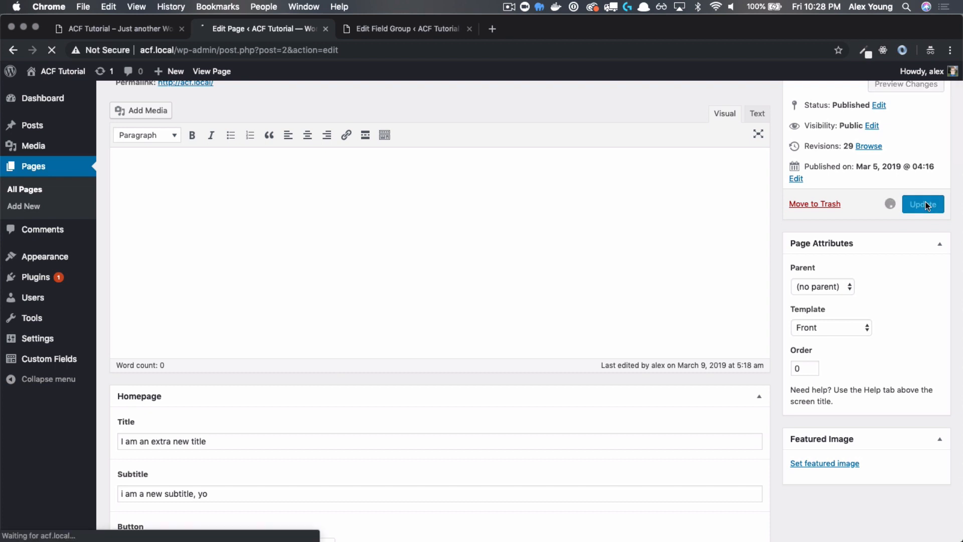
{"action": "left_click", "coordinate": [923, 204]}
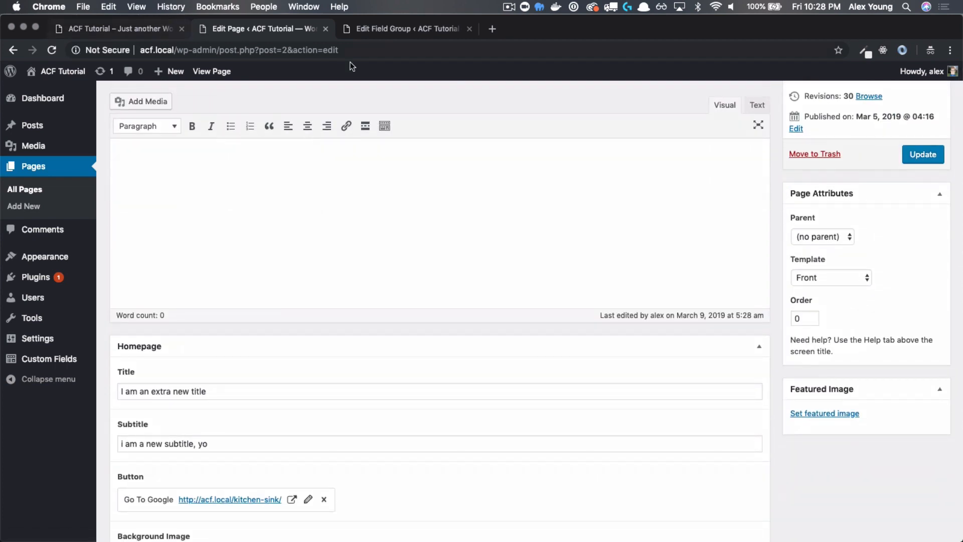
Step: Delete the Responsive, Customizable and Professional point blocks from front.php, keeping only Semantic
{"action": "scroll", "scroll_direction": "down", "scroll_amount": 3}
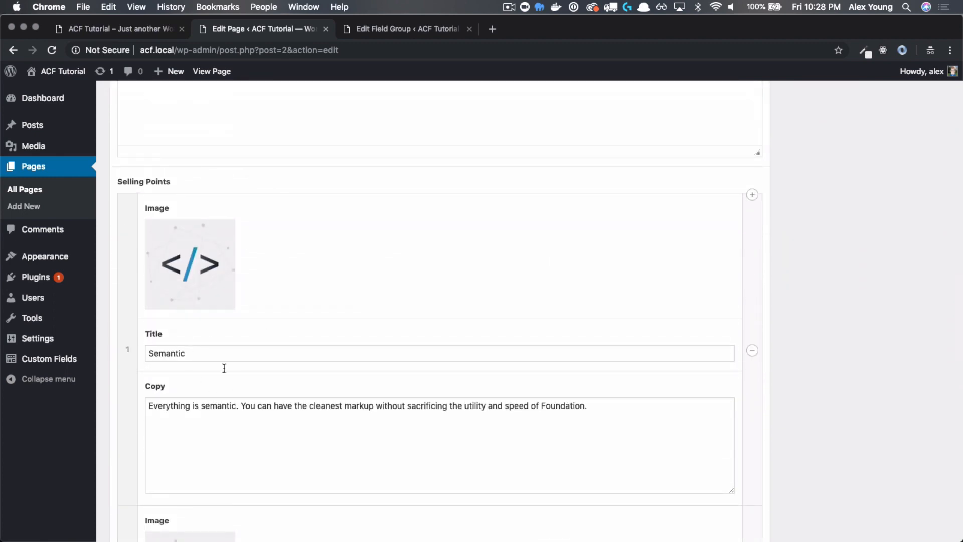
{"action": "mouse_move", "coordinate": [240, 273]}
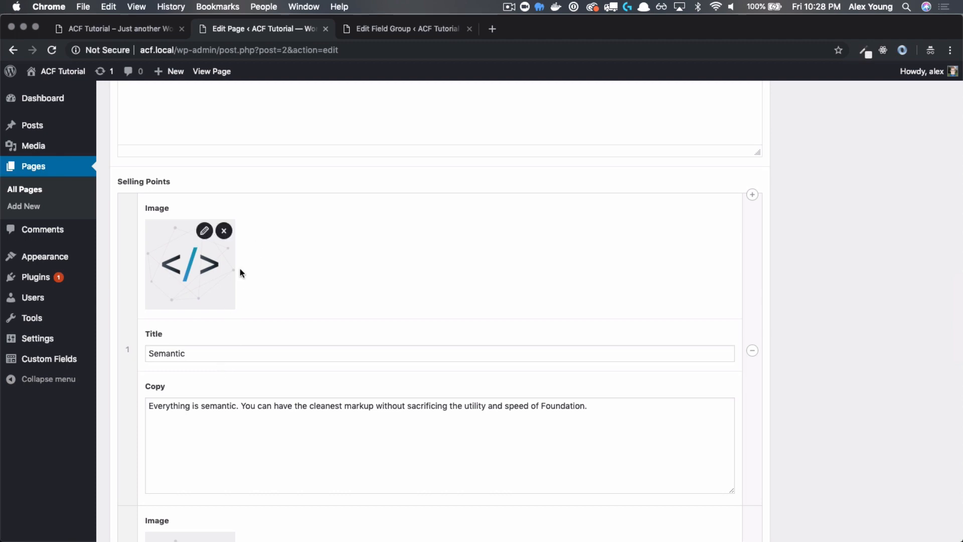
{"action": "mouse_move", "coordinate": [423, 217]}
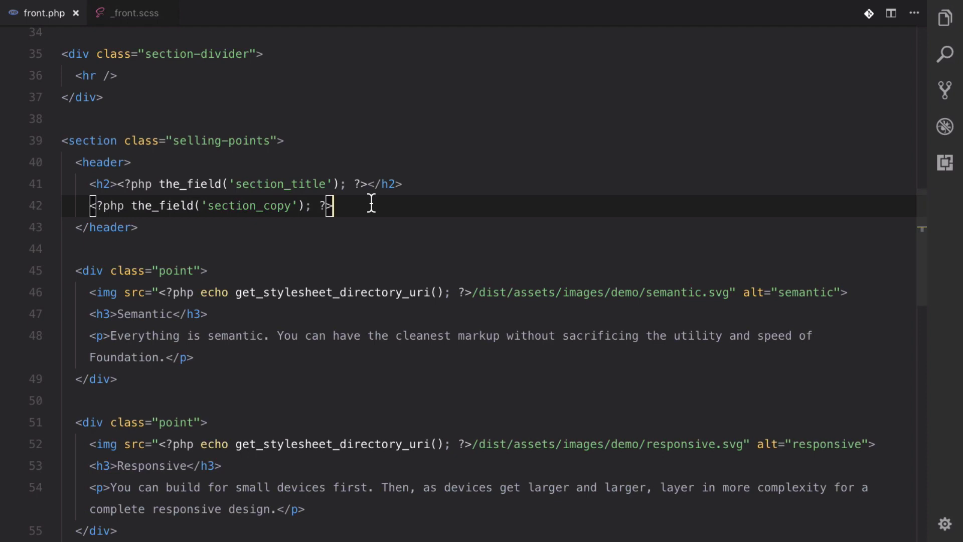
{"action": "scroll", "scroll_direction": "down", "scroll_amount": 3}
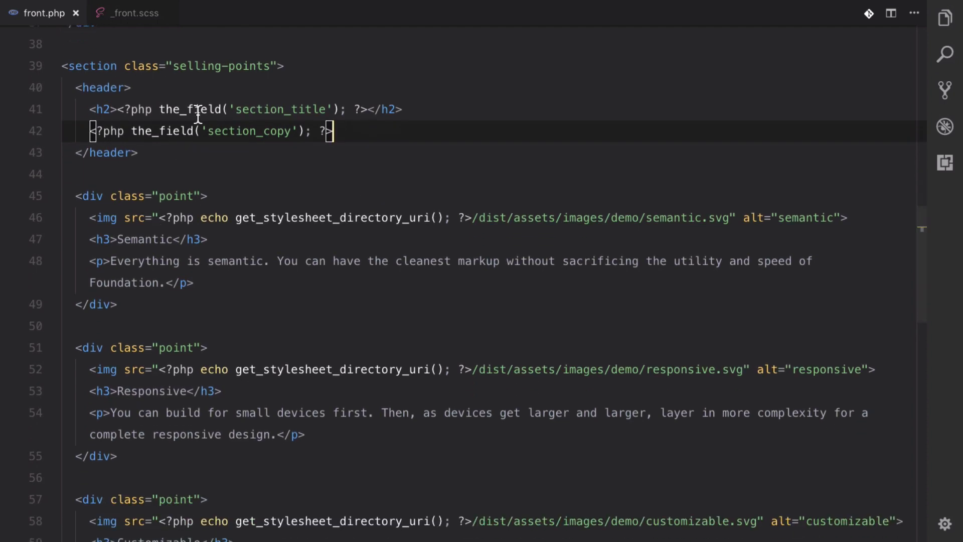
{"action": "double_click", "coordinate": [223, 66]}
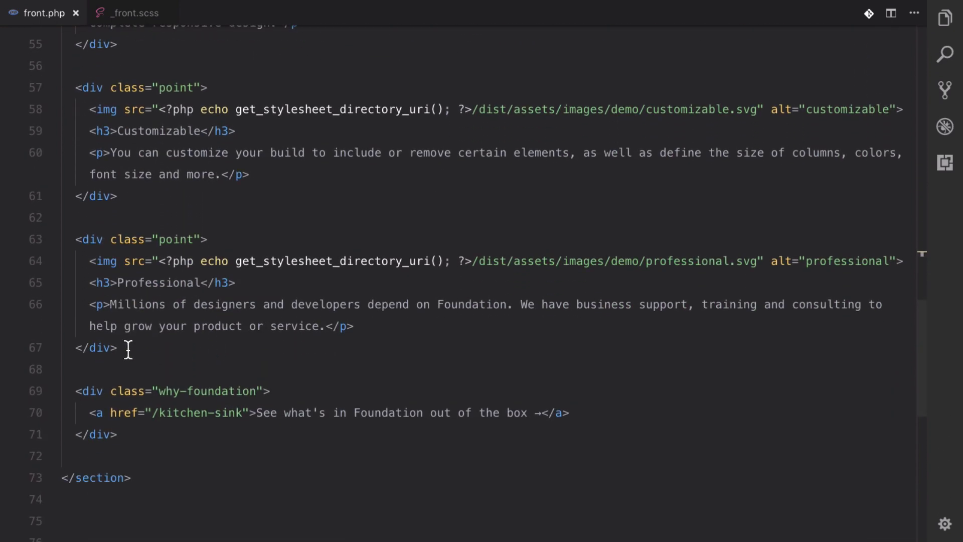
{"action": "scroll", "scroll_direction": "up", "scroll_amount": 3}
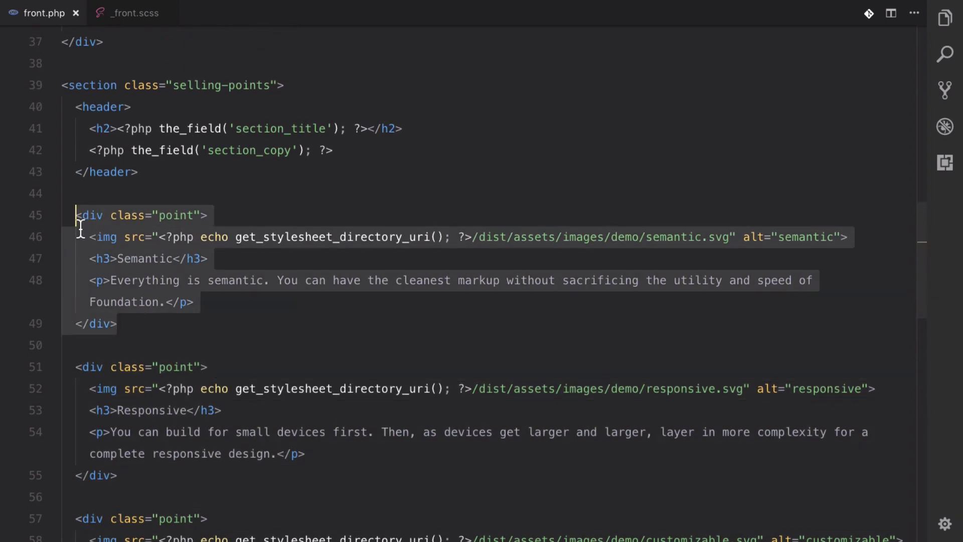
{"action": "scroll", "scroll_direction": "down", "scroll_amount": 3}
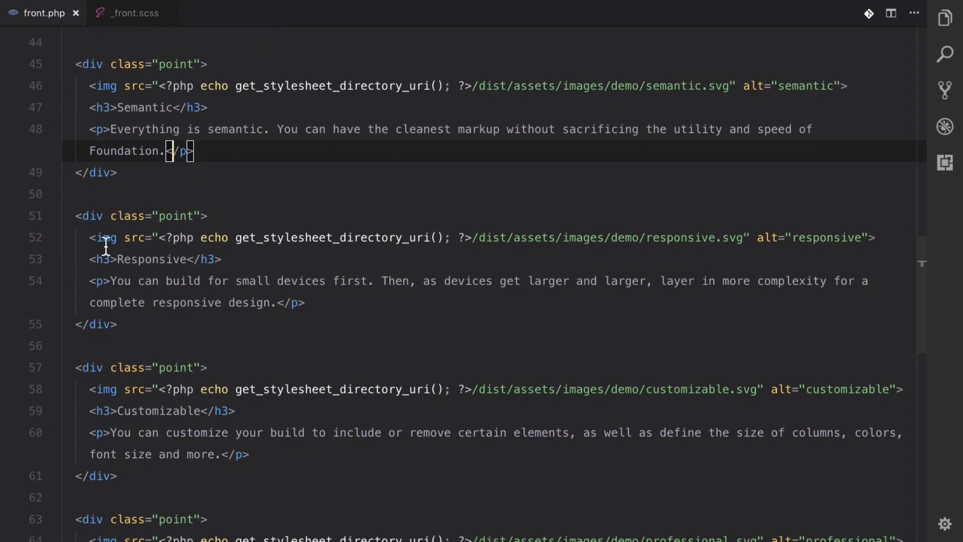
{"action": "scroll", "scroll_direction": "down", "scroll_amount": 3}
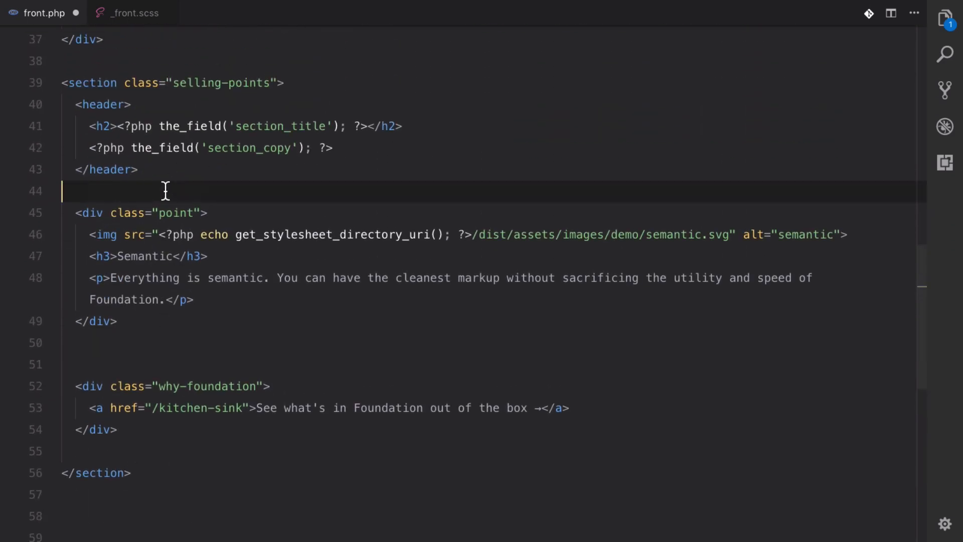
Step: Write if( have_rows('selling_points') ): above the Semantic block, copying the field name from ACF
{"action": "key", "text": "Enter"}
{"action": "type", "text": "<??>"}
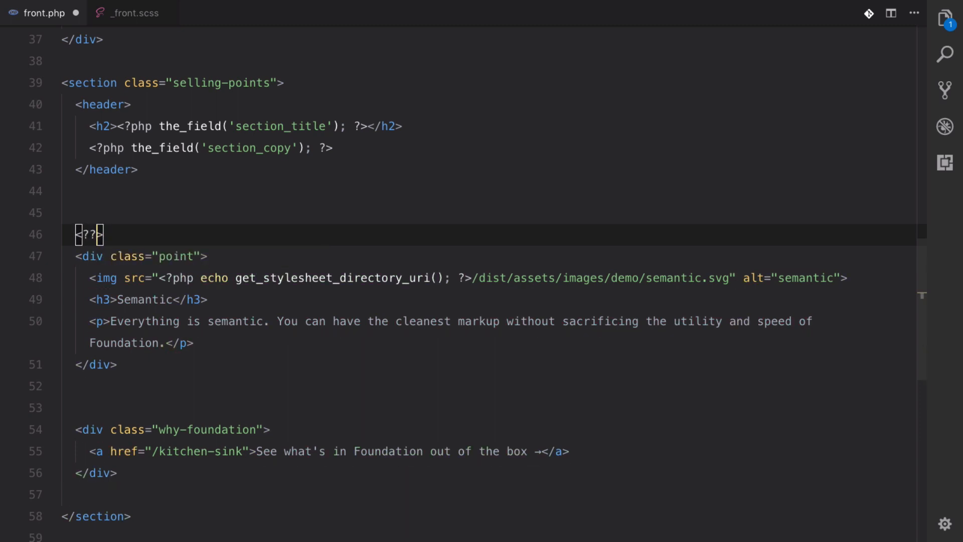
{"action": "type", "text": "print_head_scripts()"}
{"action": "type", "text": "php"}
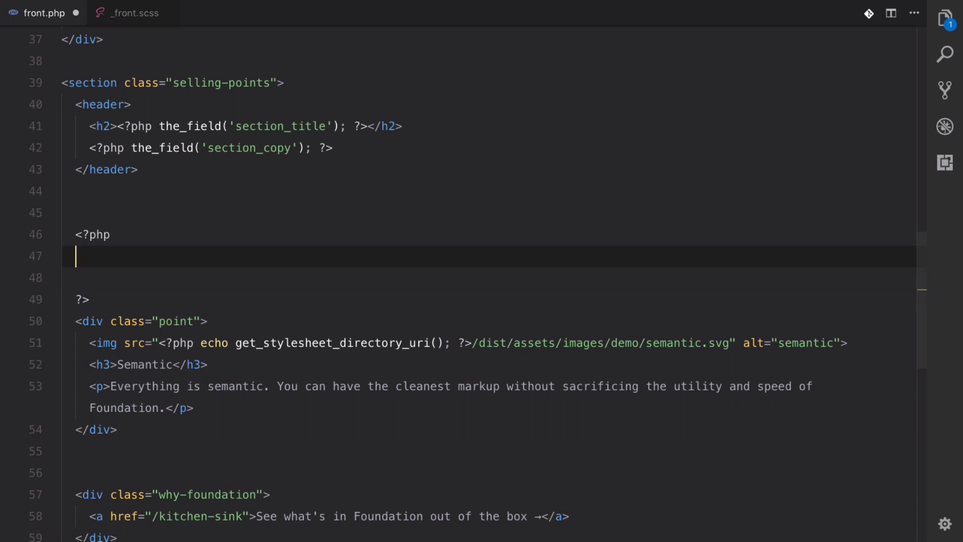
{"action": "mouse_move", "coordinate": [164, 148]}
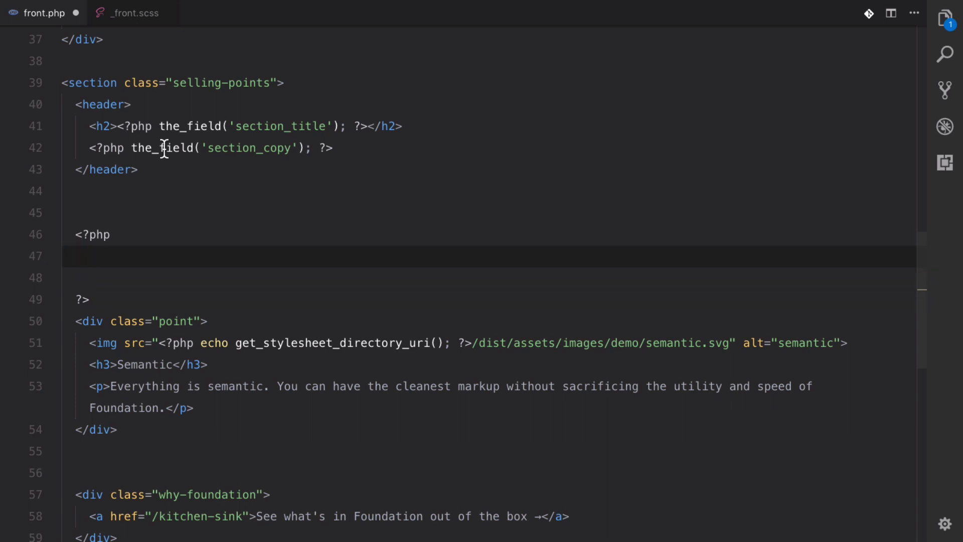
{"action": "mouse_move", "coordinate": [203, 286]}
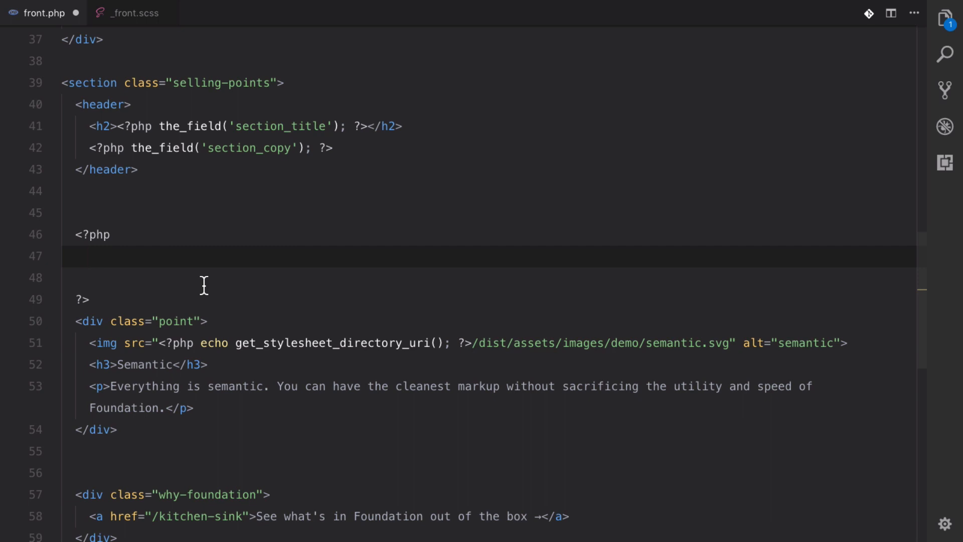
{"action": "type", "text": "if"}
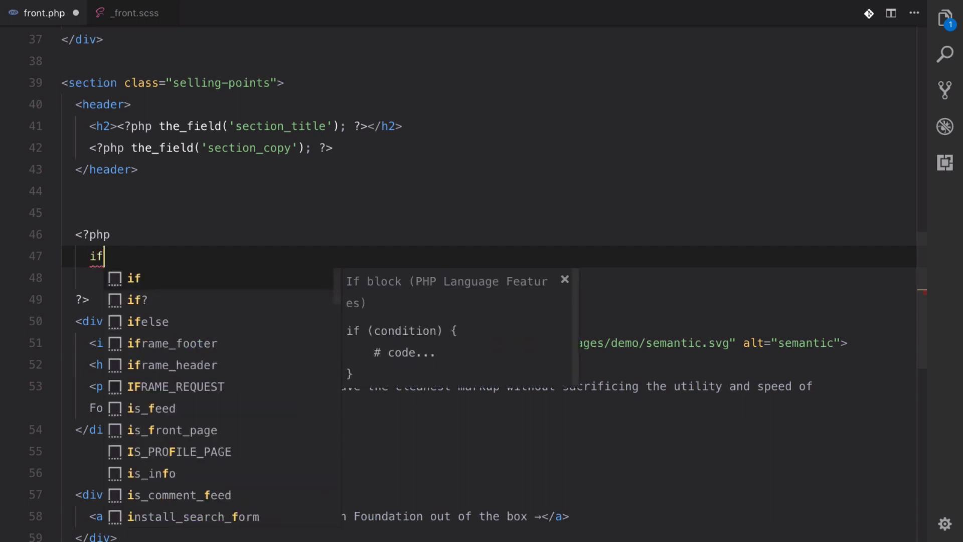
{"action": "type", "text": "("}
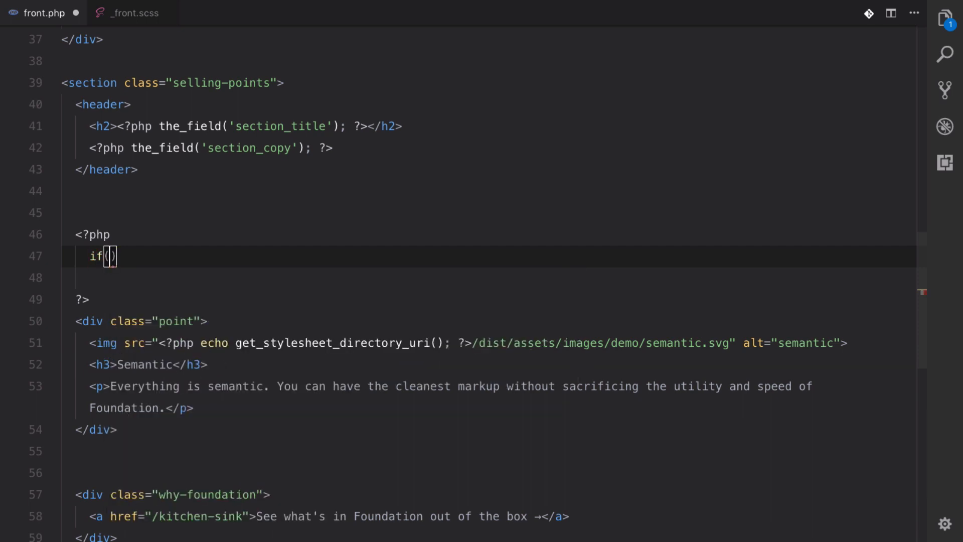
{"action": "type", "text": "\" \""}
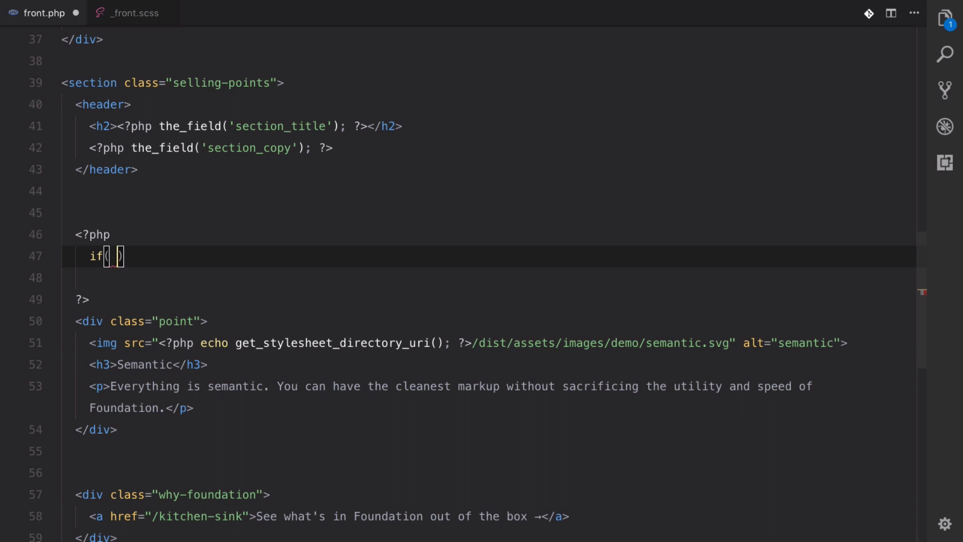
{"action": "type", "text": "have_rows("}
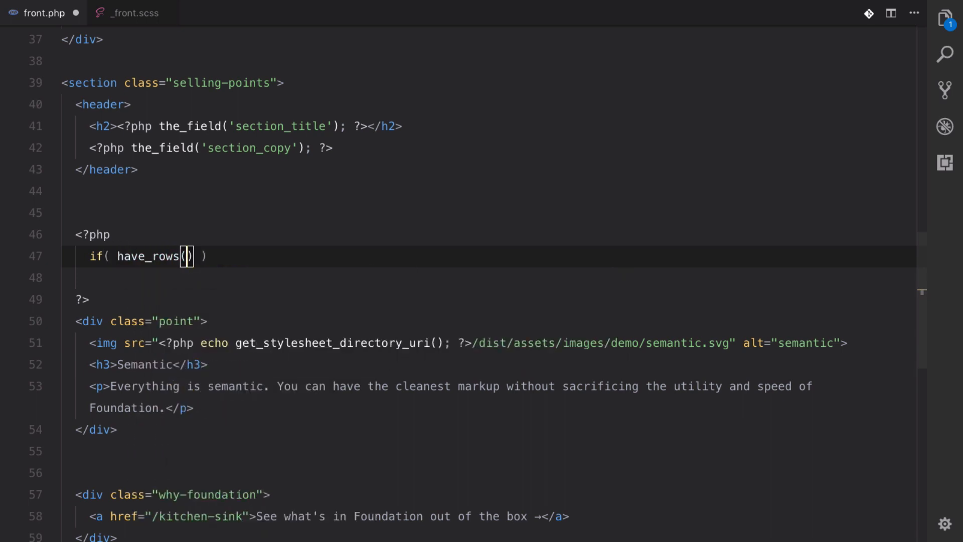
{"action": "type", "text": "''"}
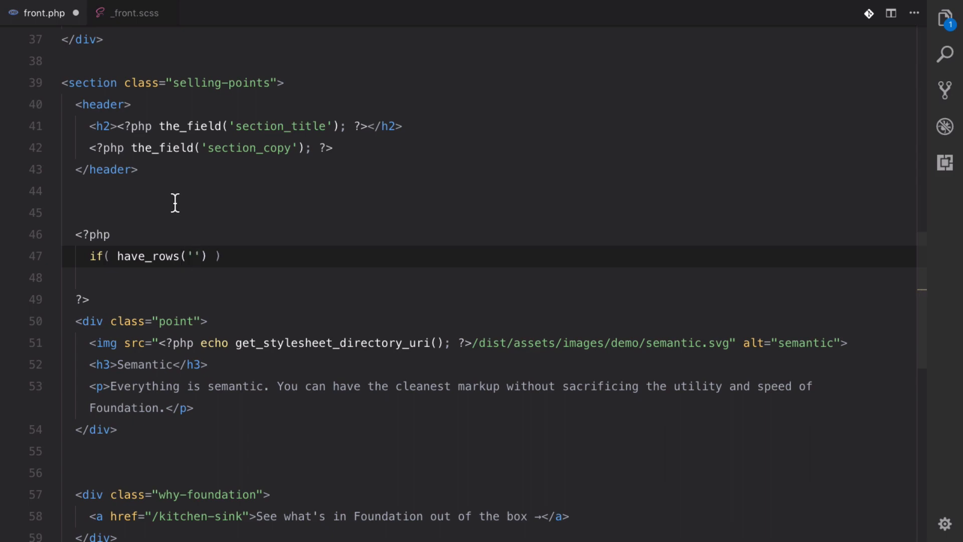
{"action": "type", "text": "sellings_poi"}
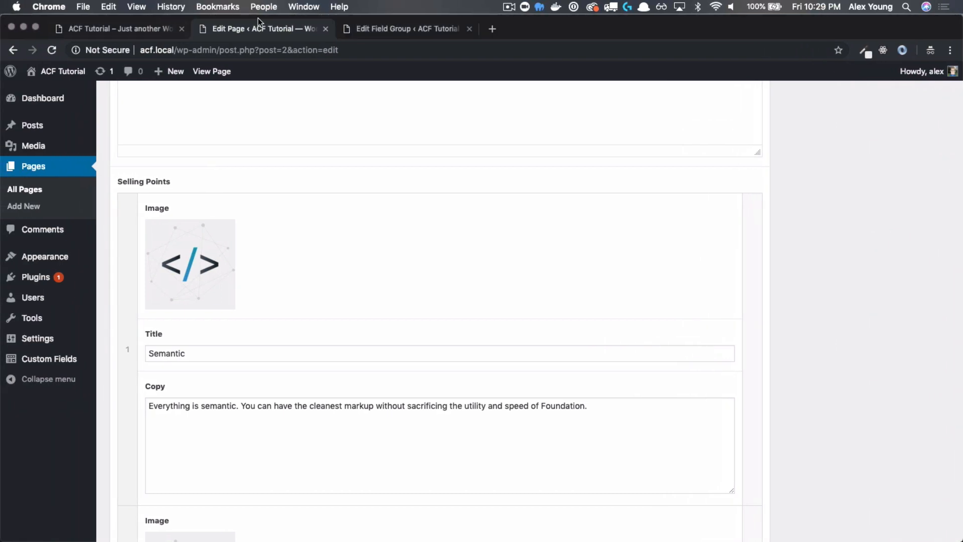
{"action": "left_click", "coordinate": [405, 28]}
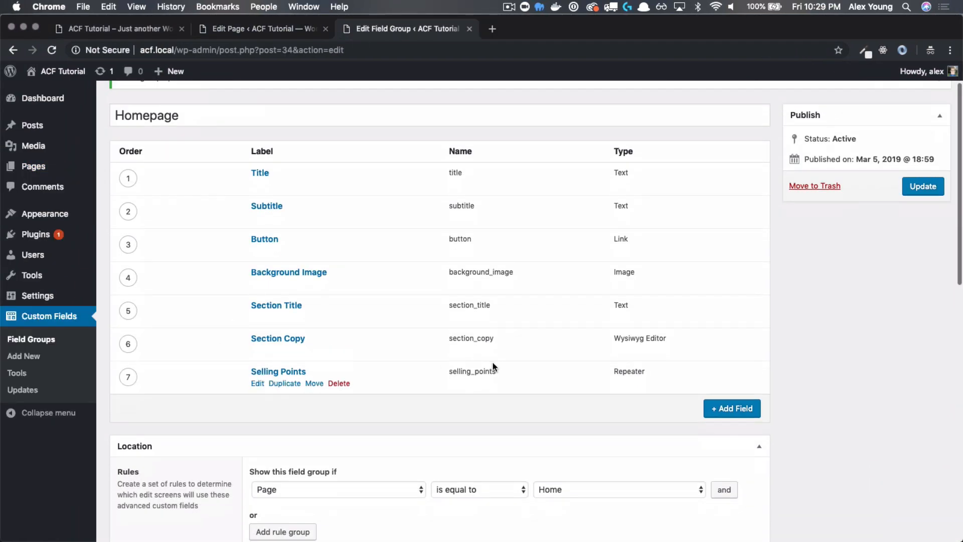
{"action": "double_click", "coordinate": [472, 372]}
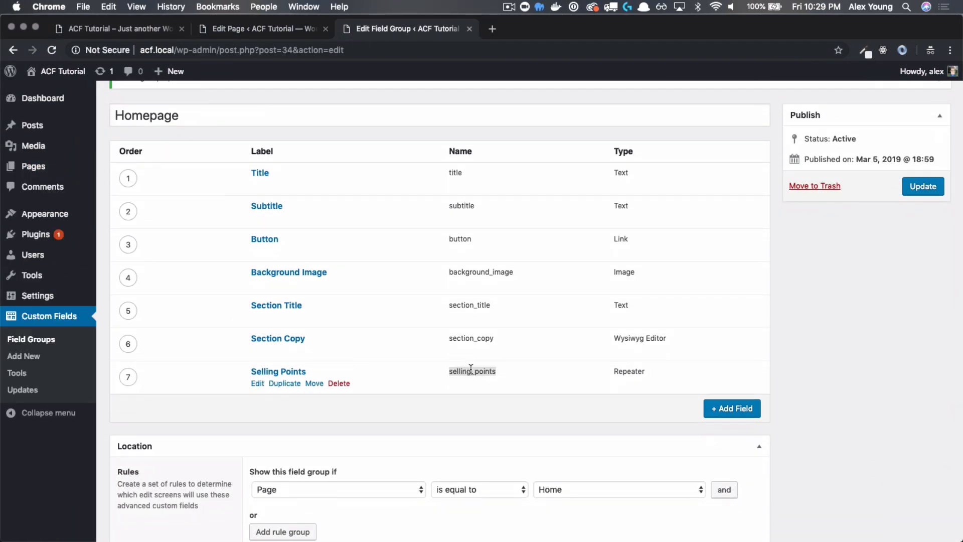
{"action": "mouse_move", "coordinate": [451, 387]}
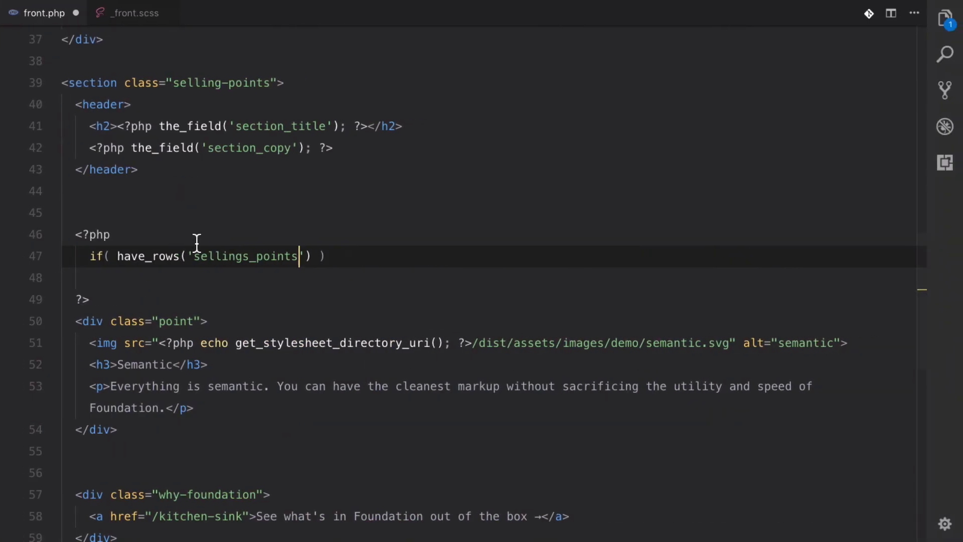
{"action": "mouse_move", "coordinate": [329, 261]}
{"action": "type", "text": ":"}
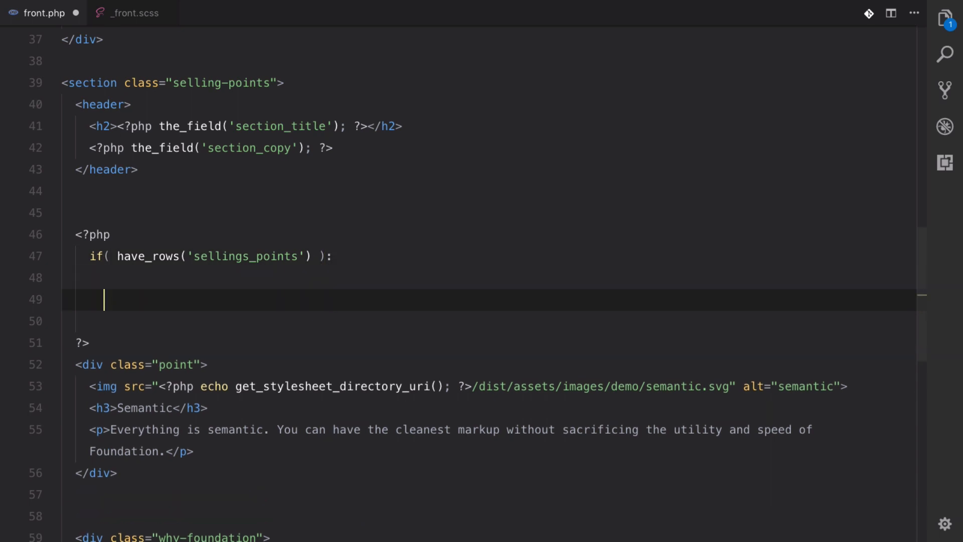
Step: Add endif;, the while( have_rows('selling_points') ): loop with the_row() and endwhile;
{"action": "type", "text": "en"}
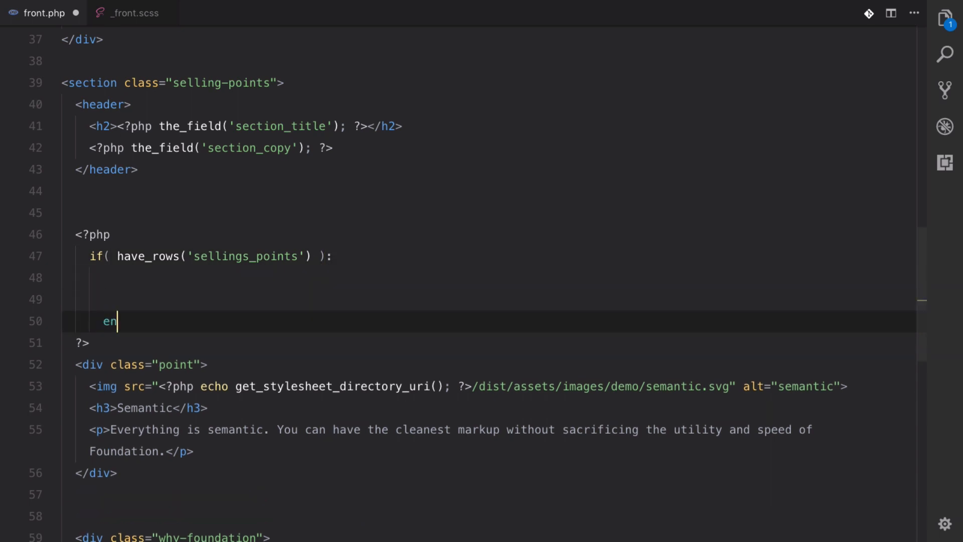
{"action": "type", "text": "dif;"}
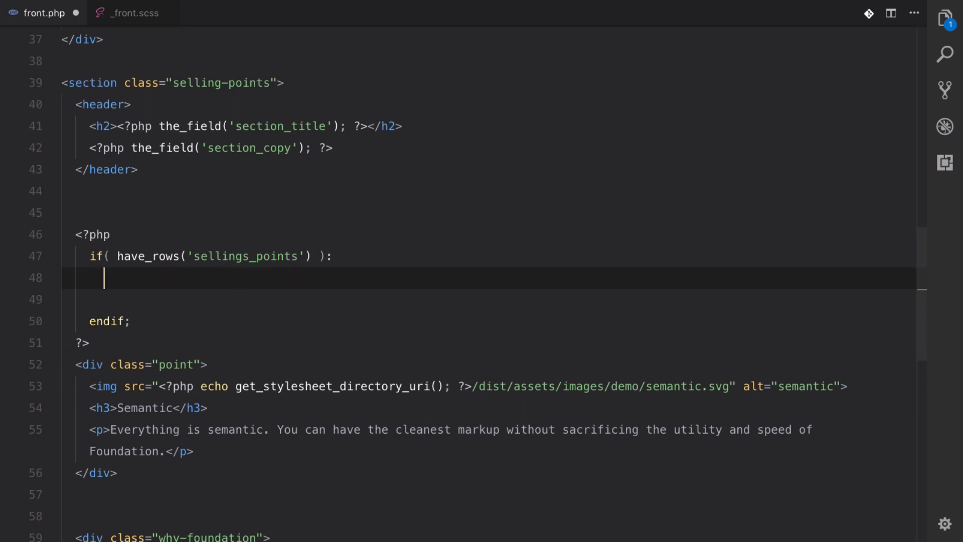
{"action": "type", "text": "while()"}
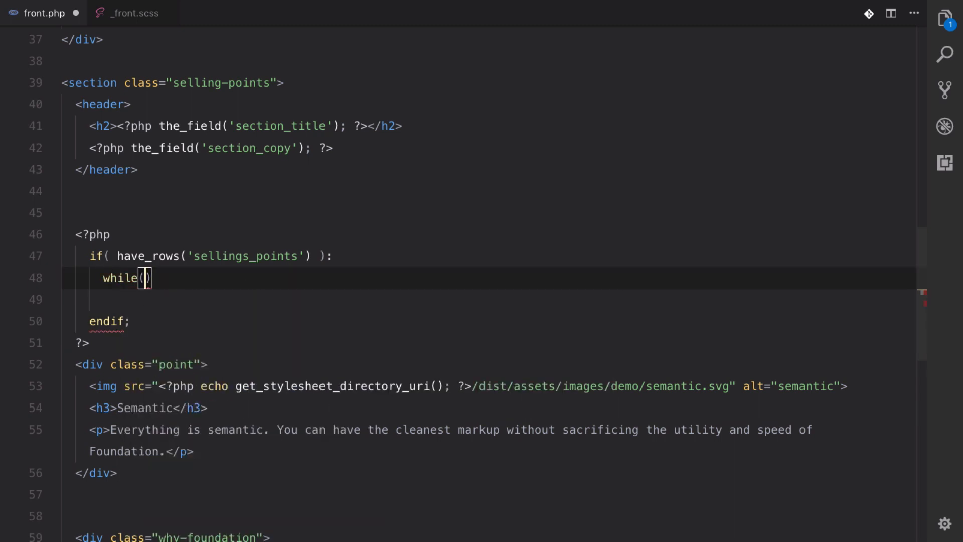
{"action": "type", "text": "have_rows('"}
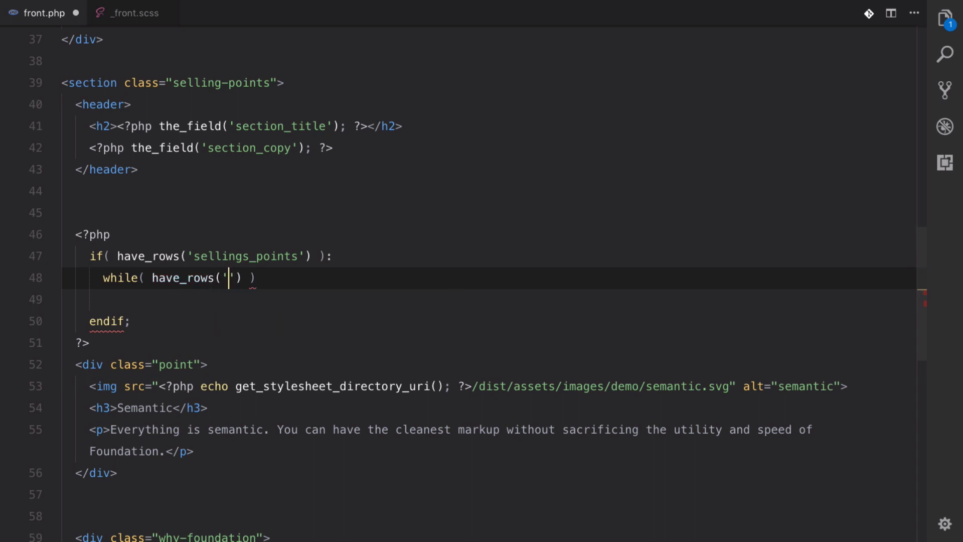
{"action": "type", "text": "sel"}
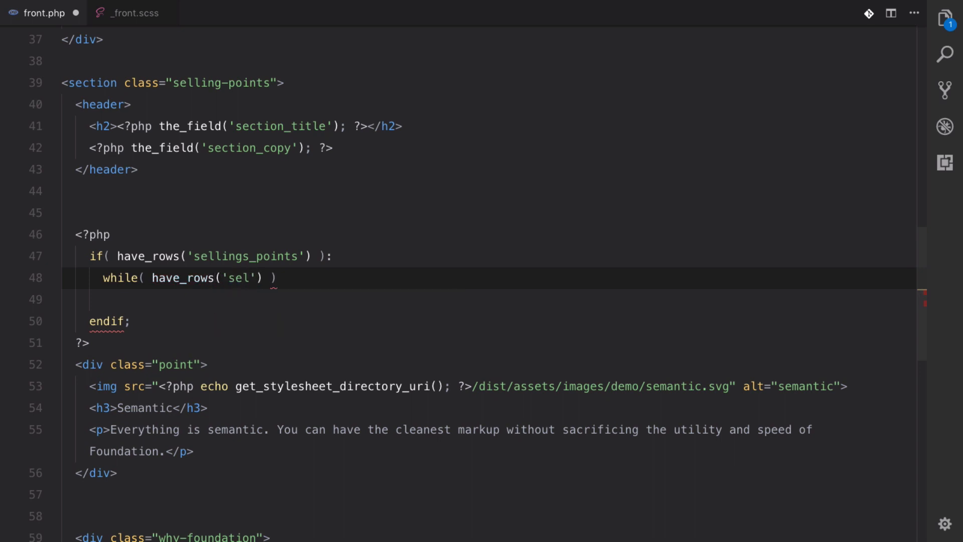
{"action": "type", "text": "ling"}
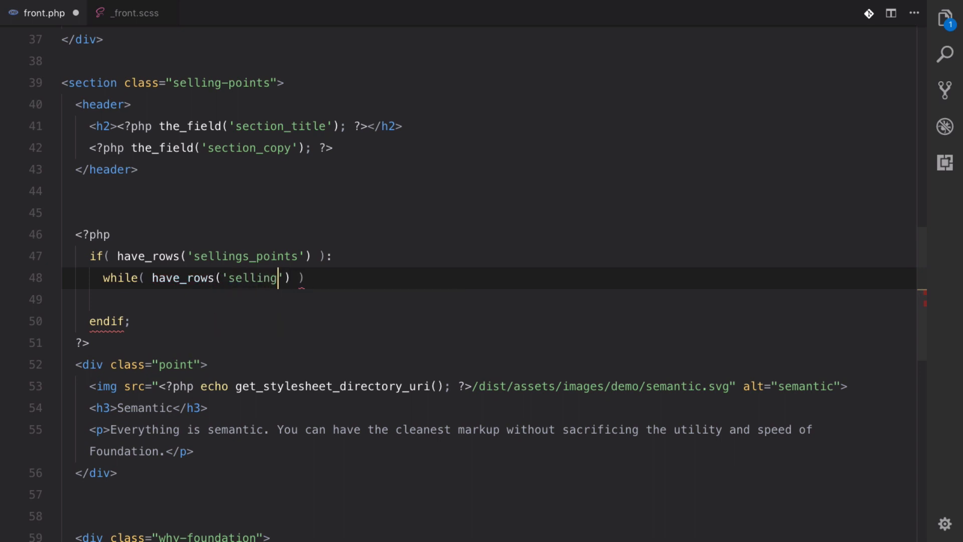
{"action": "type", "text": "_points"}
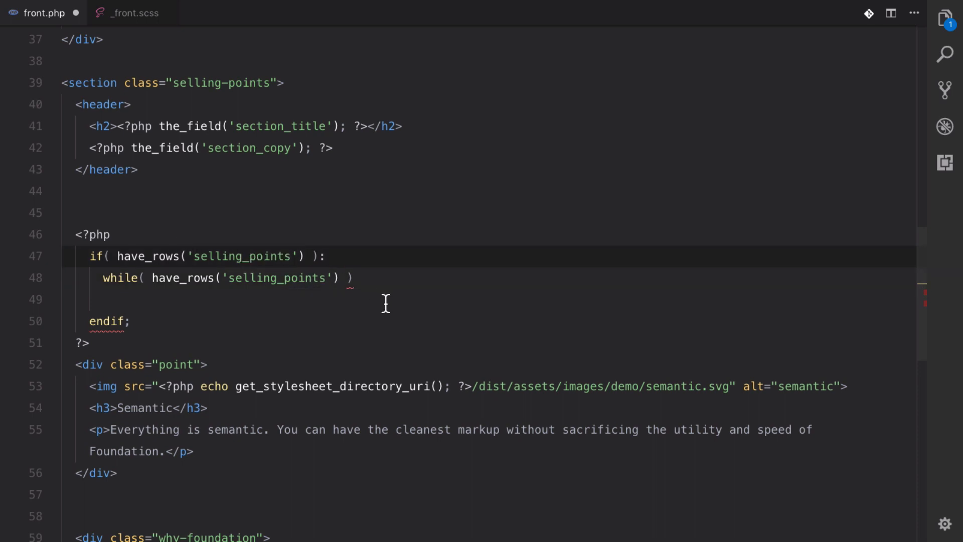
{"action": "type", "text": "L"}
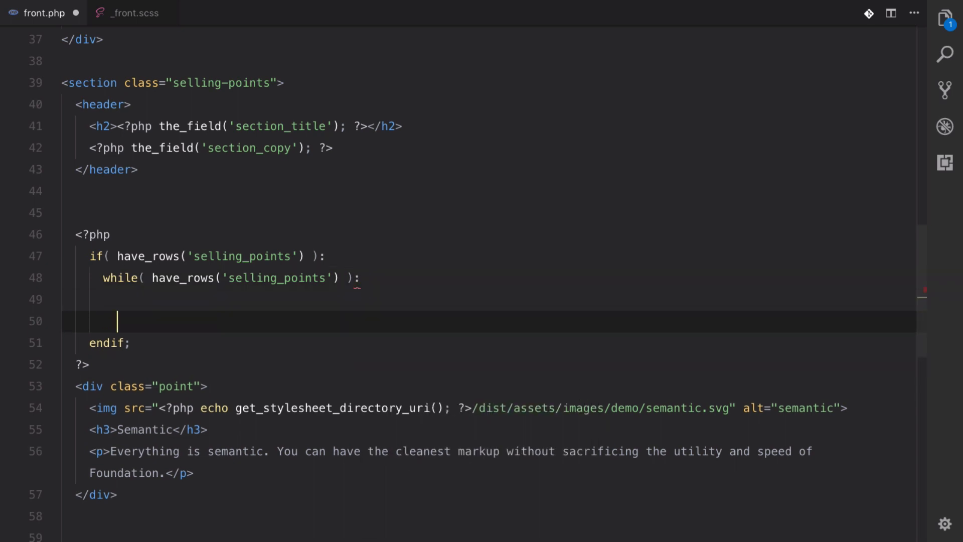
{"action": "type", "text": "endwhile;"}
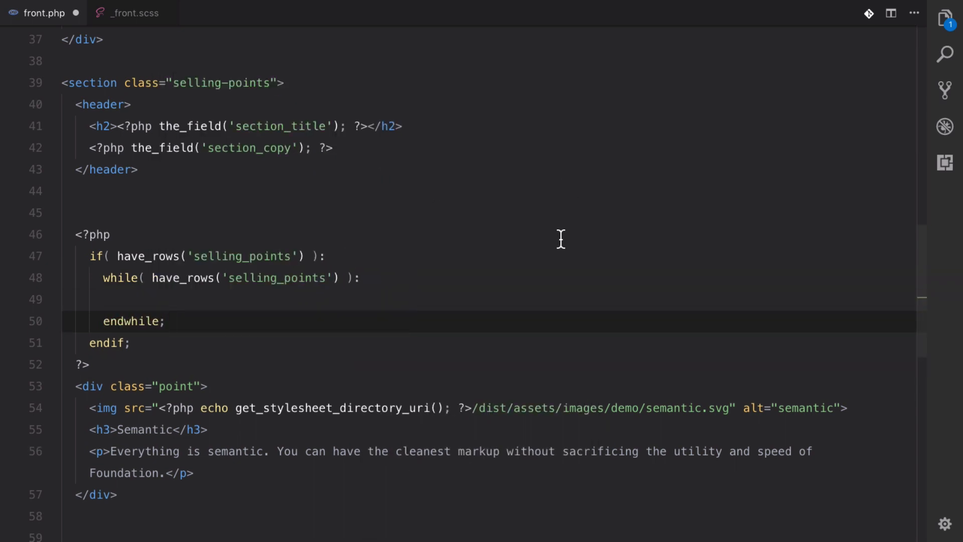
{"action": "type", "text": "the_row();"}
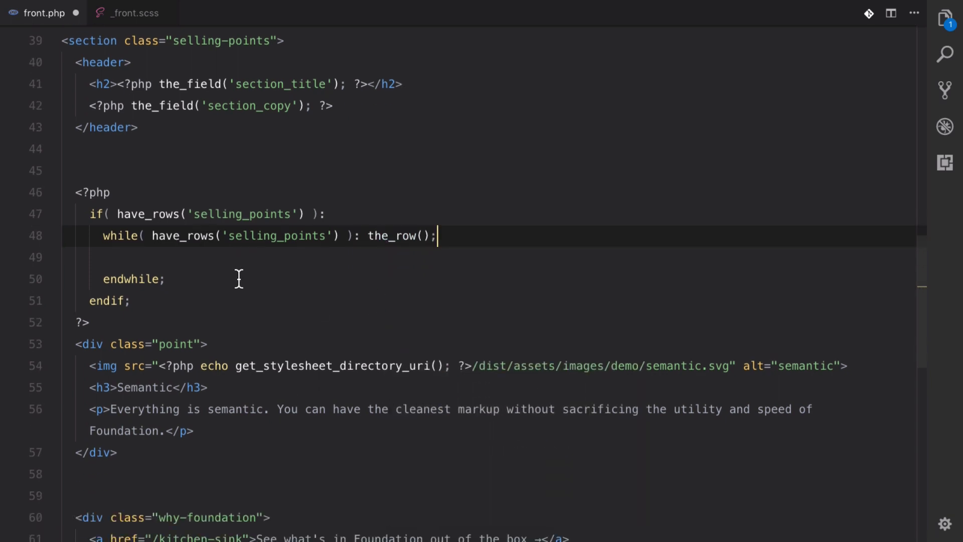
{"action": "mouse_move", "coordinate": [170, 206]}
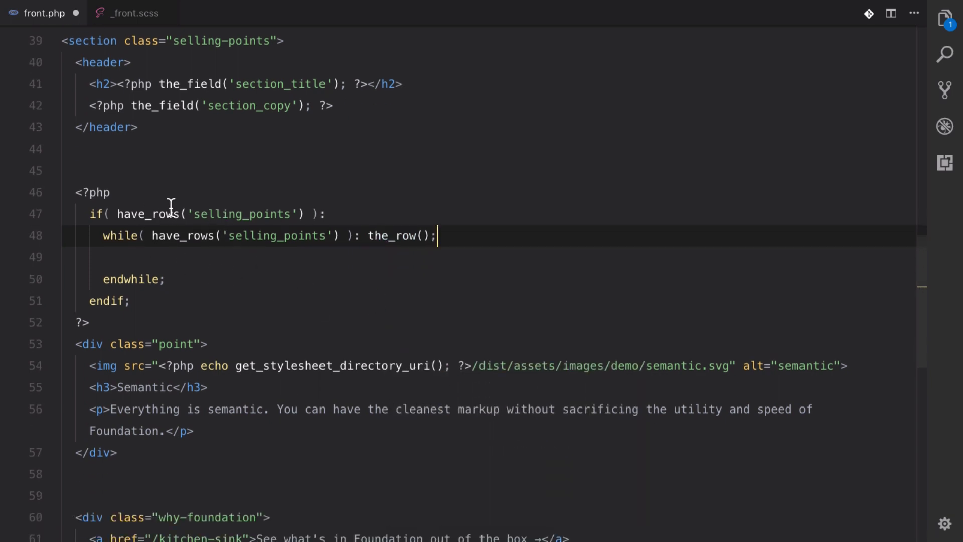
Step: Move the div.point markup between the_row() and endwhile, reopening <?php around it
{"action": "key", "text": "Enter"}
{"action": "type", "text": "?>"}
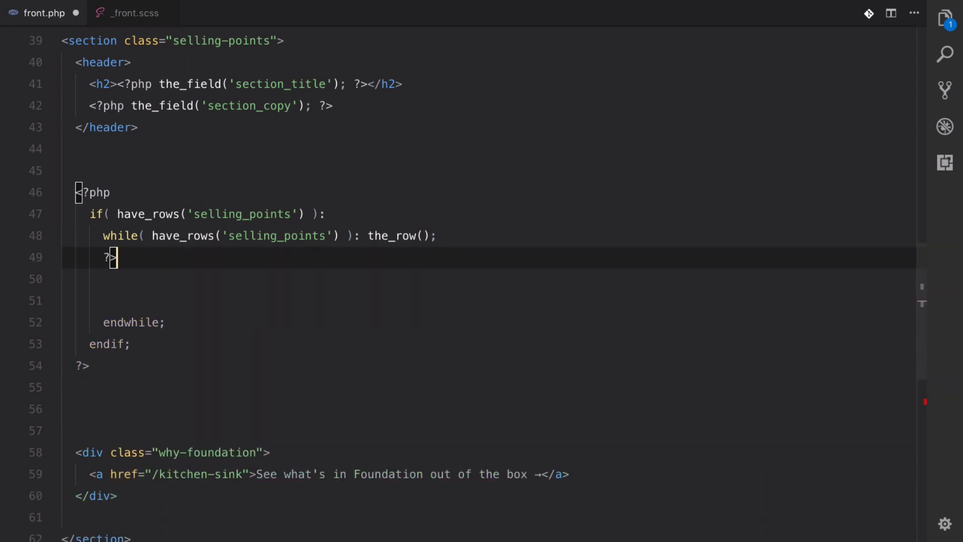
{"action": "type", "text": "<?"}
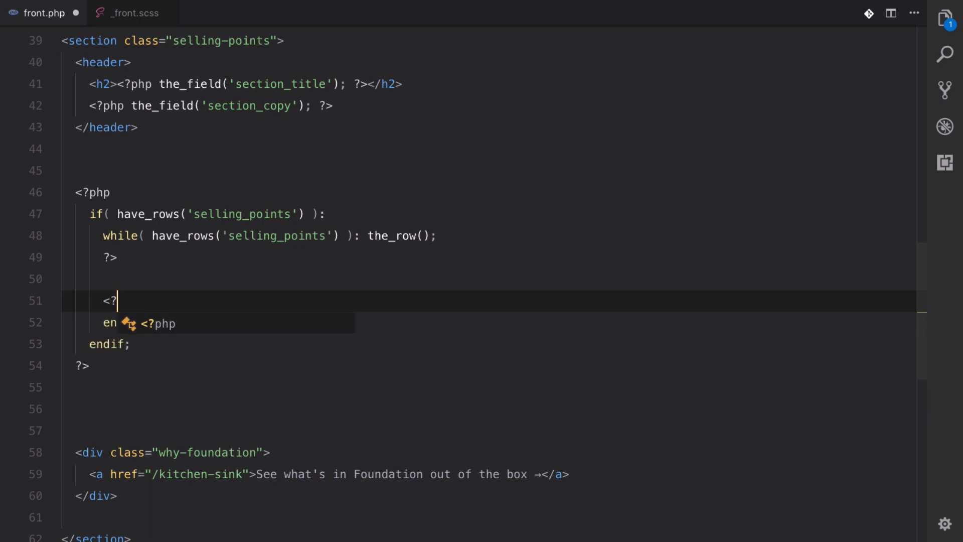
{"action": "type", "text": "php"}
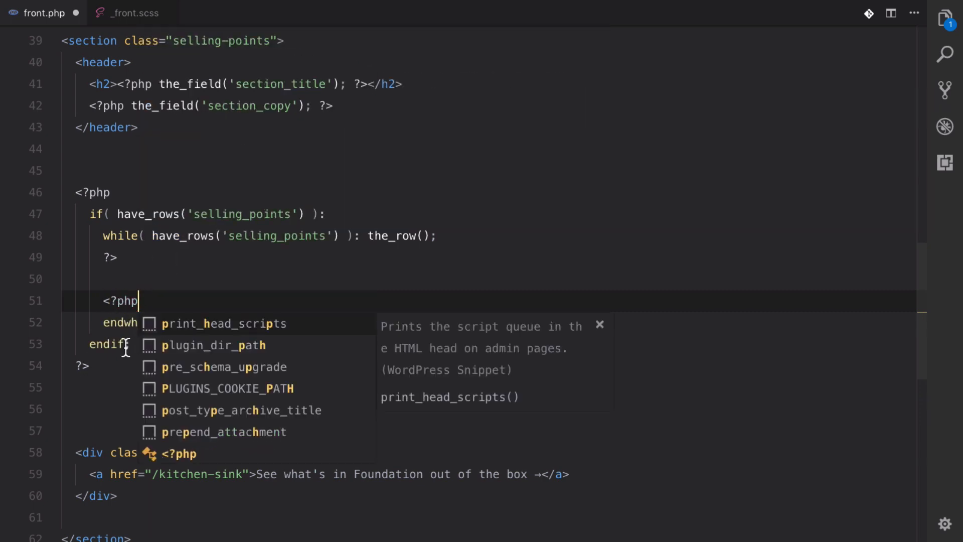
{"action": "key", "text": "Escape"}
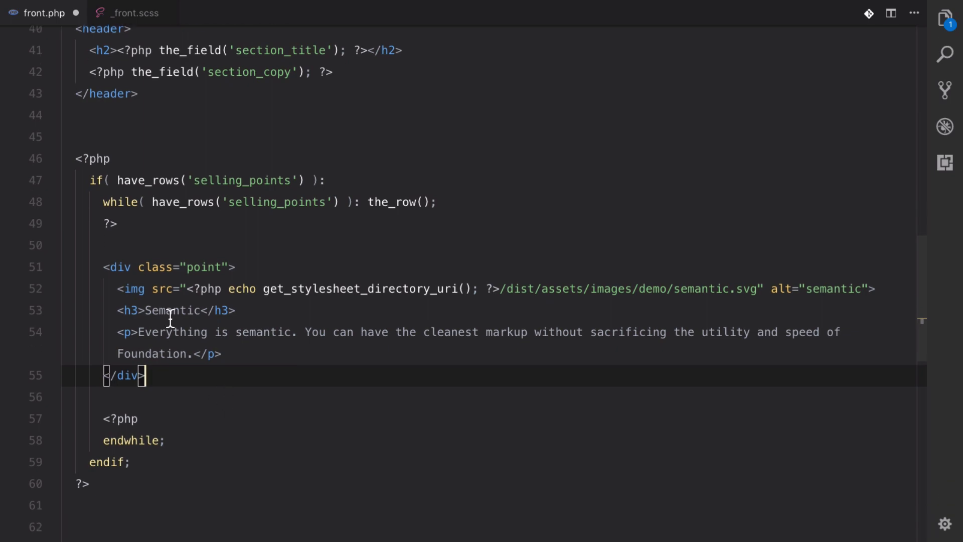
{"action": "mouse_move", "coordinate": [337, 367]}
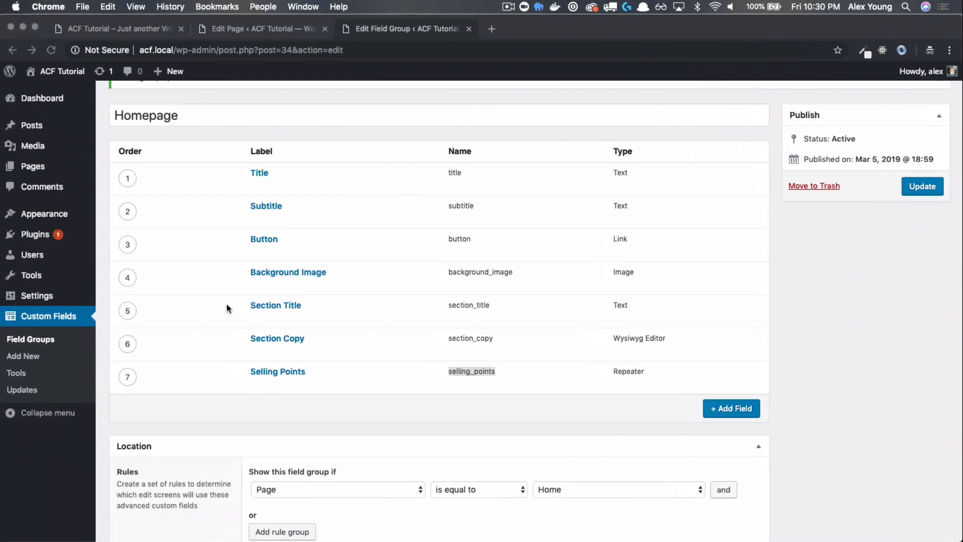
Step: Bring the Home page editor's Selling Points rows back into view
{"action": "left_click", "coordinate": [261, 28]}
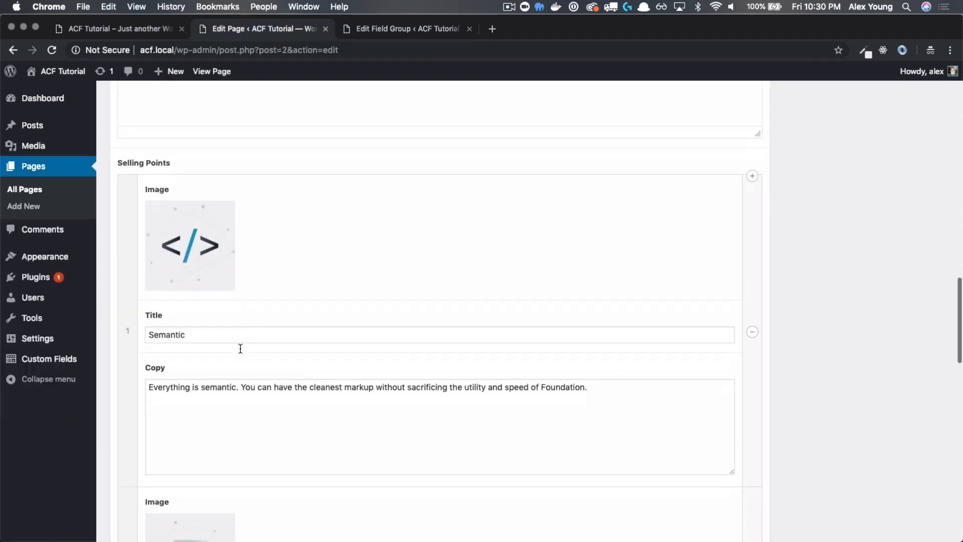
{"action": "scroll", "scroll_direction": "down", "scroll_amount": 3}
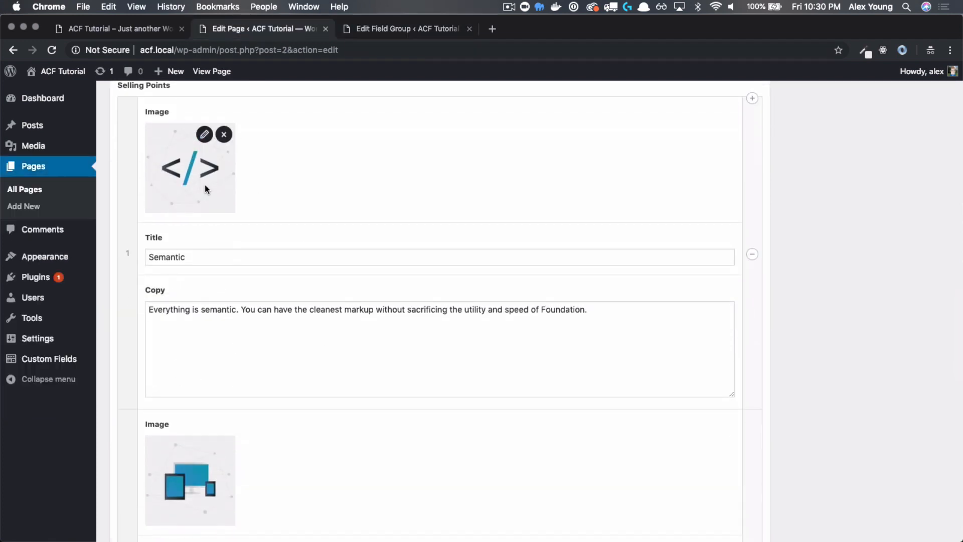
{"action": "scroll", "scroll_direction": "down", "scroll_amount": 3}
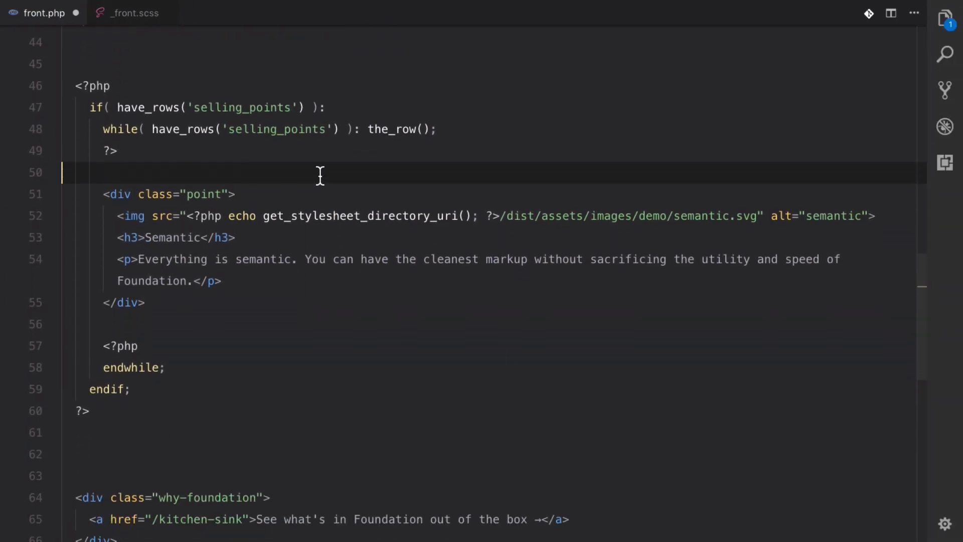
Step: Replace the h3 text Semantic with <?php the_sub_field('title'); ?>
{"action": "left_click", "coordinate": [168, 238]}
{"action": "type", "text": "<??>"}
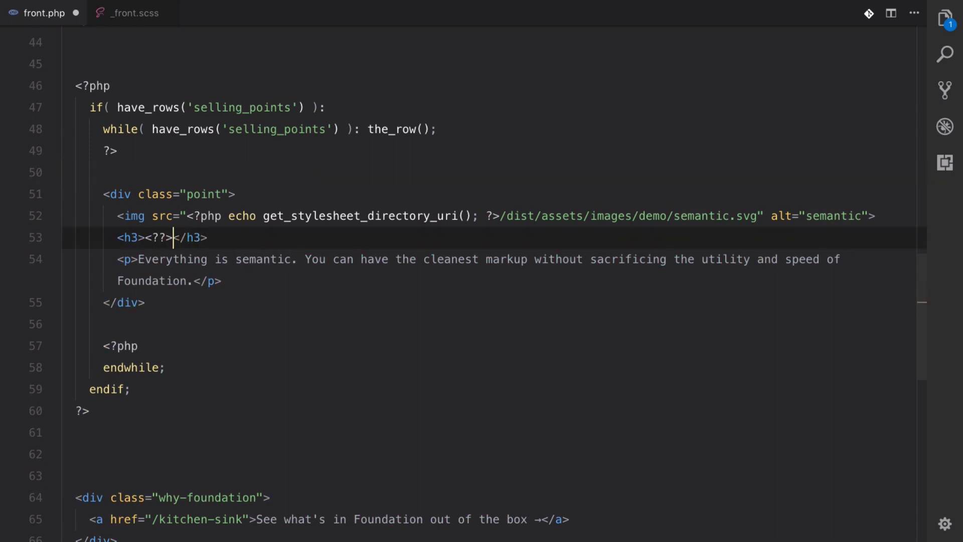
{"action": "type", "text": "php the_sub_field();"}
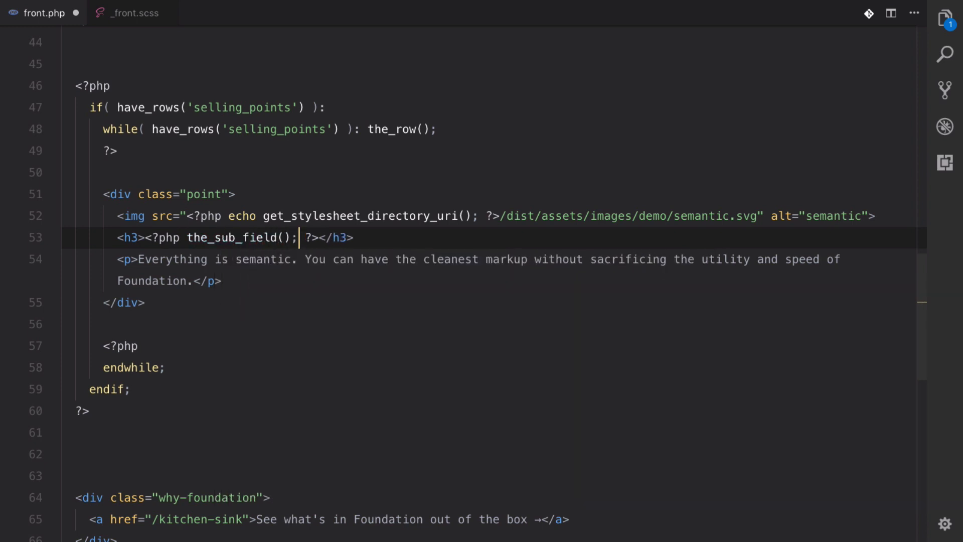
{"action": "type", "text": "''"}
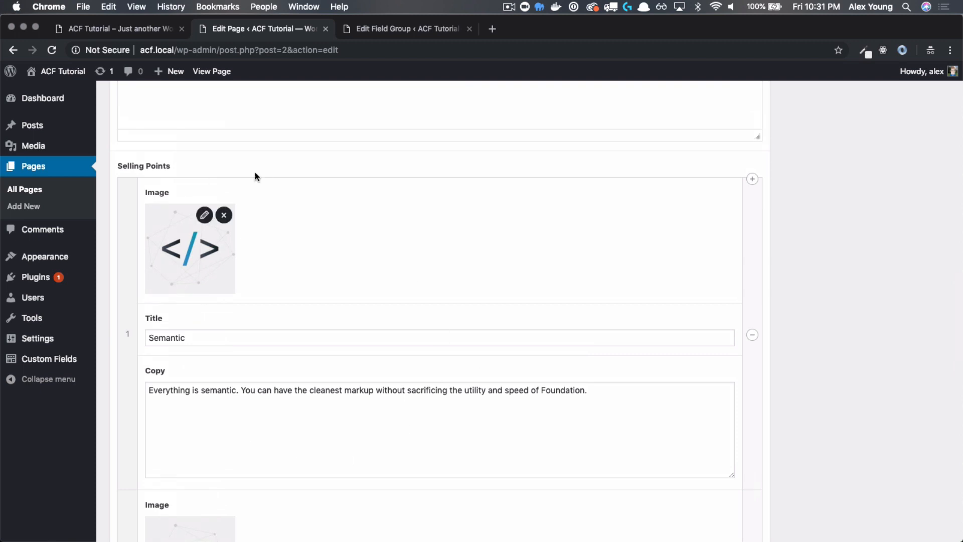
{"action": "scroll", "scroll_direction": "down", "scroll_amount": 3}
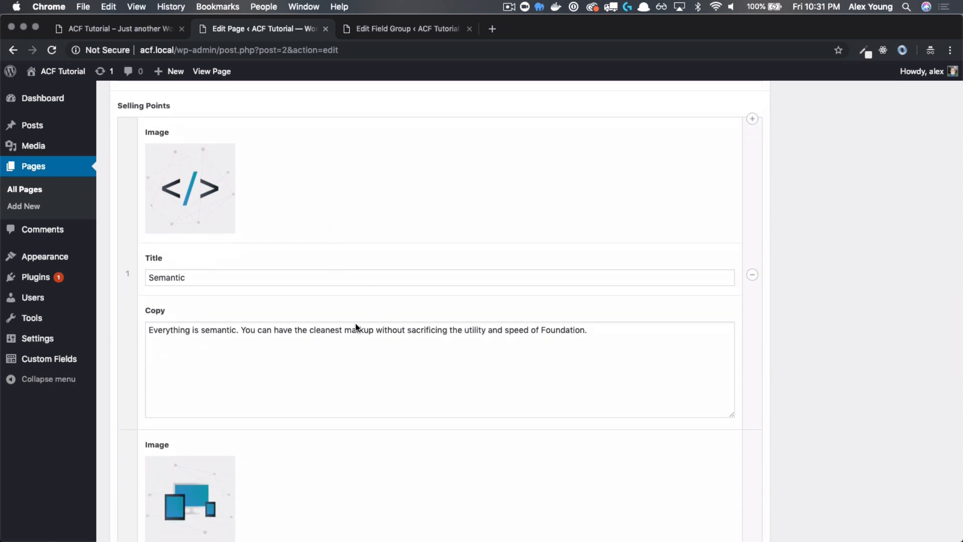
{"action": "mouse_move", "coordinate": [164, 158]}
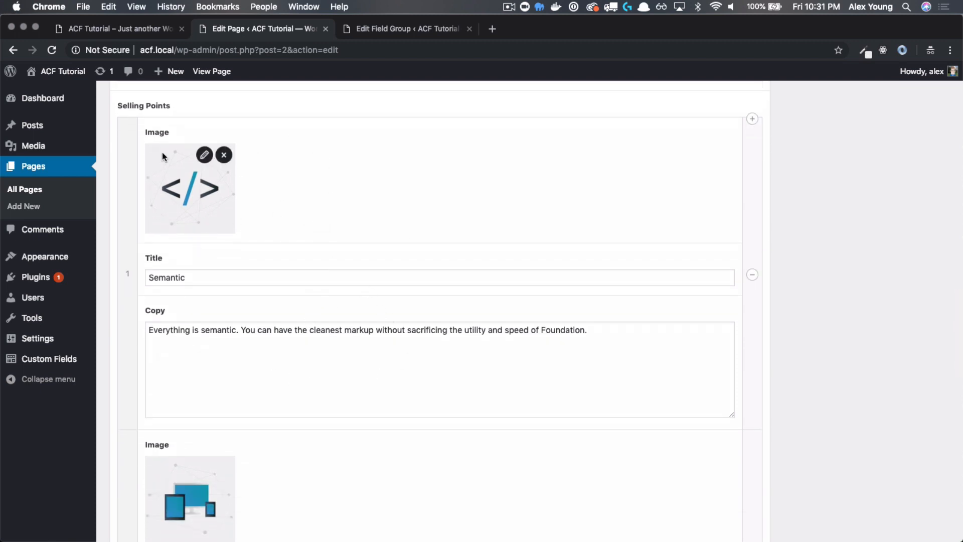
{"action": "mouse_move", "coordinate": [182, 144]}
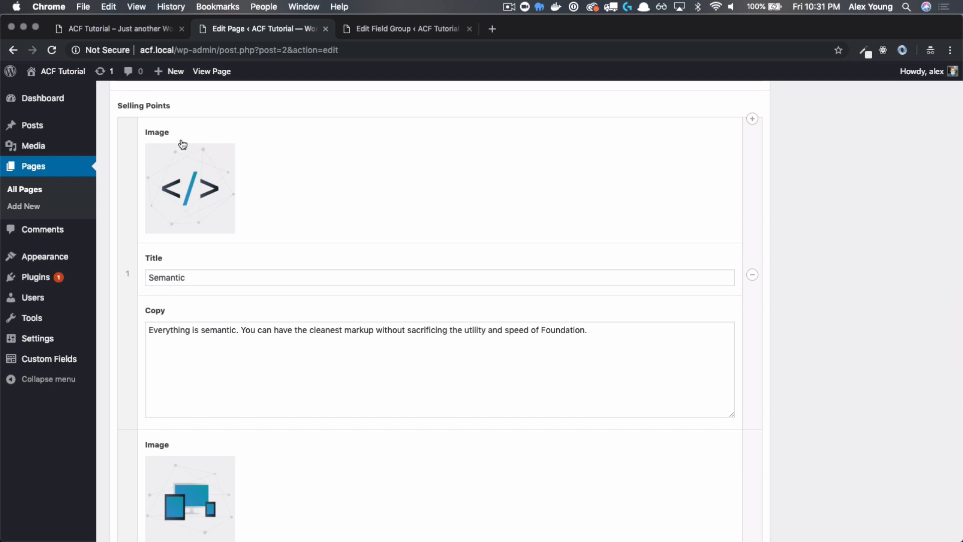
{"action": "scroll", "scroll_direction": "down", "scroll_amount": 3}
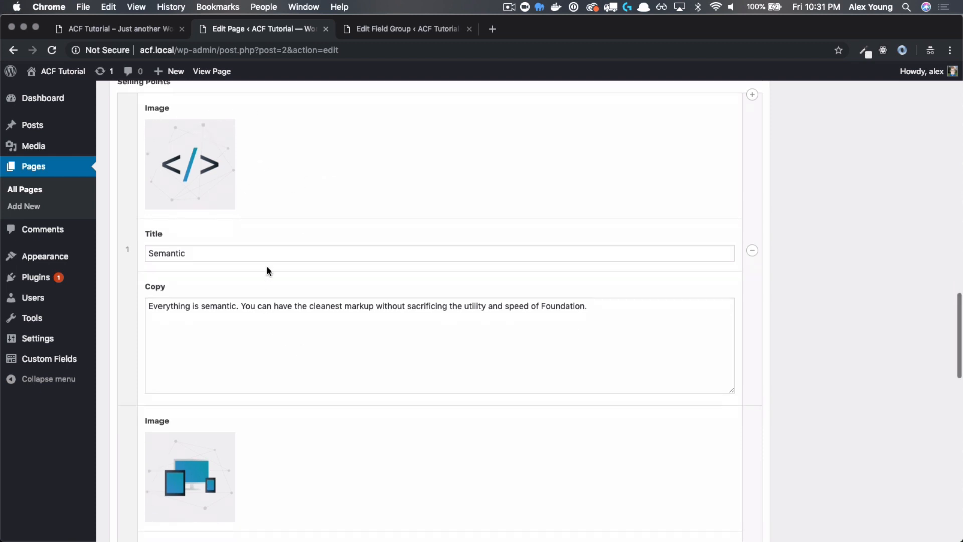
{"action": "mouse_move", "coordinate": [291, 335]}
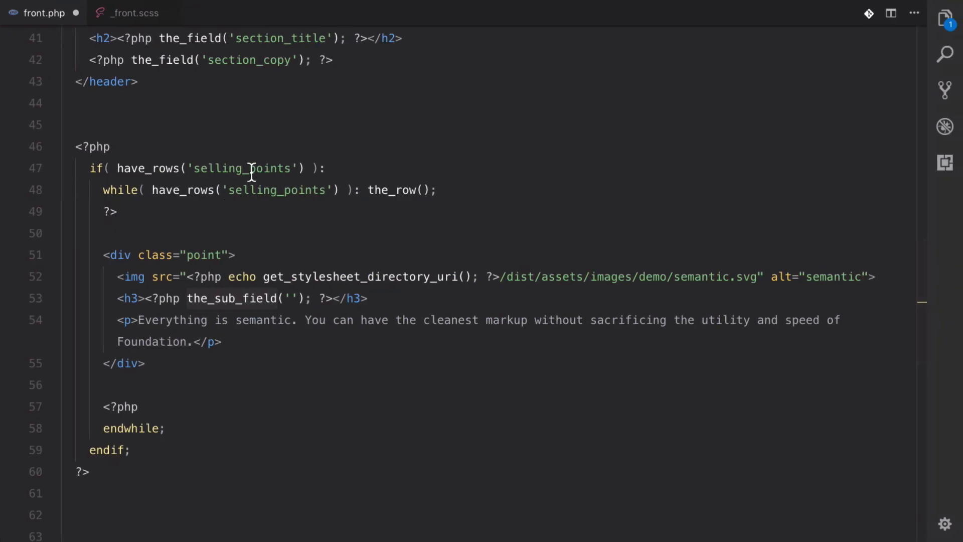
{"action": "left_click", "coordinate": [292, 299]}
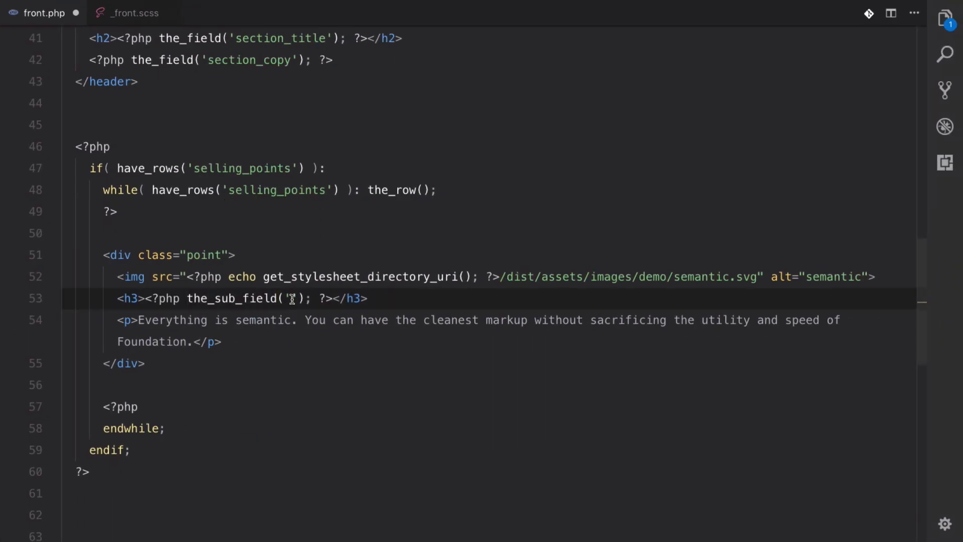
{"action": "type", "text": "title"}
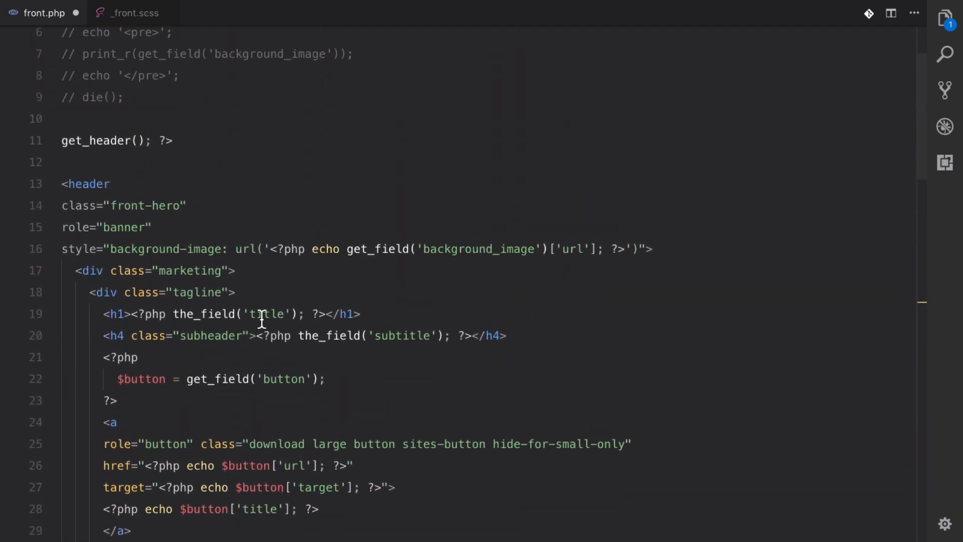
Step: Read the Title and Copy labels of the first Selling Points row, then return to front.php
{"action": "scroll", "scroll_direction": "down", "scroll_amount": 3}
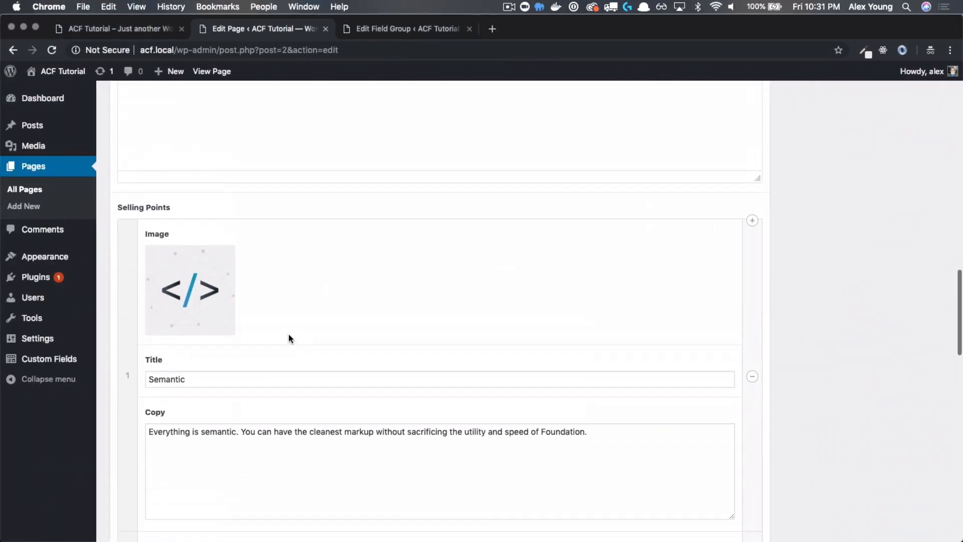
{"action": "scroll", "scroll_direction": "down", "scroll_amount": 3}
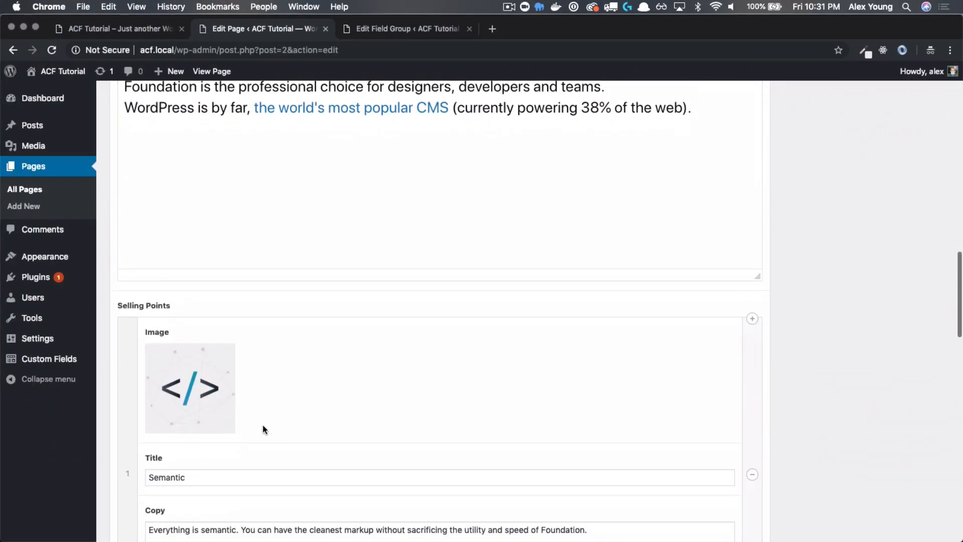
{"action": "scroll", "scroll_direction": "down", "scroll_amount": 3}
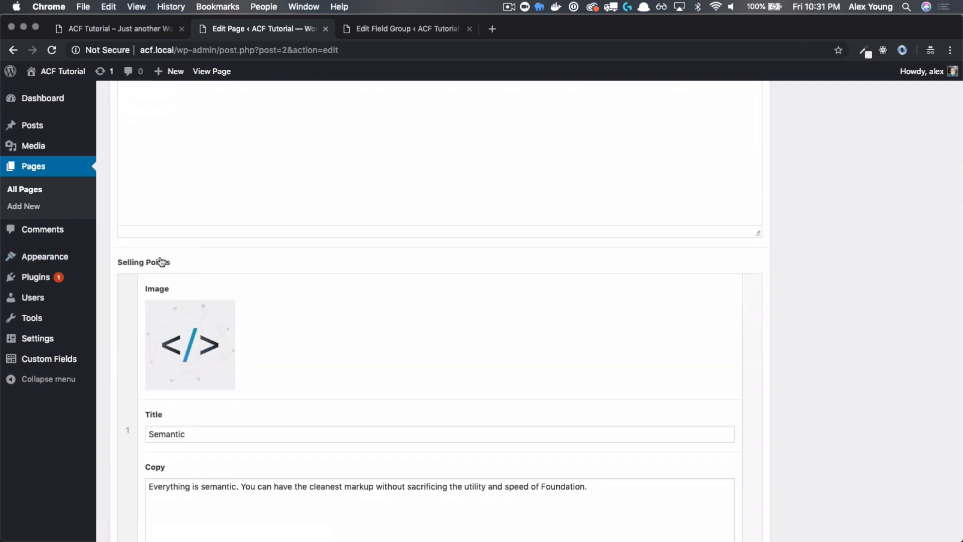
{"action": "mouse_move", "coordinate": [187, 272]}
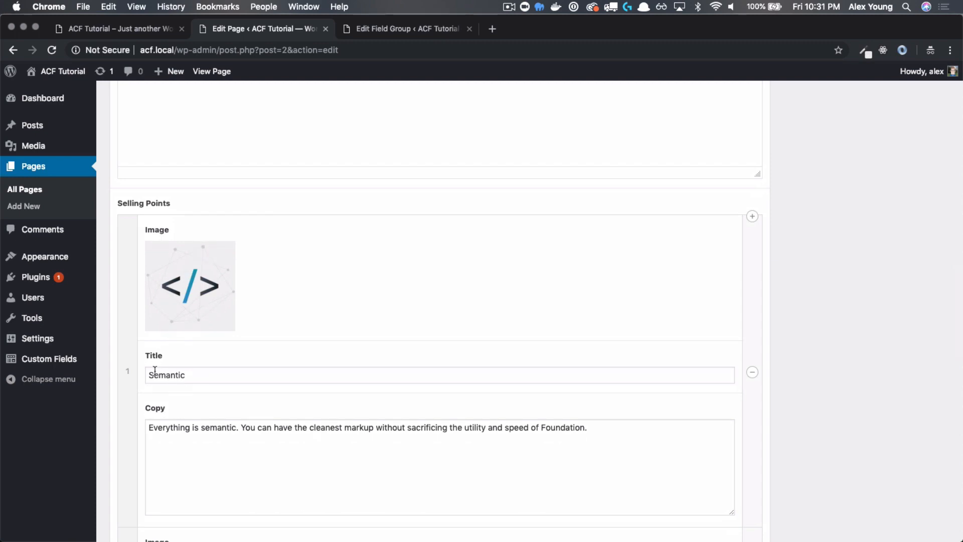
{"action": "scroll", "scroll_direction": "up", "scroll_amount": 3}
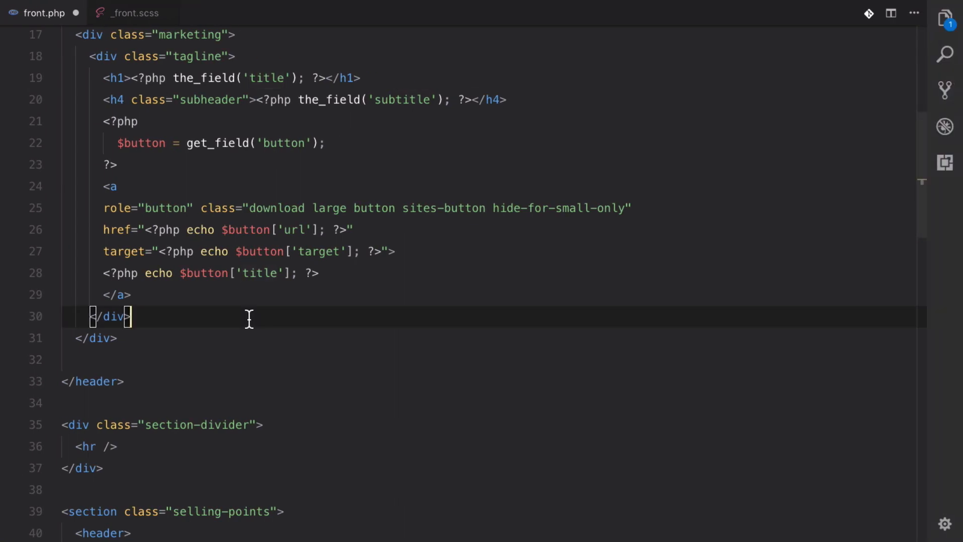
Step: Print the_sub_field('copy') in the paragraph and get_sub_field('image')['url'] as the img src
{"action": "scroll", "scroll_direction": "down", "scroll_amount": 3}
{"action": "type", "text": "<p></p>"}
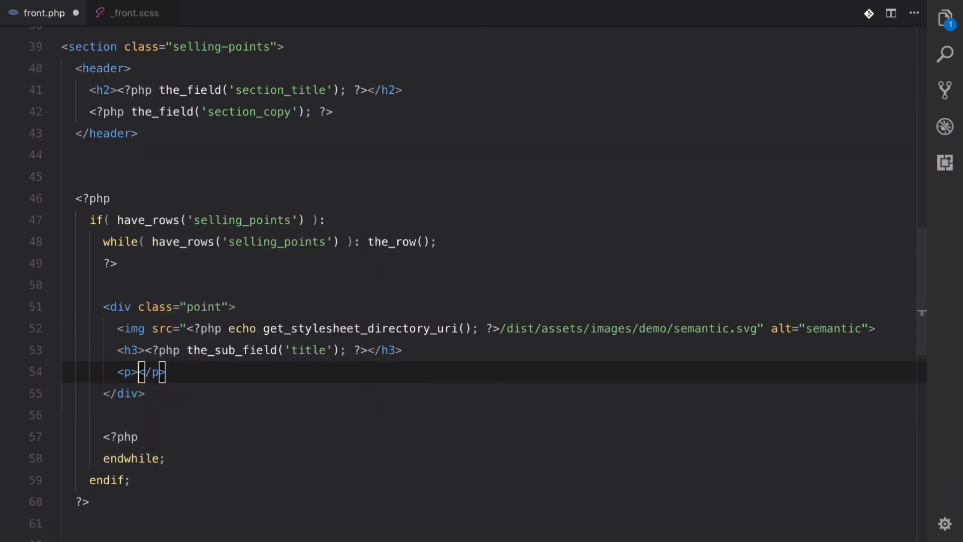
{"action": "type", "text": "<?php the_sub_field('')?"}
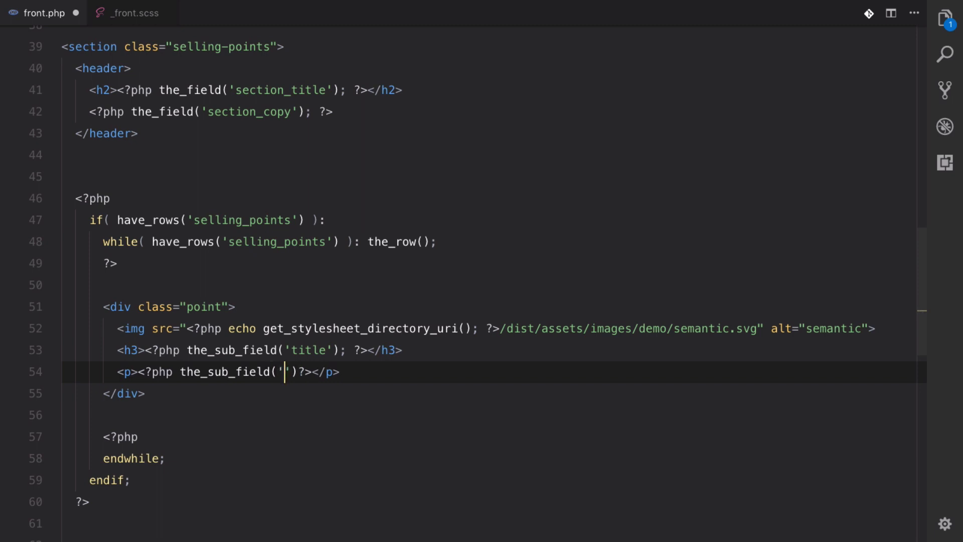
{"action": "type", "text": "copy"}
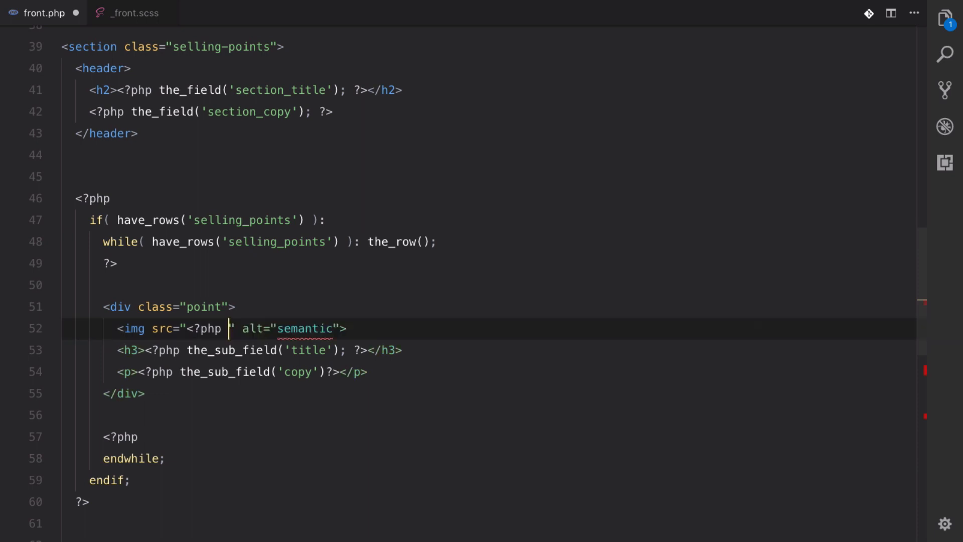
{"action": "type", "text": "?>"}
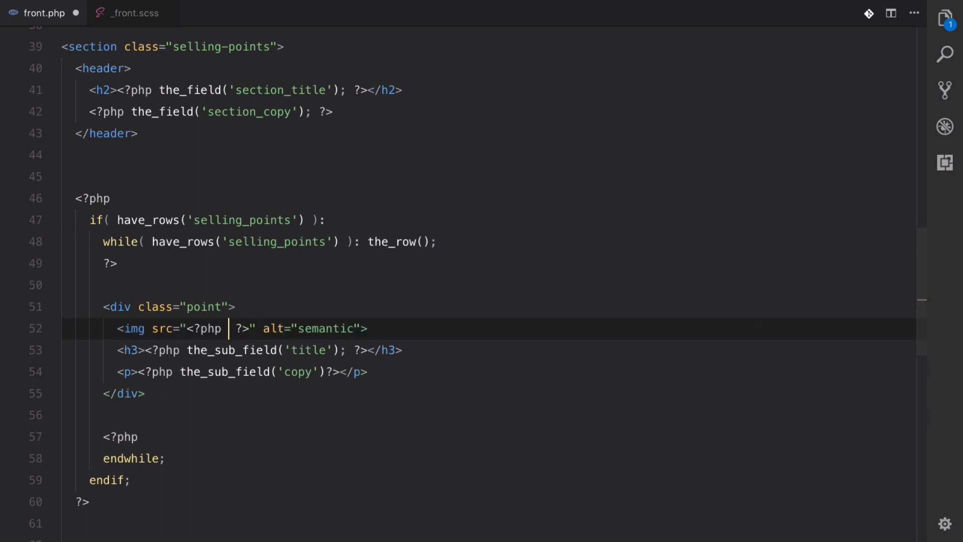
{"action": "type", "text": "the_s"}
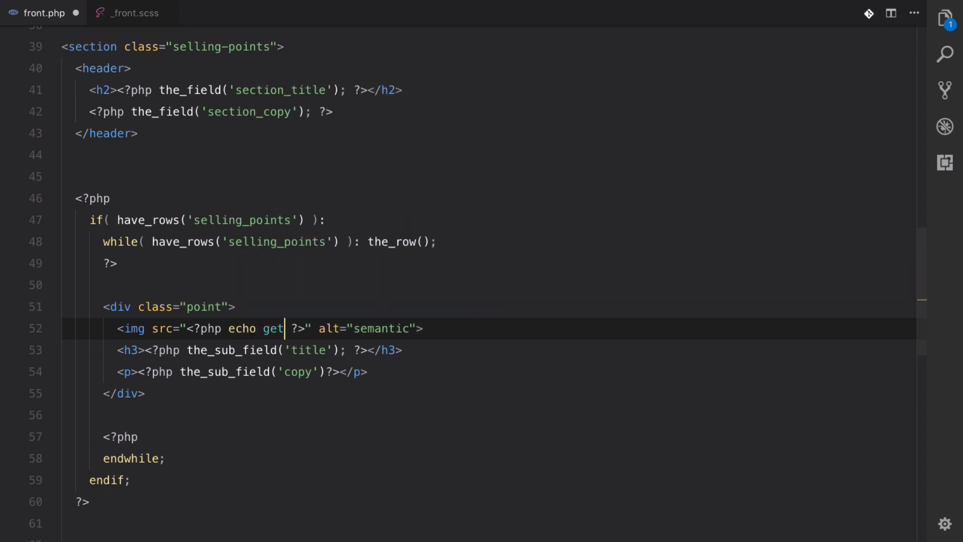
{"action": "type", "text": "_sub_field()"}
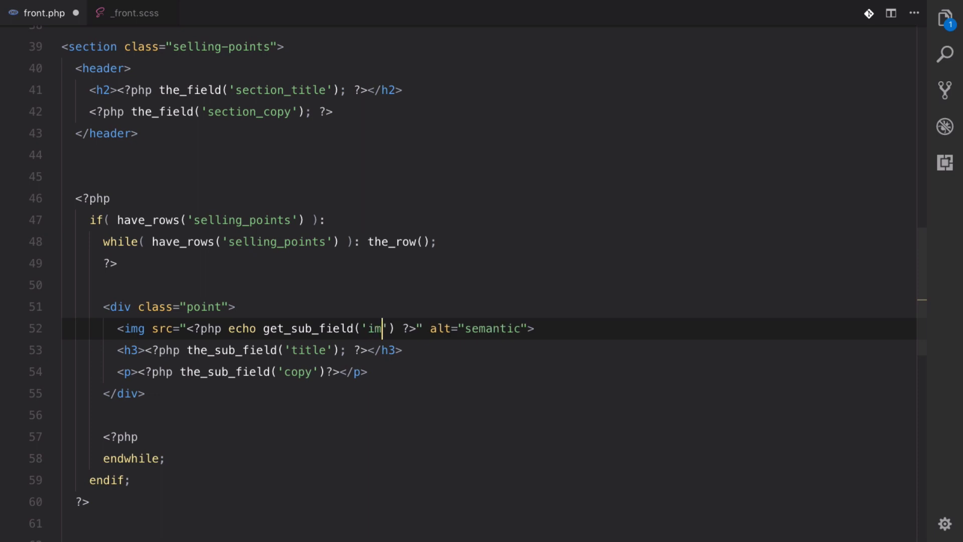
{"action": "type", "text": "age')[]"}
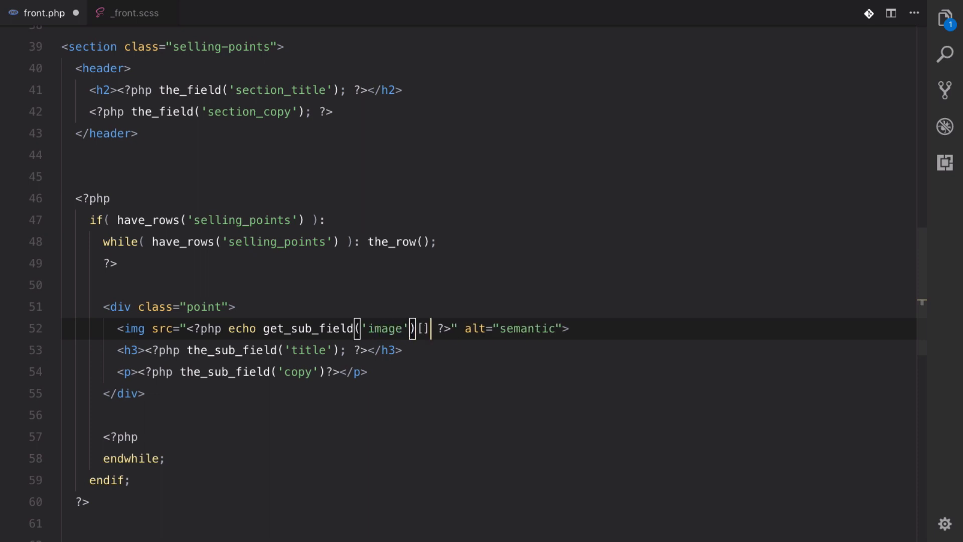
{"action": "type", "text": "url"}
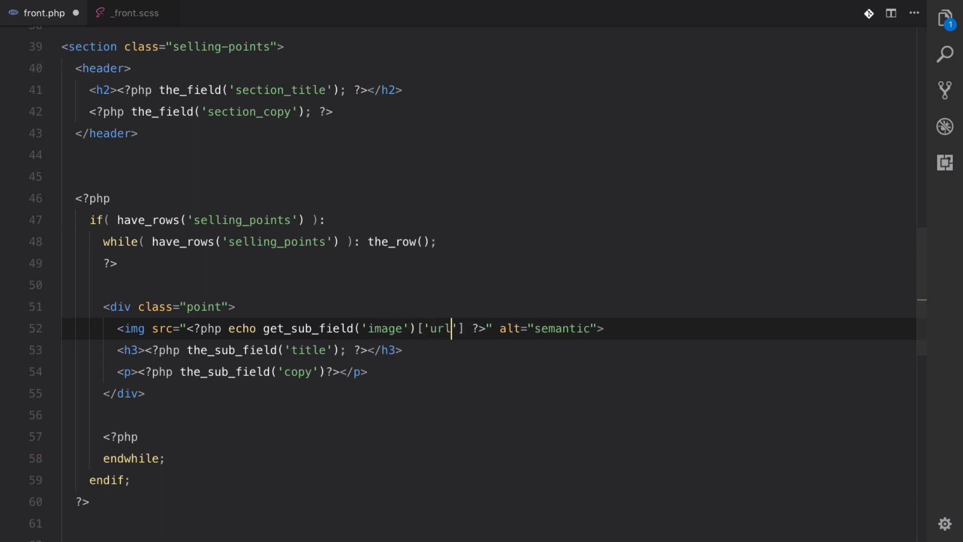
{"action": "left_click", "coordinate": [356, 371]}
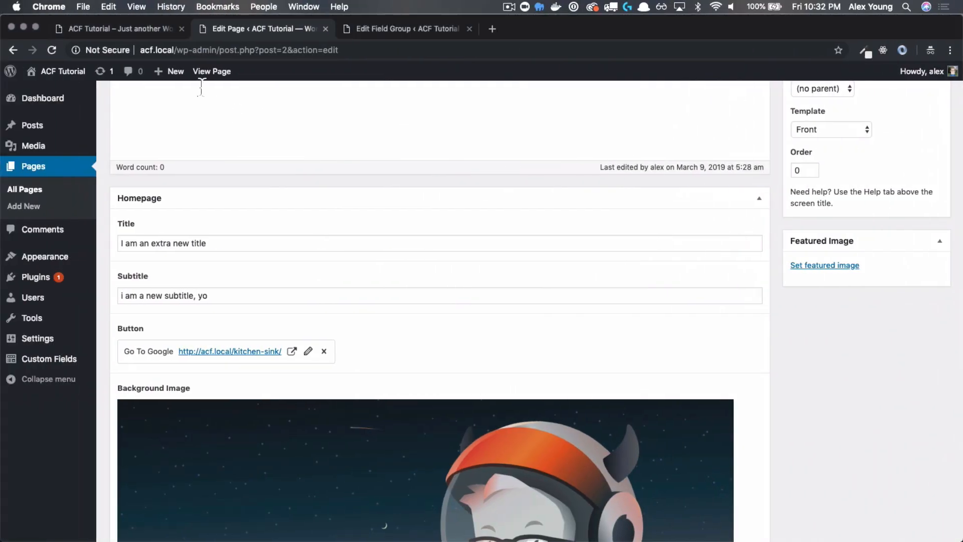
Step: View the live homepage with the four selling points Semantic, Responsive, Customizable, Professional
{"action": "left_click", "coordinate": [117, 28]}
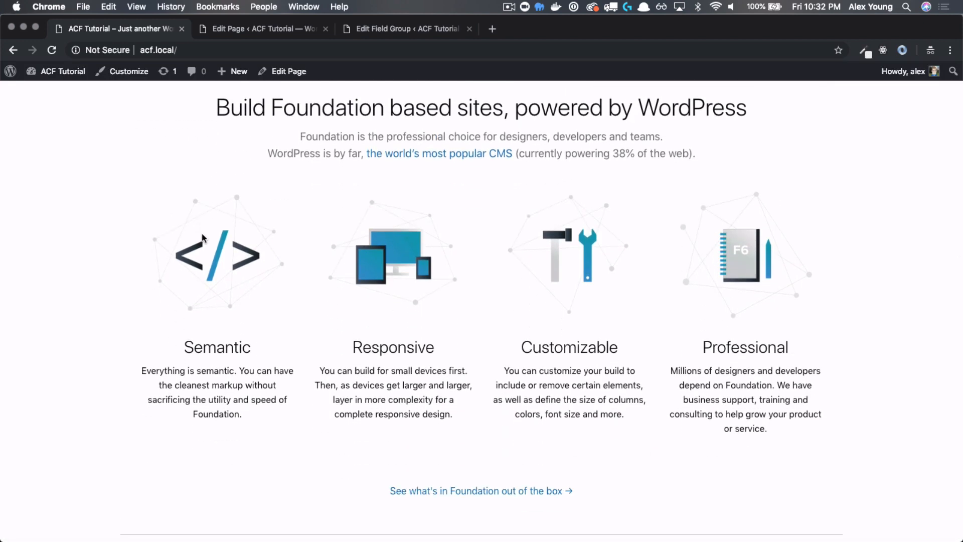
{"action": "mouse_move", "coordinate": [224, 330]}
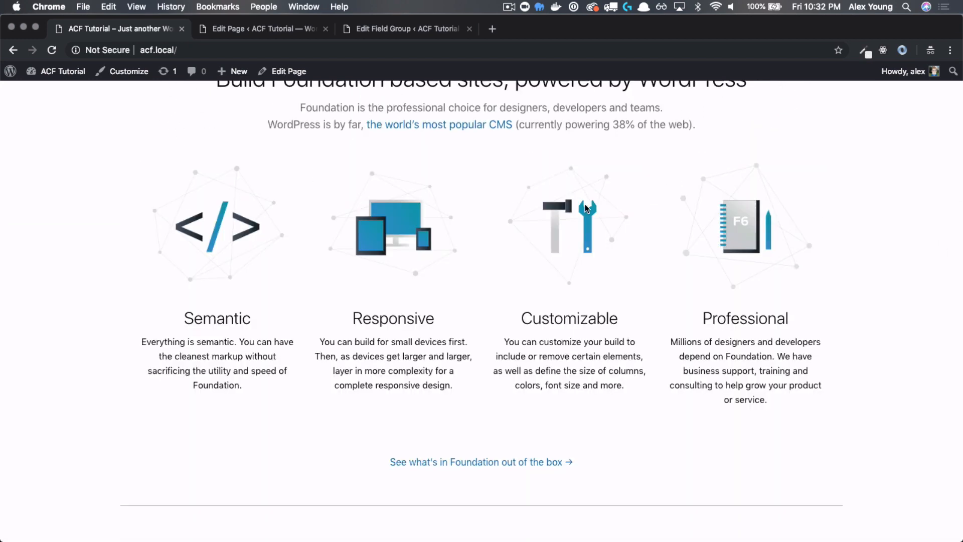
{"action": "mouse_move", "coordinate": [299, 374]}
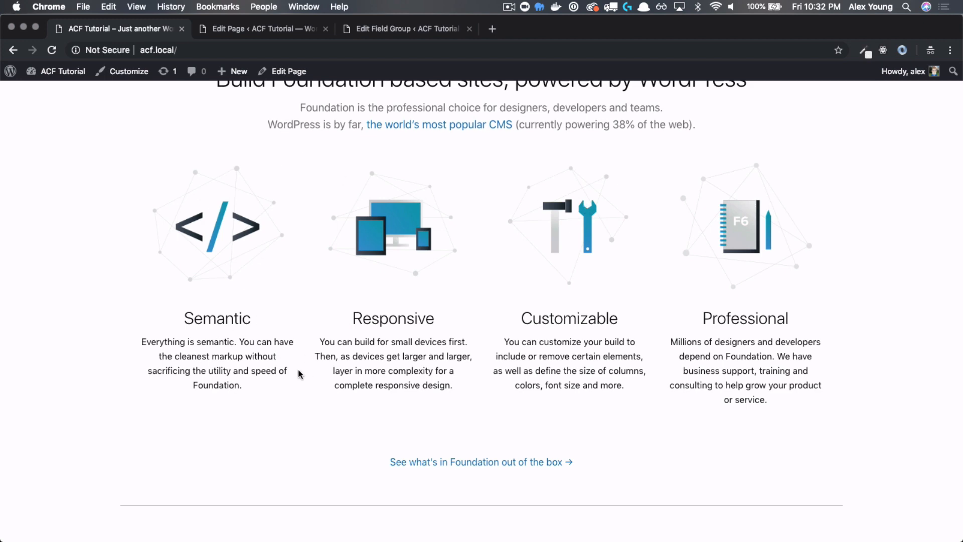
Step: Retitle rows to 'Not Responsive' and 'Customizable, sort of', update, and check the live homepage
{"action": "left_click", "coordinate": [261, 28]}
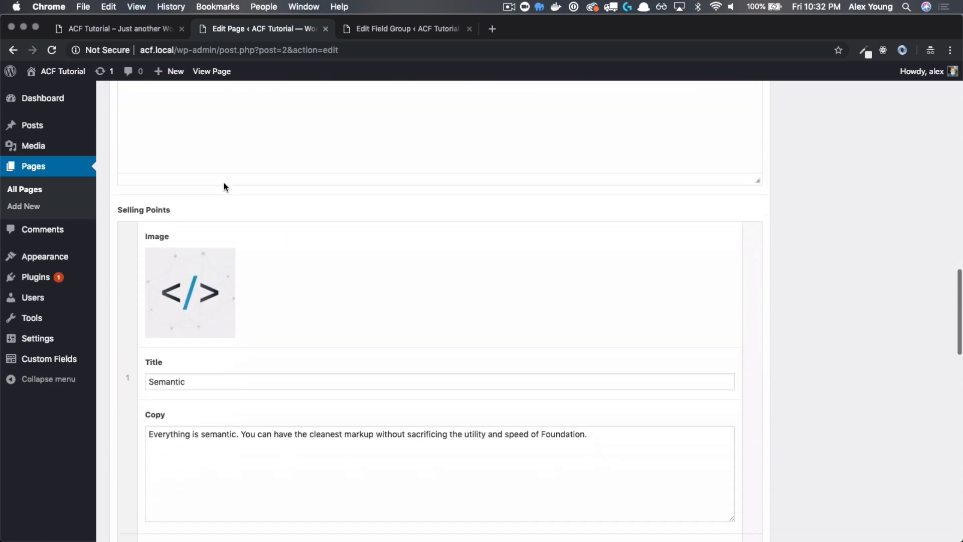
{"action": "scroll", "scroll_direction": "down", "scroll_amount": 3}
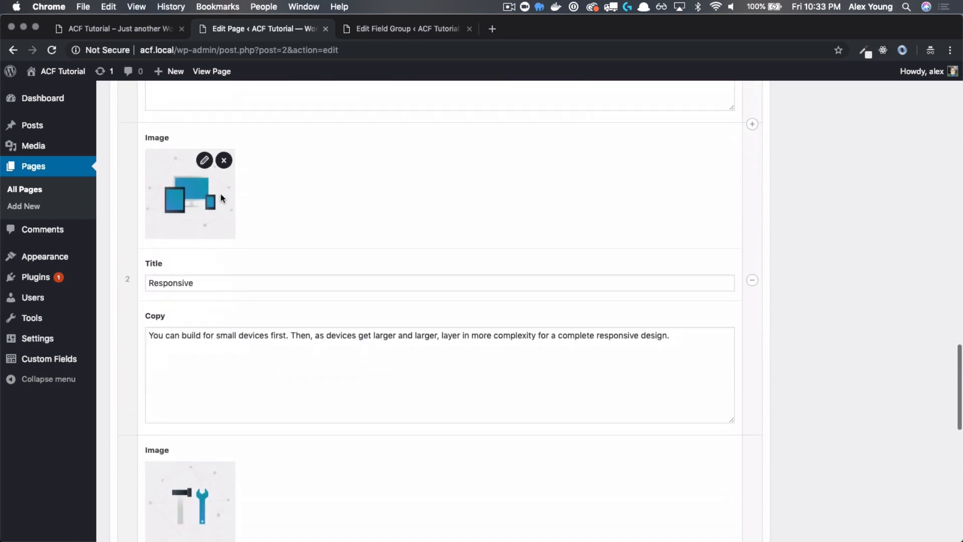
{"action": "type", "text": "Not"}
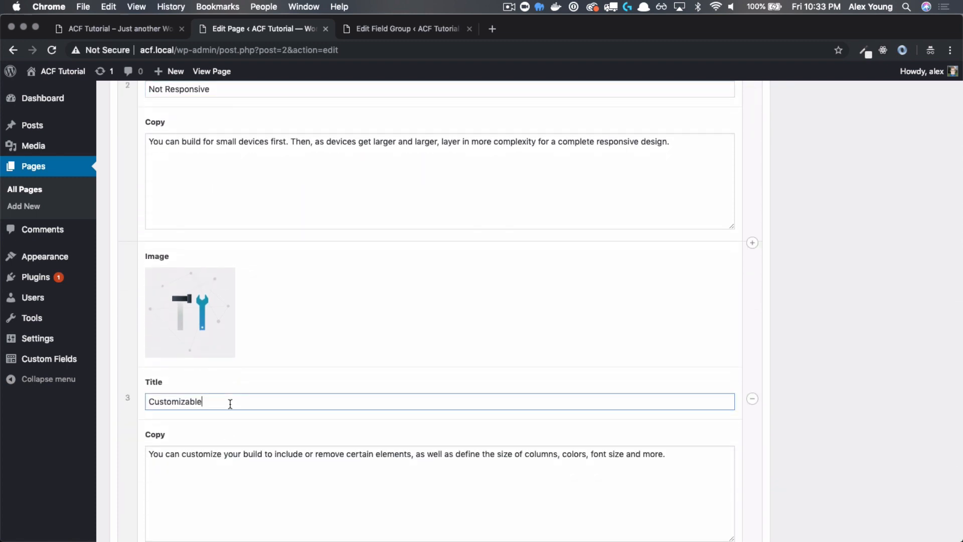
{"action": "type", "text": ", sort of"}
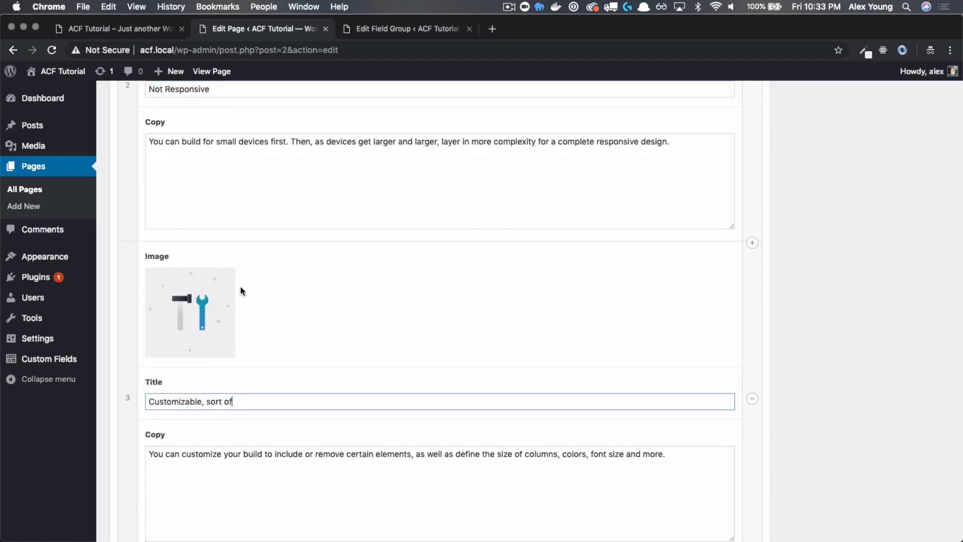
{"action": "scroll", "scroll_direction": "down", "scroll_amount": 3}
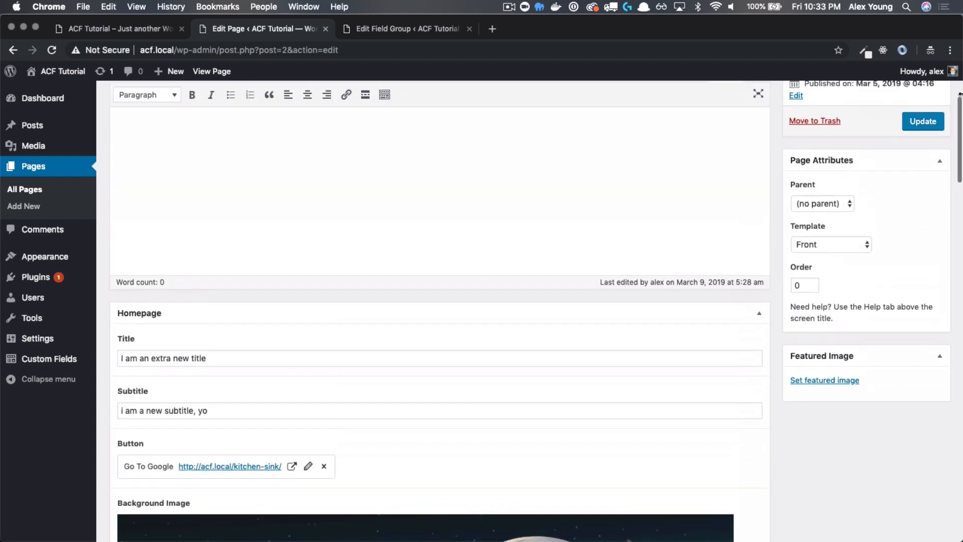
{"action": "left_click", "coordinate": [923, 121]}
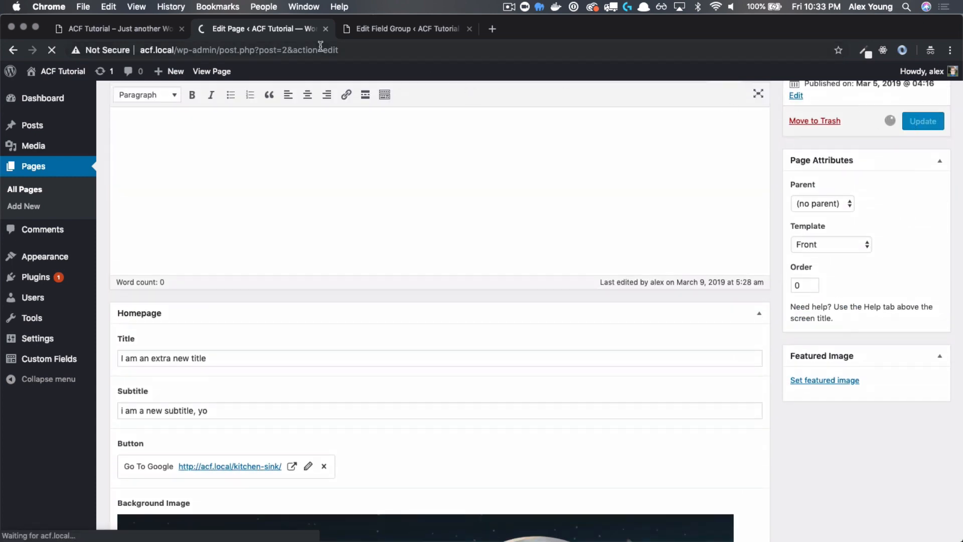
{"action": "left_click", "coordinate": [116, 28]}
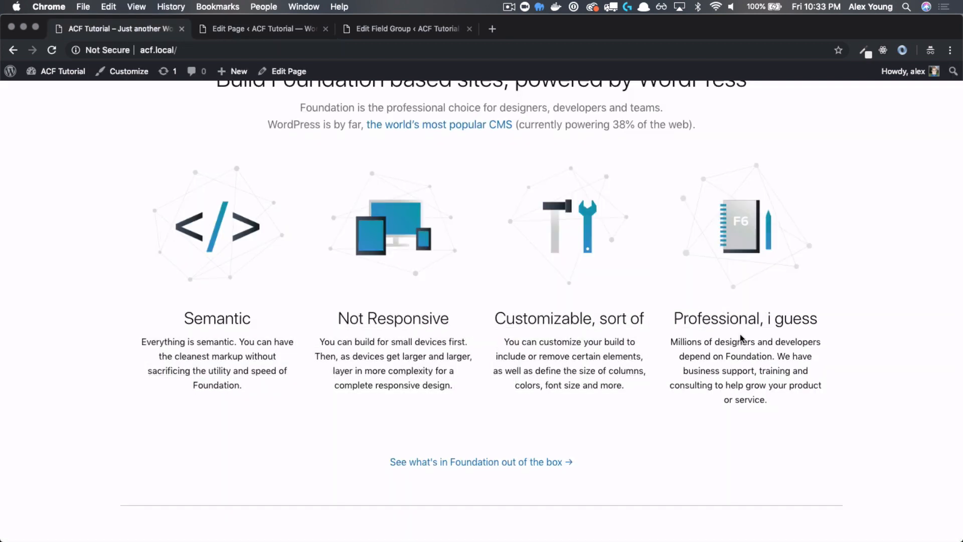
{"action": "mouse_move", "coordinate": [519, 306]}
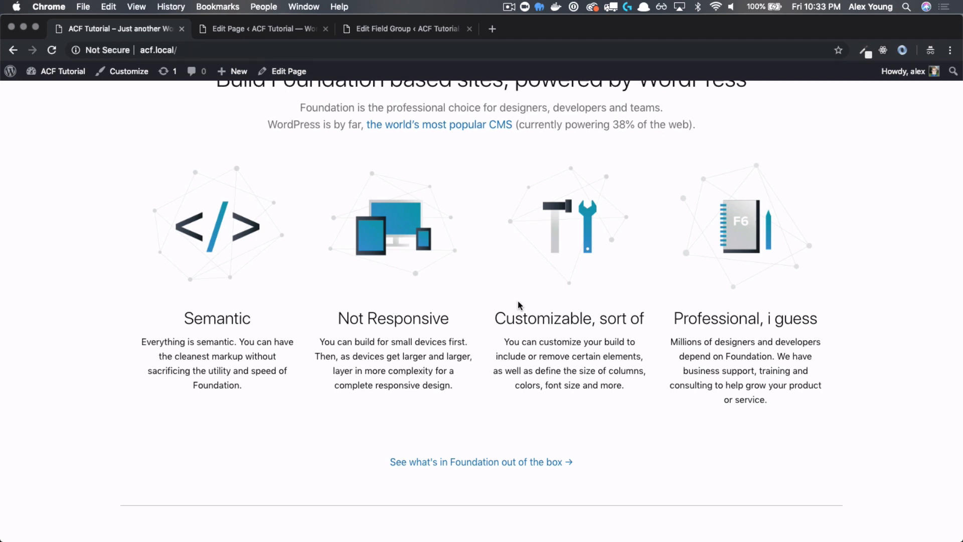
{"action": "mouse_move", "coordinate": [292, 46]}
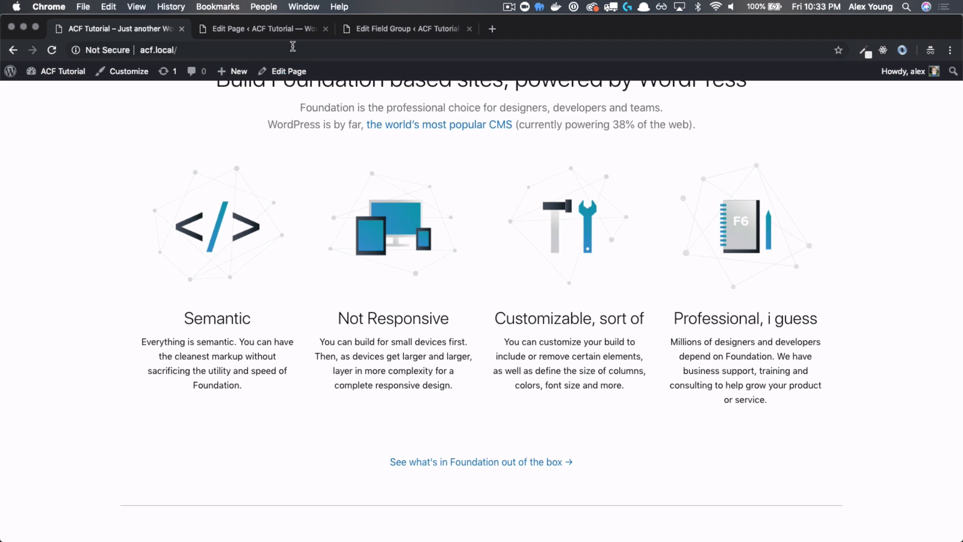
{"action": "mouse_move", "coordinate": [218, 320]}
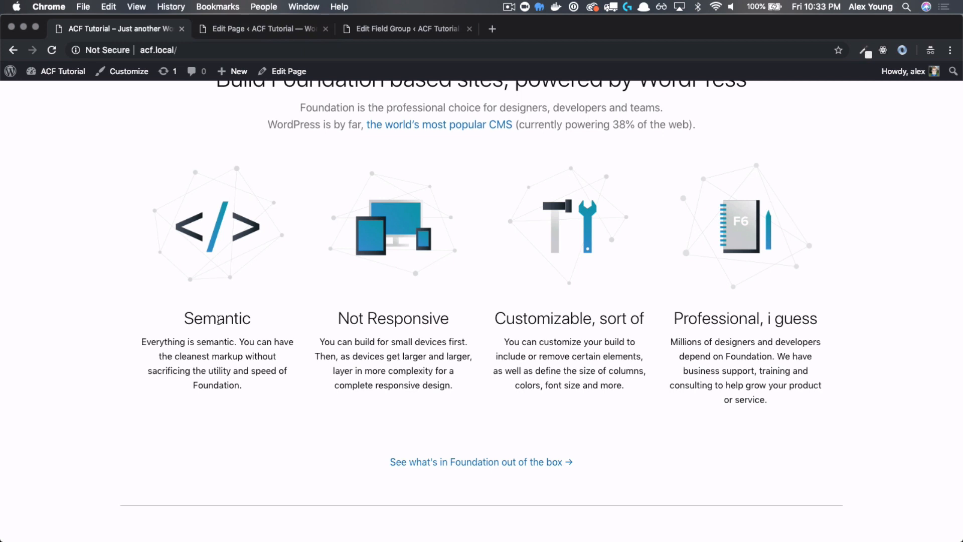
{"action": "mouse_move", "coordinate": [458, 182]}
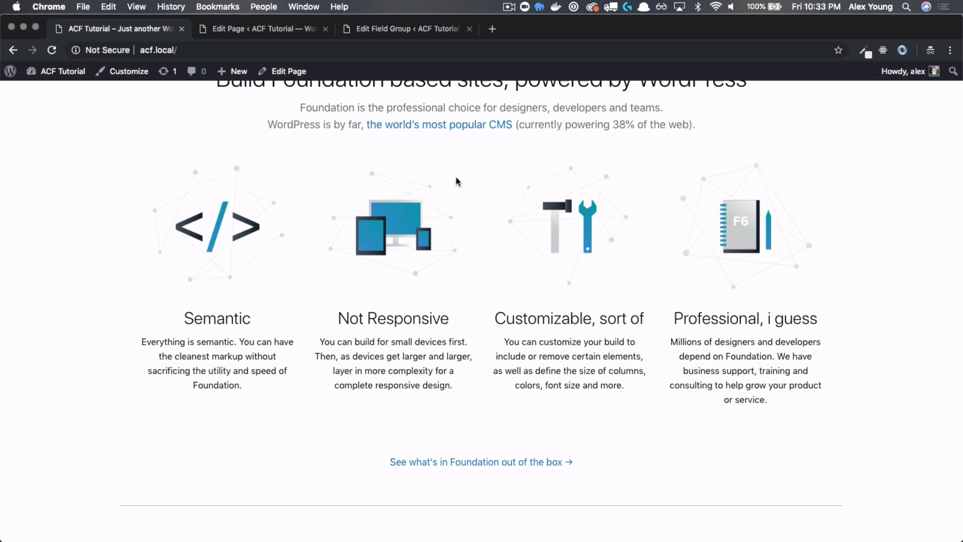
{"action": "mouse_move", "coordinate": [368, 214]}
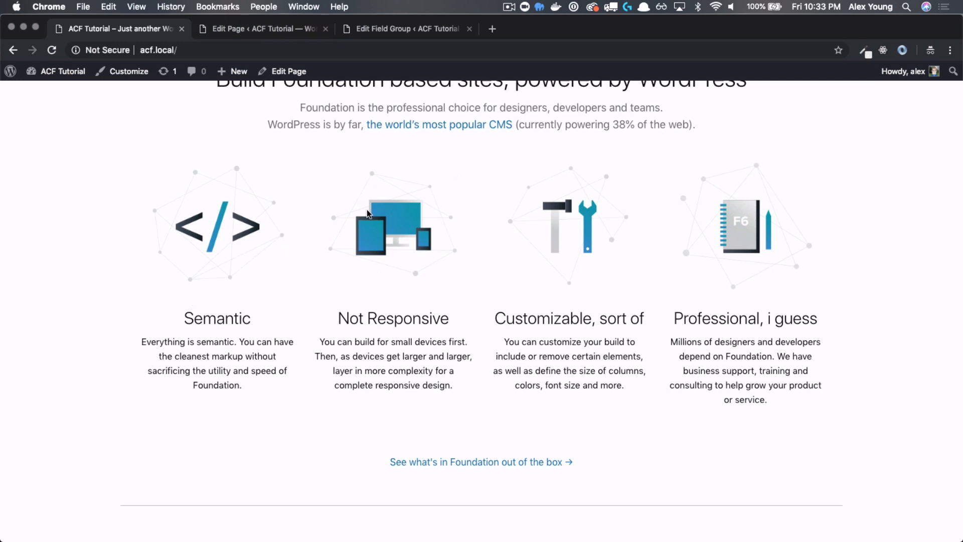
{"action": "mouse_move", "coordinate": [263, 290]}
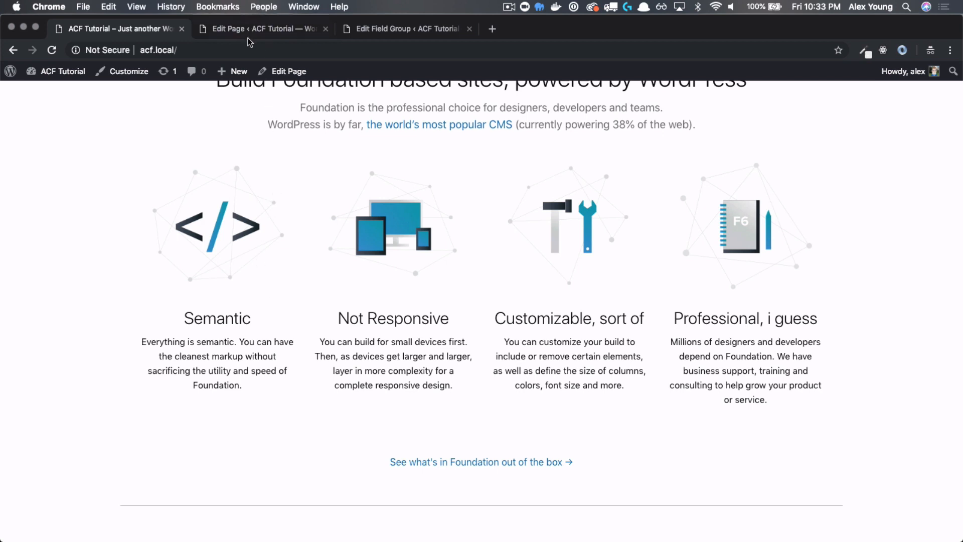
{"action": "mouse_move", "coordinate": [261, 29]}
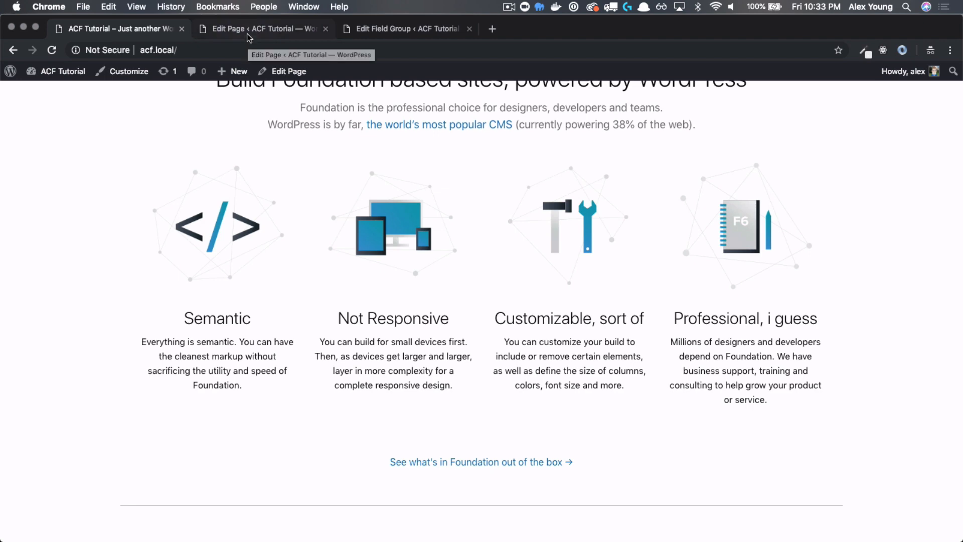
Step: Move the Semantic repeater row below Not Responsive in the page editor
{"action": "left_click", "coordinate": [260, 28]}
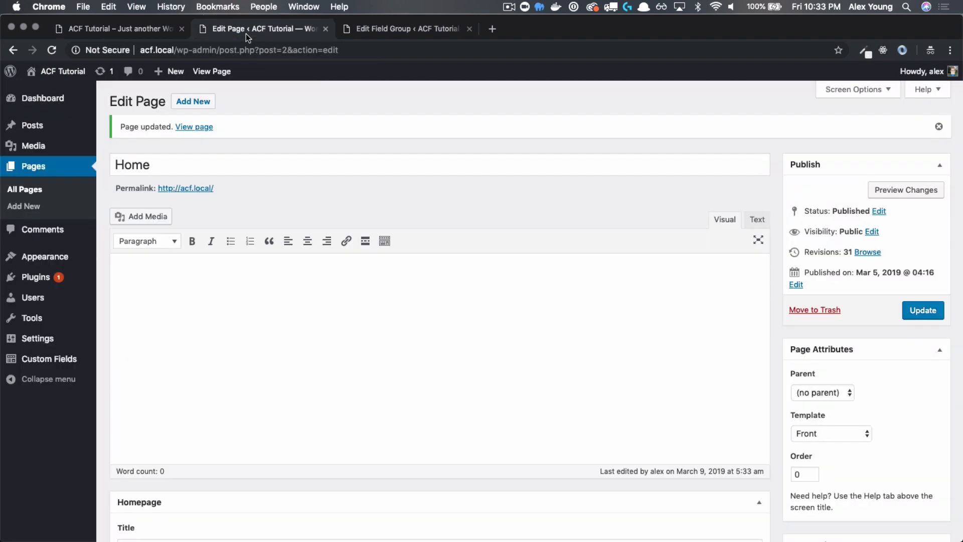
{"action": "scroll", "scroll_direction": "down", "scroll_amount": 3}
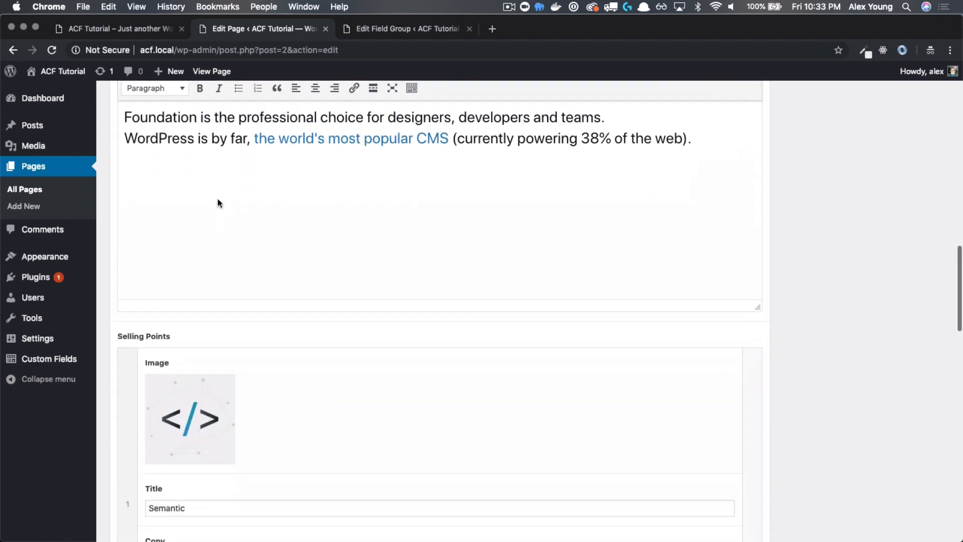
{"action": "scroll", "scroll_direction": "down", "scroll_amount": 3}
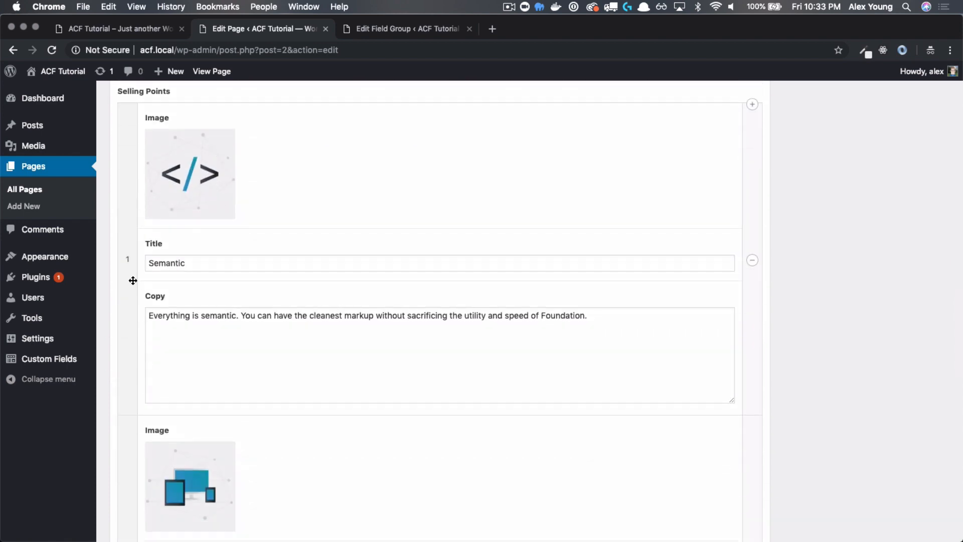
{"action": "scroll", "scroll_direction": "down", "scroll_amount": 3}
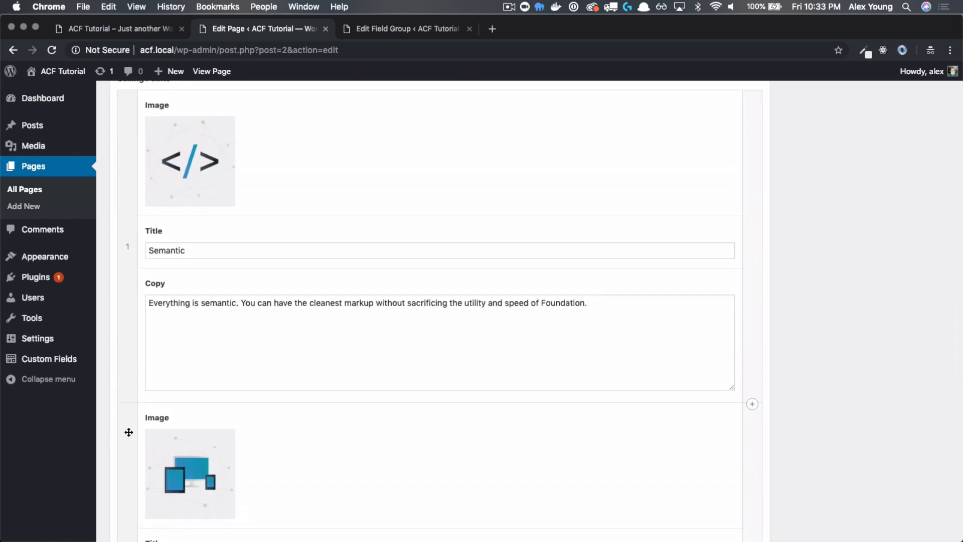
{"action": "scroll", "scroll_direction": "down", "scroll_amount": 3}
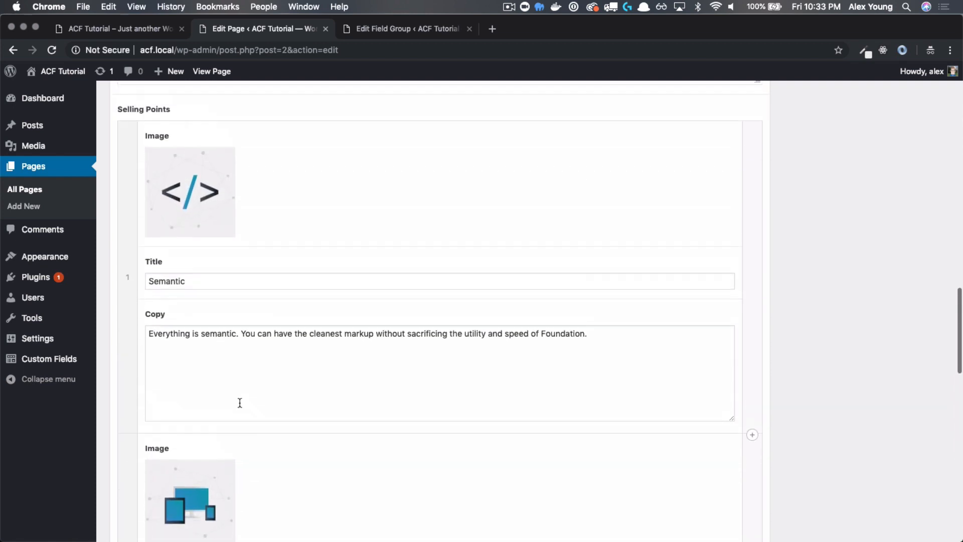
{"action": "scroll", "scroll_direction": "down", "scroll_amount": 3}
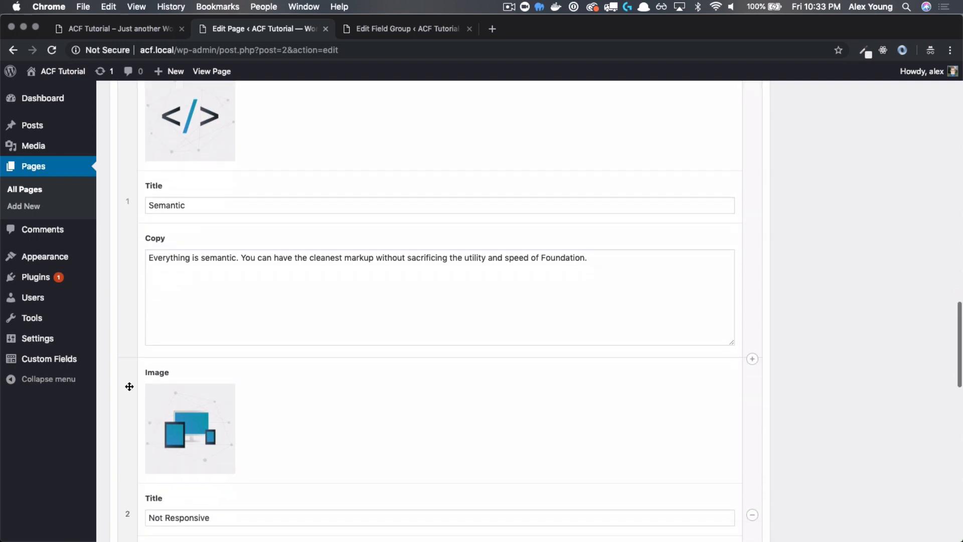
{"action": "scroll", "scroll_direction": "down", "scroll_amount": 3}
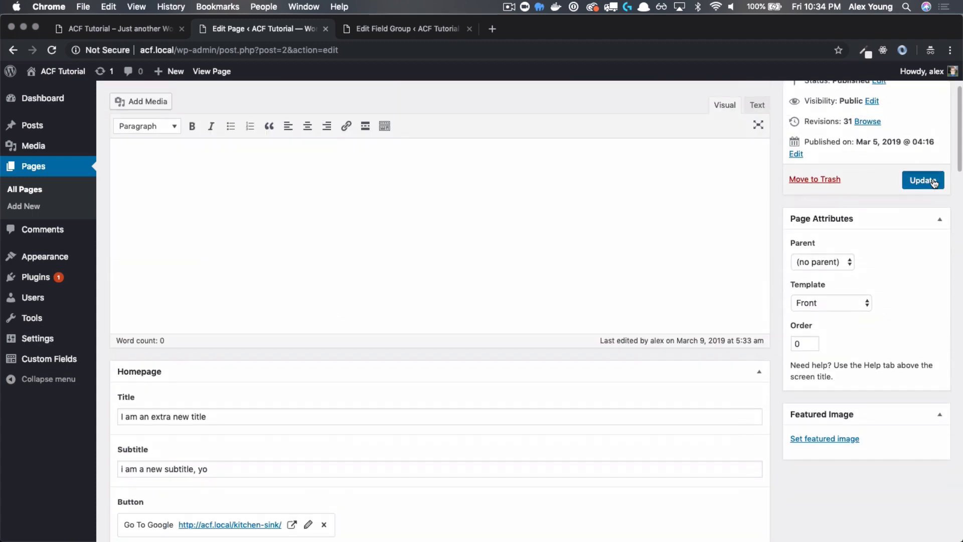
Step: Update the page and confirm Not Responsive now leads on the live homepage
{"action": "left_click", "coordinate": [922, 180]}
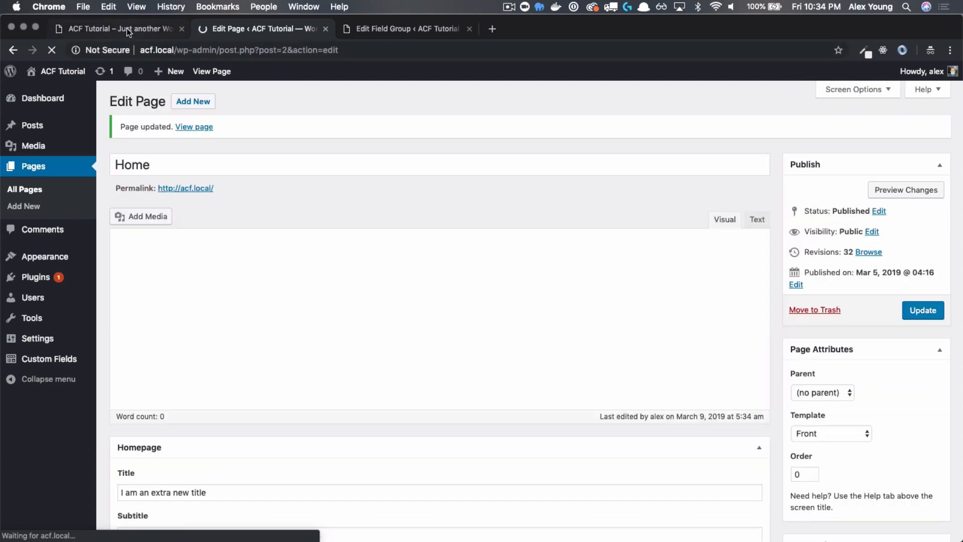
{"action": "left_click", "coordinate": [120, 28]}
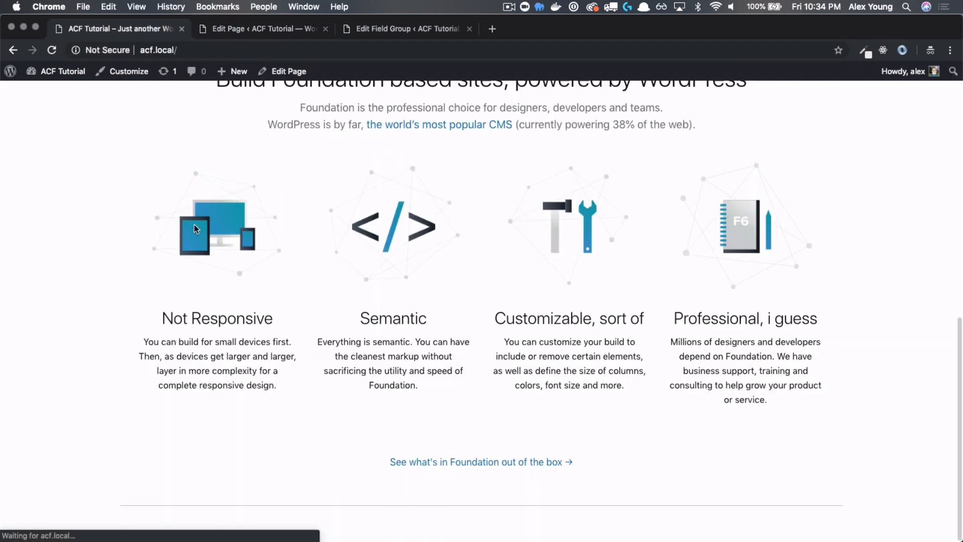
{"action": "double_click", "coordinate": [217, 318]}
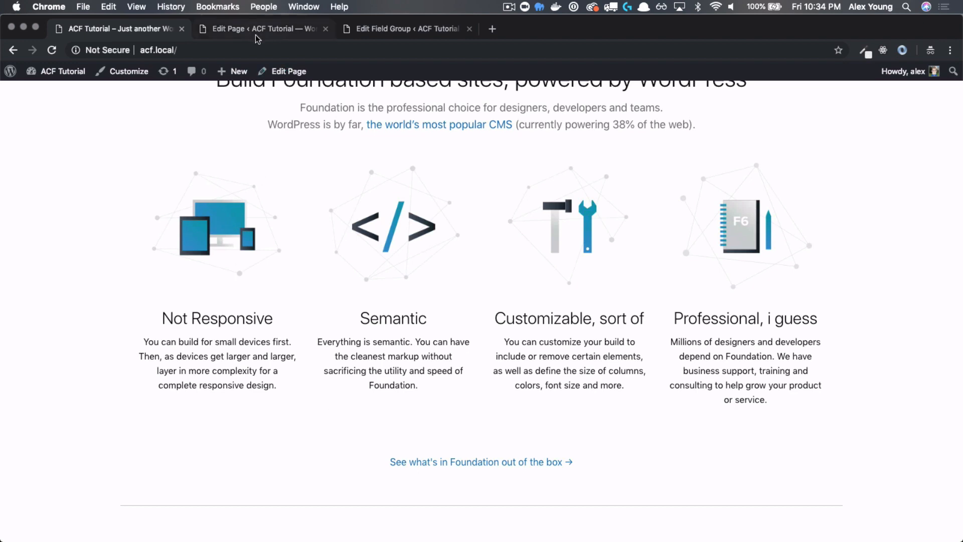
Step: Remove repeater row 4 'Professional, i guess' and update so the homepage shows three selling points
{"action": "left_click", "coordinate": [264, 28]}
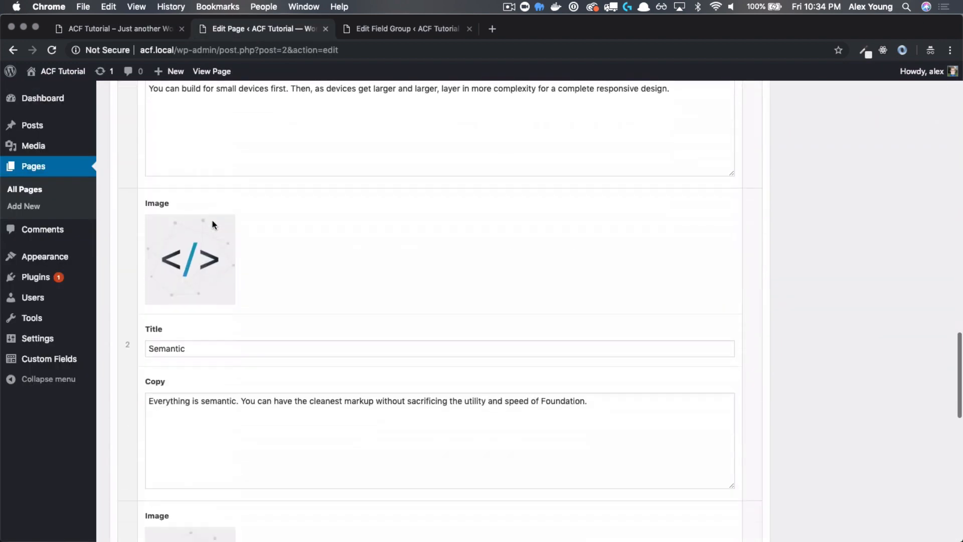
{"action": "scroll", "scroll_direction": "down", "scroll_amount": 3}
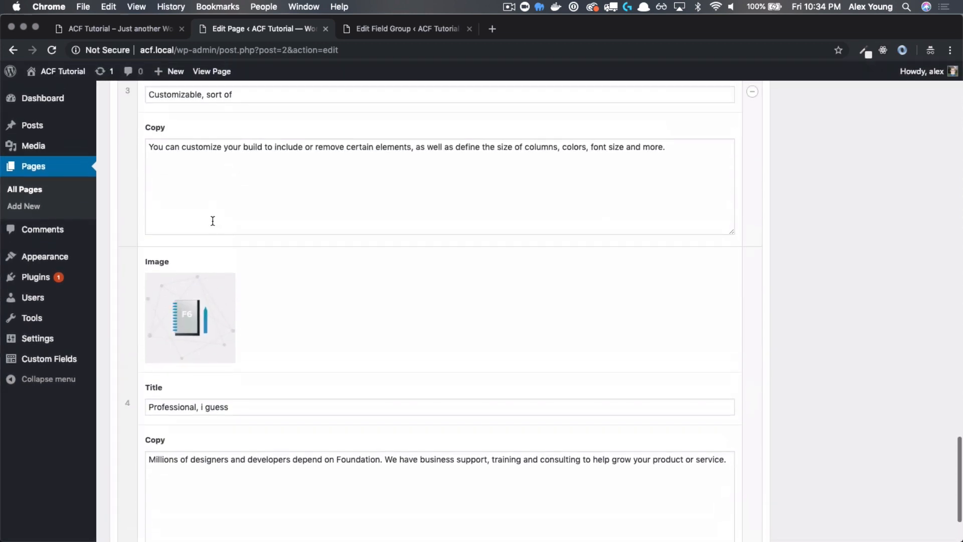
{"action": "left_click", "coordinate": [220, 407]}
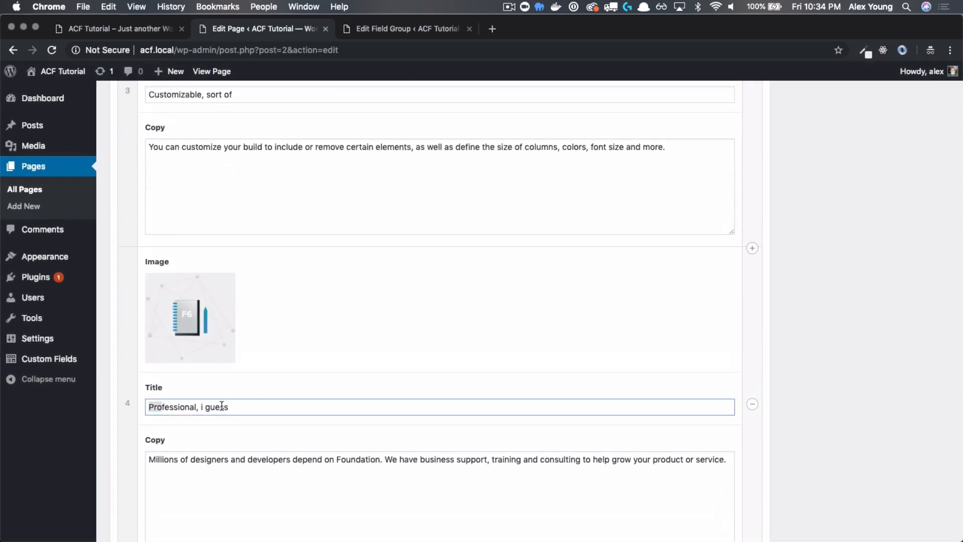
{"action": "left_click", "coordinate": [751, 405]}
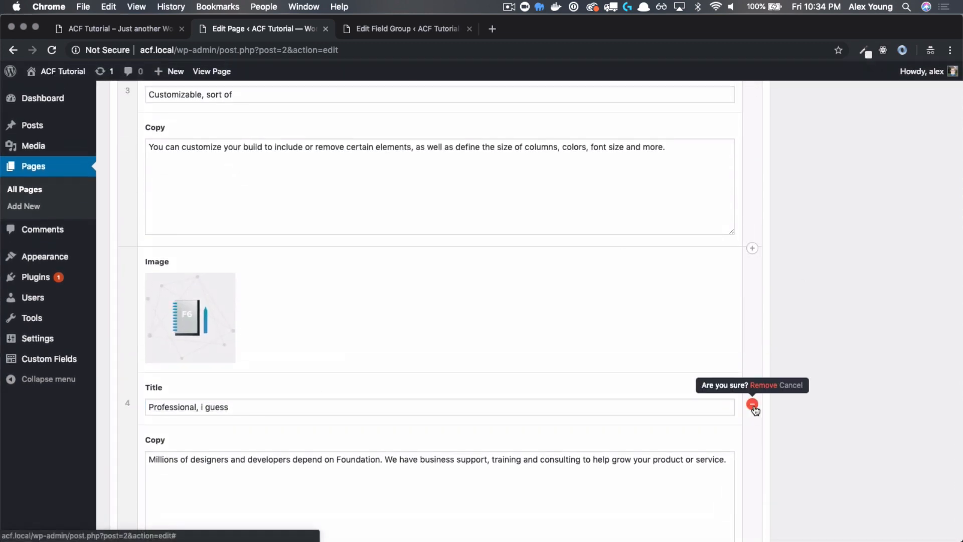
{"action": "scroll", "scroll_direction": "down", "scroll_amount": 3}
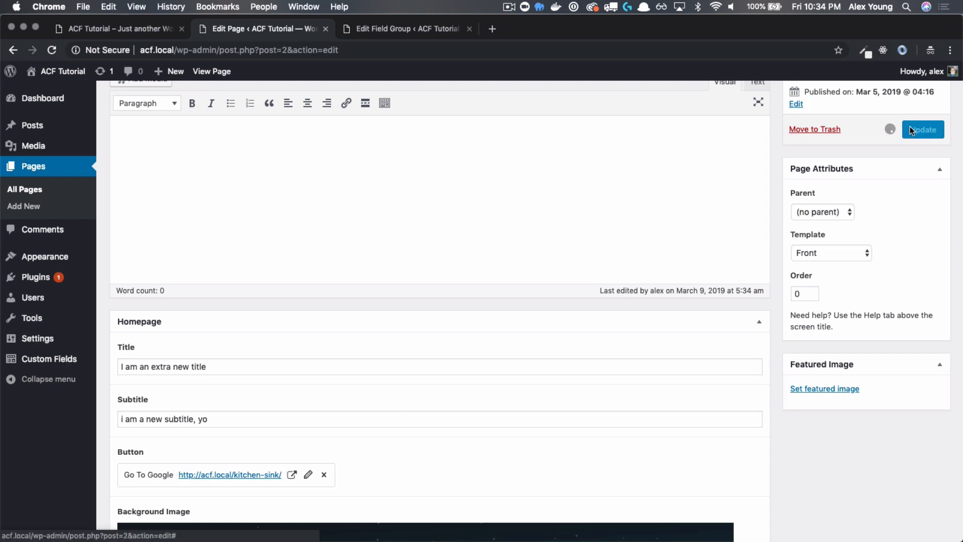
{"action": "left_click", "coordinate": [117, 28]}
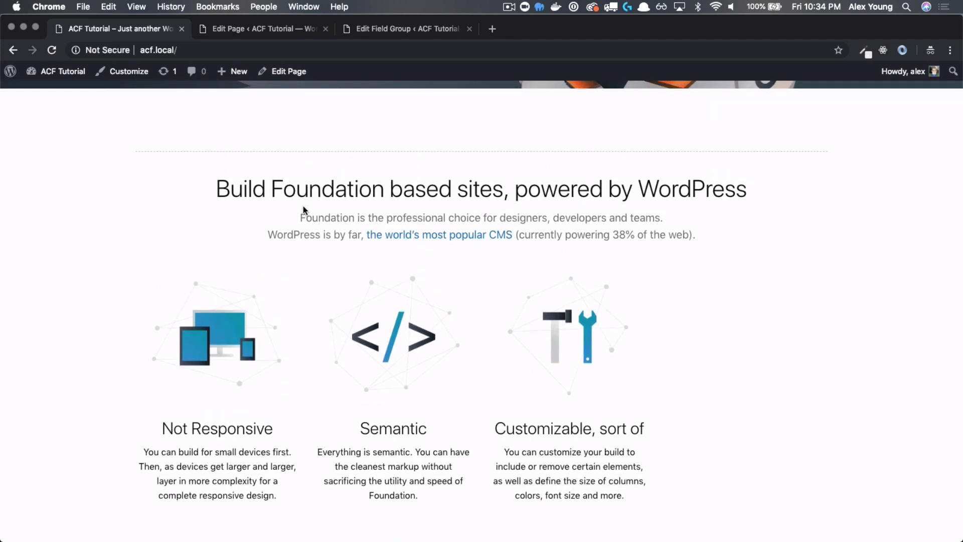
{"action": "scroll", "scroll_direction": "down", "scroll_amount": 3}
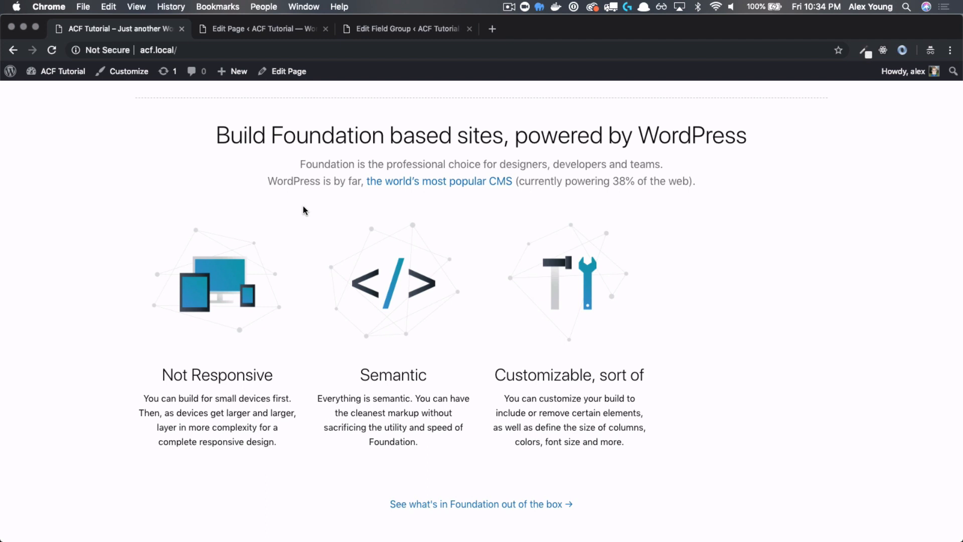
{"action": "scroll", "scroll_direction": "down", "scroll_amount": 3}
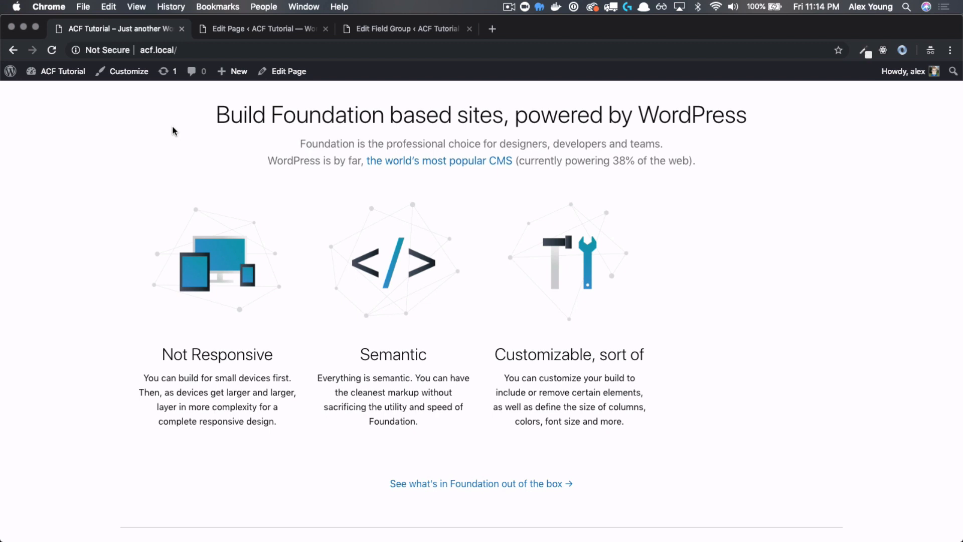